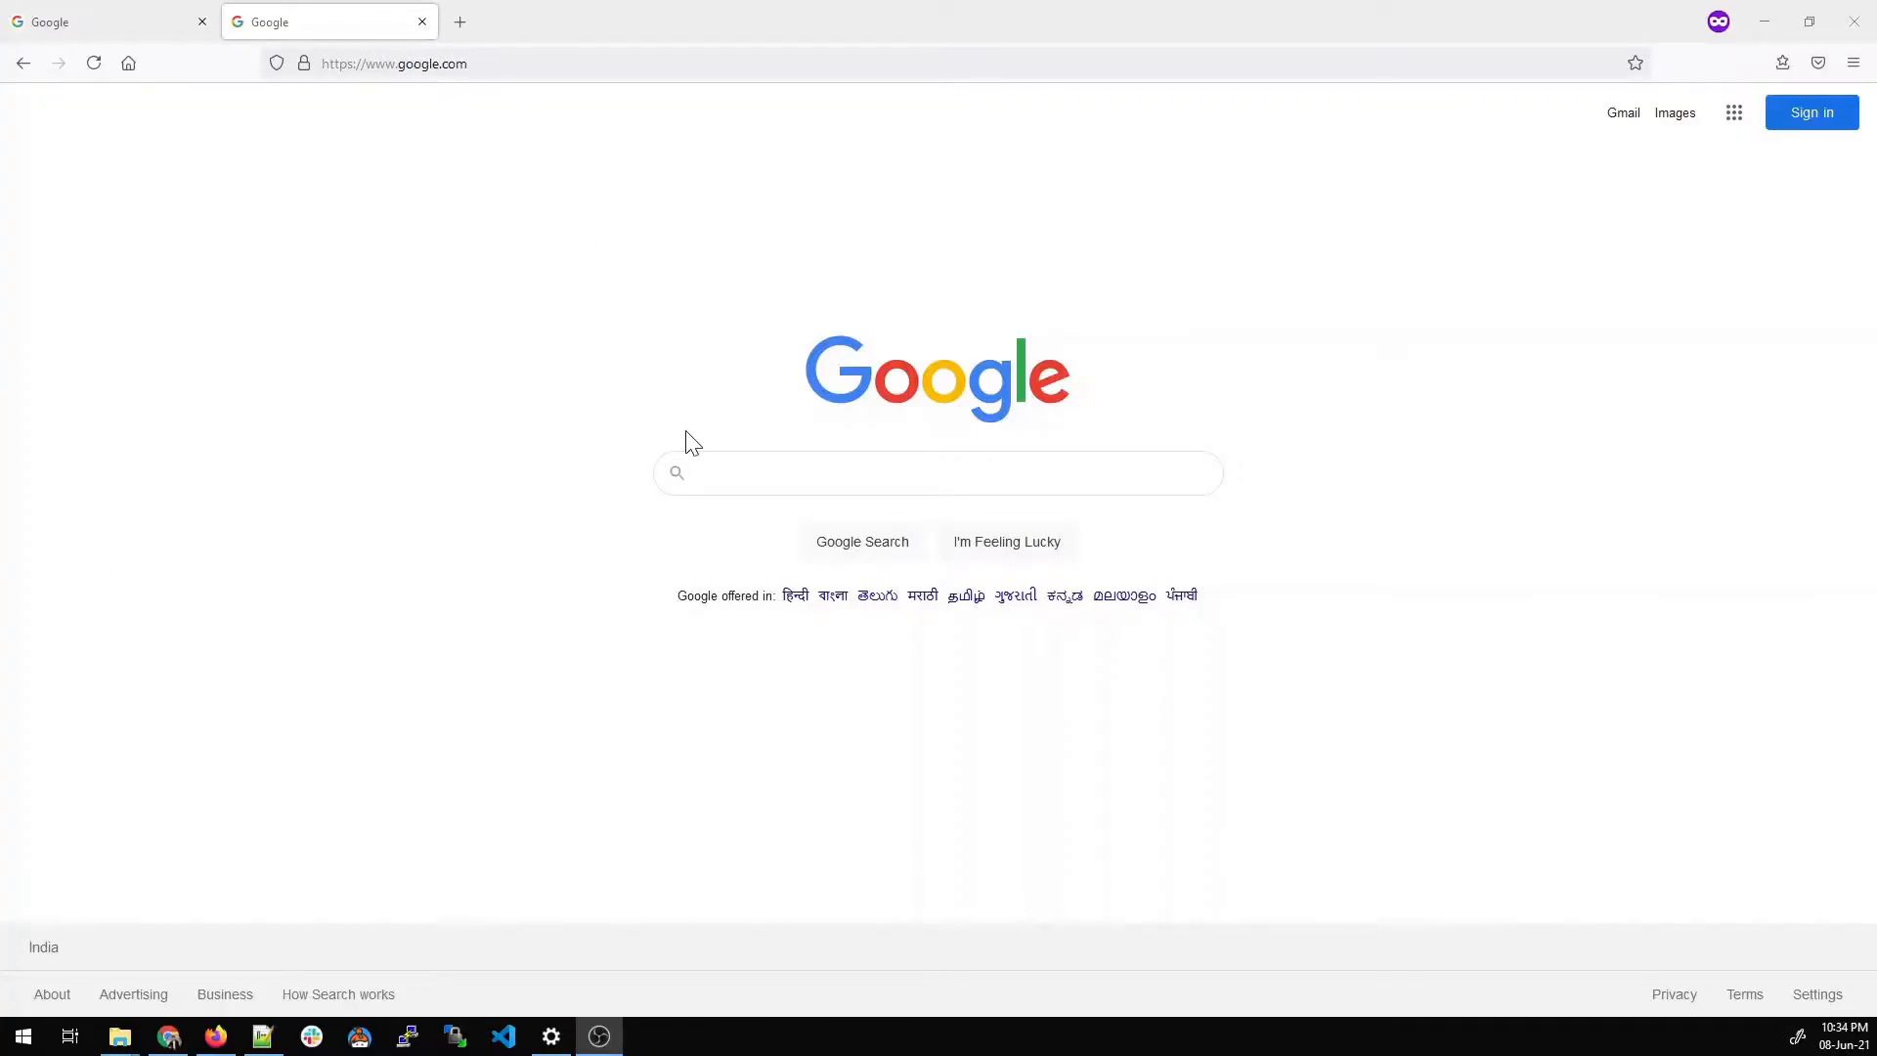
Search Google for "git download" using the autocomplete suggestion.
left_click(937, 473)
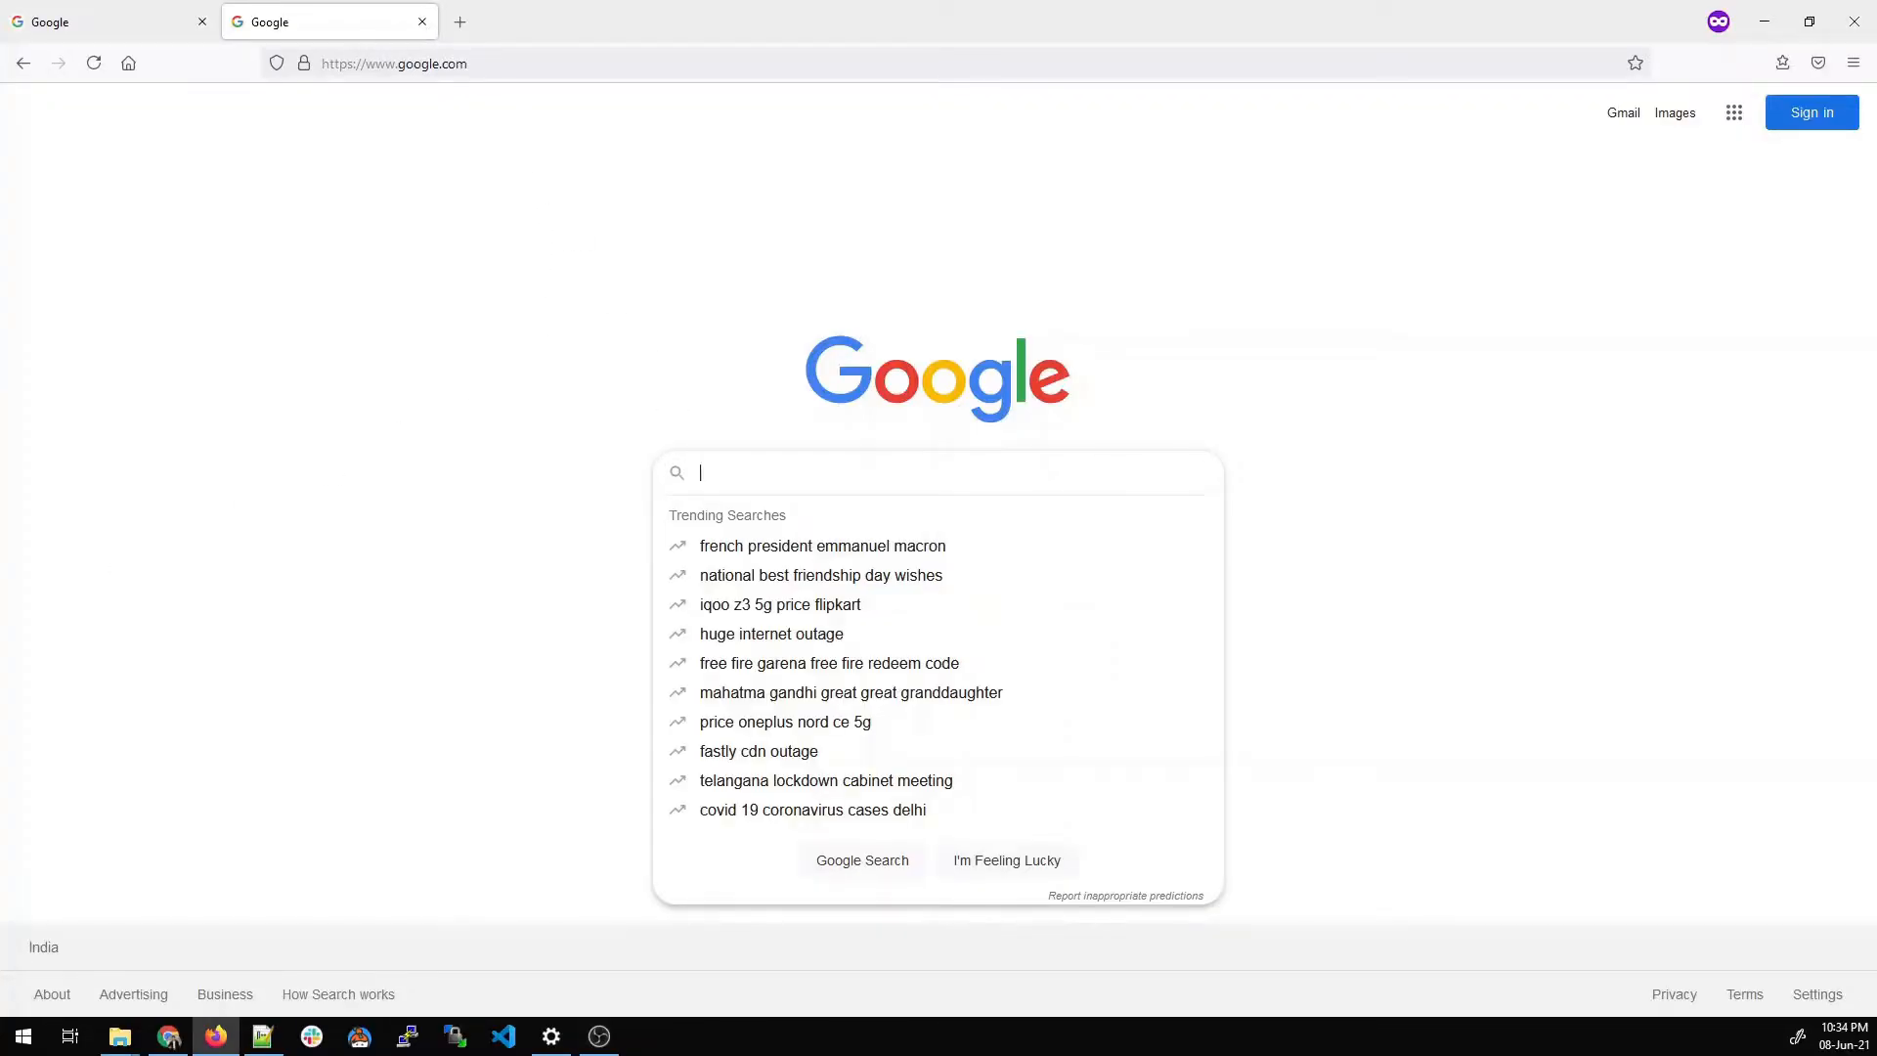
type("g")
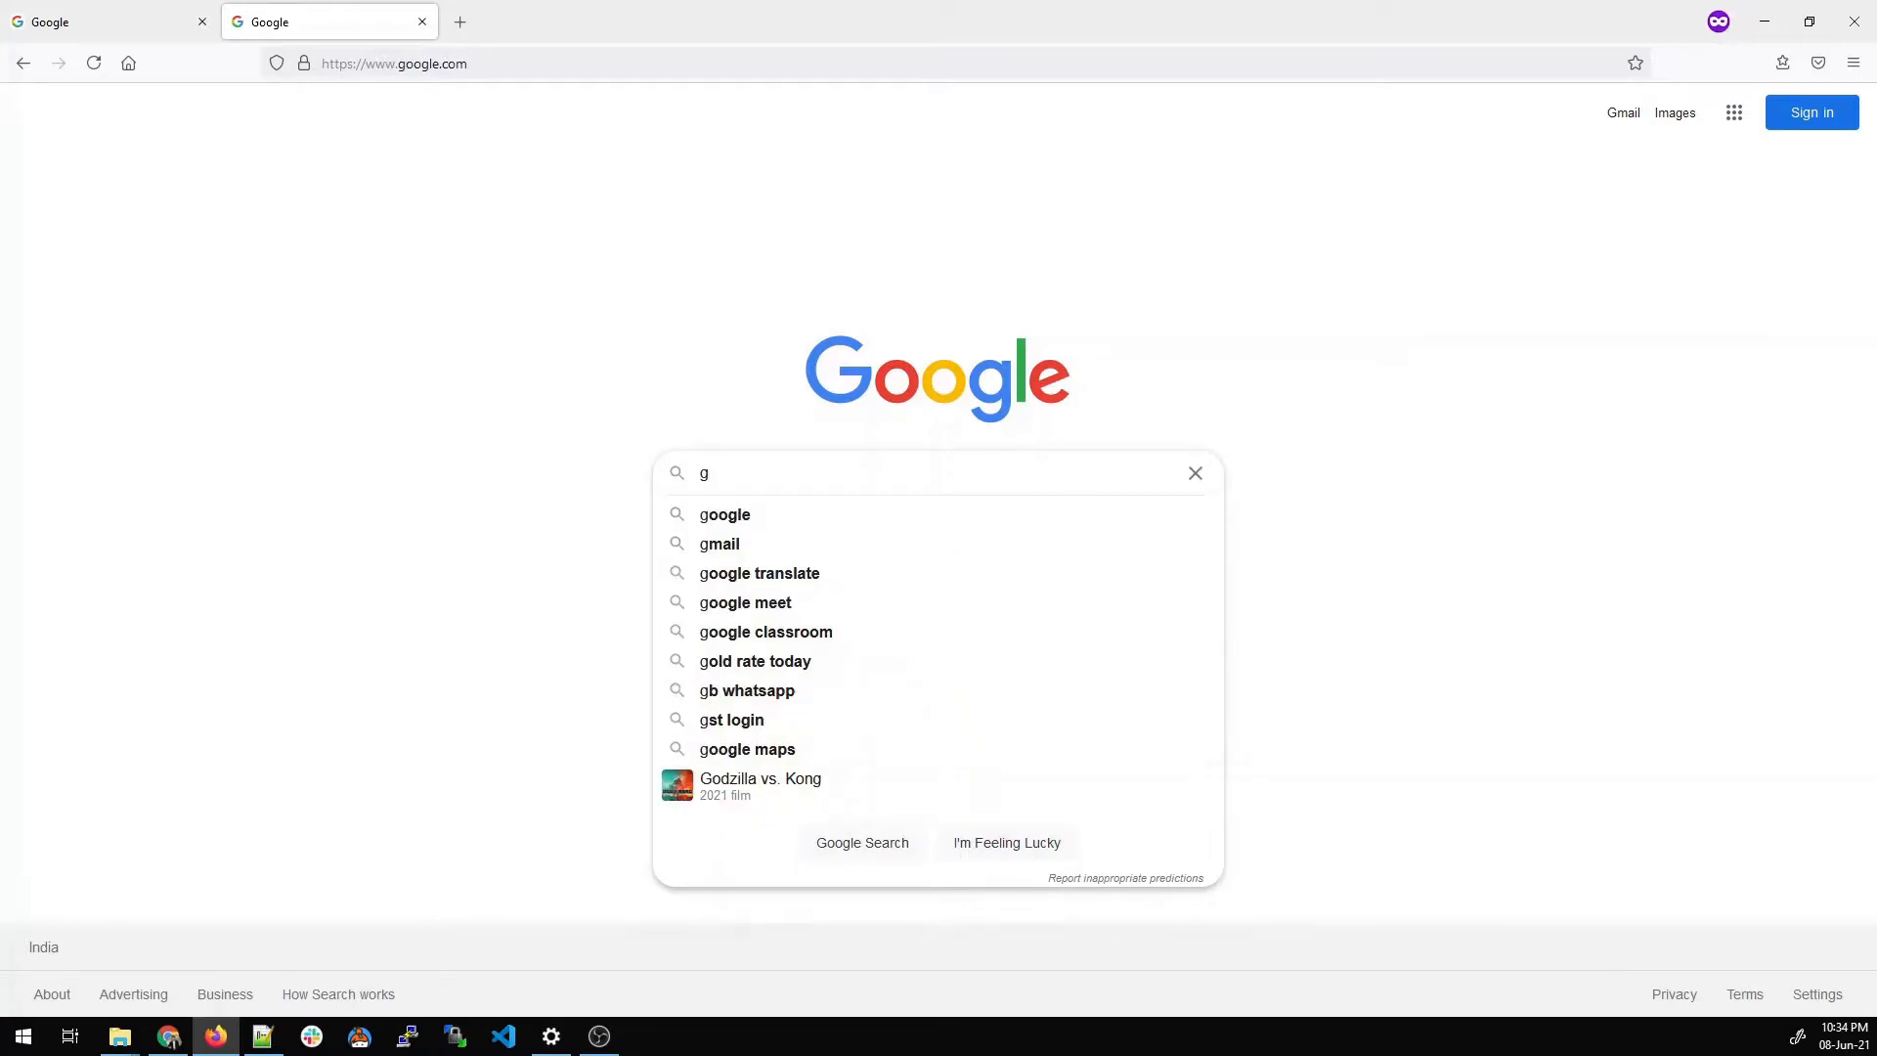
type("it d")
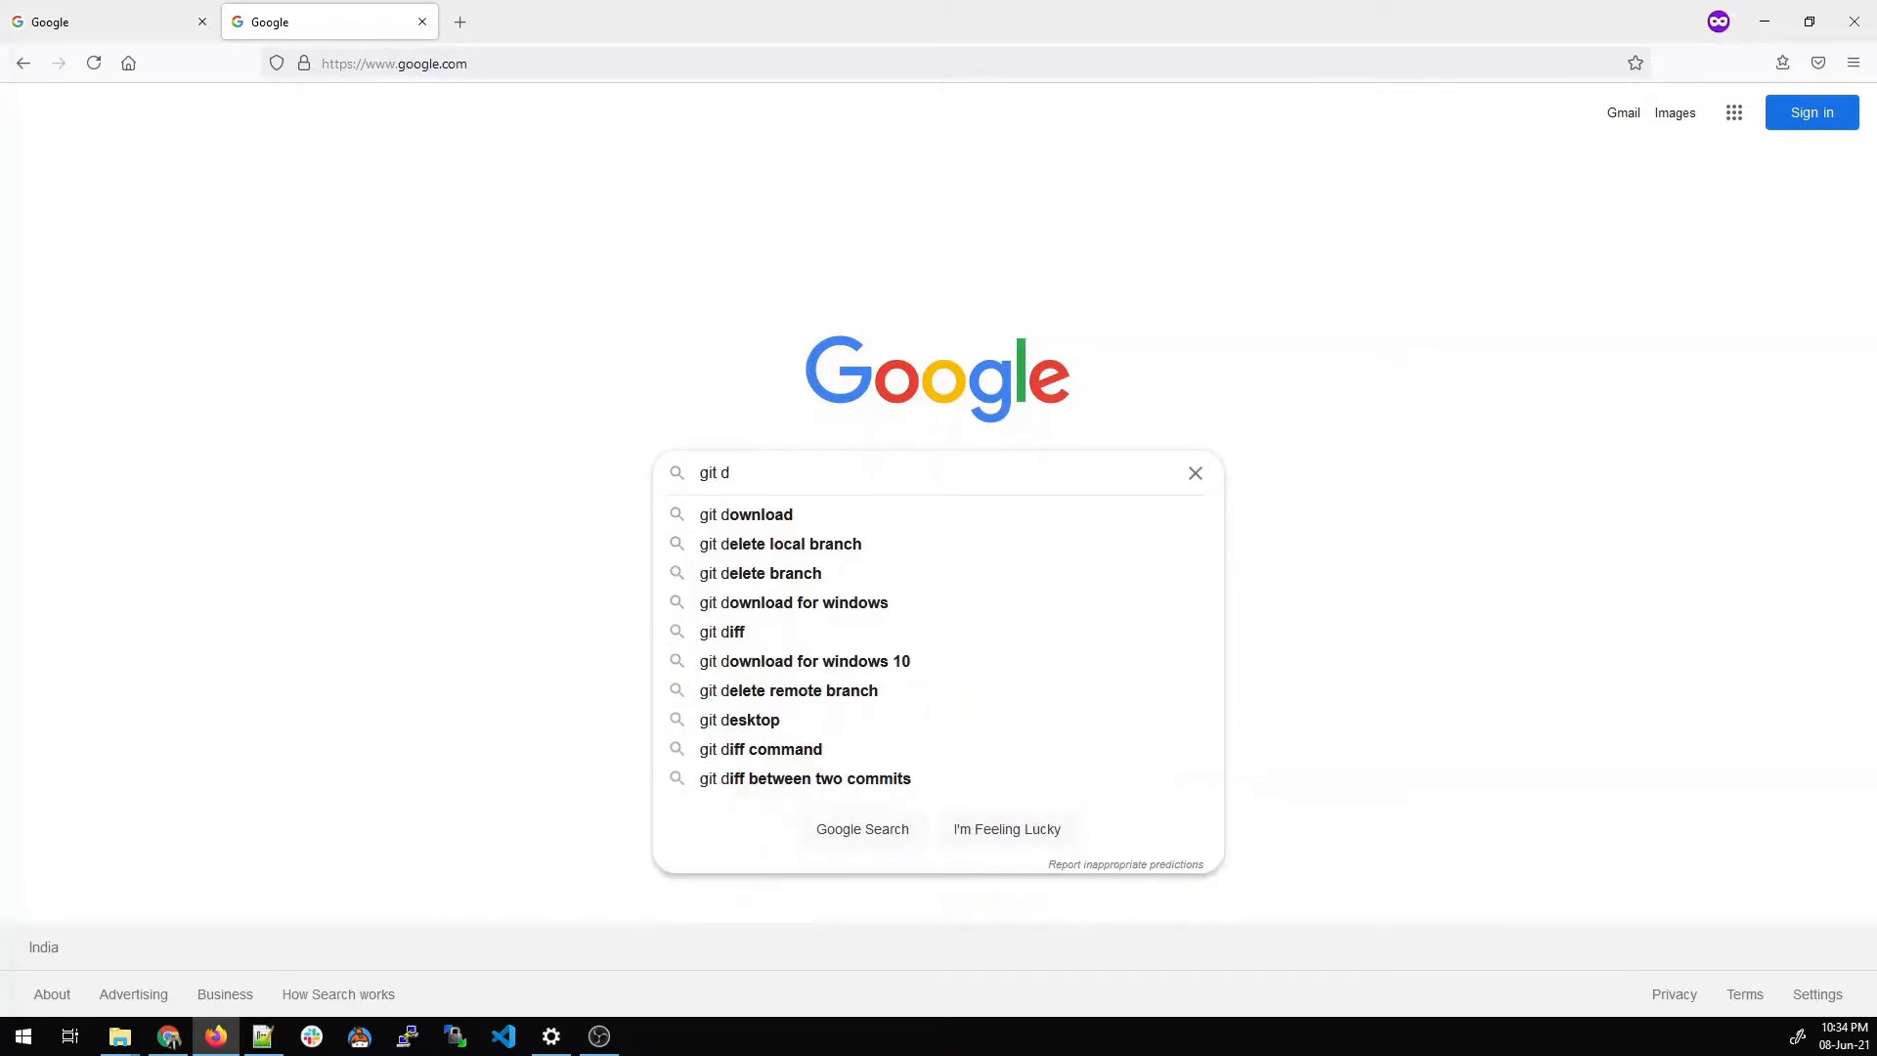
left_click(747, 514)
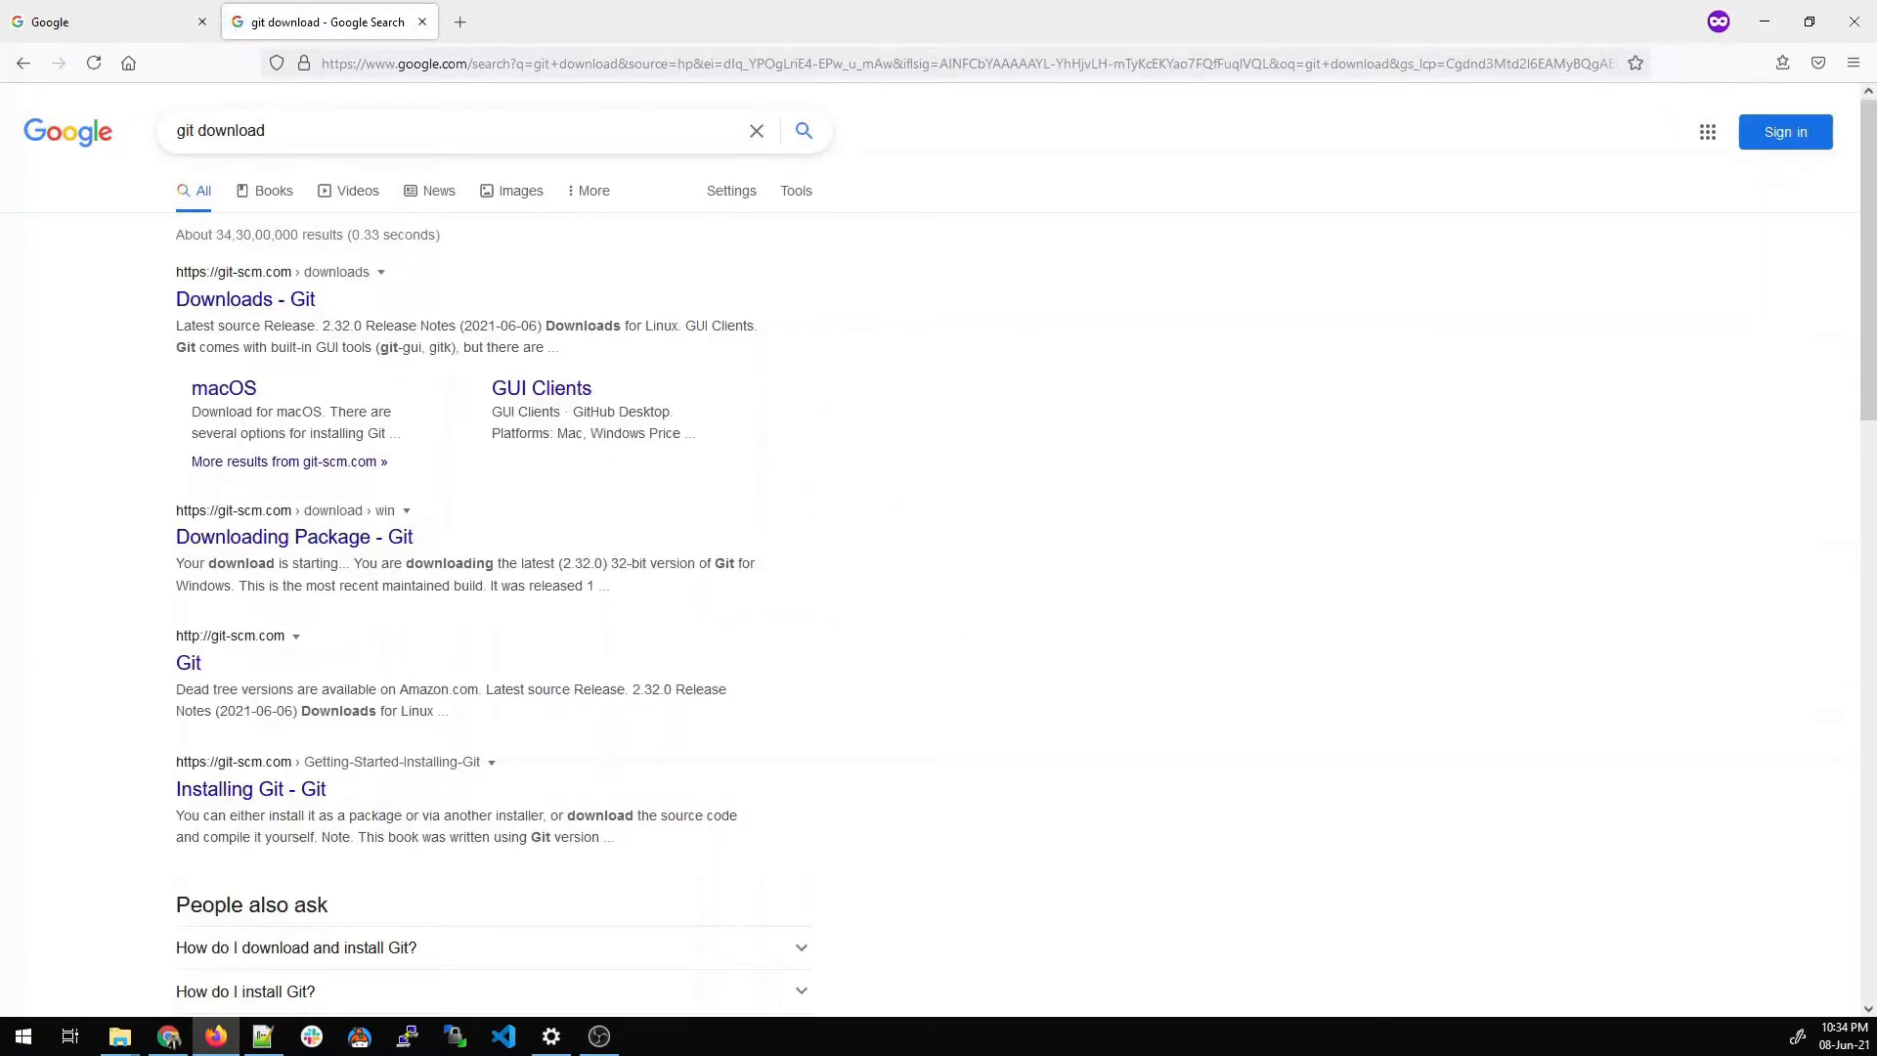
From git-scm.com, download and save the Git 2.32.0 64-bit Windows installer.
left_click(245, 299)
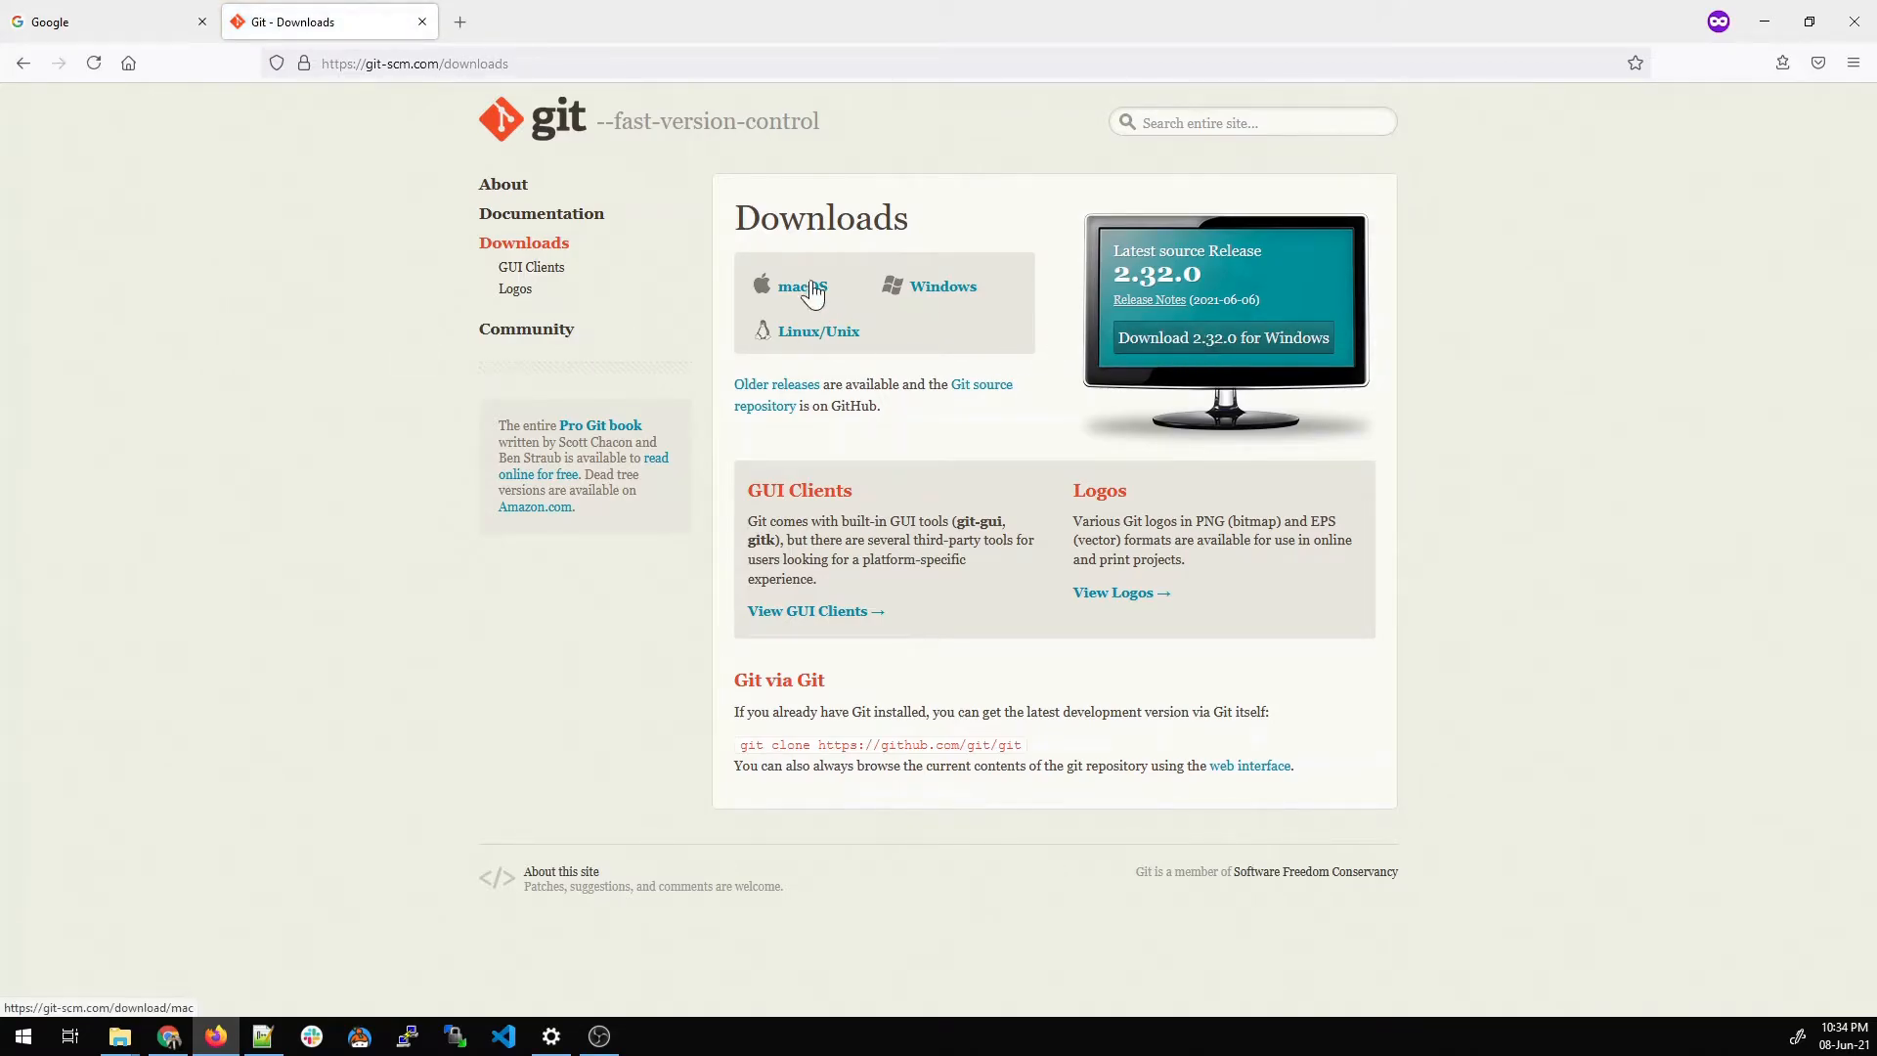
mouse_move(795, 348)
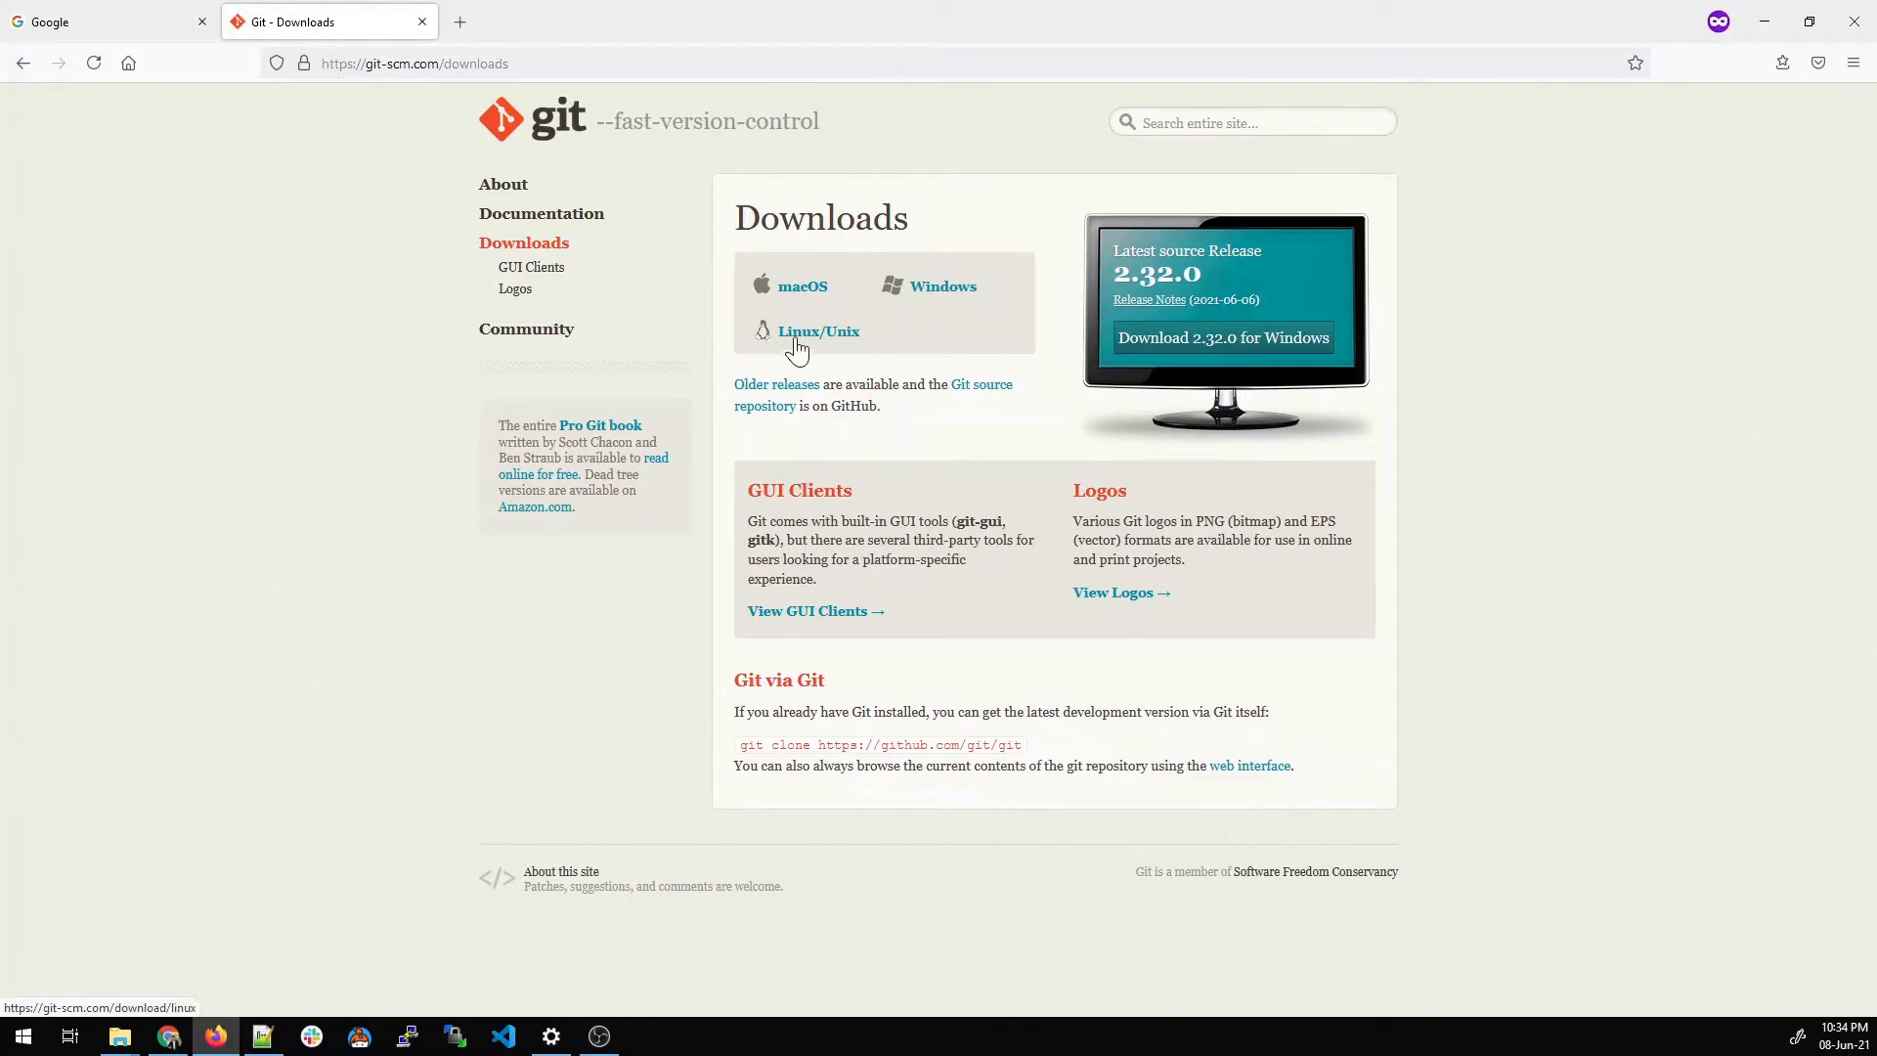
mouse_move(1219, 352)
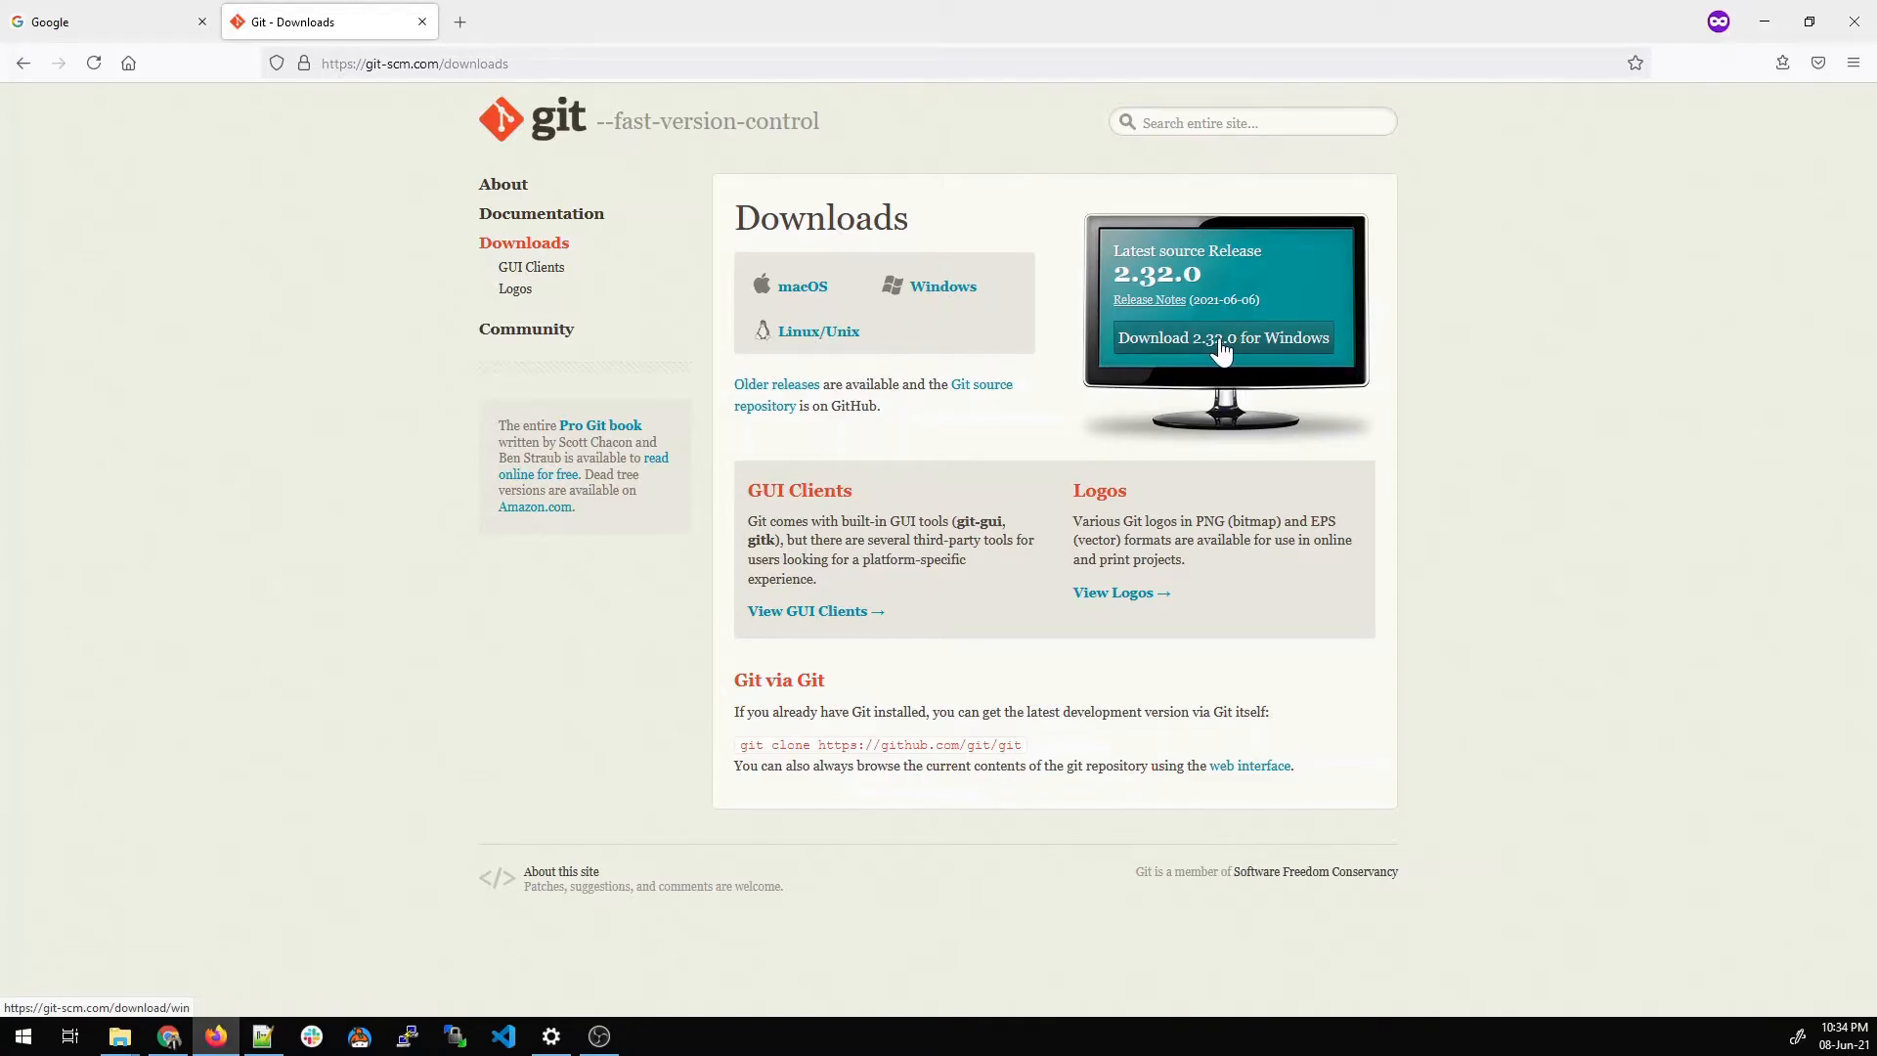
left_click(1222, 337)
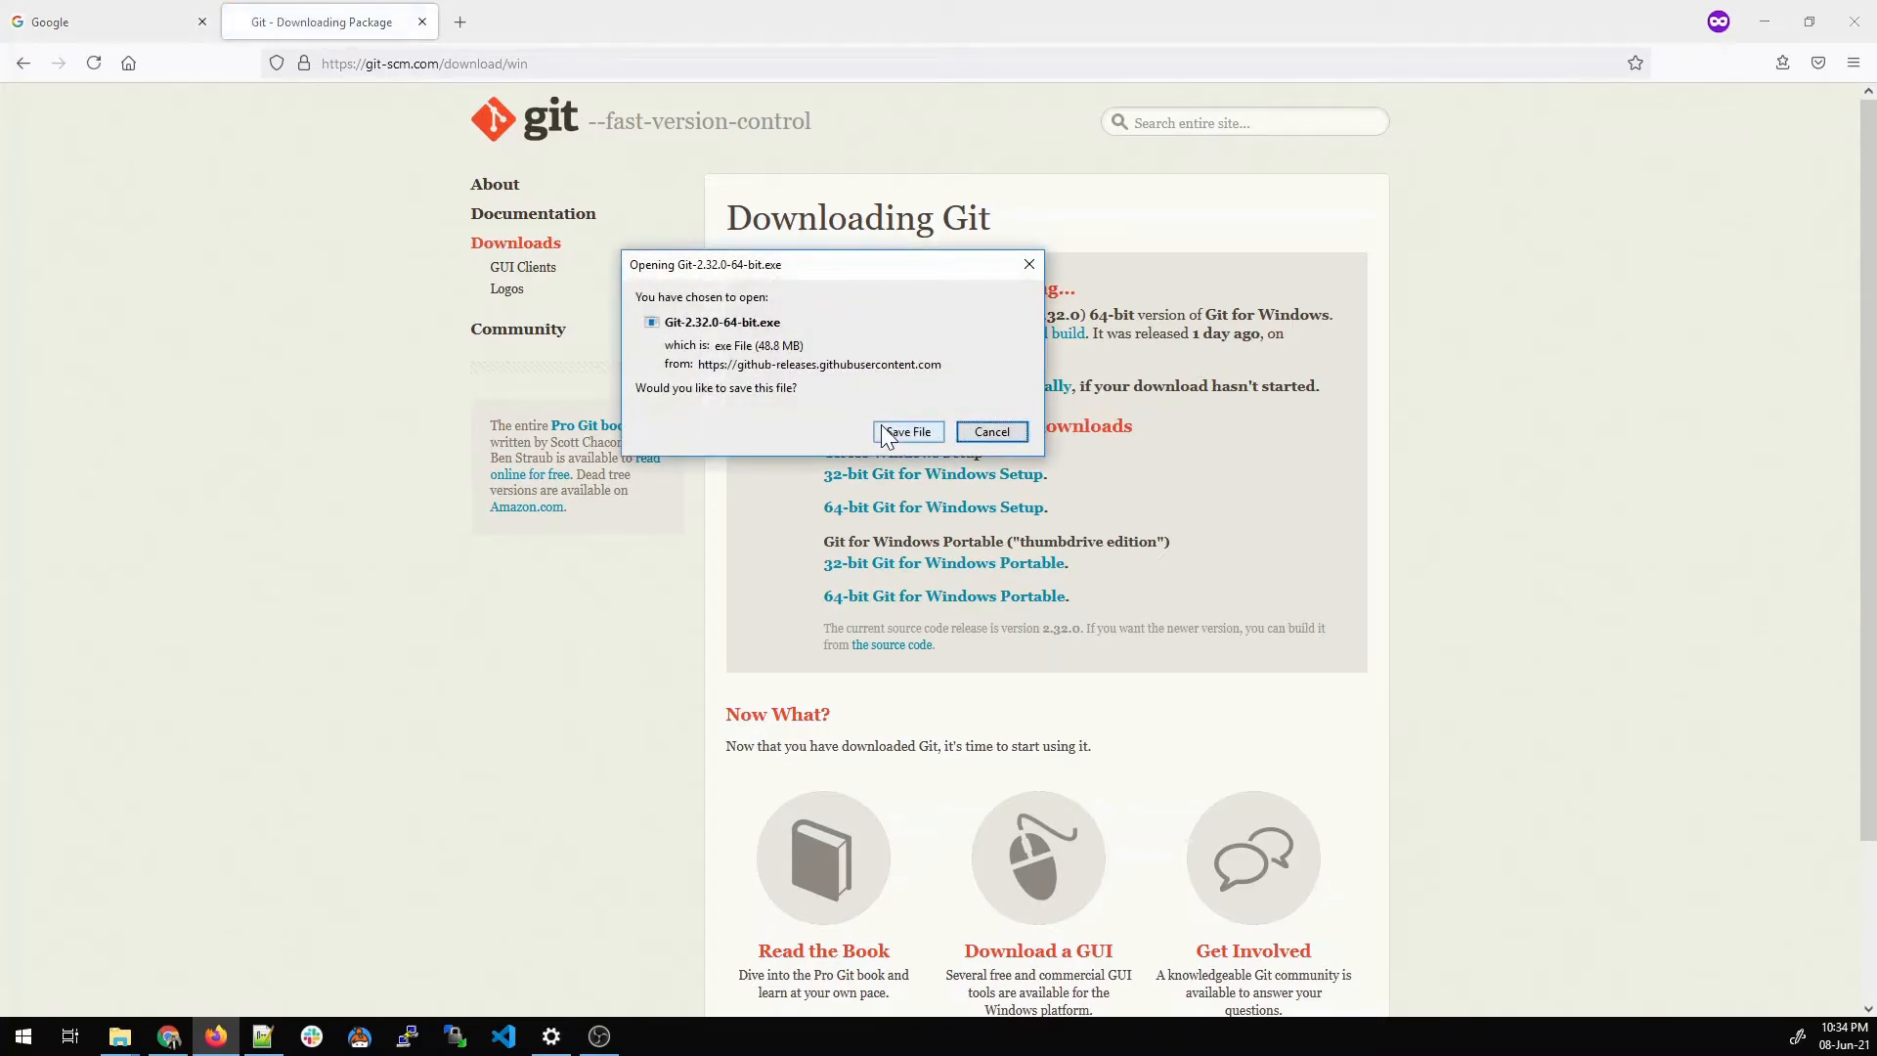
left_click(908, 431)
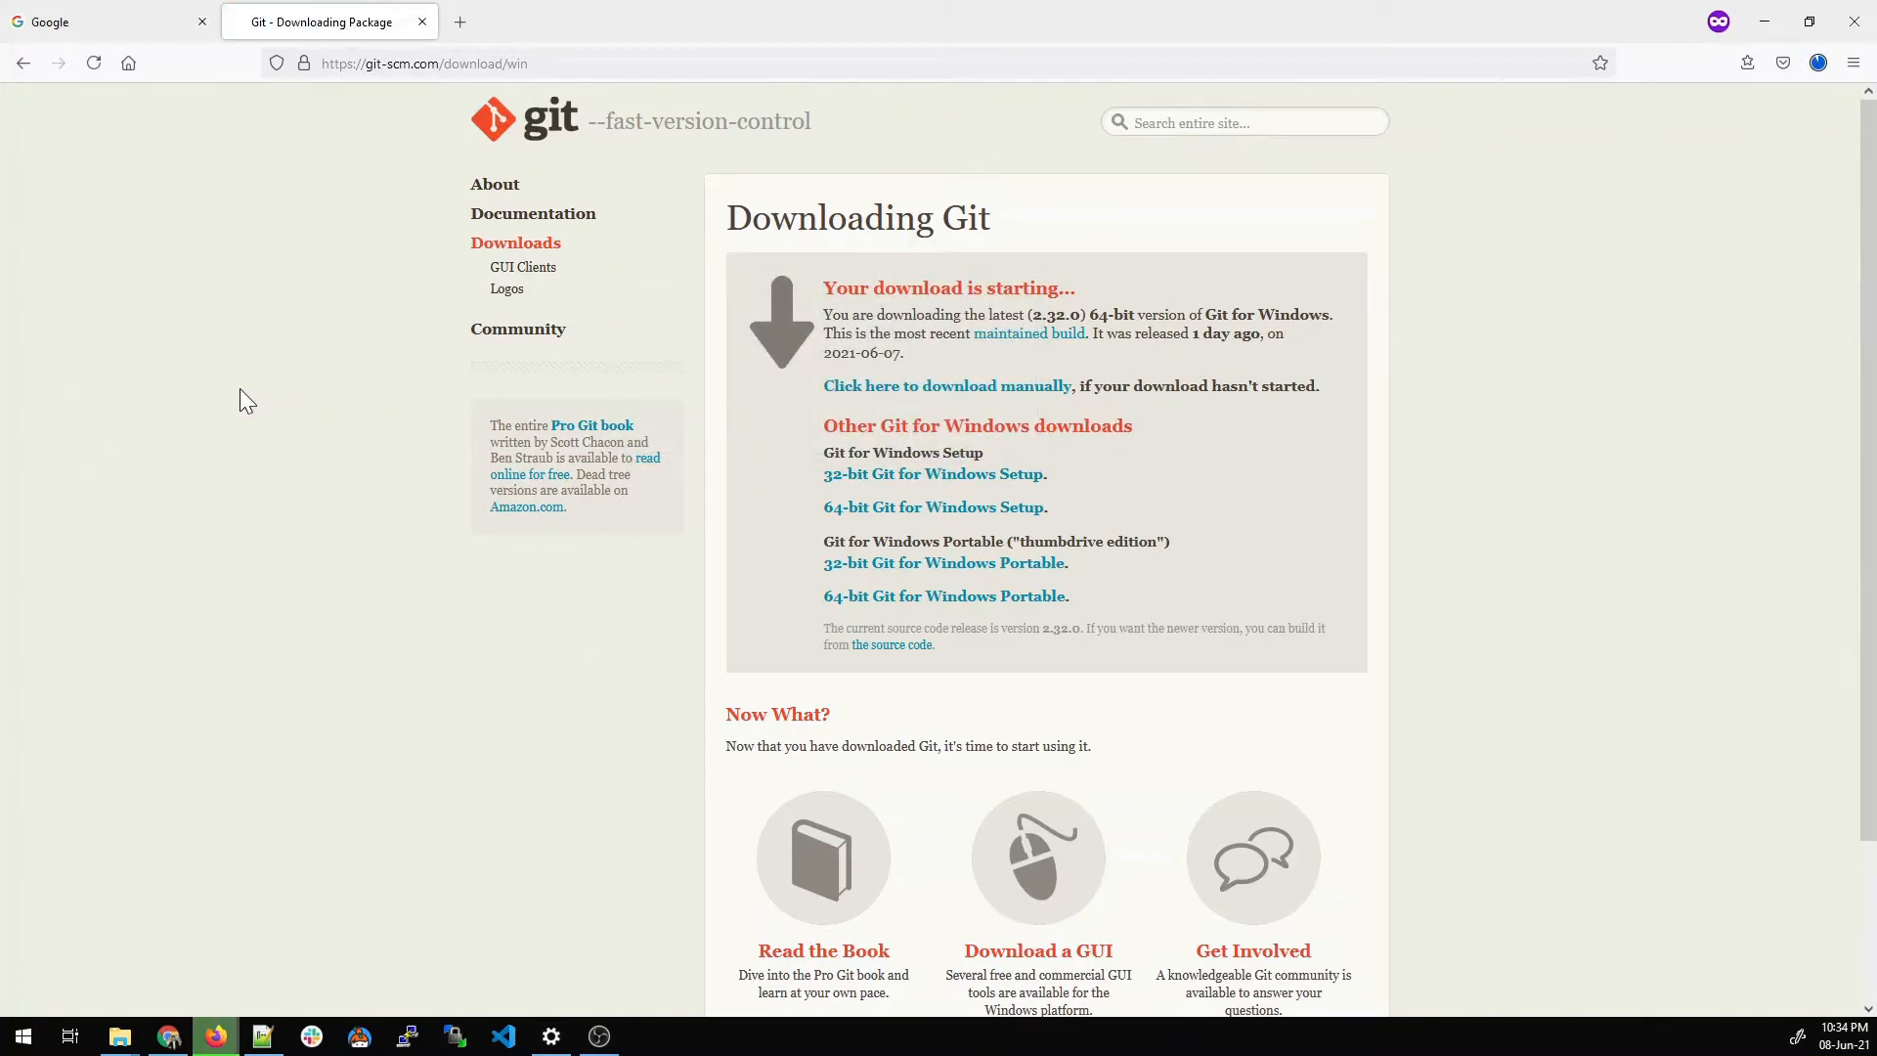
mouse_move(1654, 137)
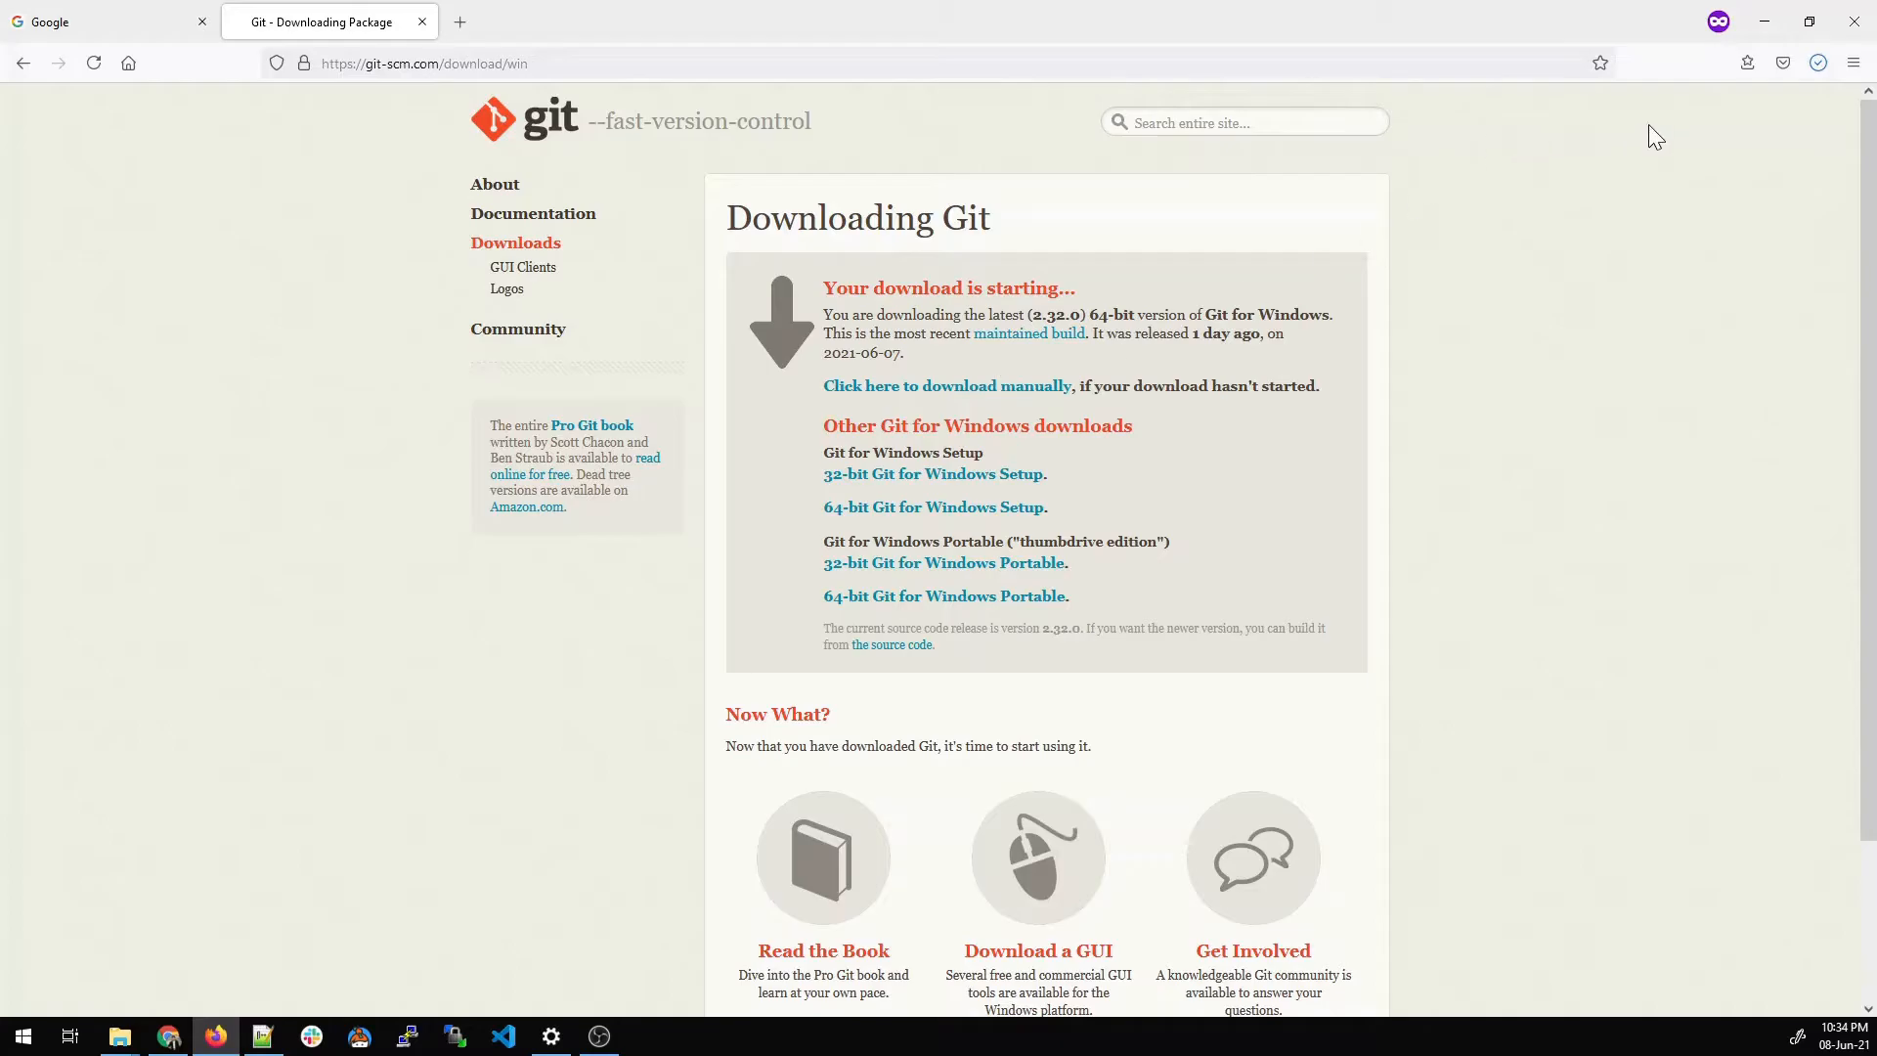
mouse_move(1819, 62)
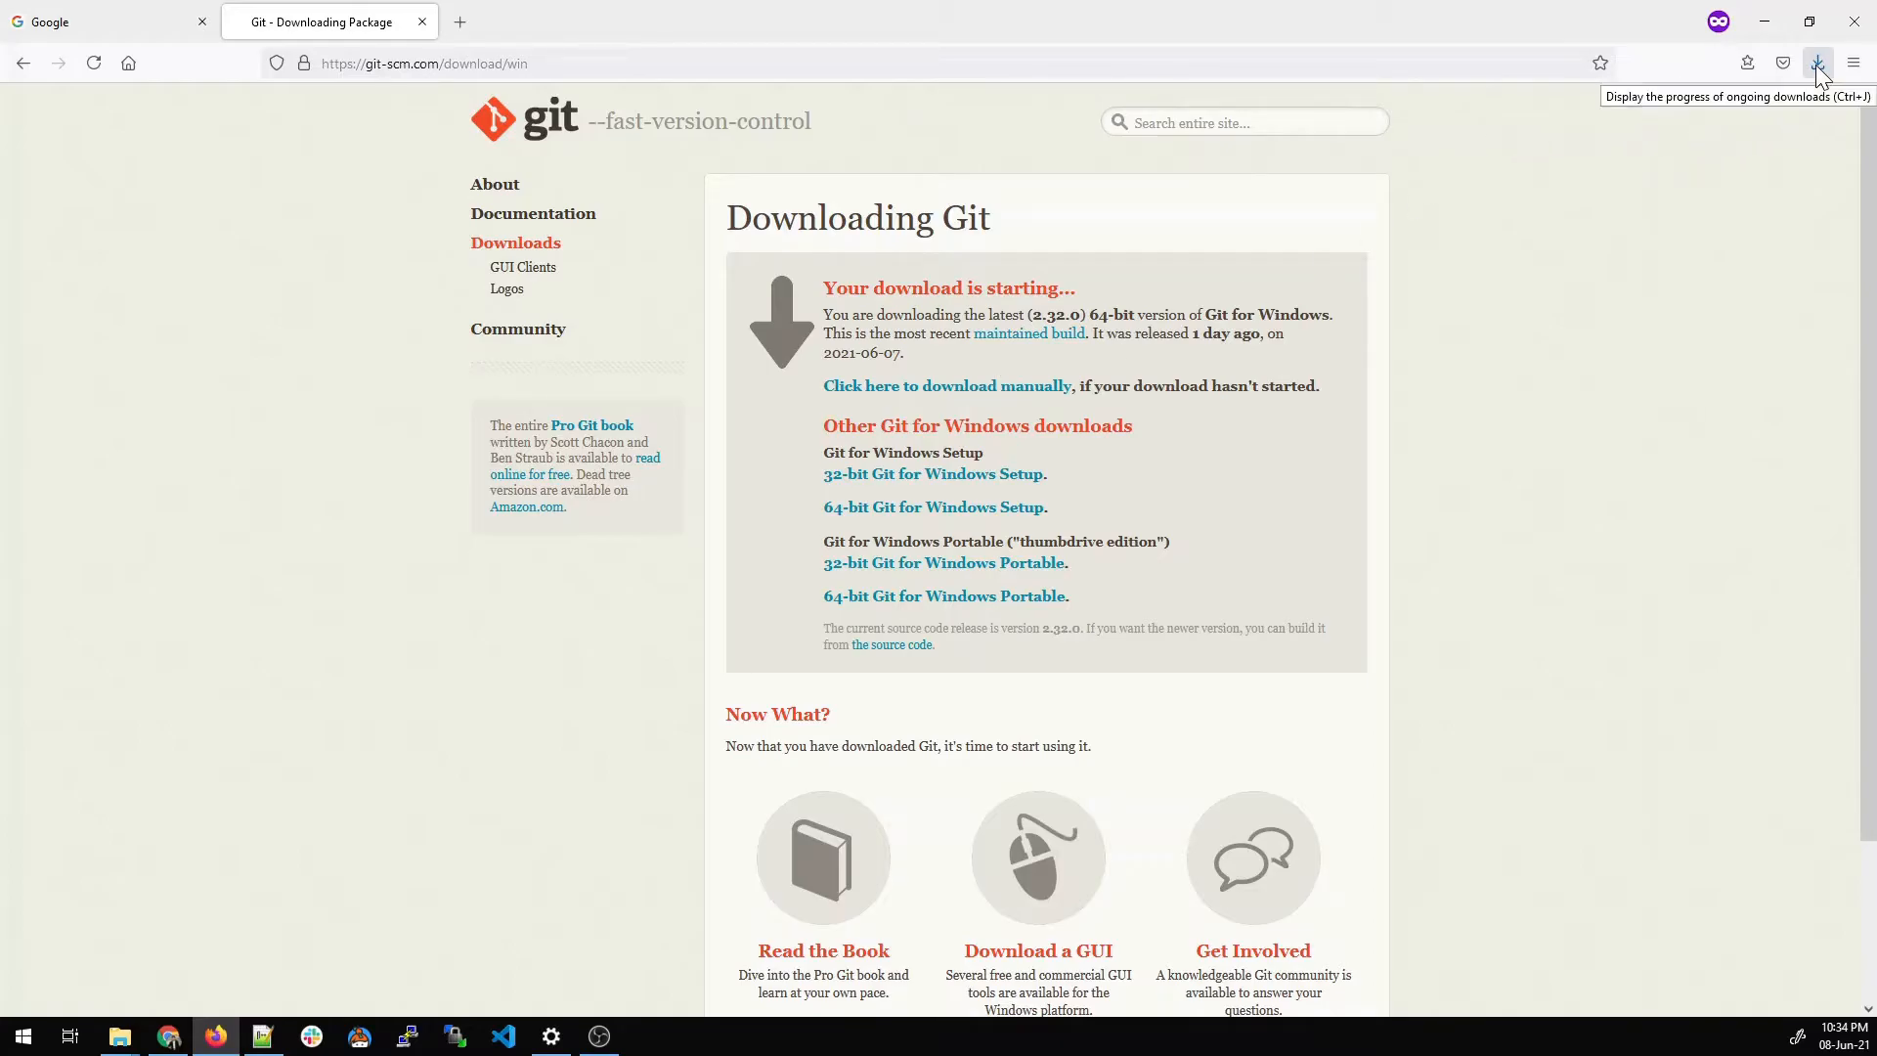
Run the downloaded installer and install Git 2.32.0 with default components and options.
left_click(1819, 61)
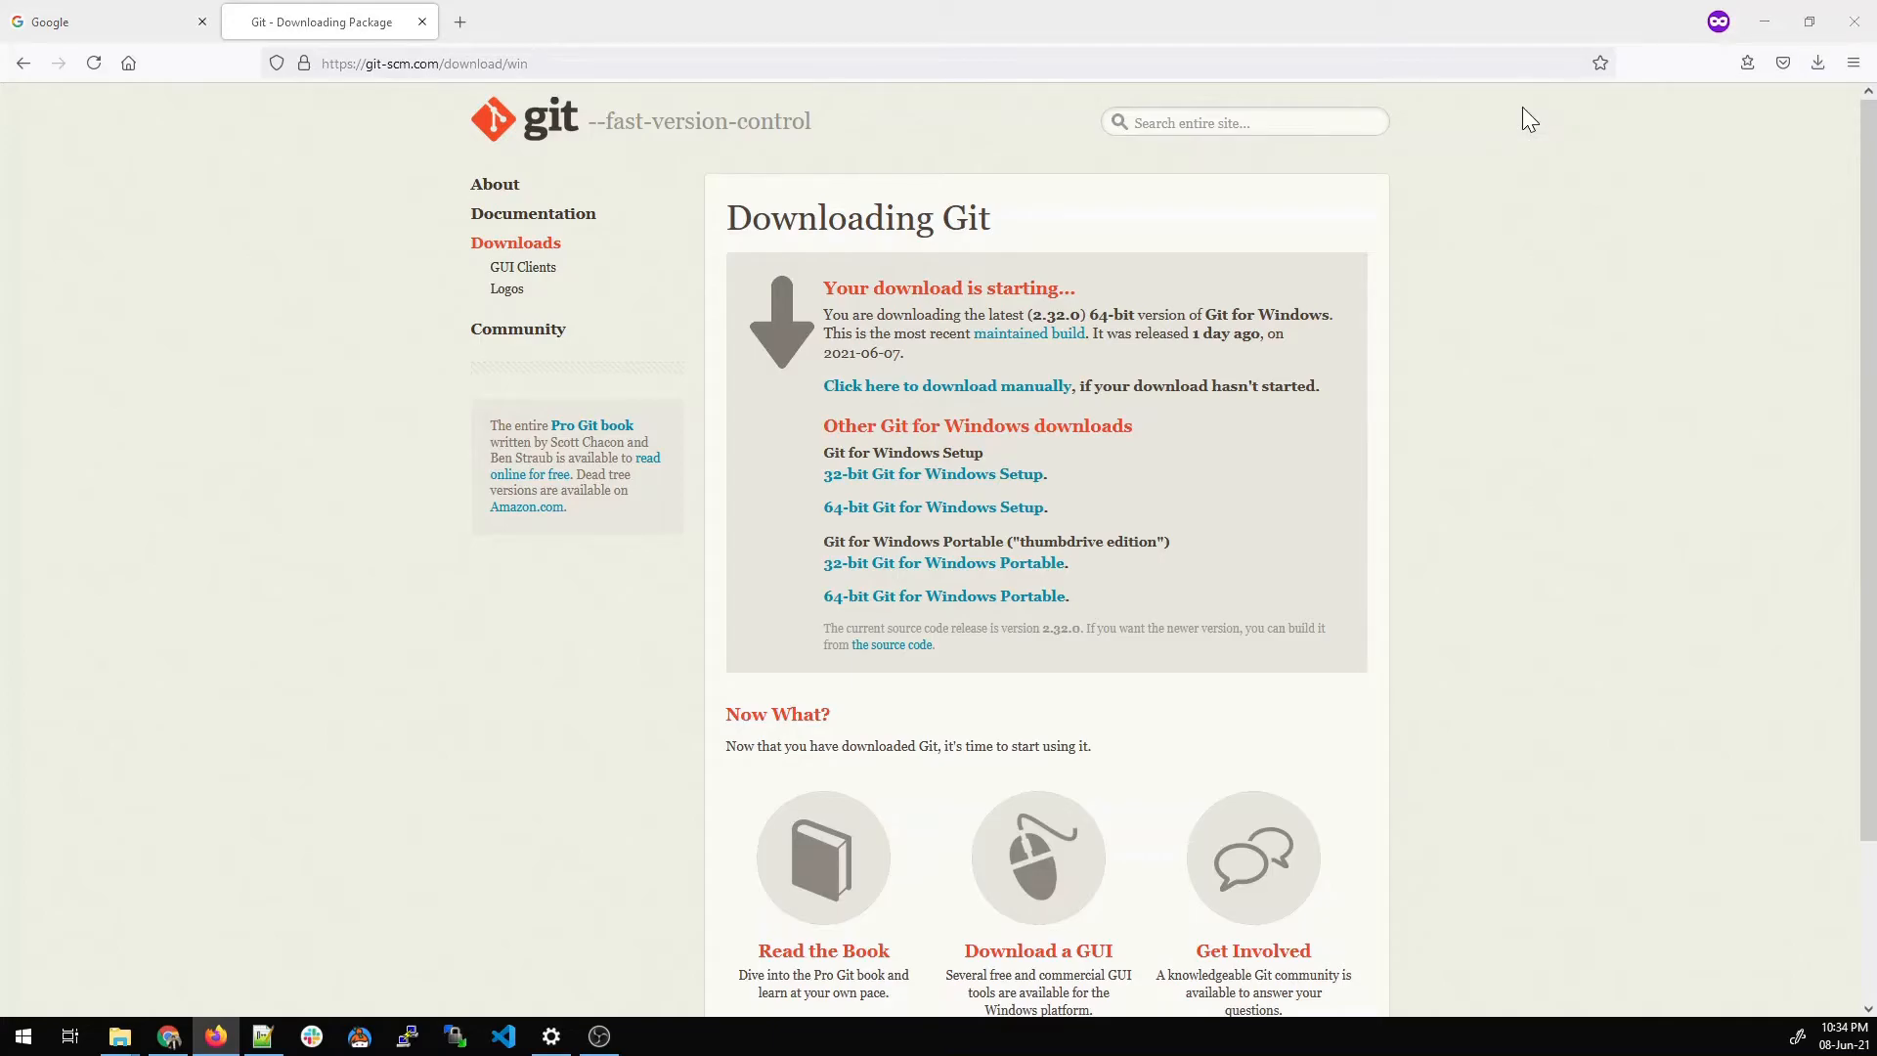
mouse_move(1455, 176)
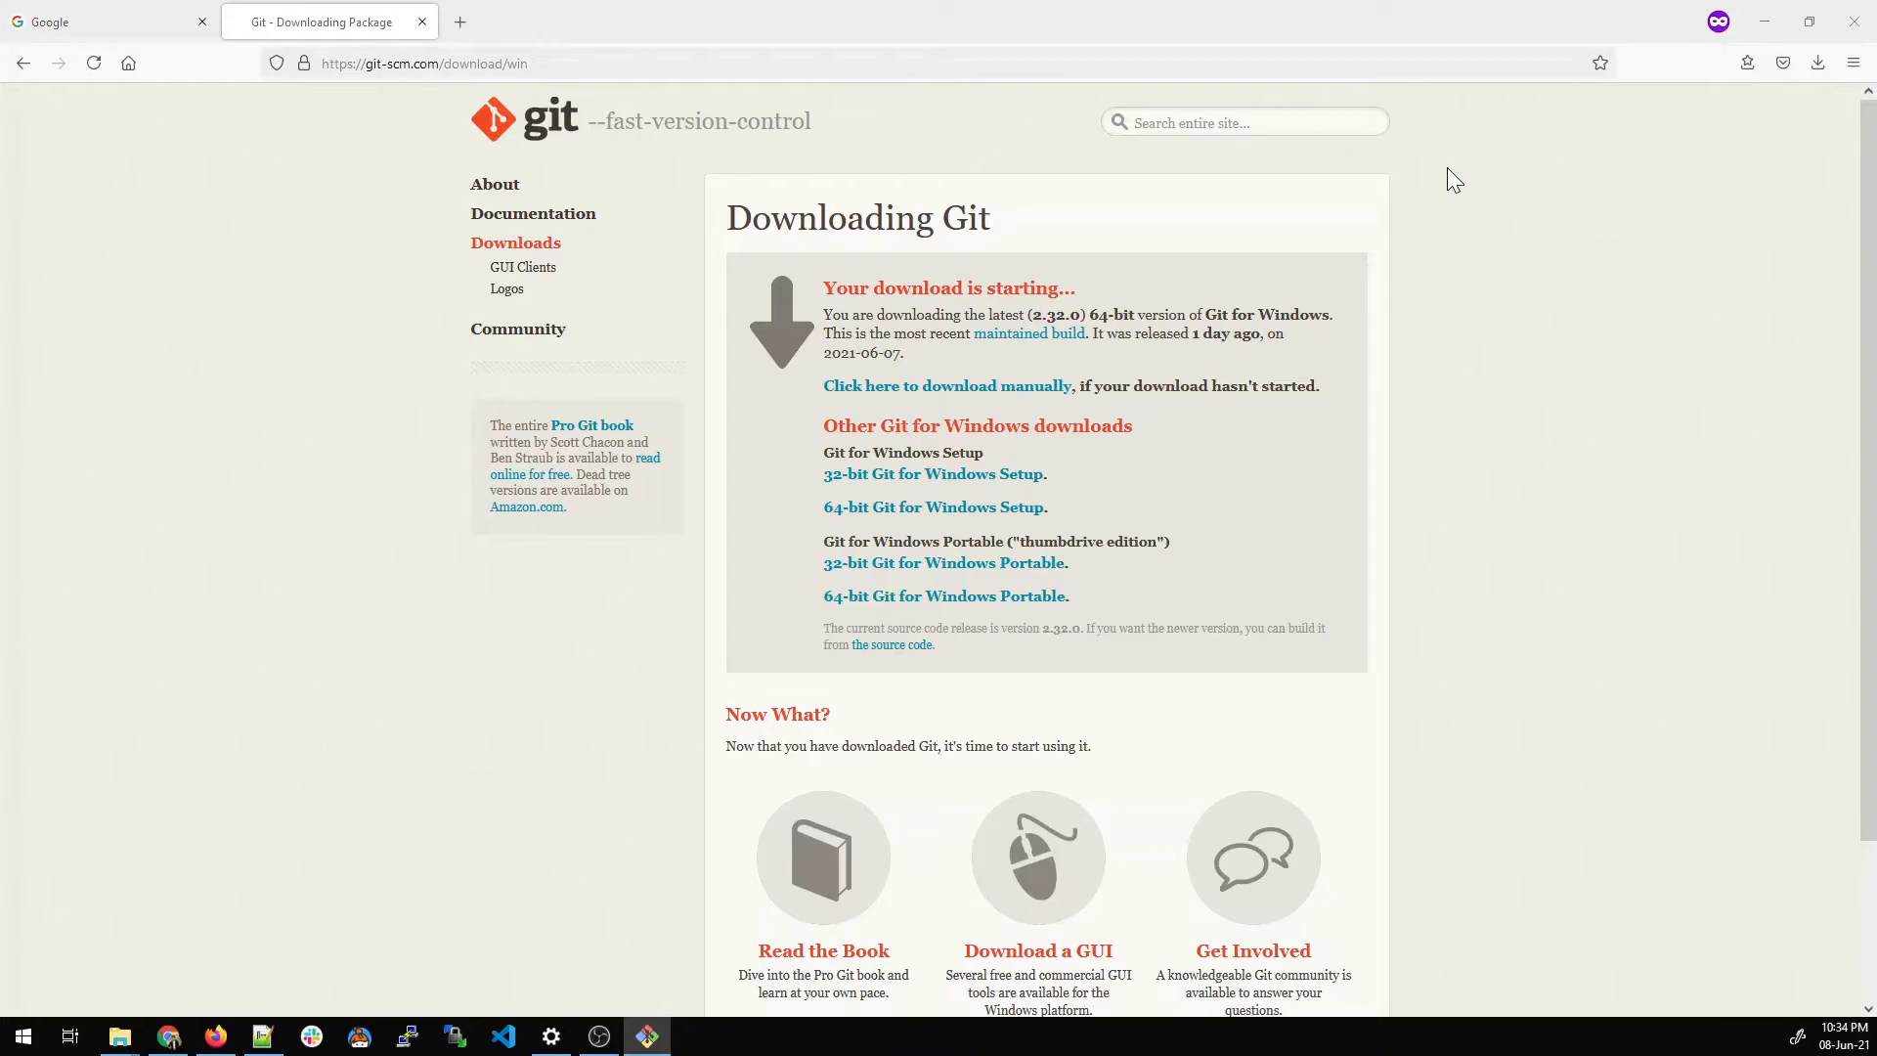
mouse_move(520, 1013)
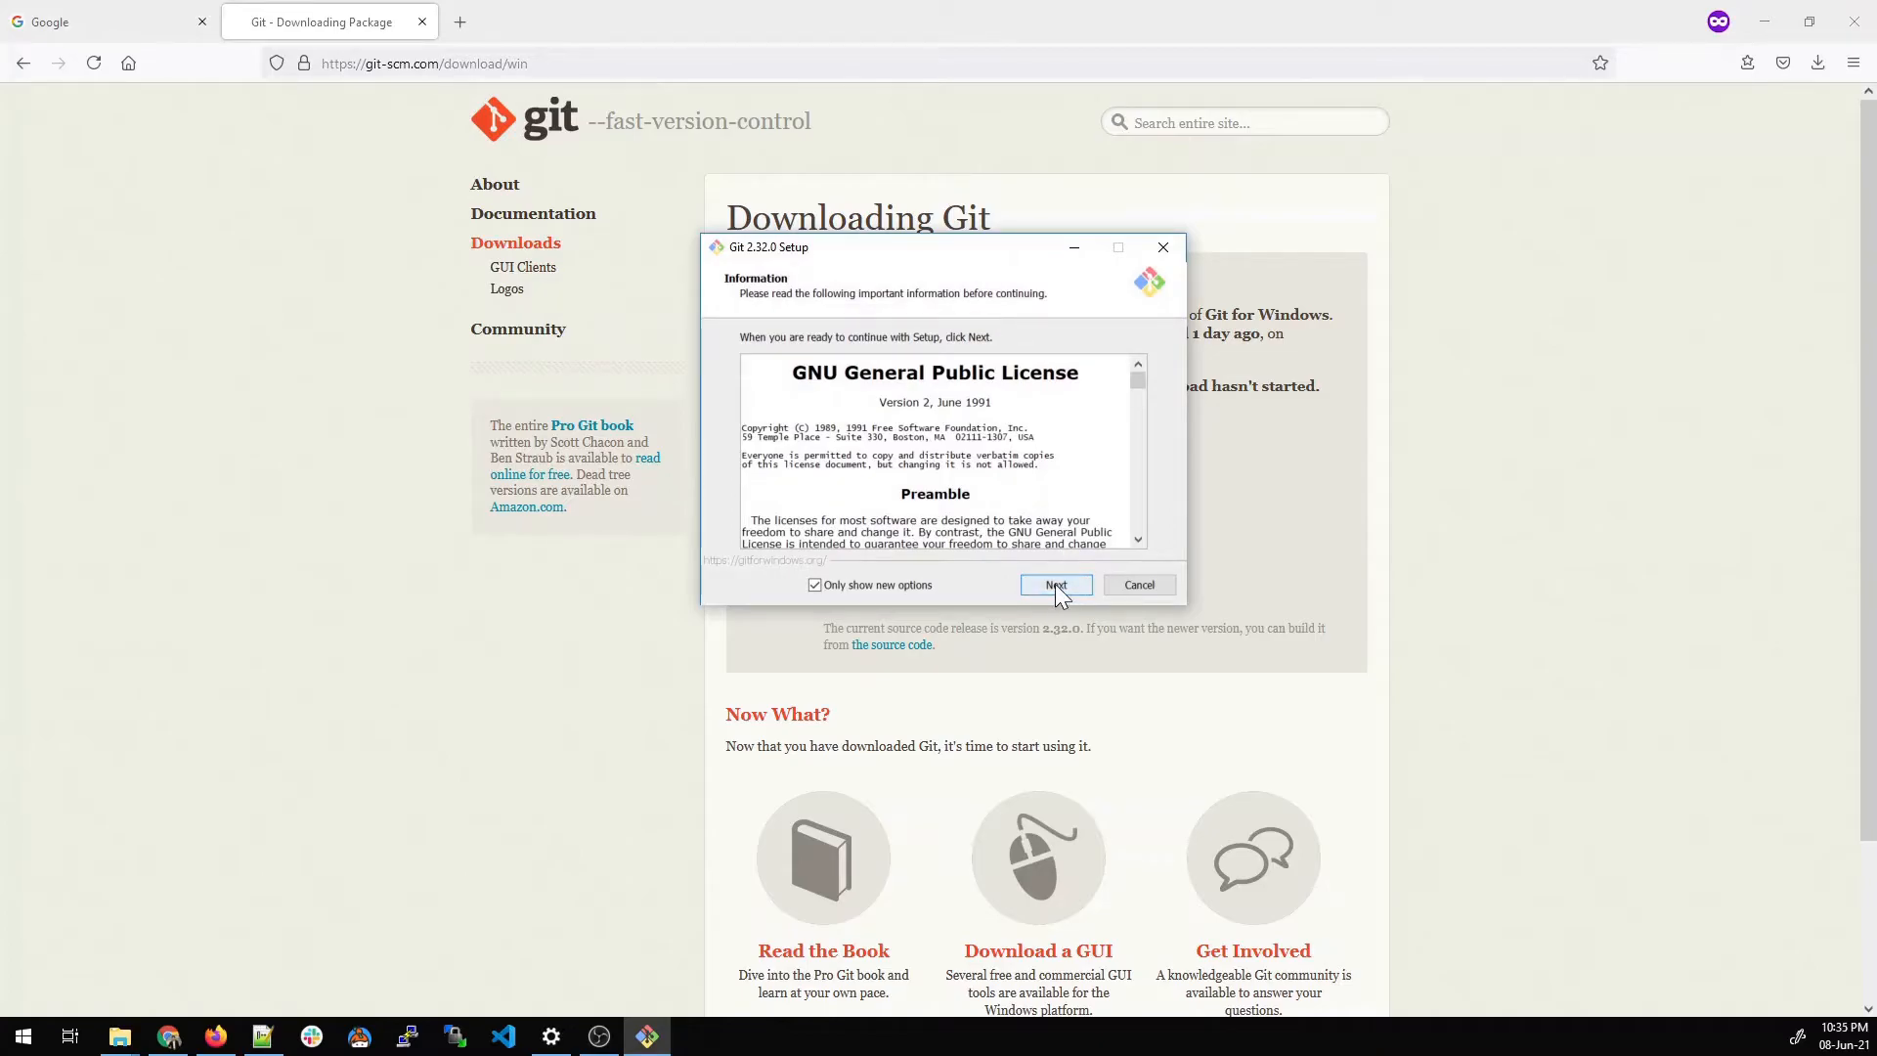
left_click(1056, 584)
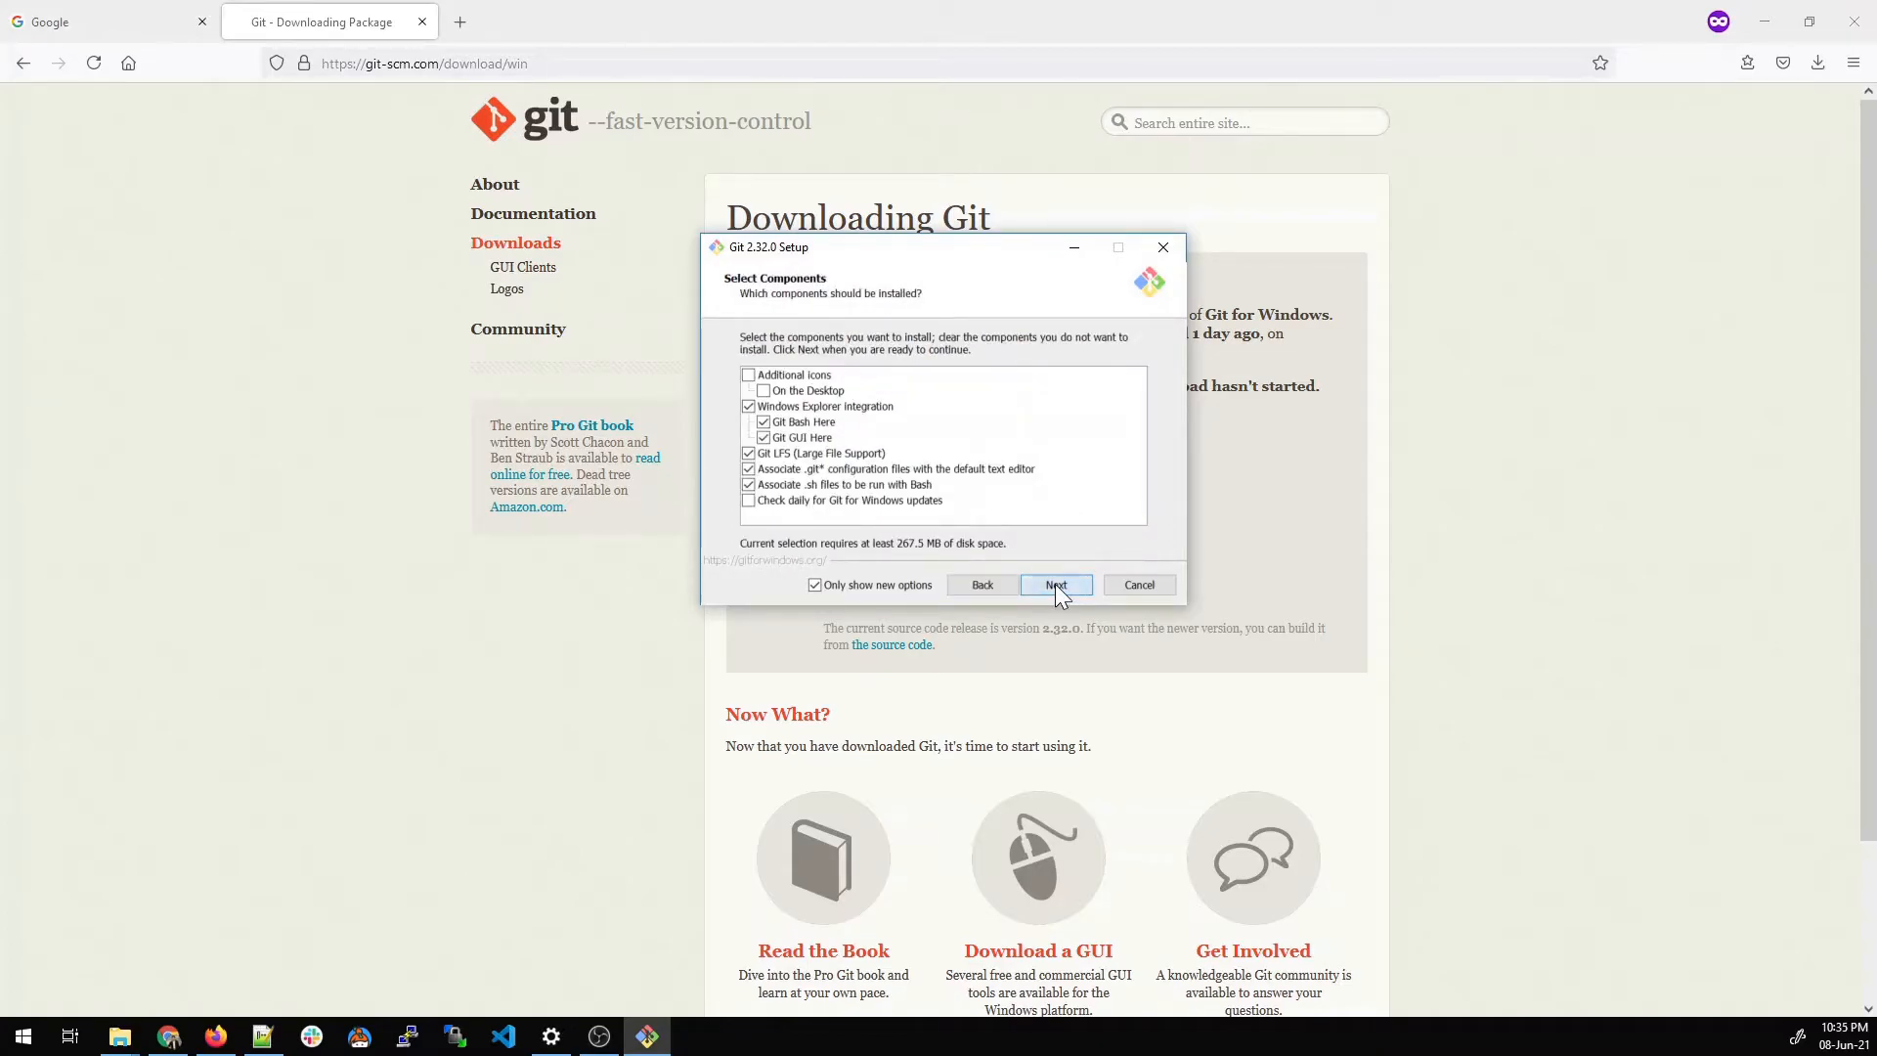
left_click(1056, 585)
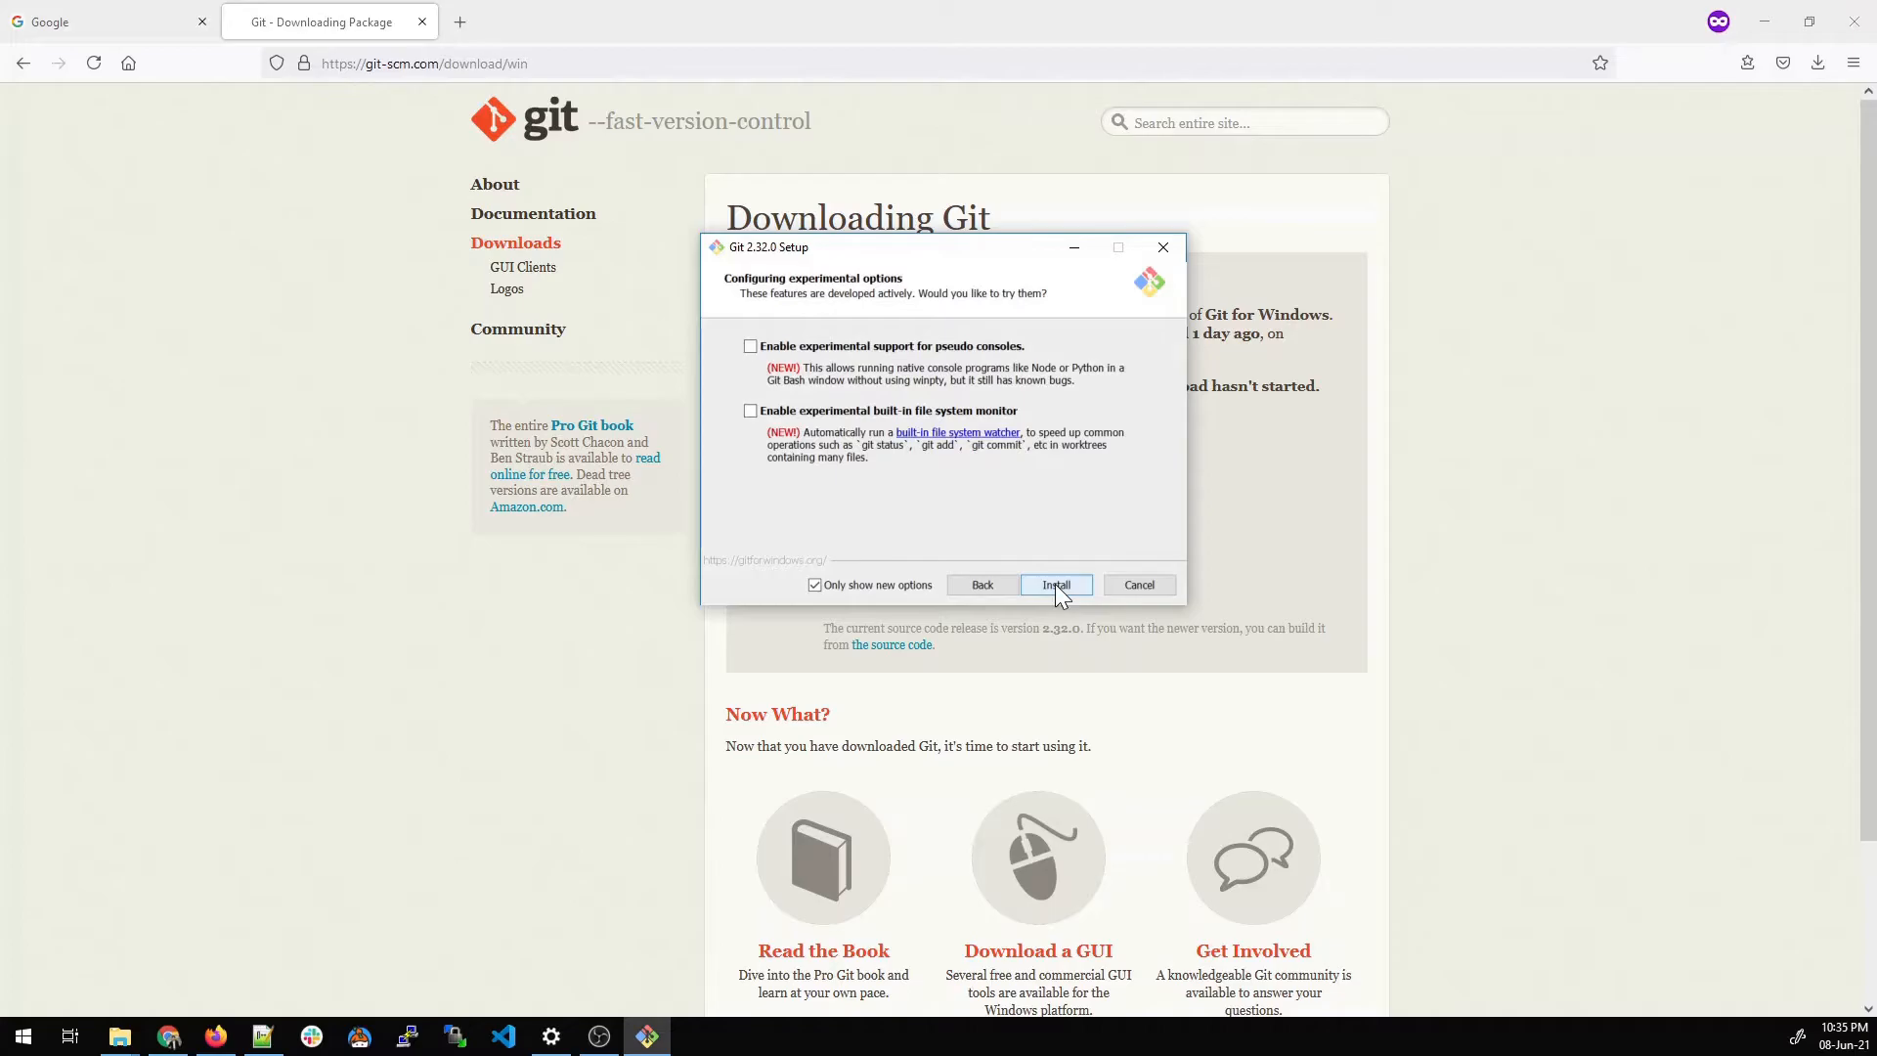
left_click(1056, 585)
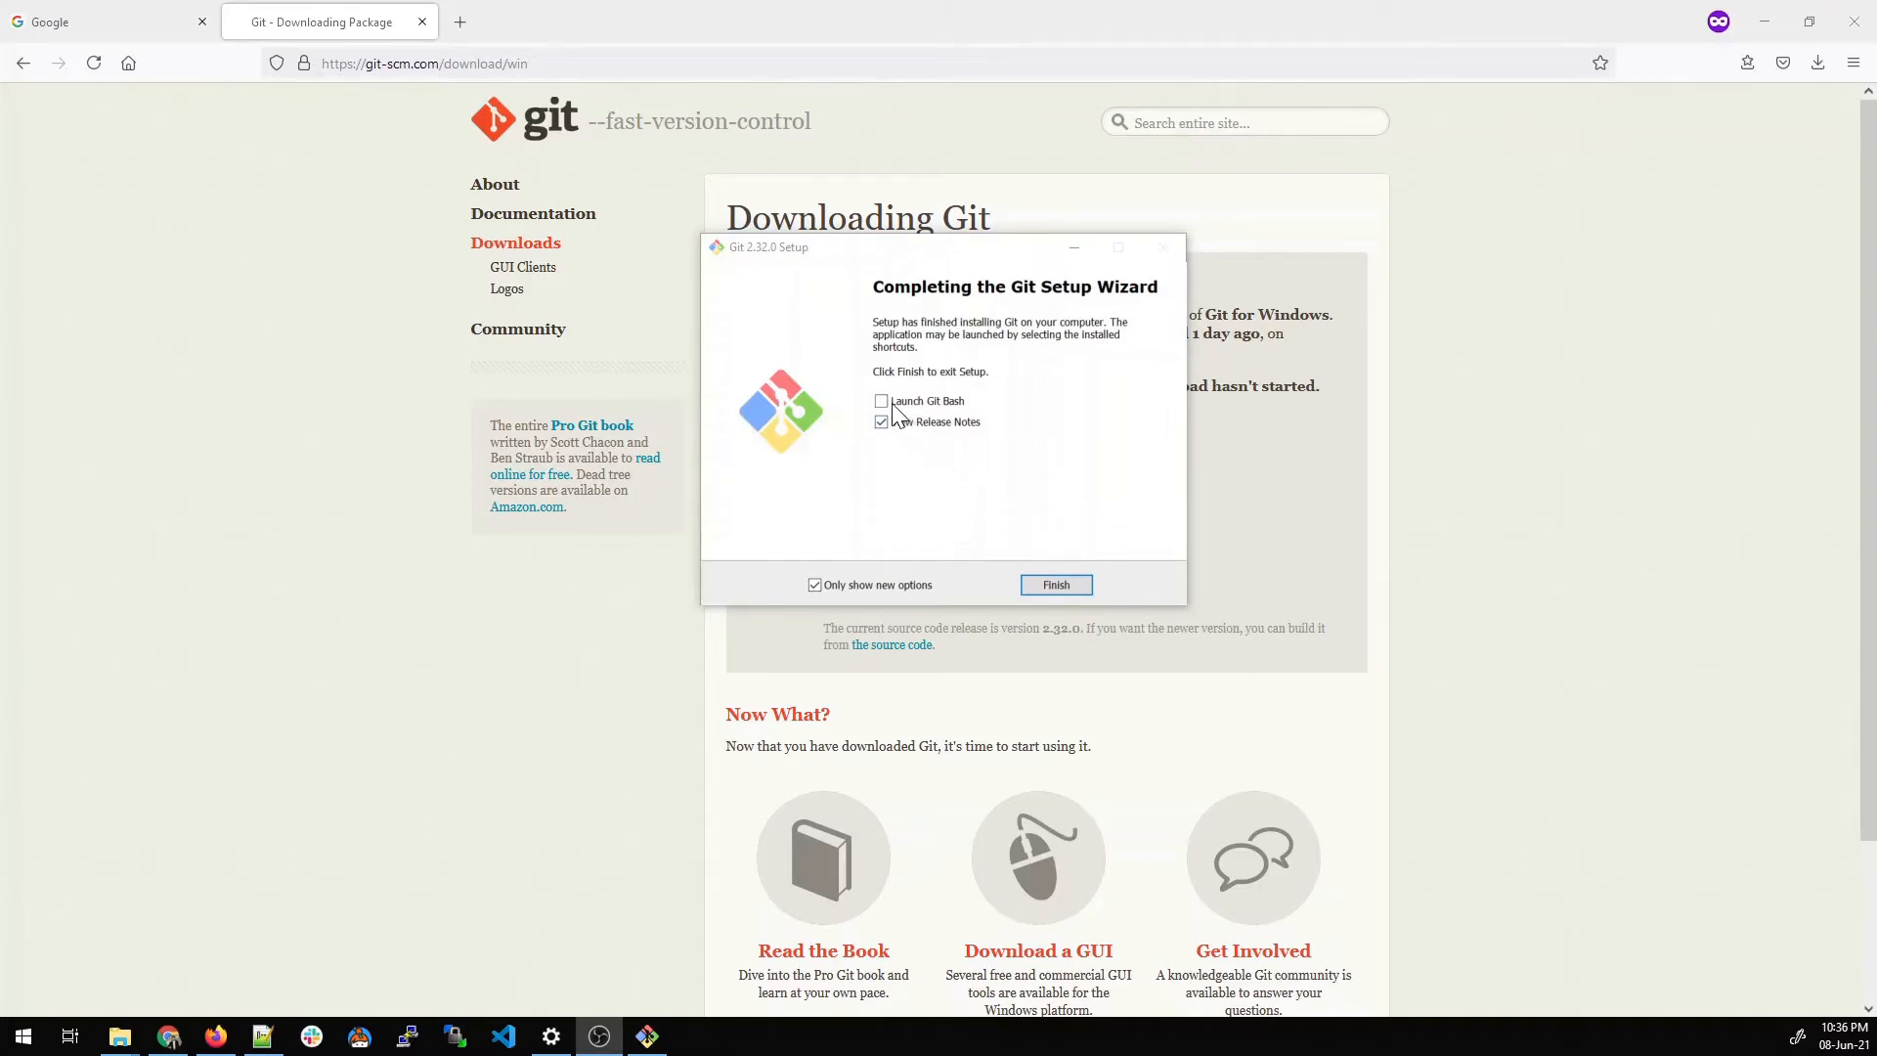
Launch Git Bash, confirm git version reports 2.32.0.windows.1, then exit.
left_click(1056, 585)
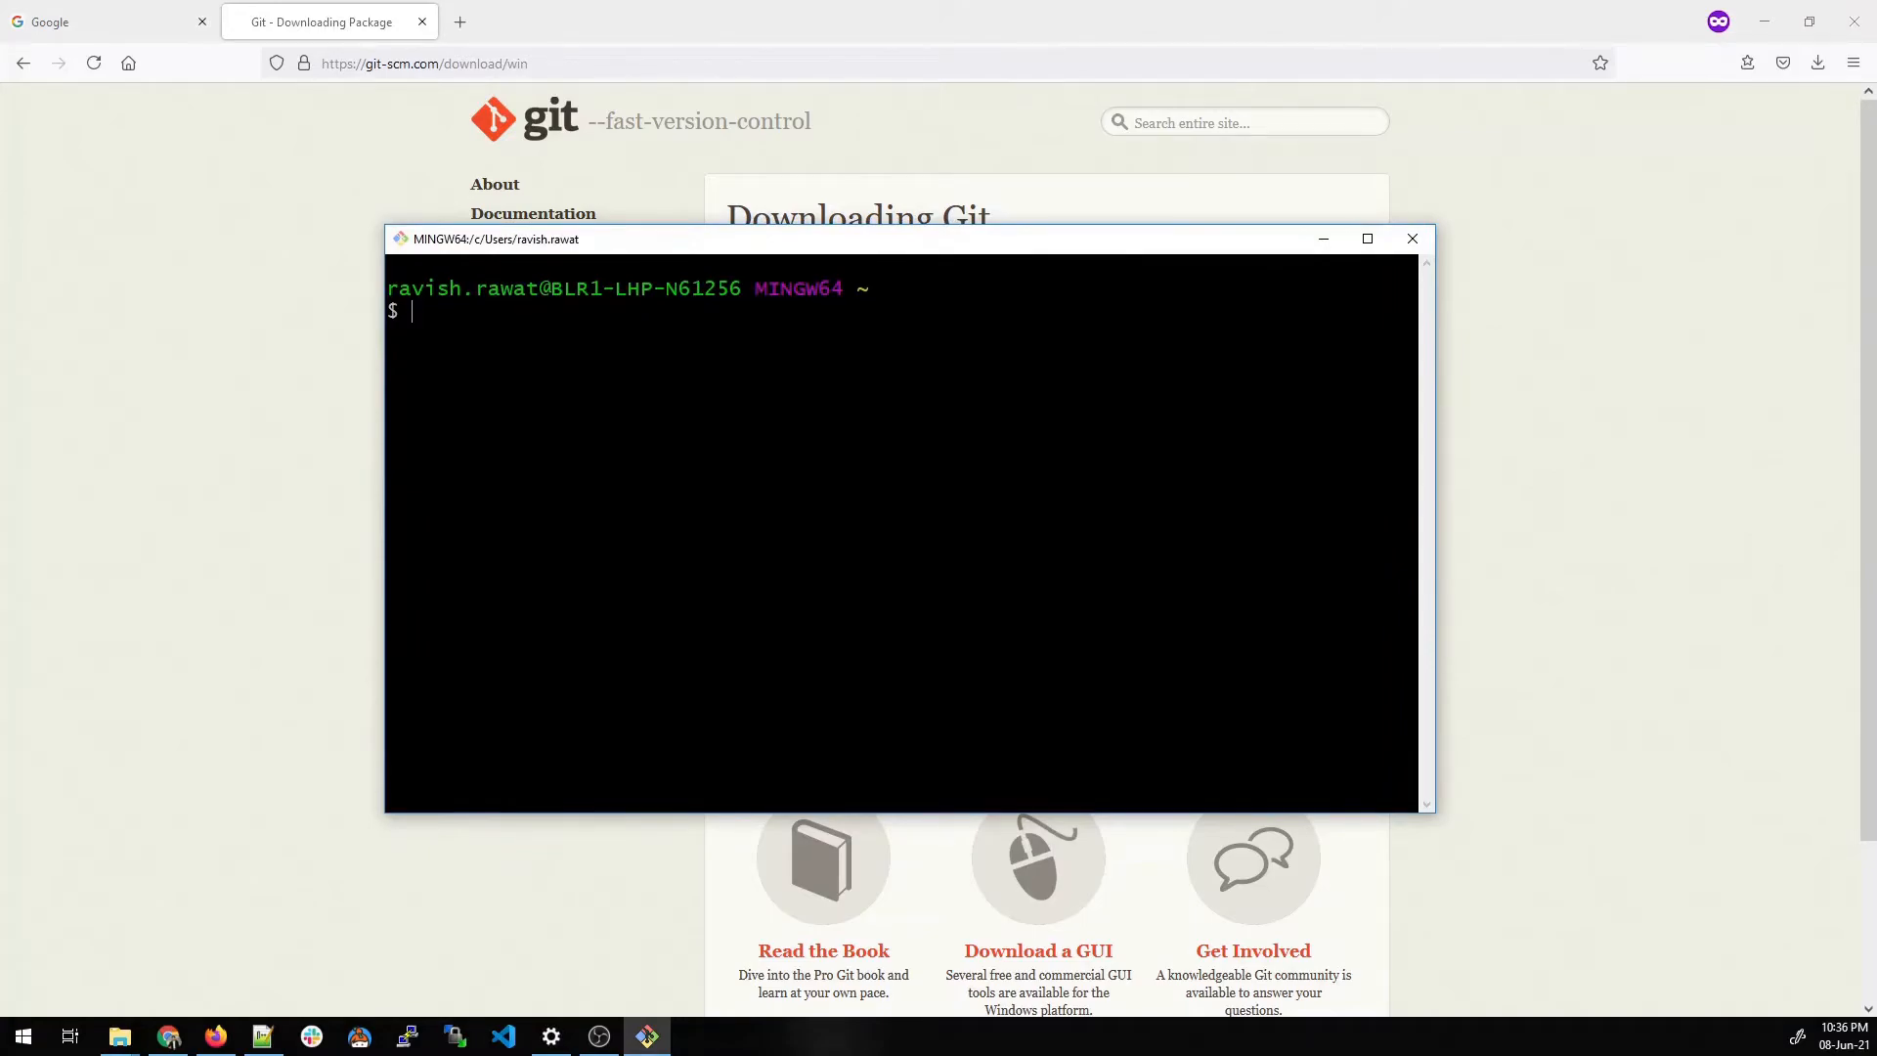
type("git version")
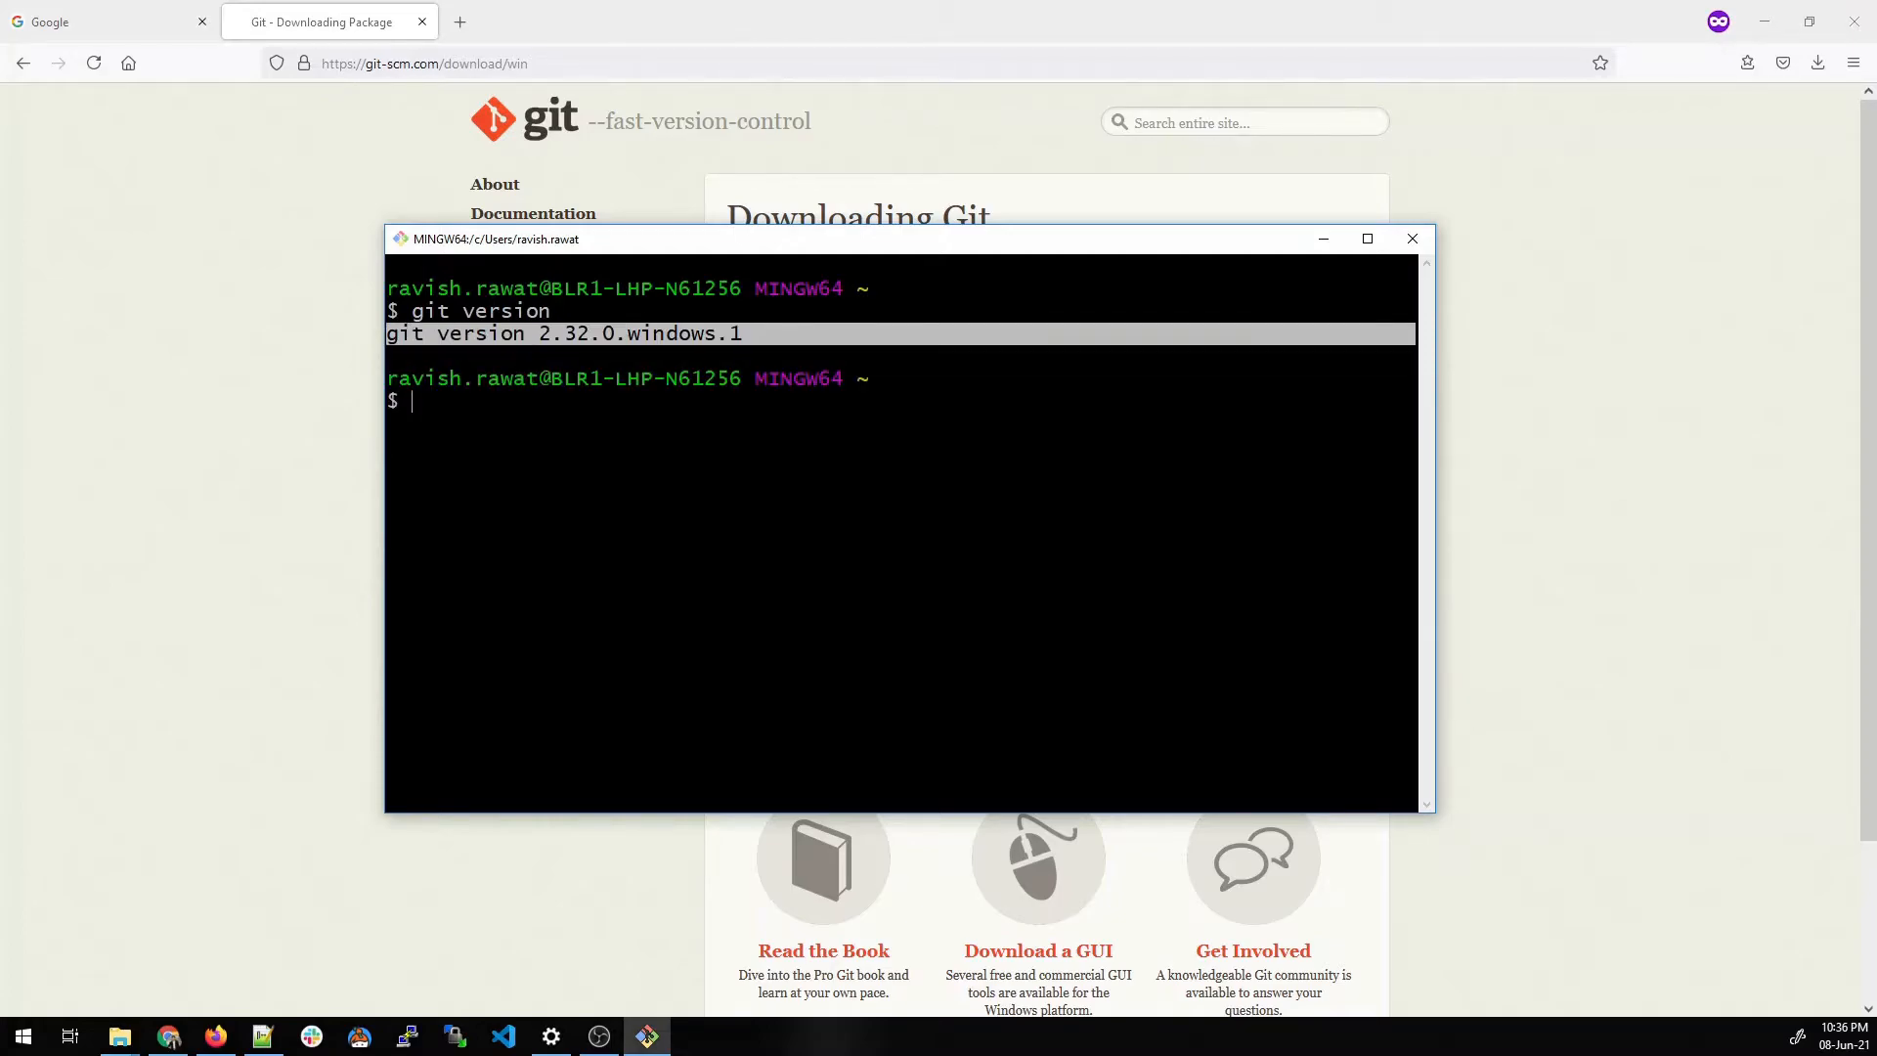
type("ex")
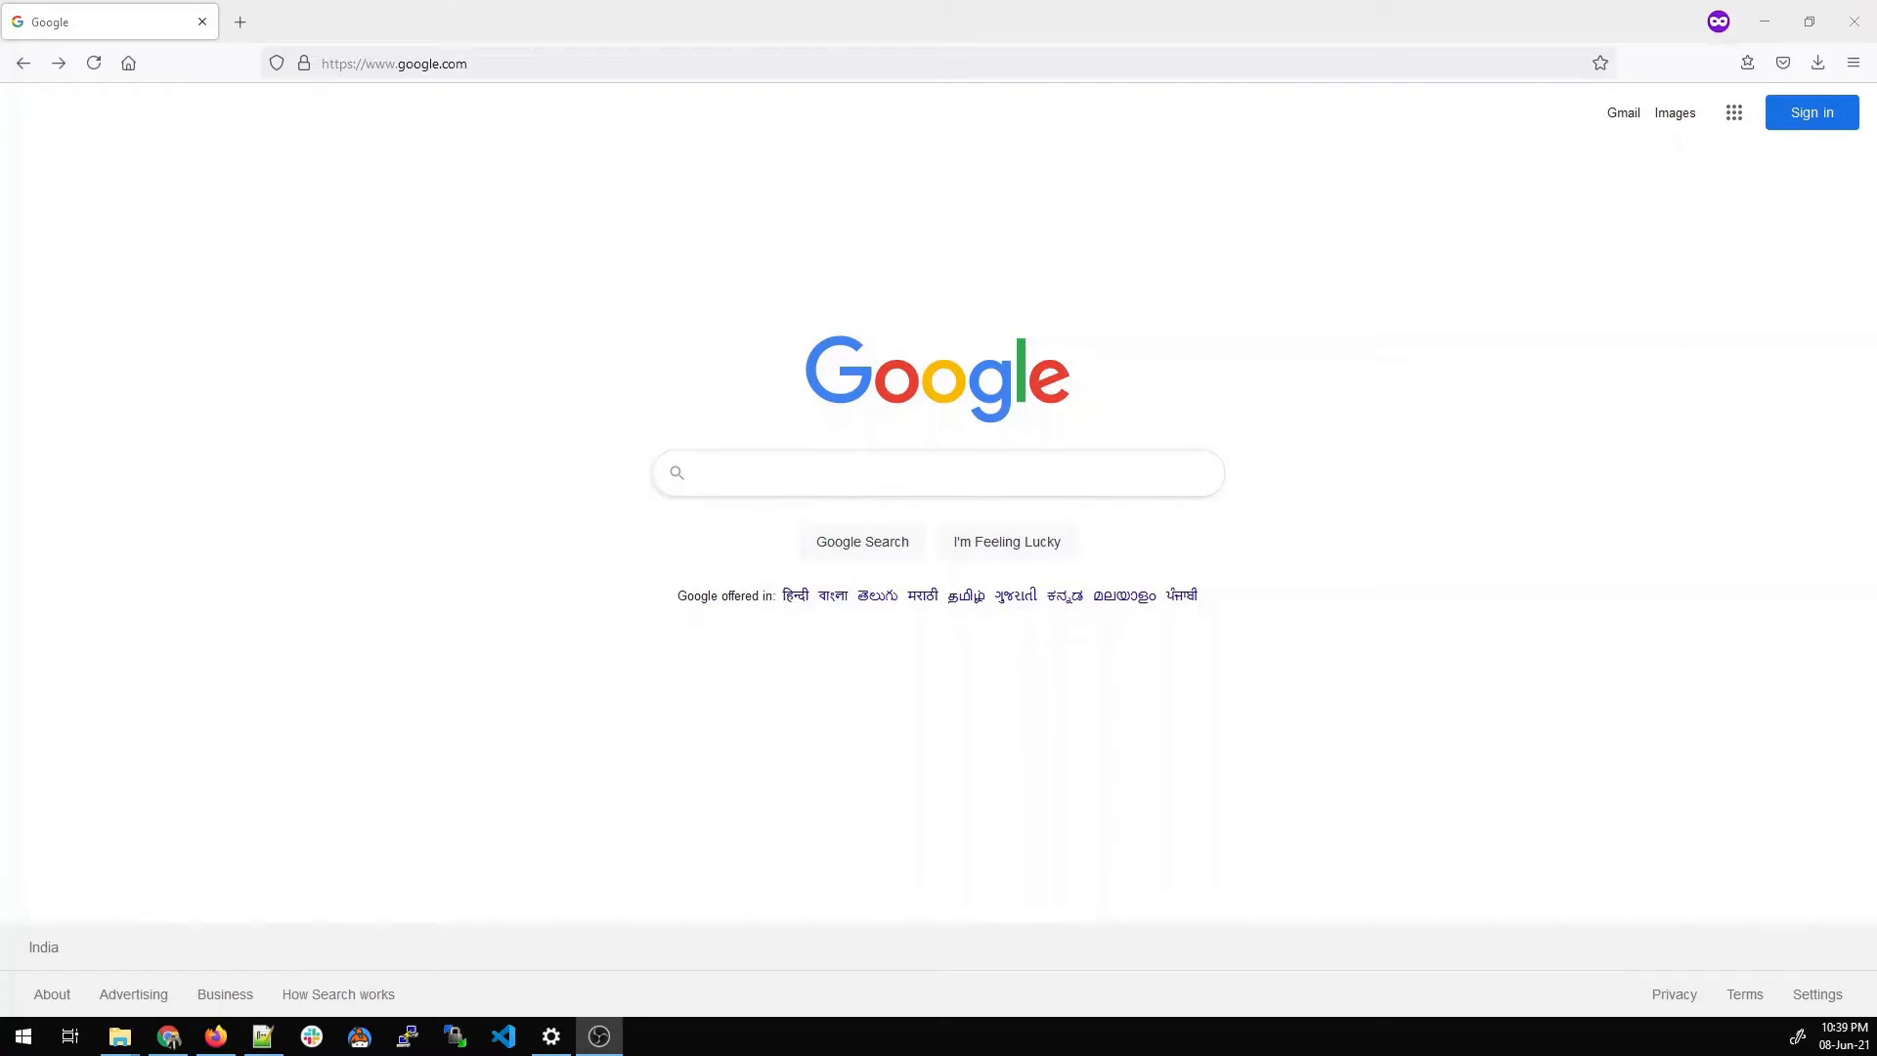
Search Google for github and go to the GitHub home page.
type("git")
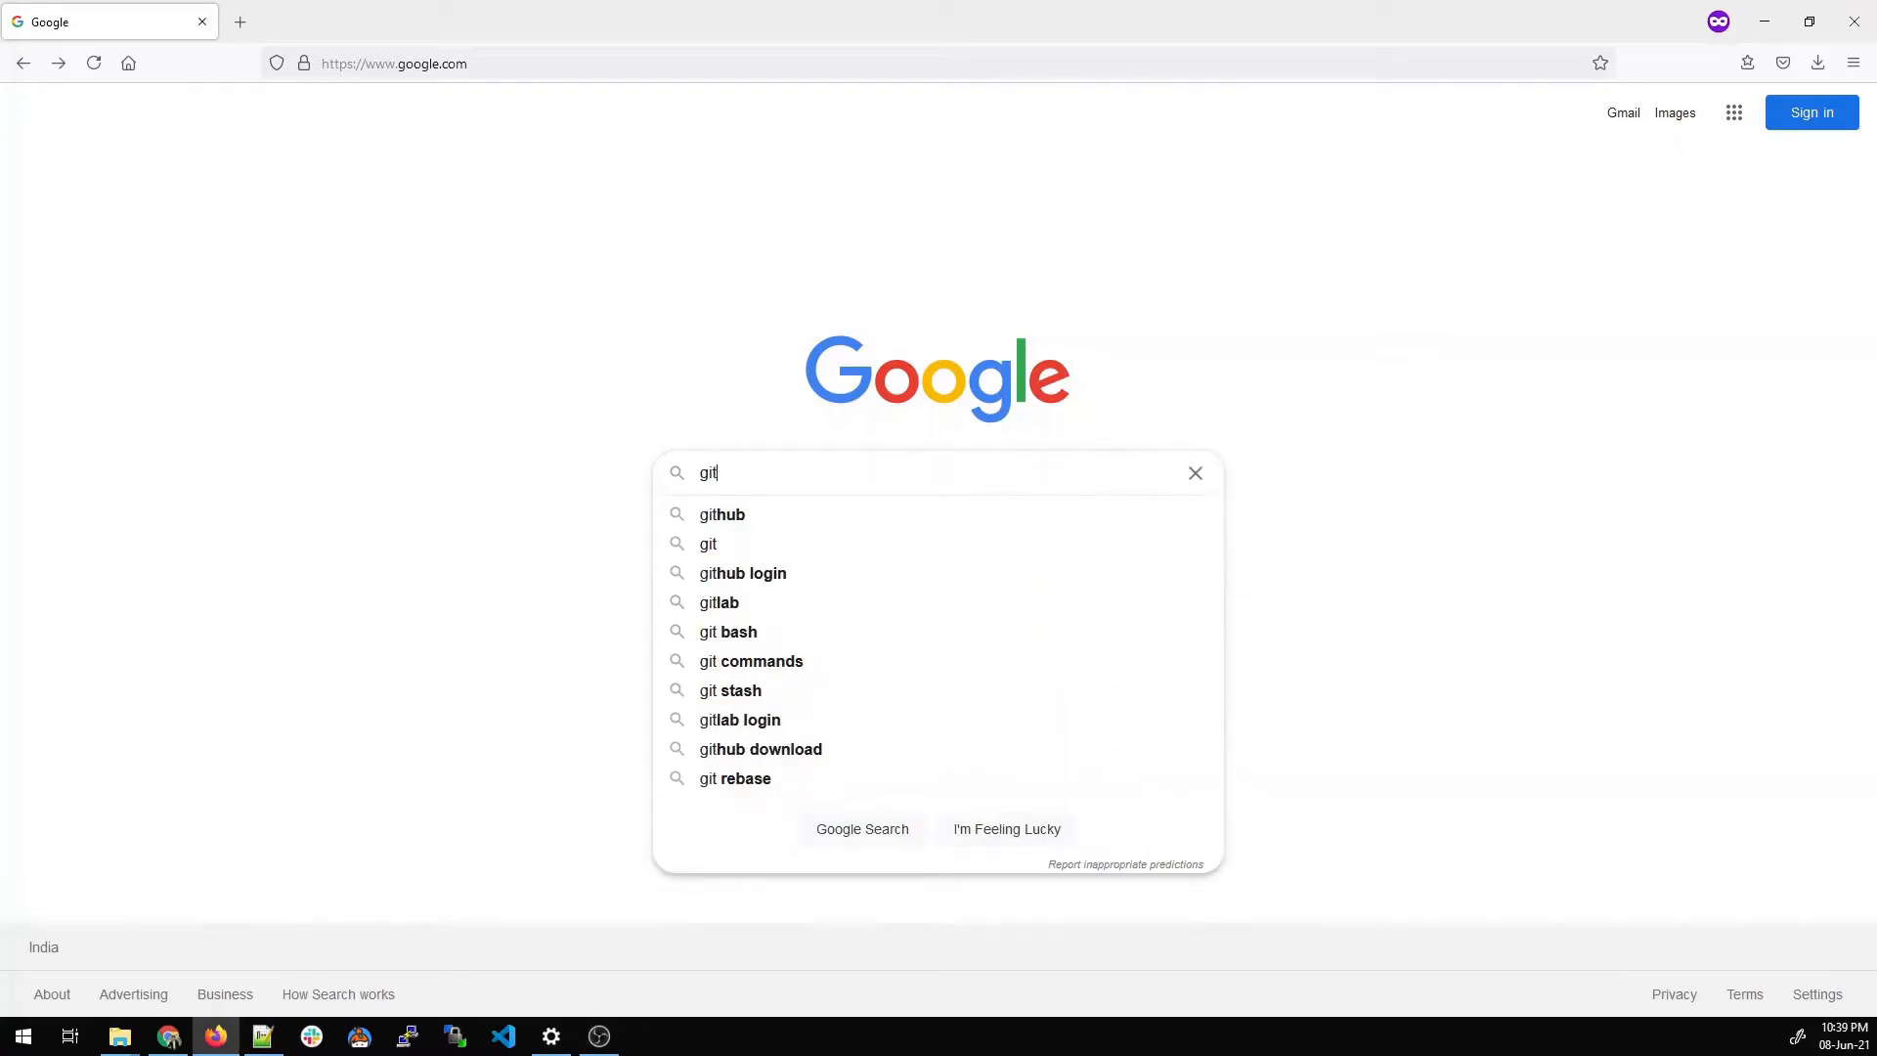
left_click(721, 514)
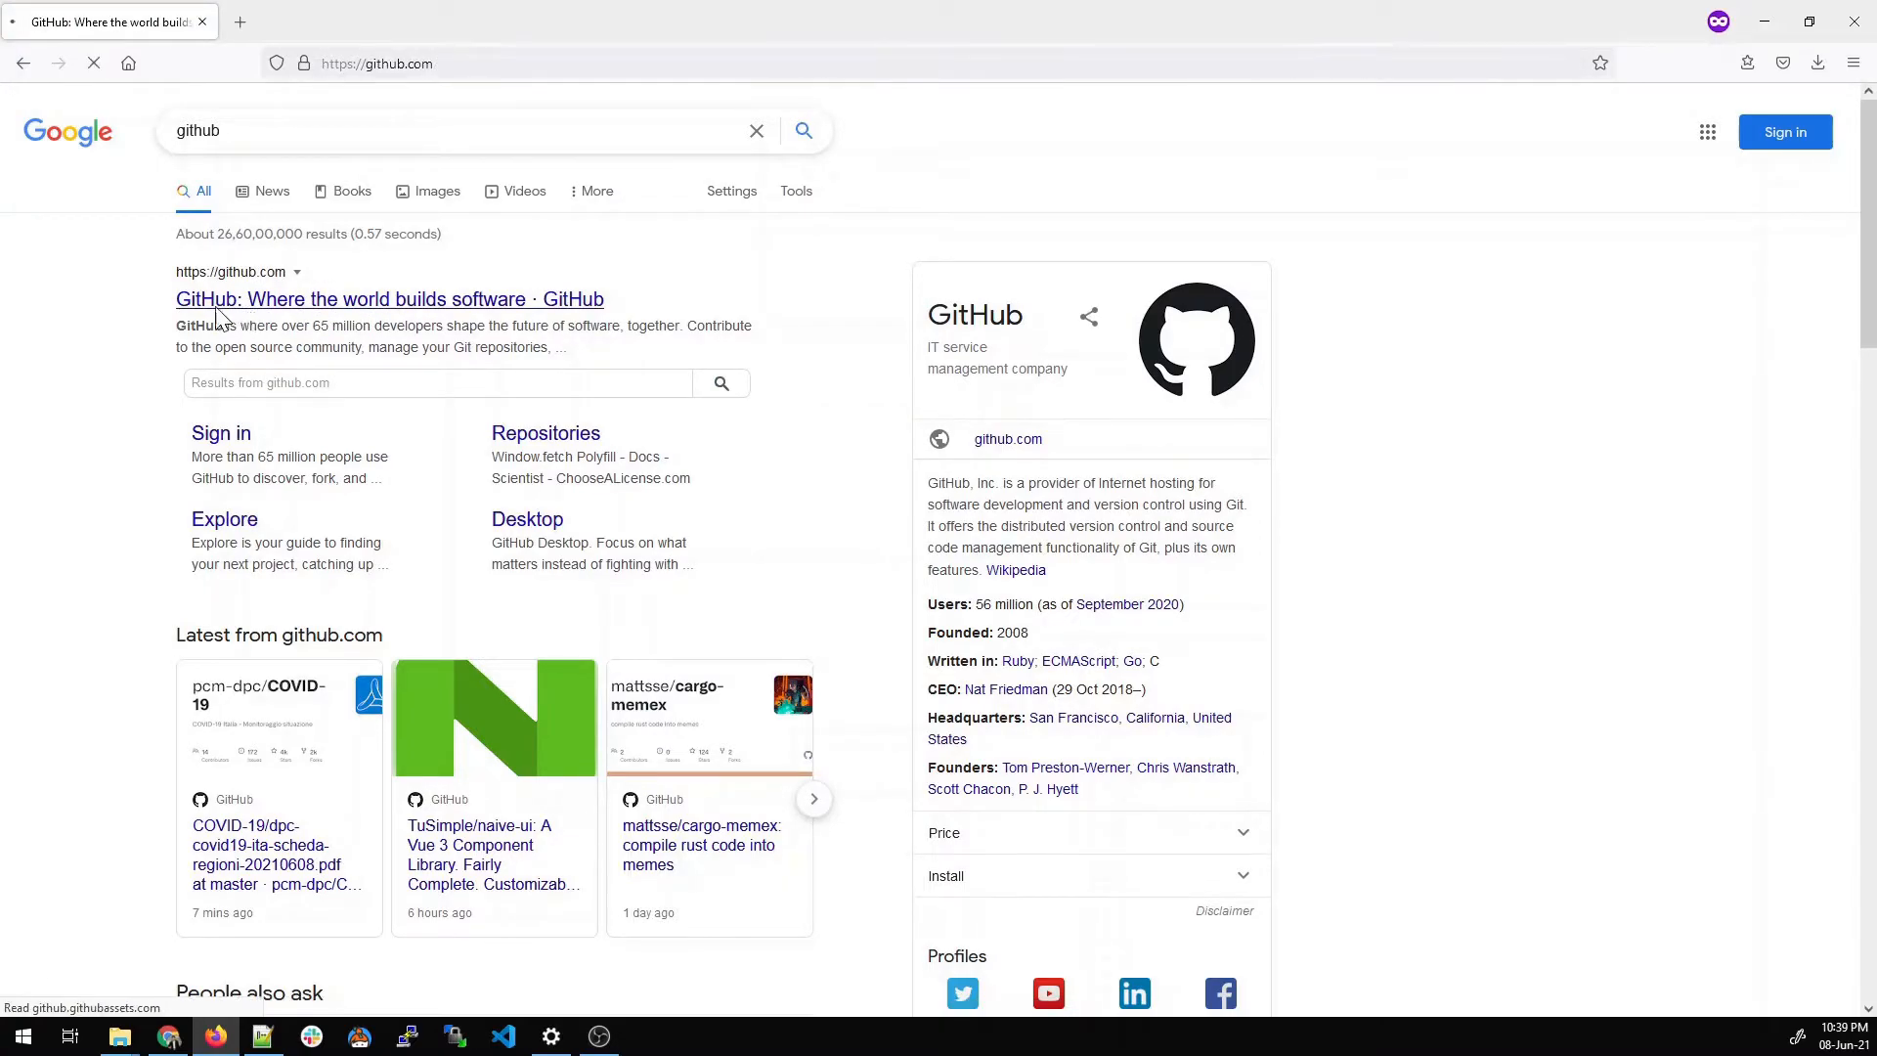
left_click(390, 299)
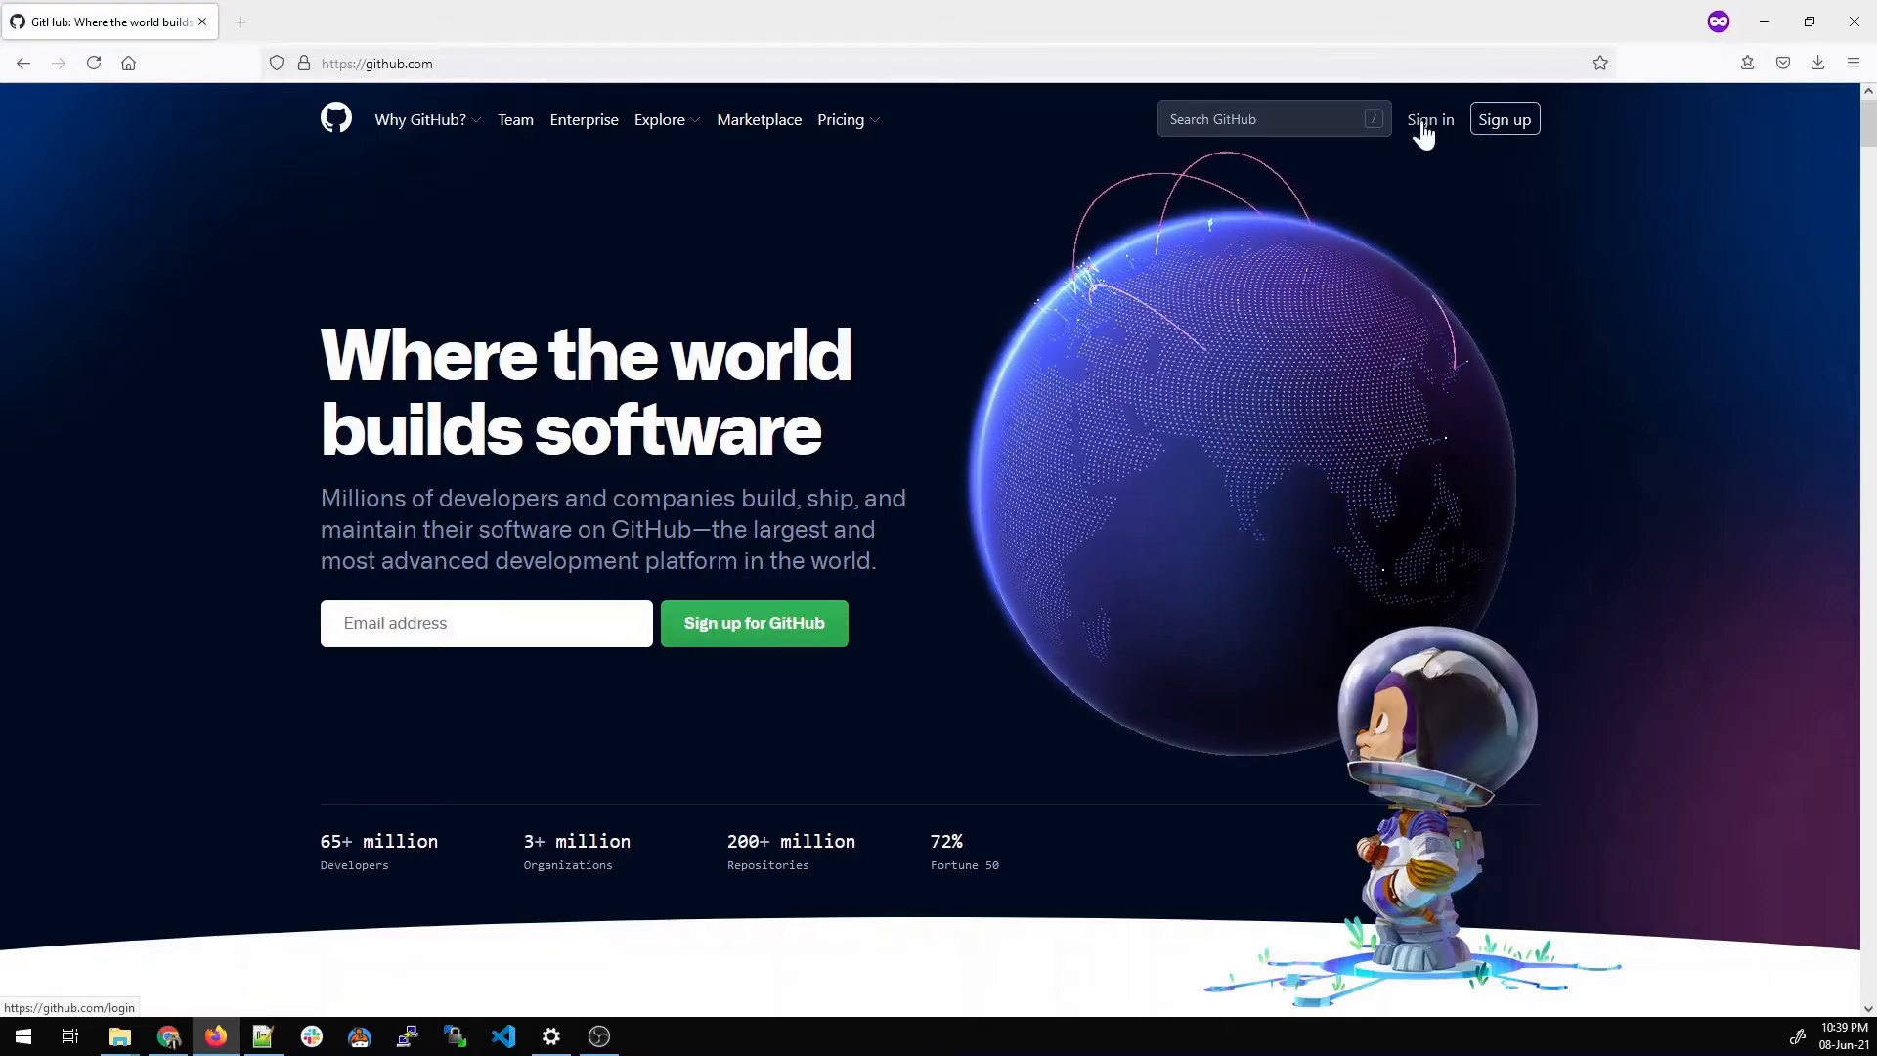
mouse_move(1508, 133)
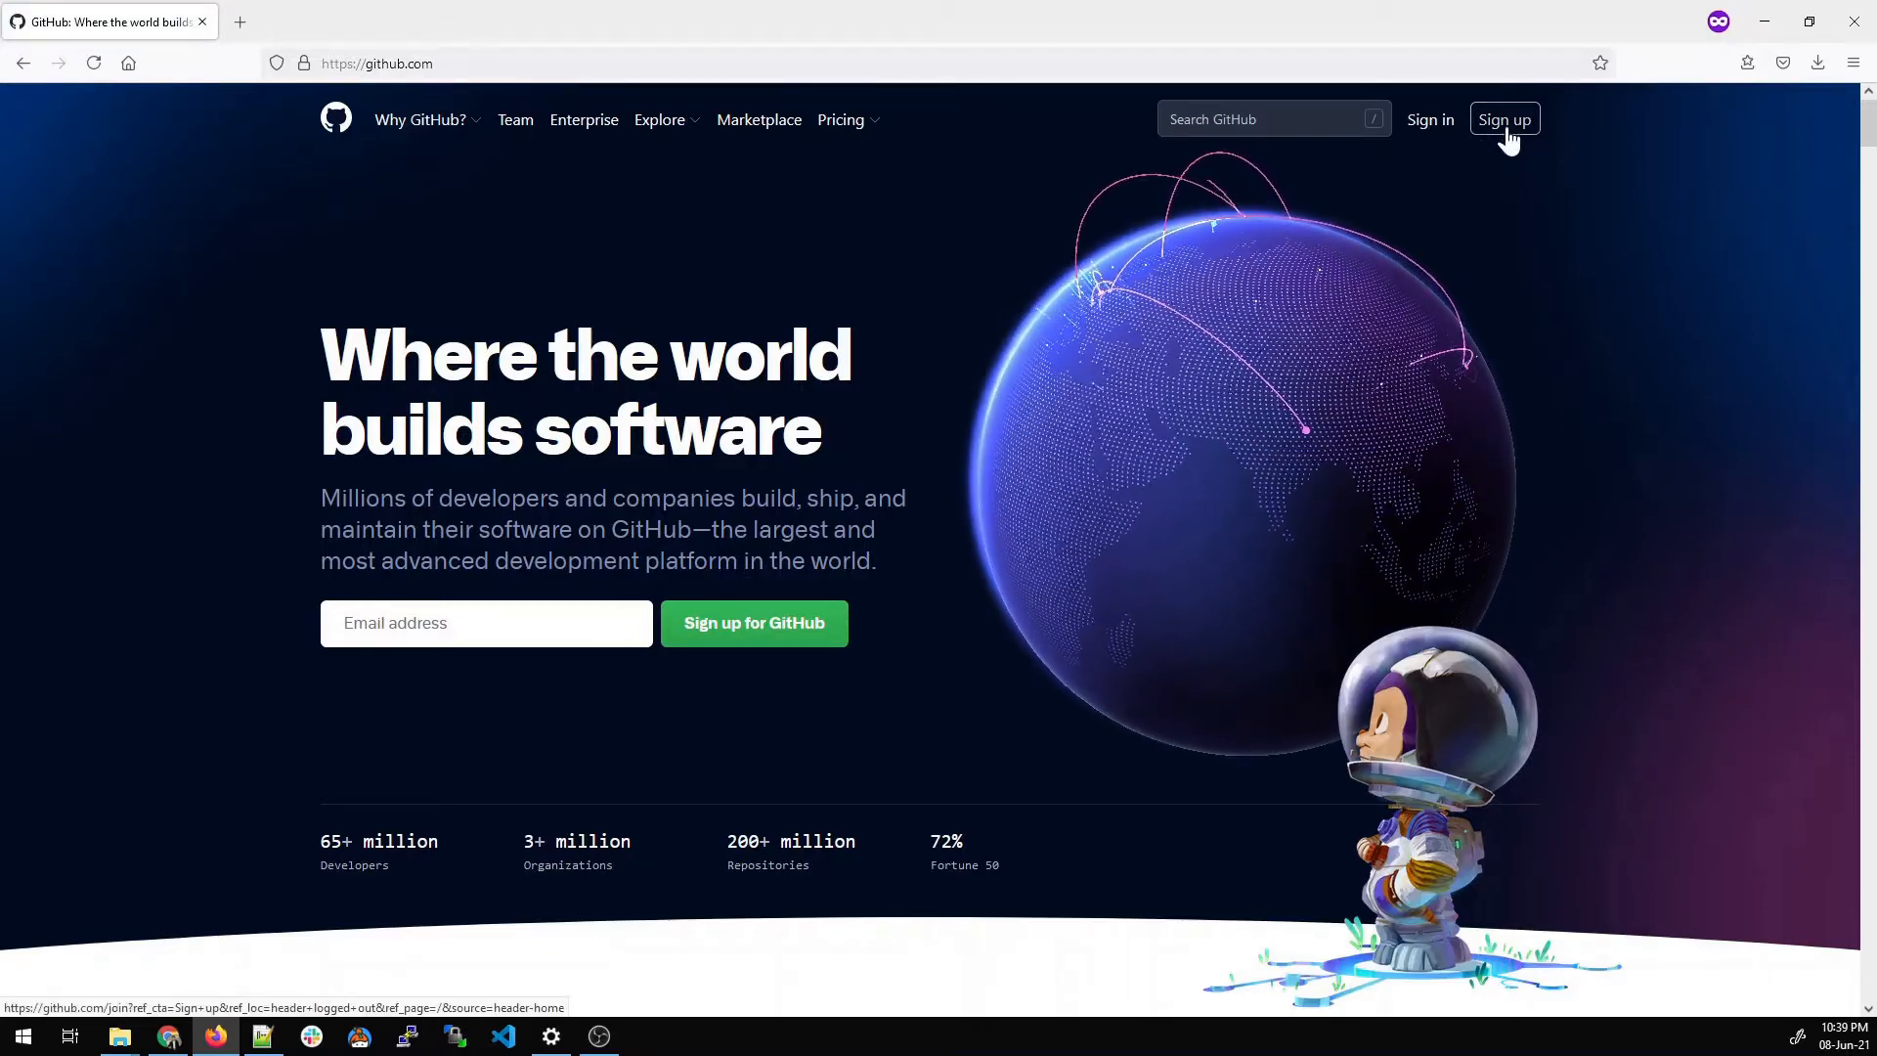
Start GitHub sign-up and fill in the username and gmail email address.
left_click(1506, 117)
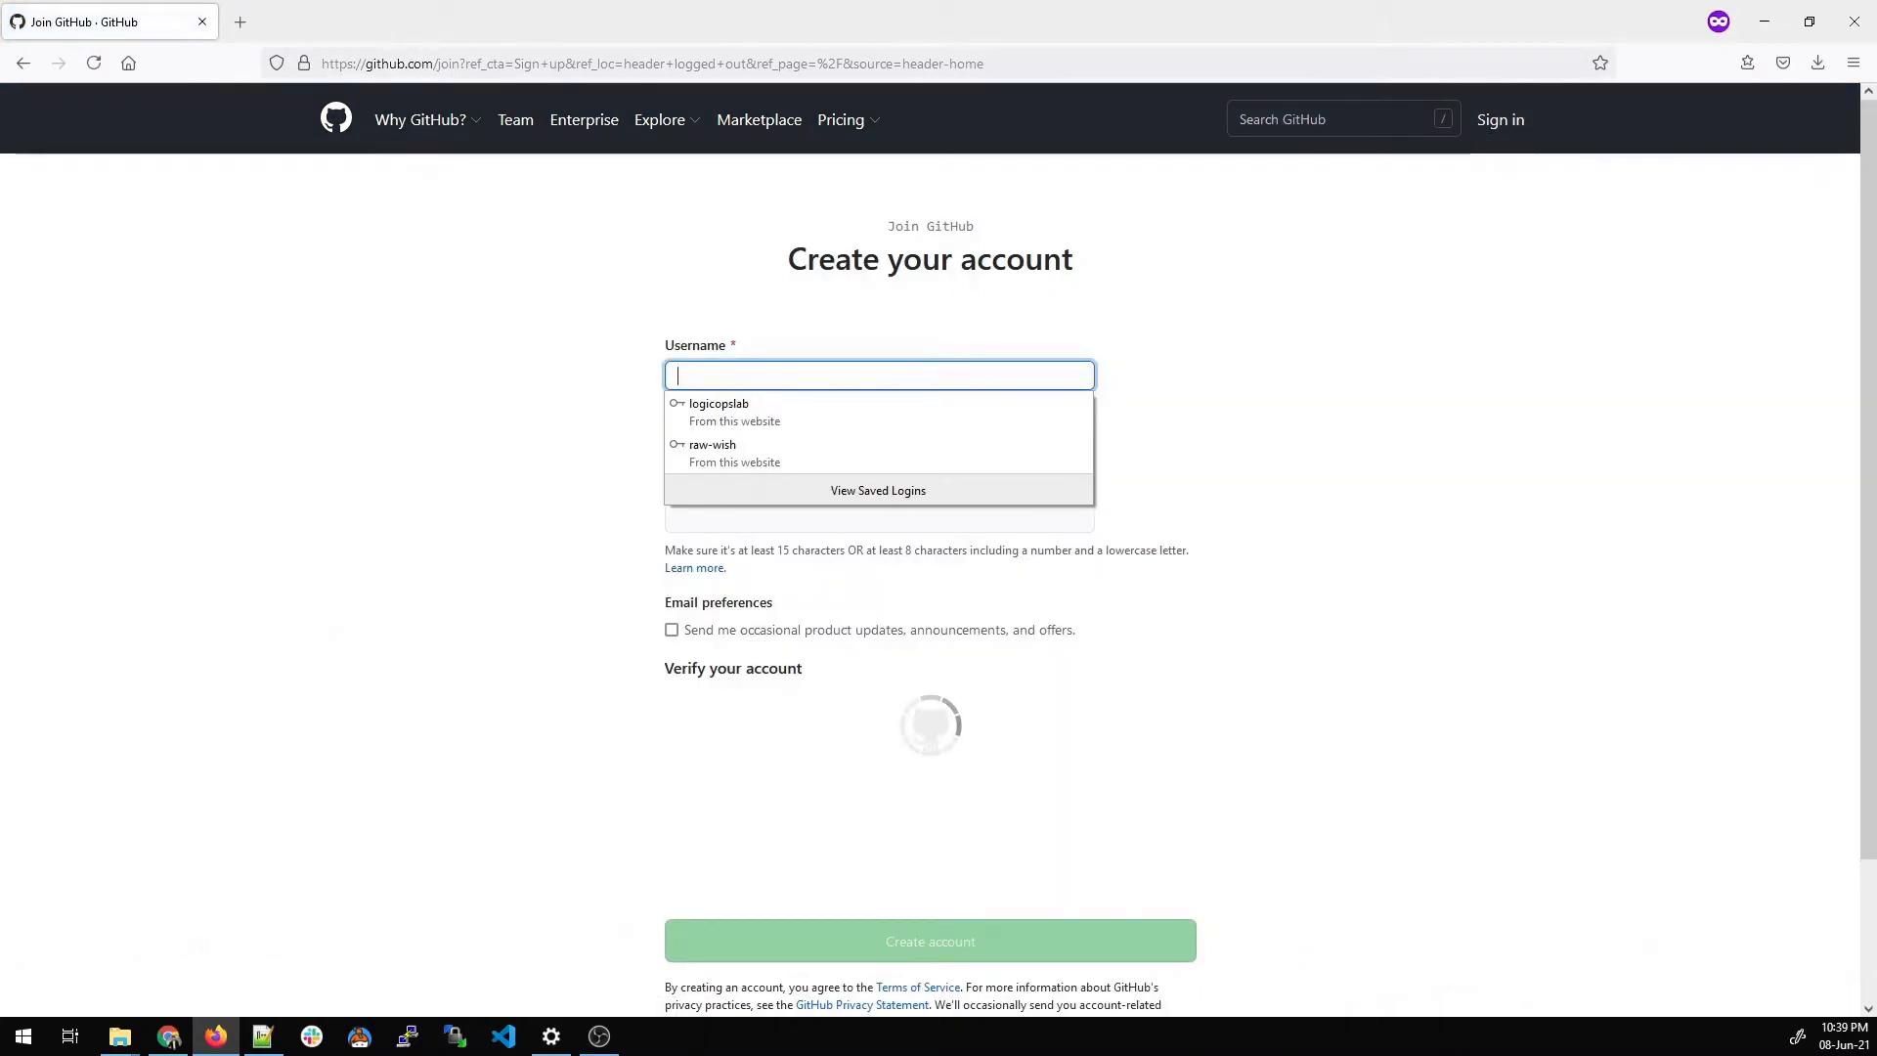
left_click(717, 403)
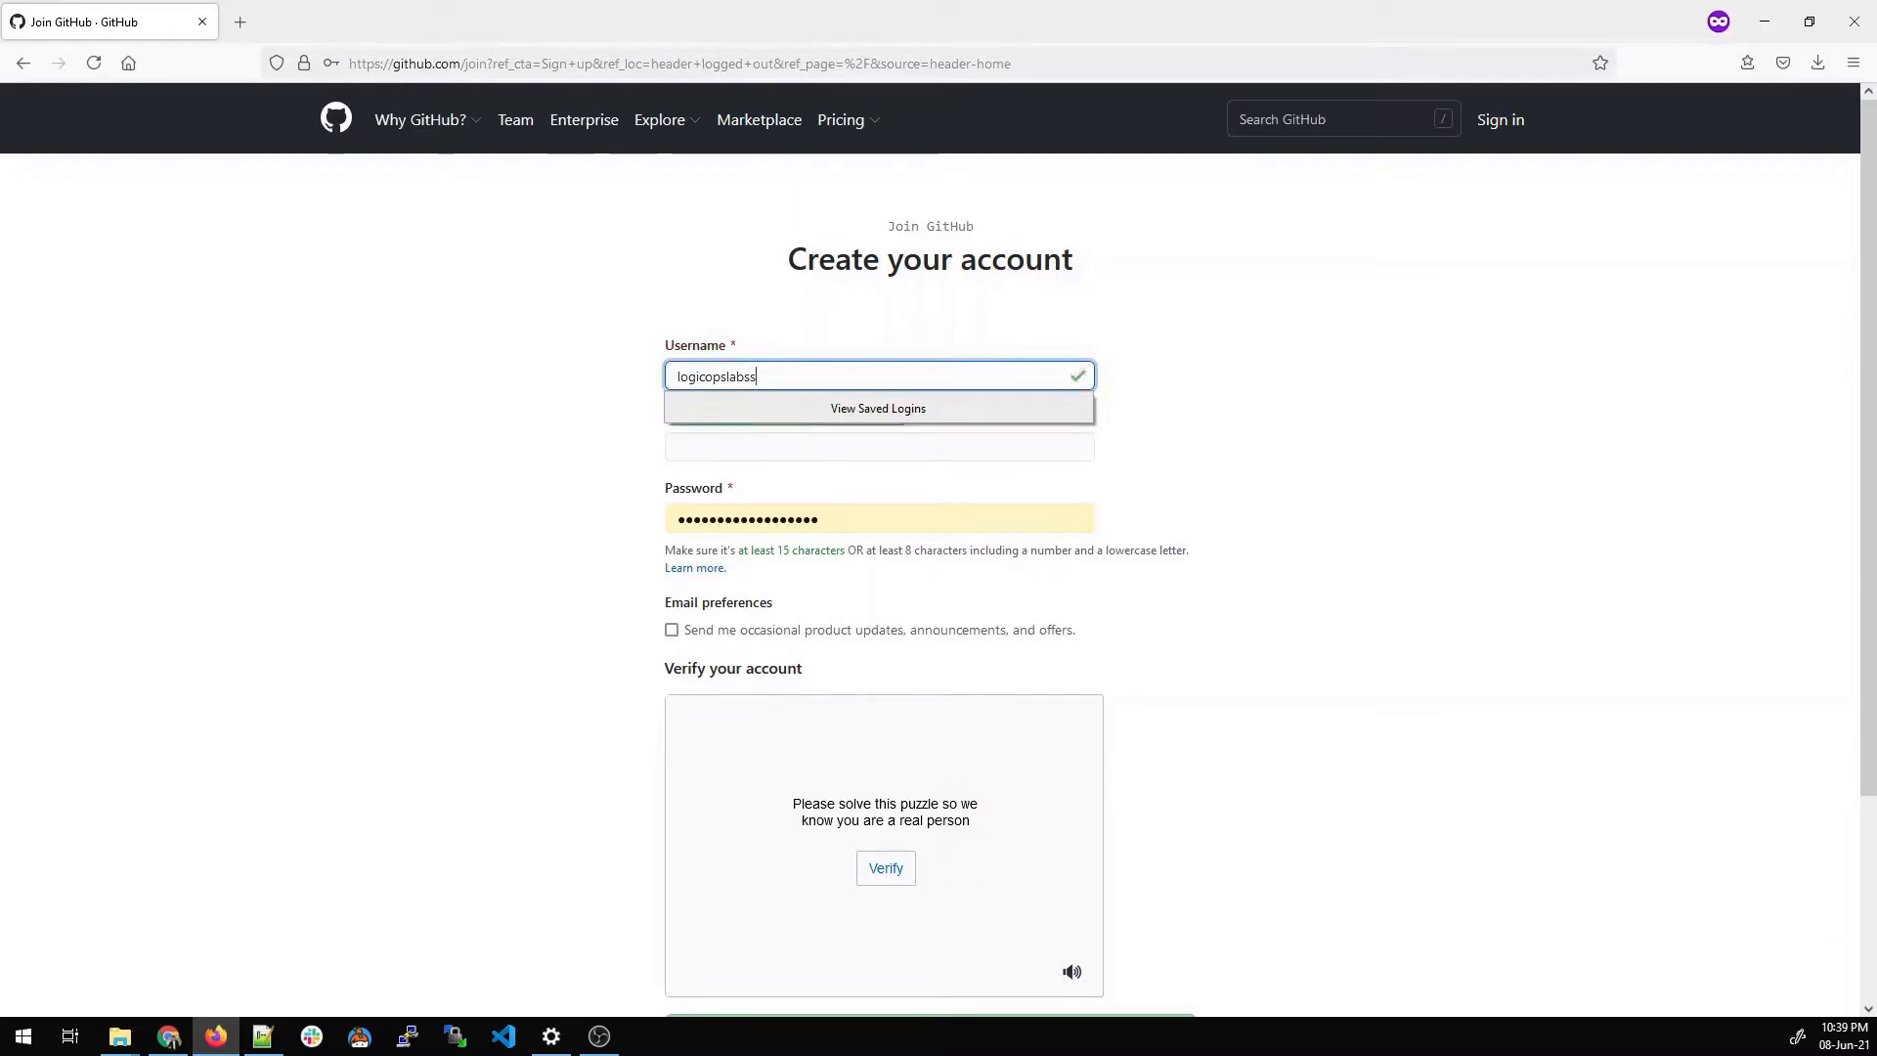
left_click(880, 446)
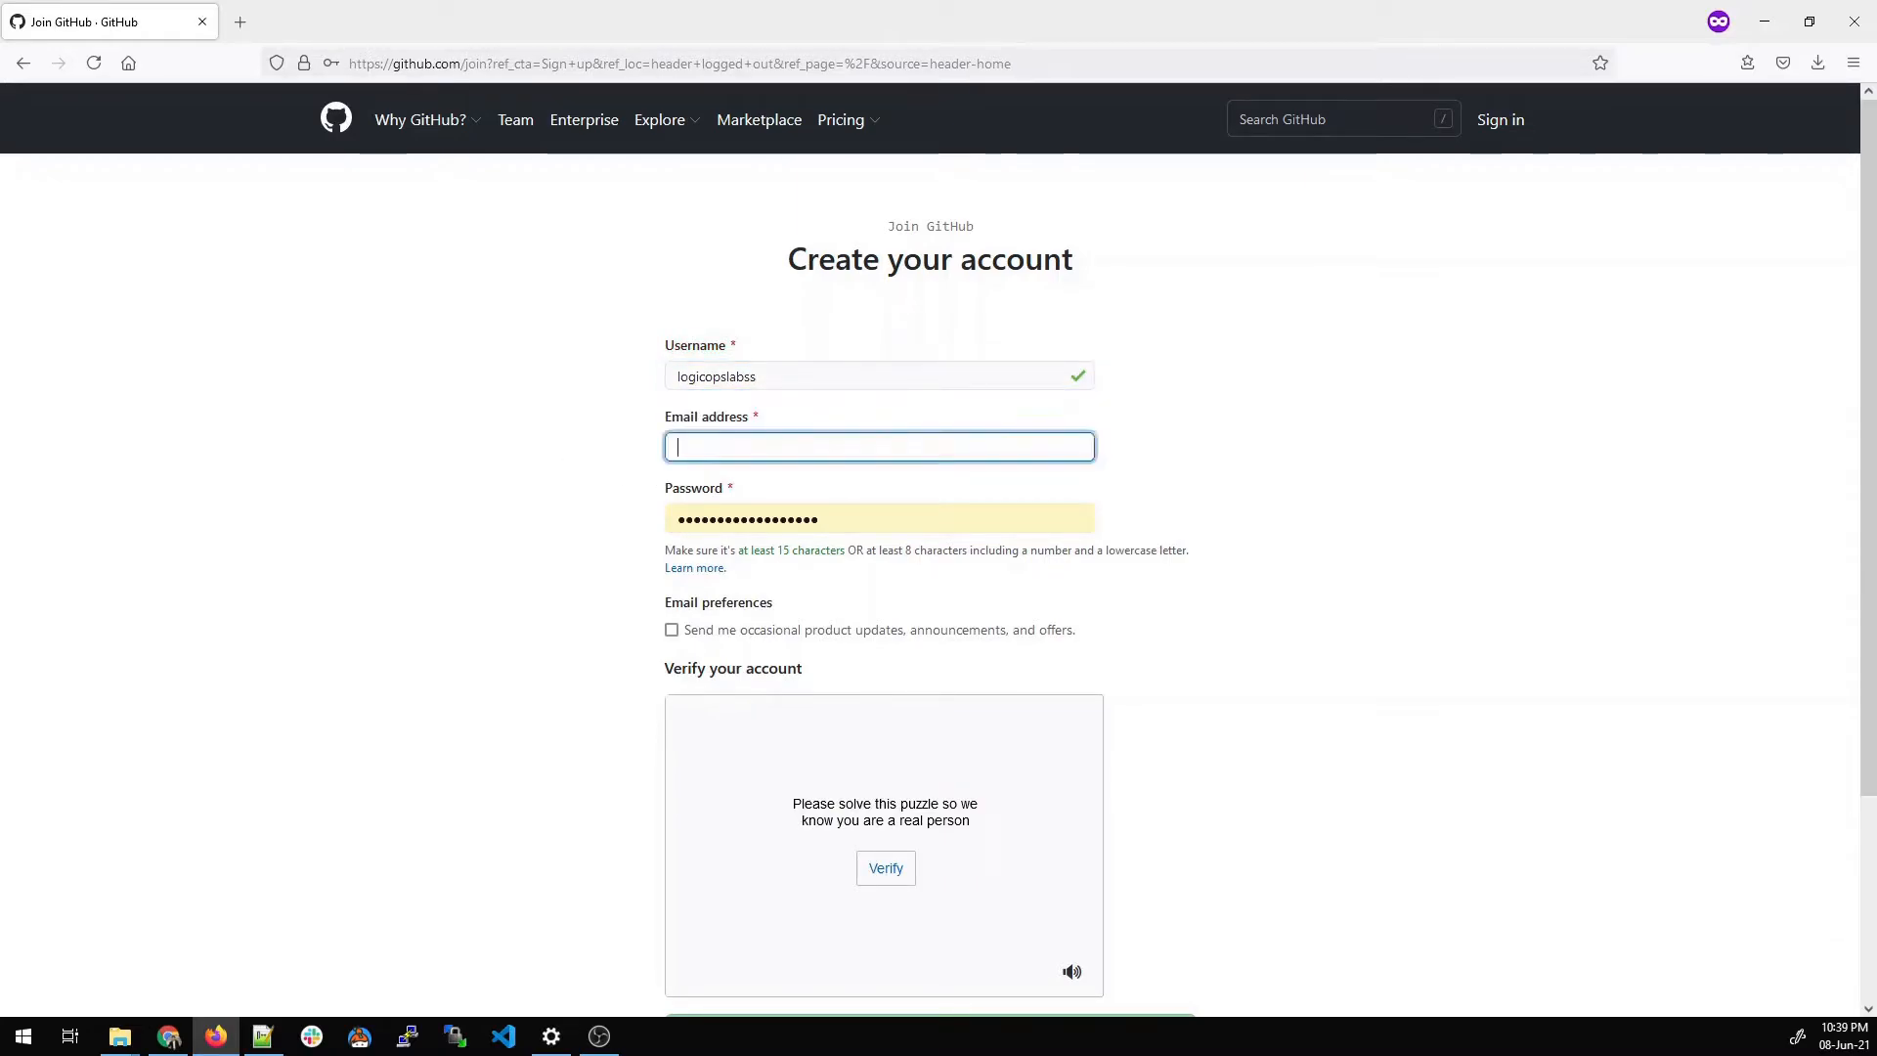
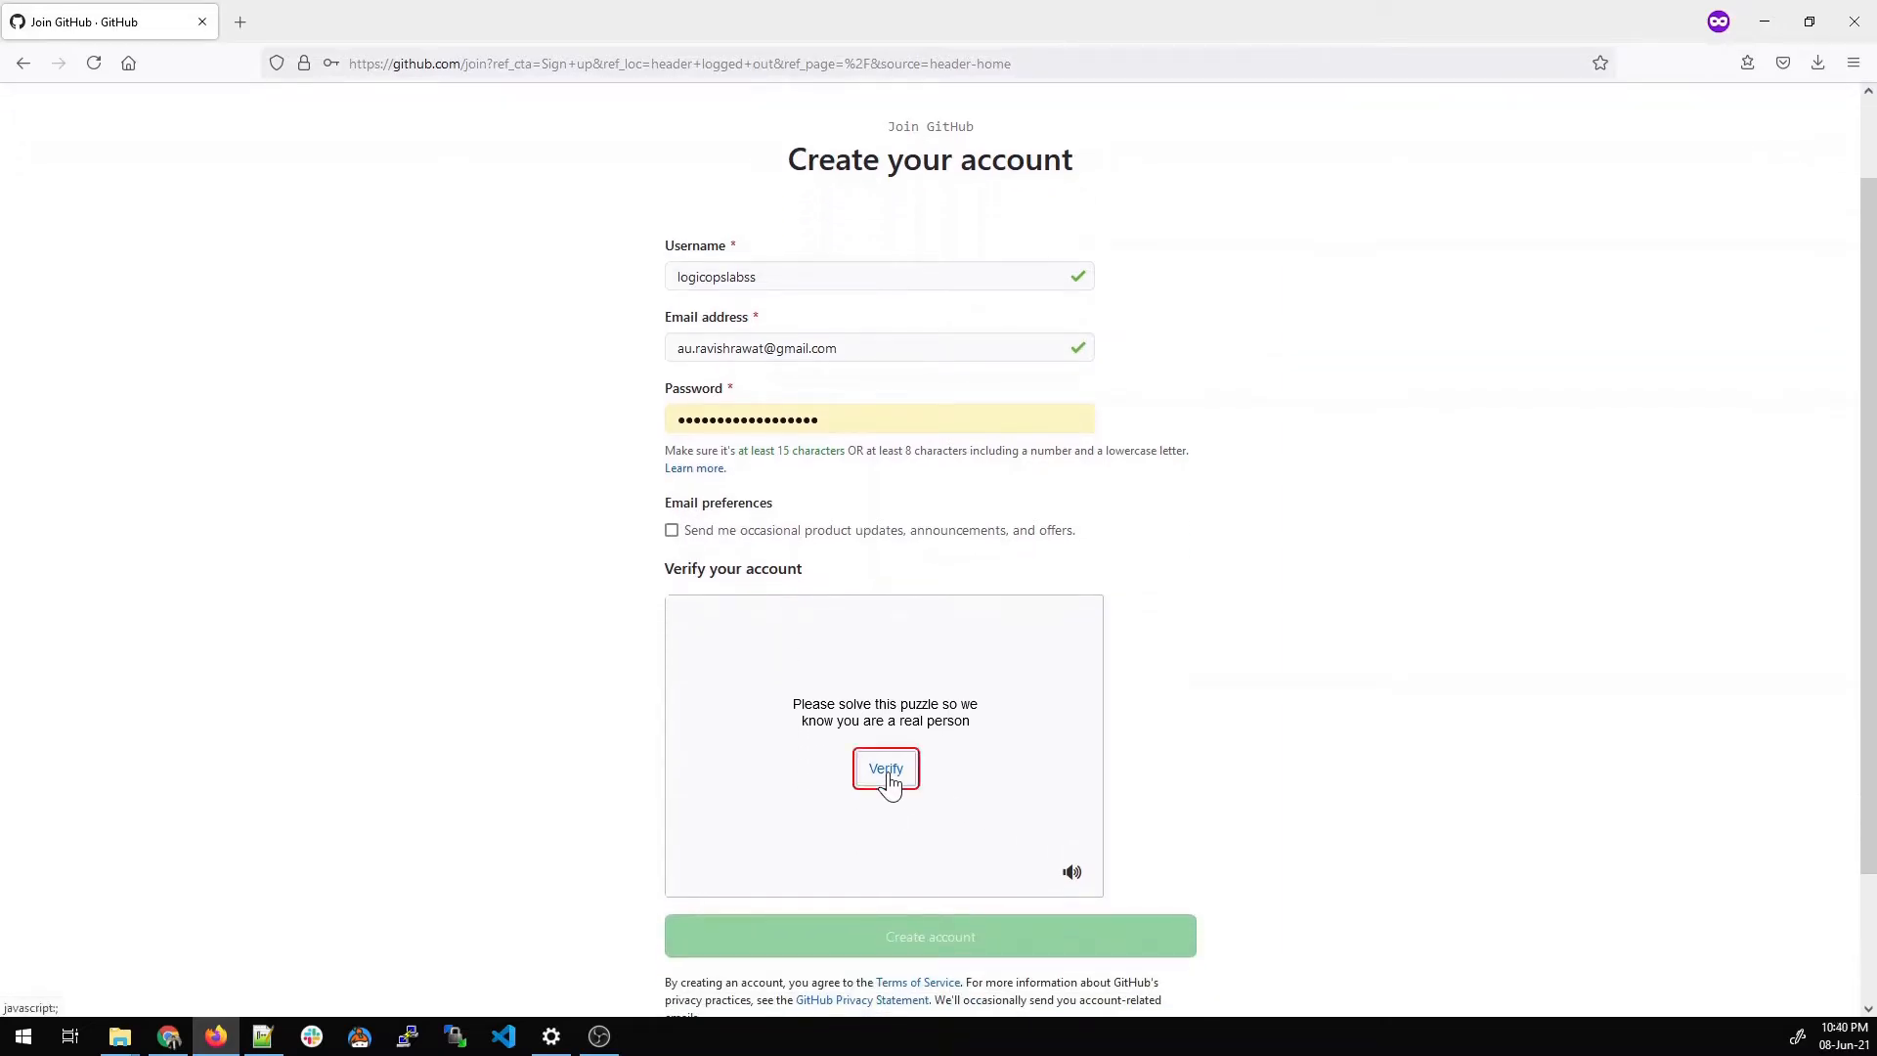
Solve the spiral-galaxy verification puzzle to complete account verification.
left_click(886, 769)
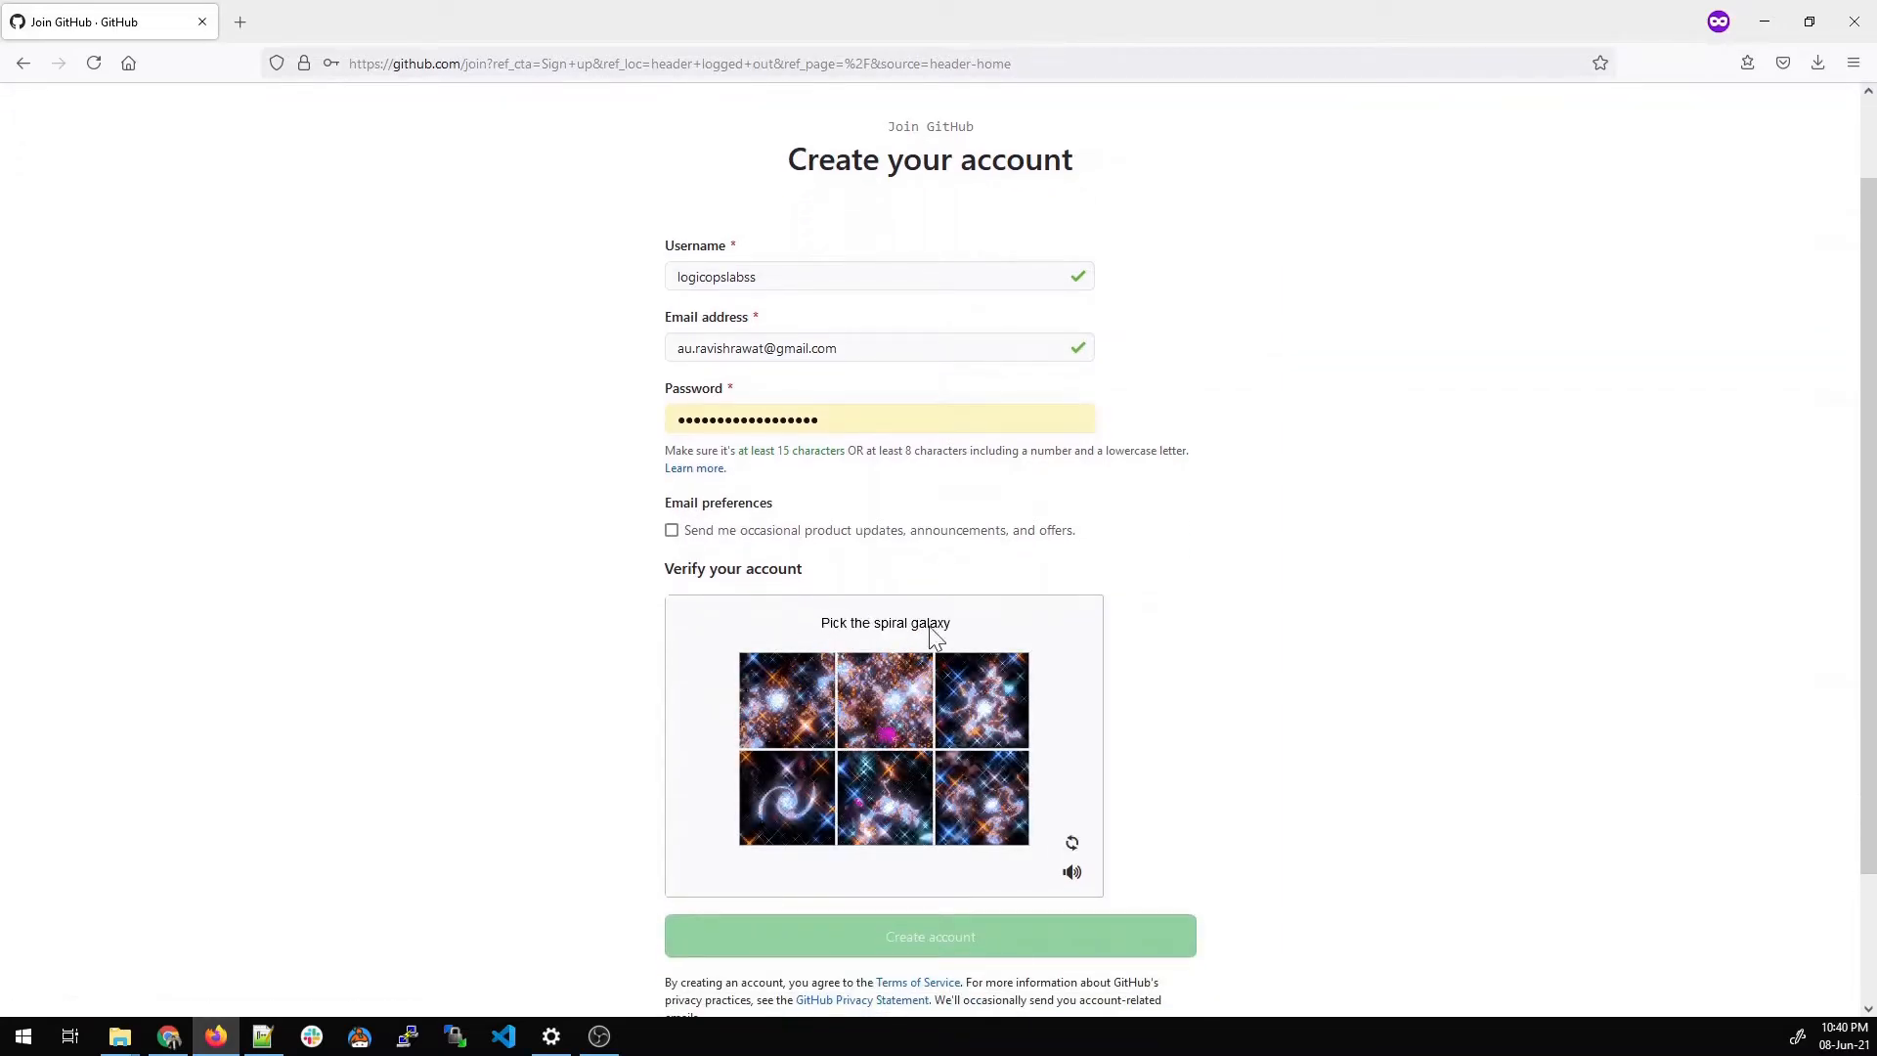
left_click(786, 798)
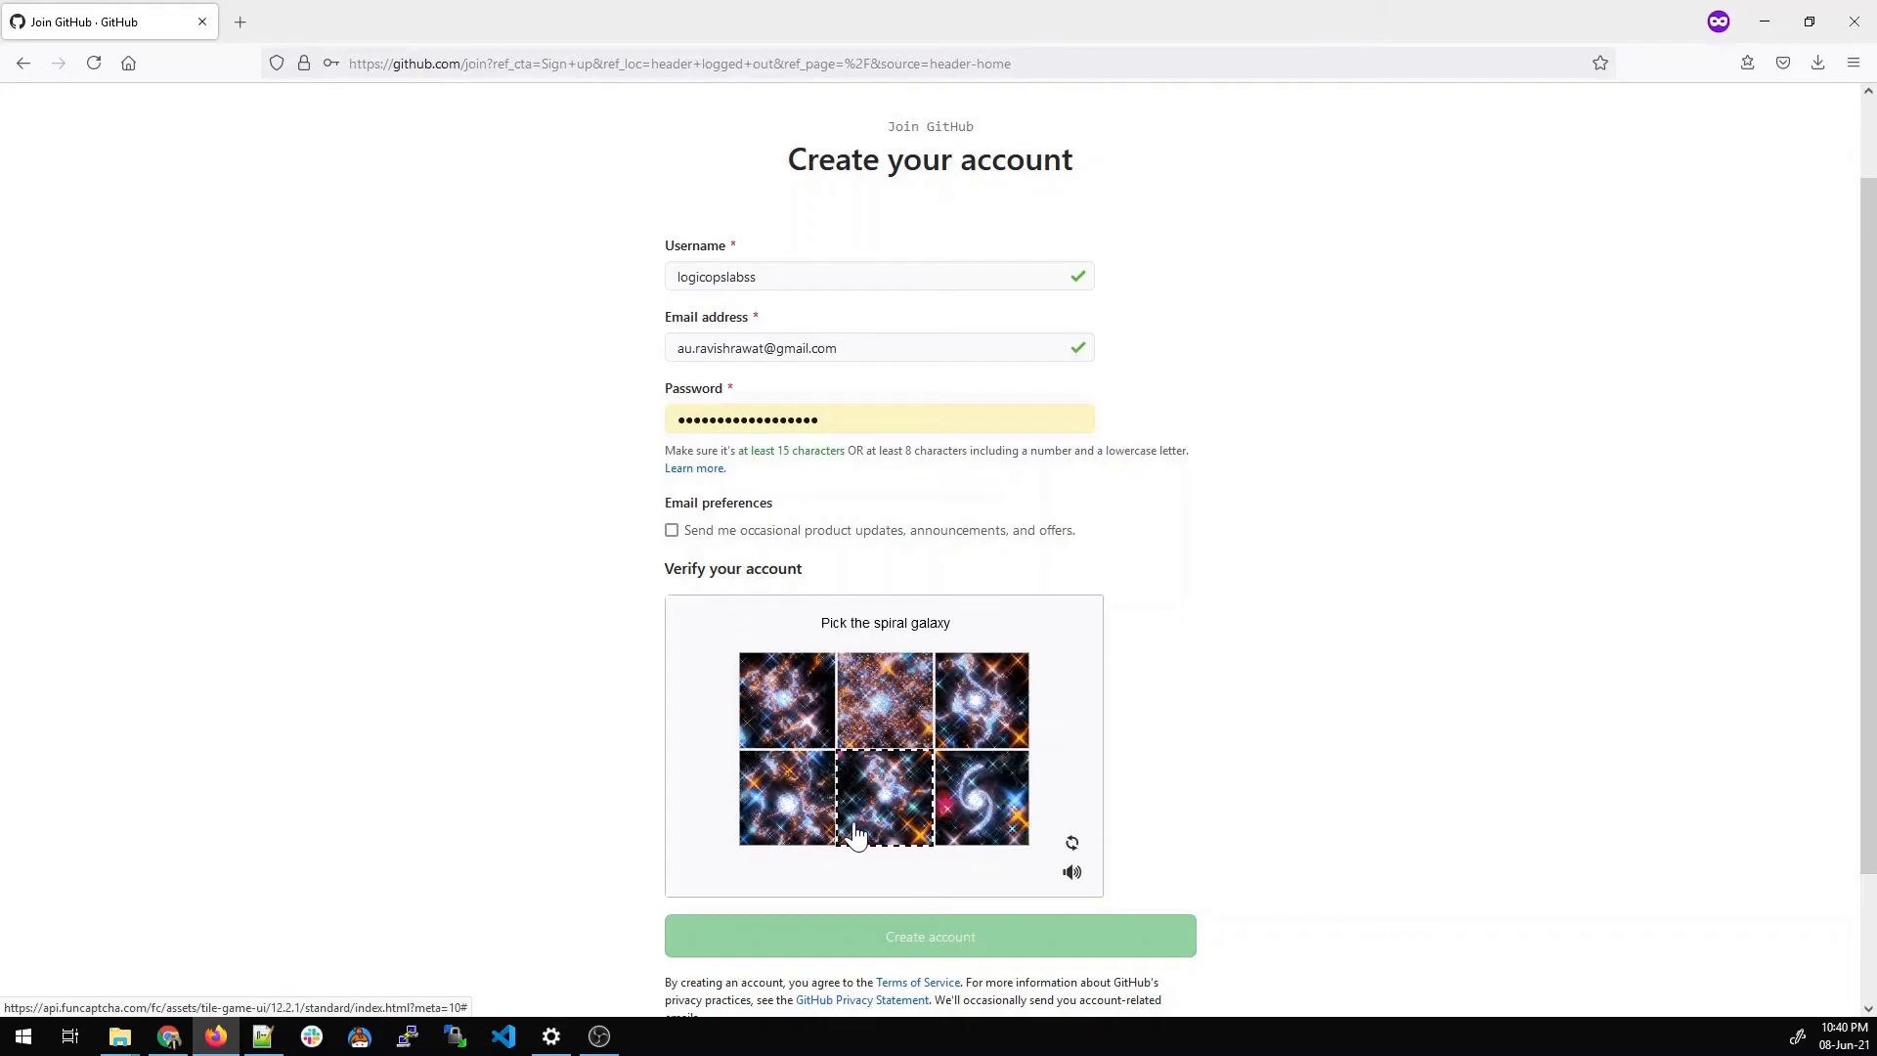
left_click(981, 800)
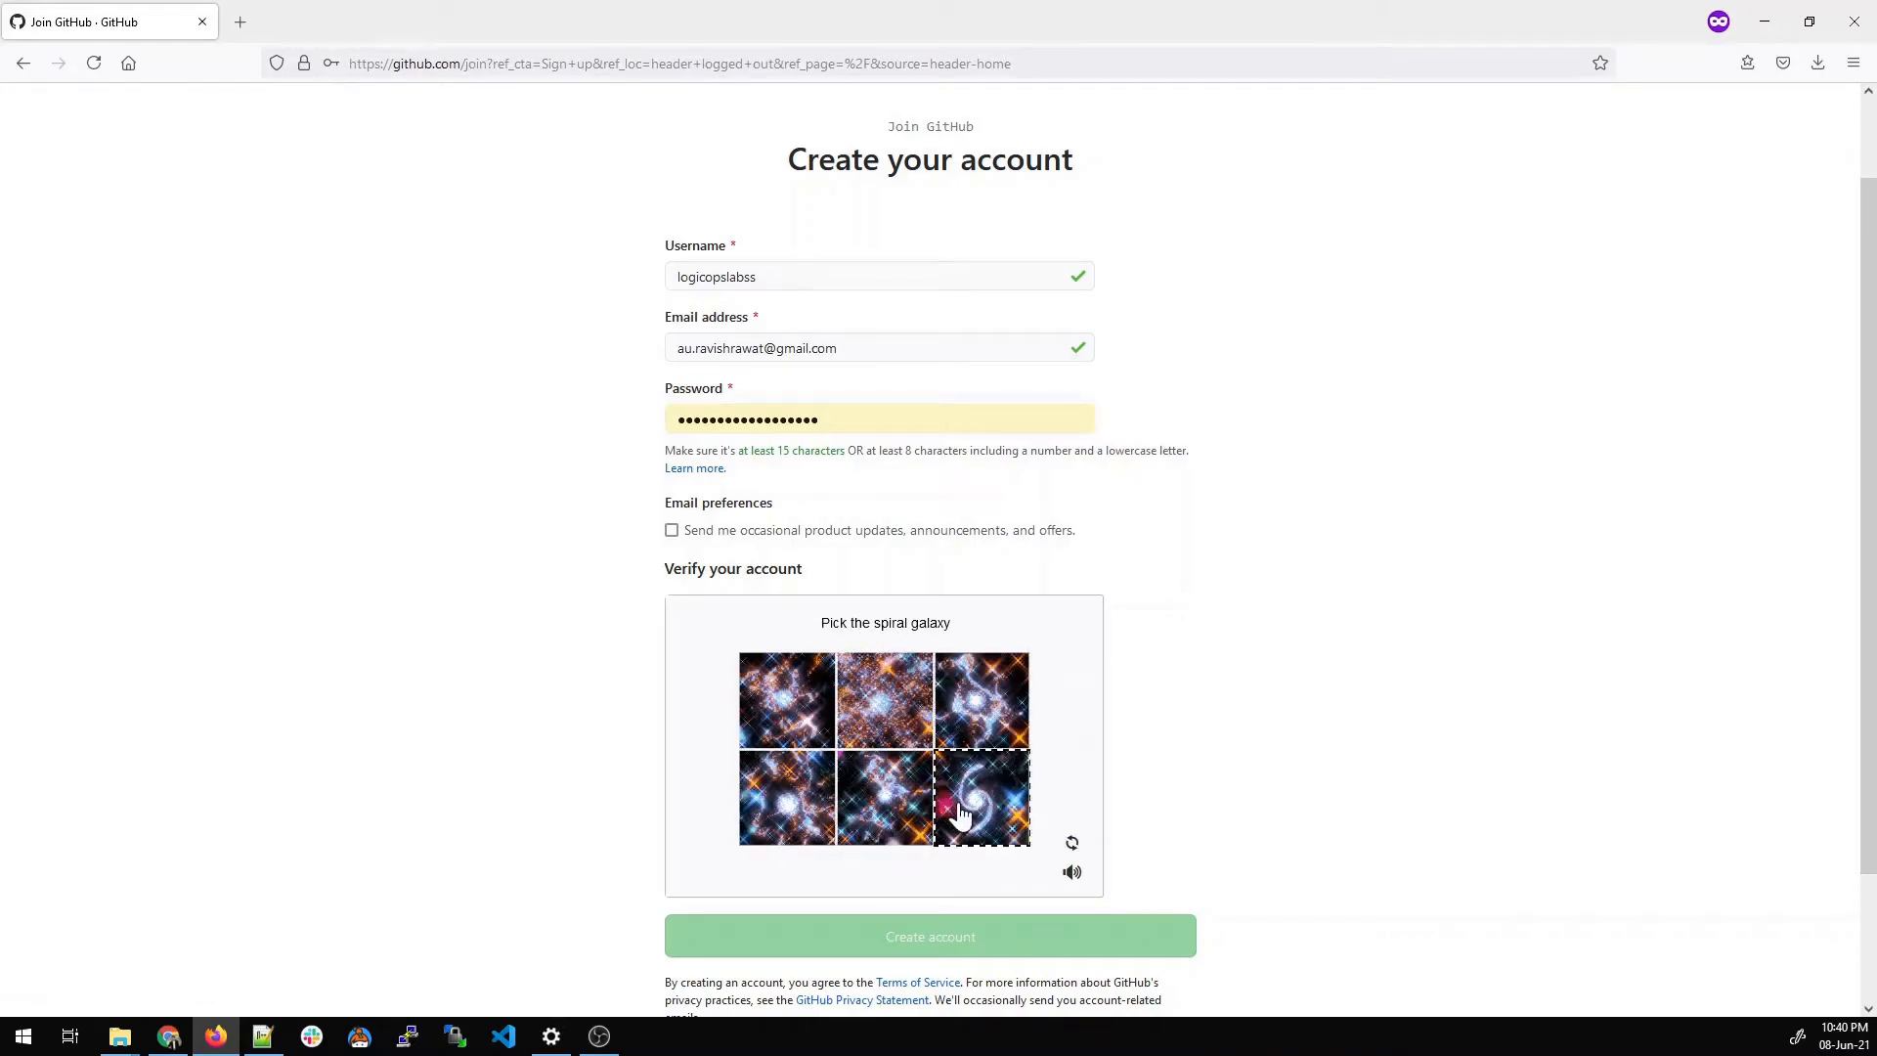
left_click(982, 798)
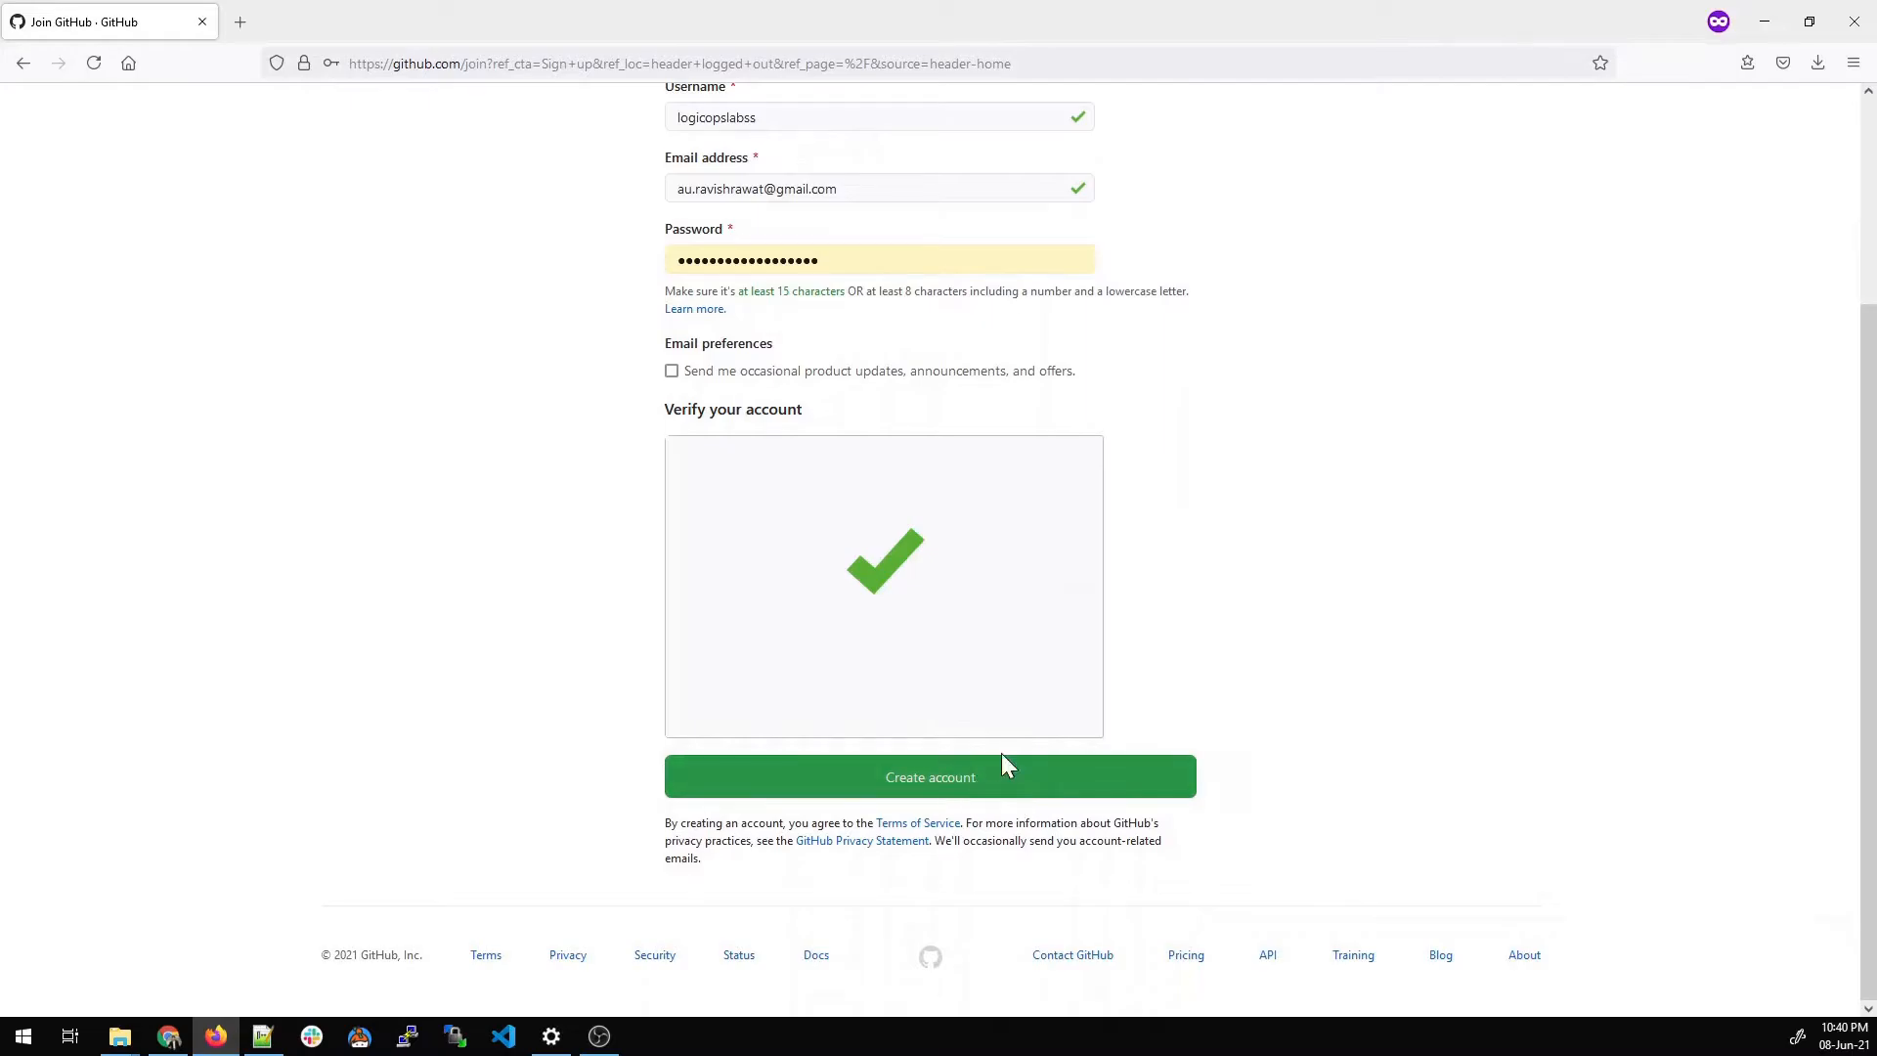
mouse_move(1050, 737)
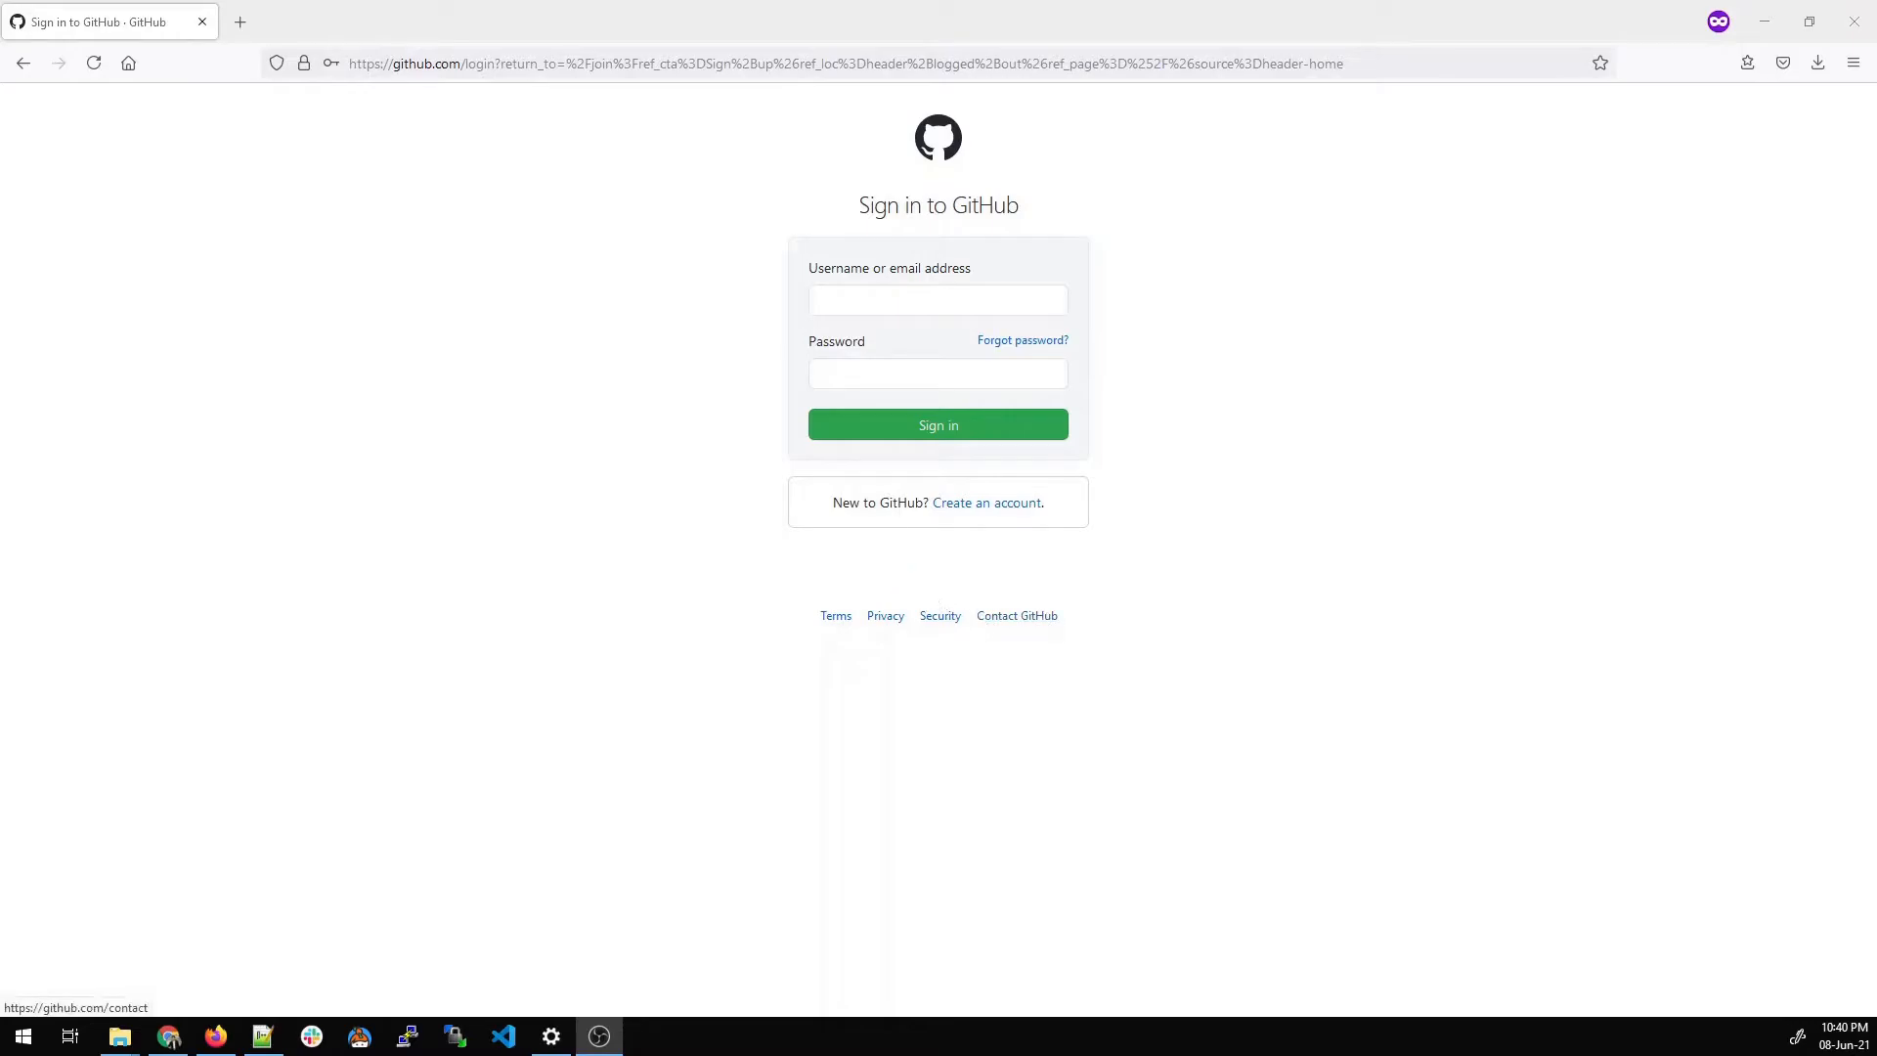
left_click(939, 299)
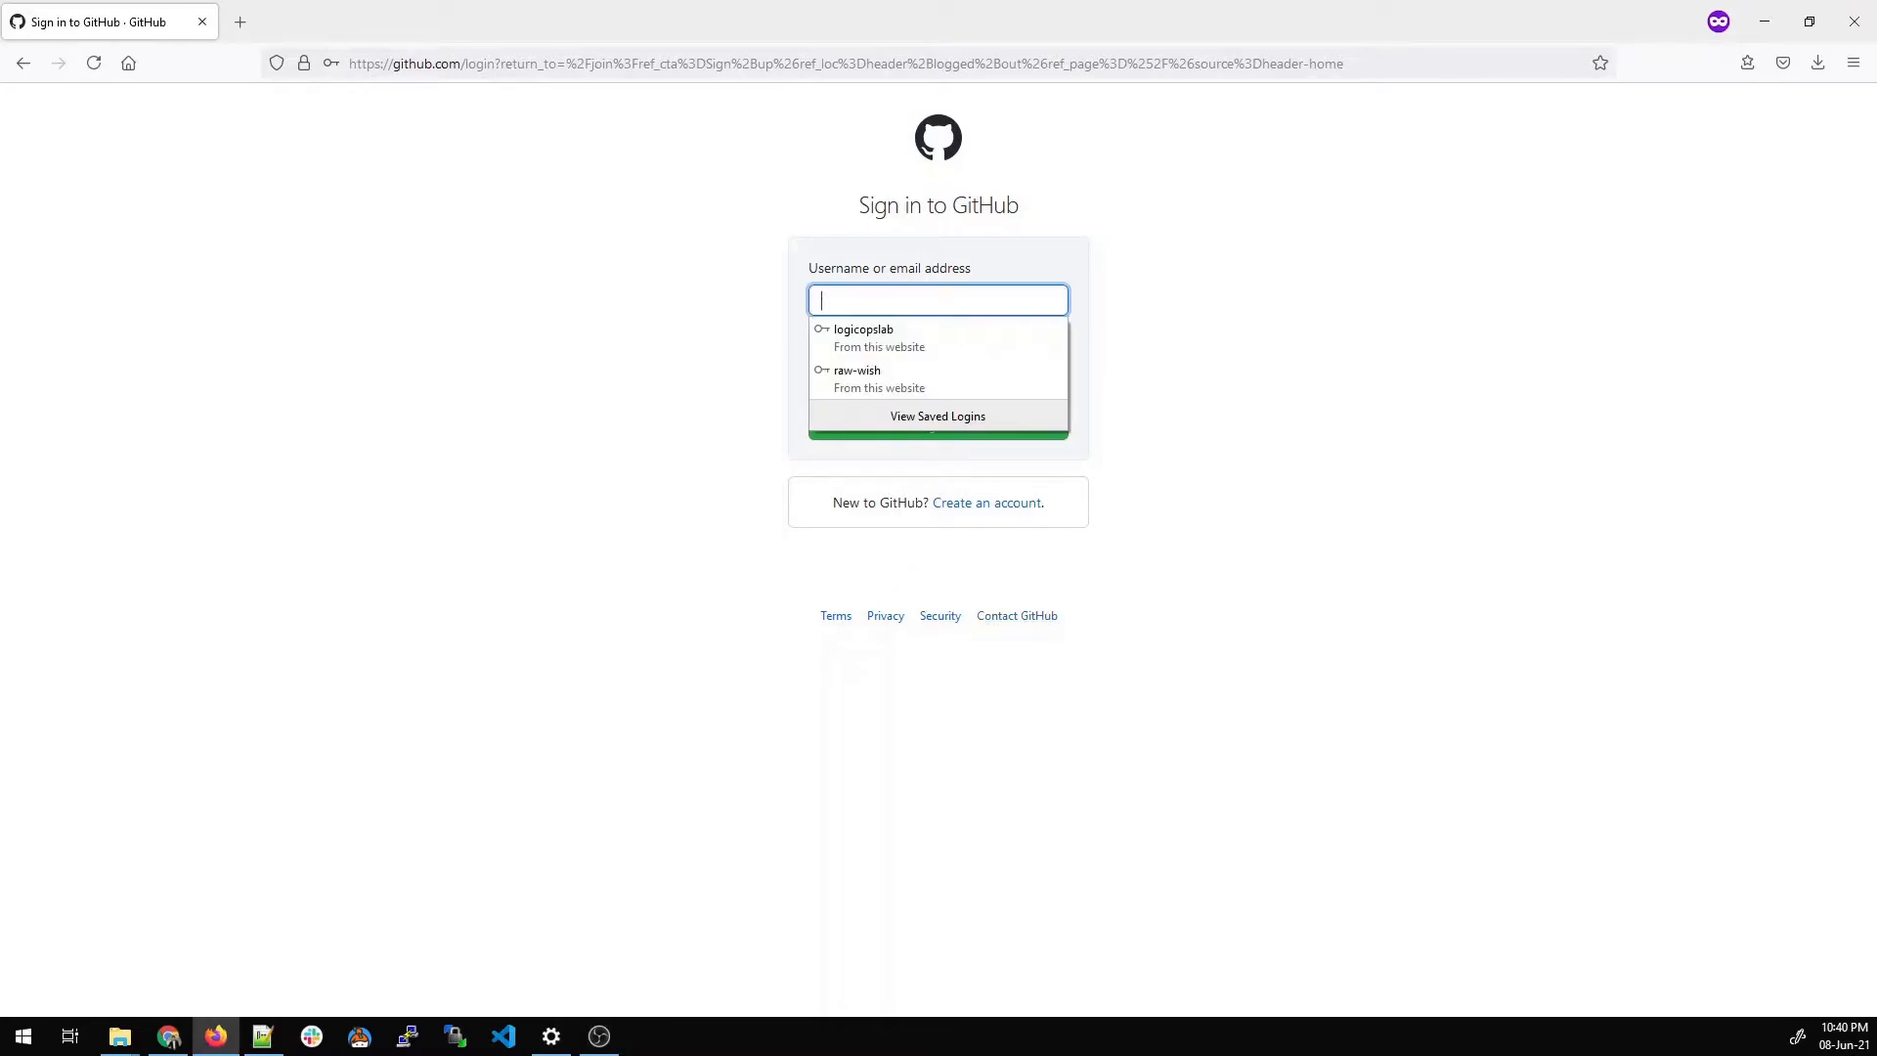
left_click(879, 329)
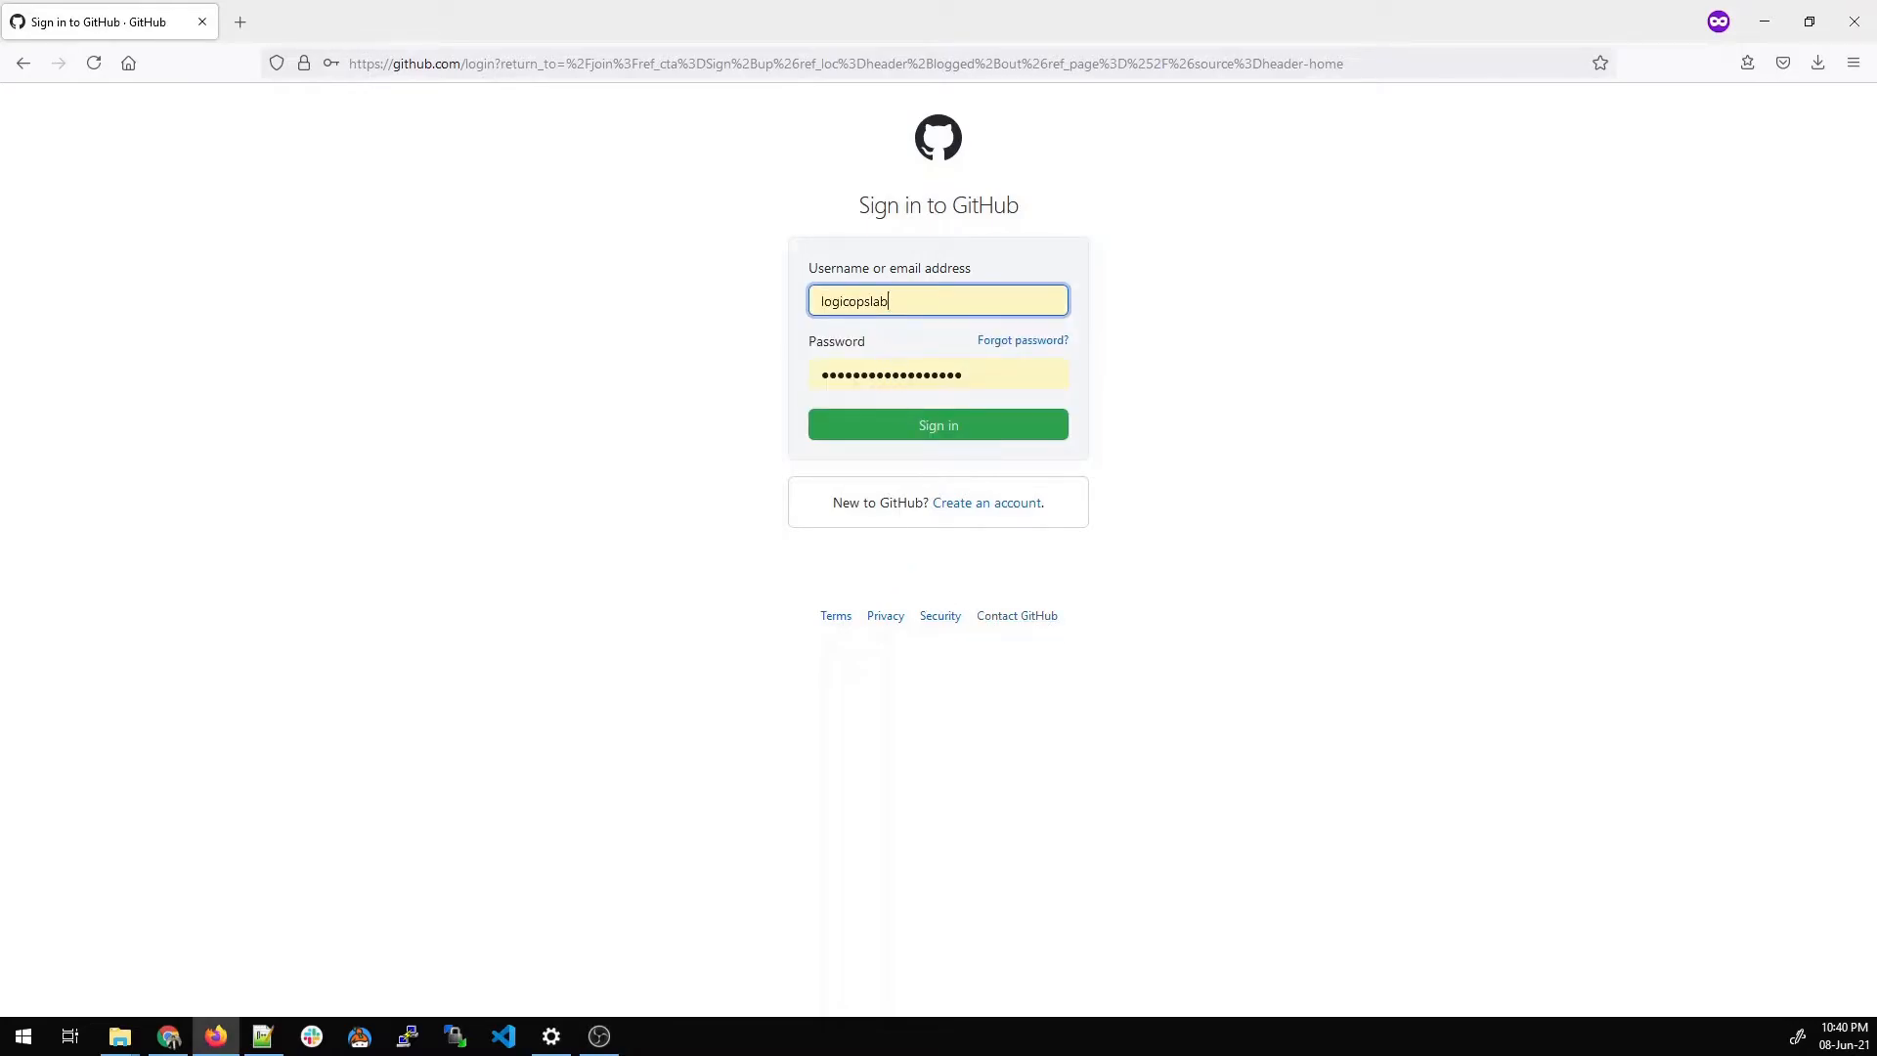
left_click(938, 424)
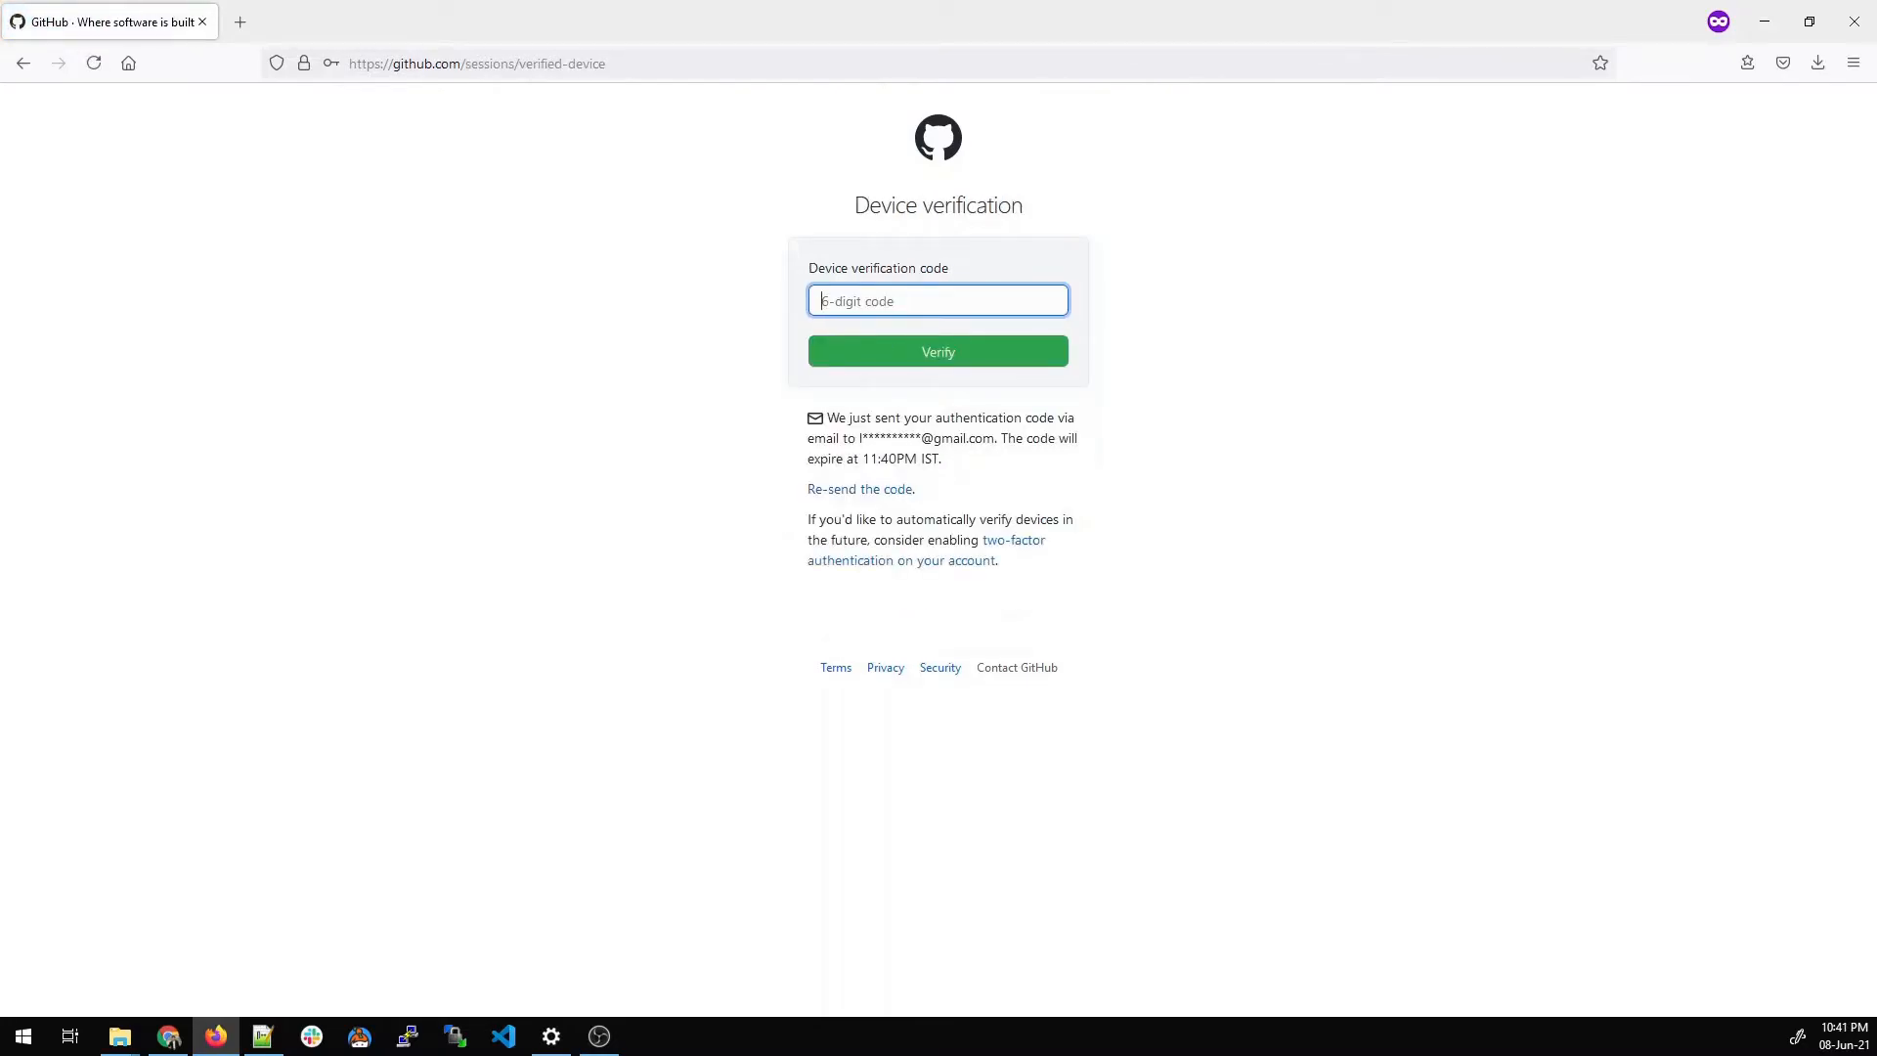
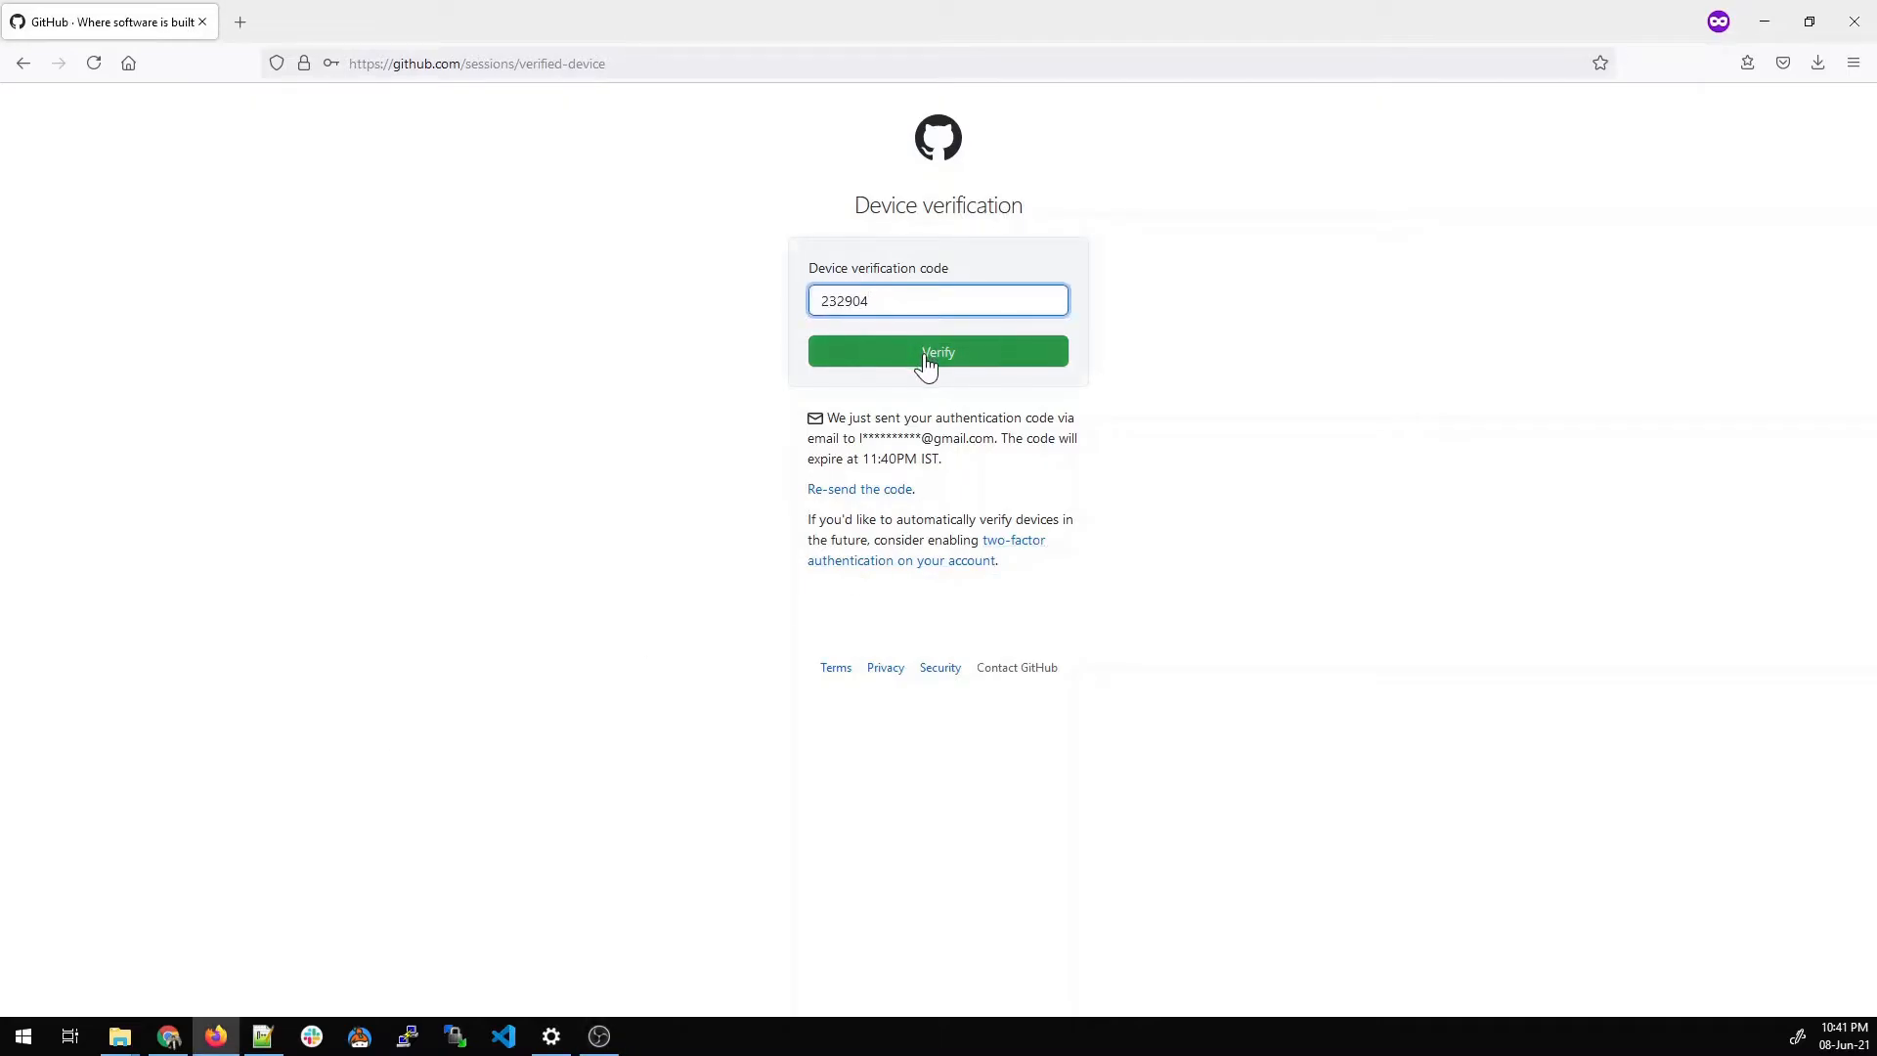
left_click(939, 352)
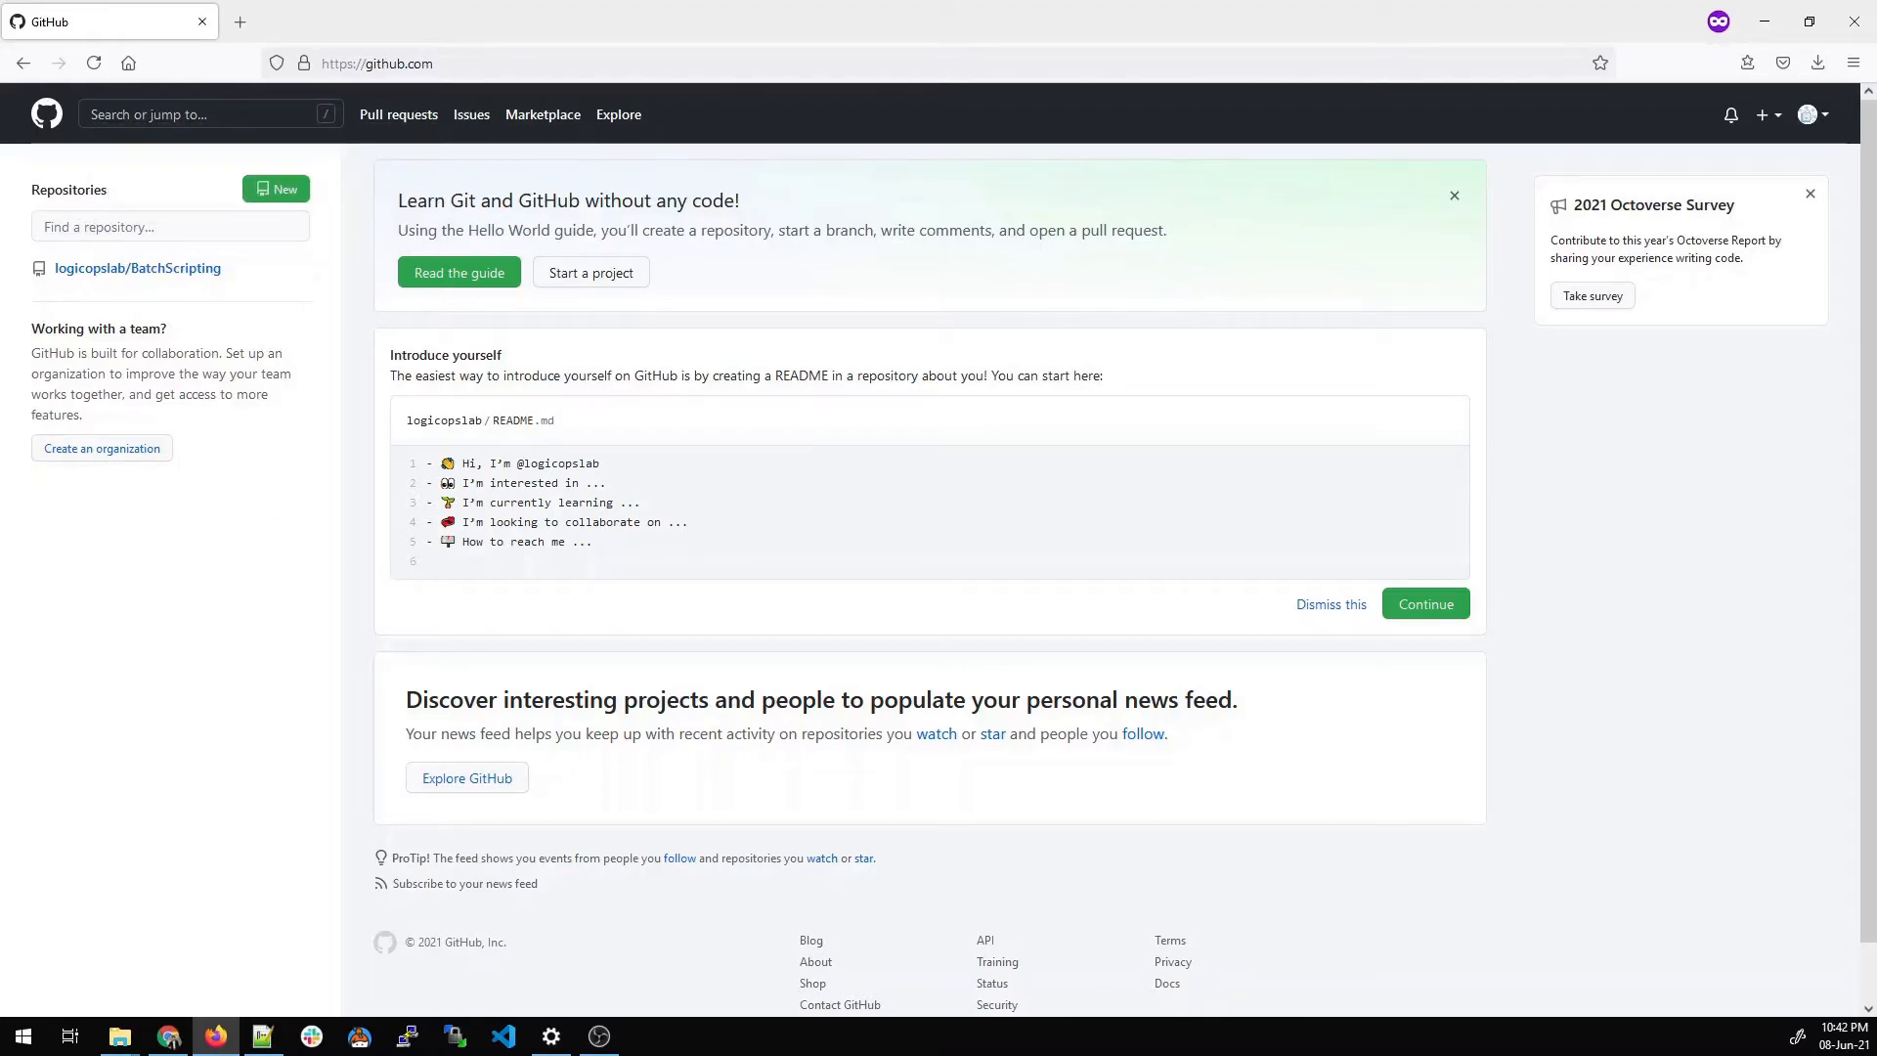
mouse_move(277, 196)
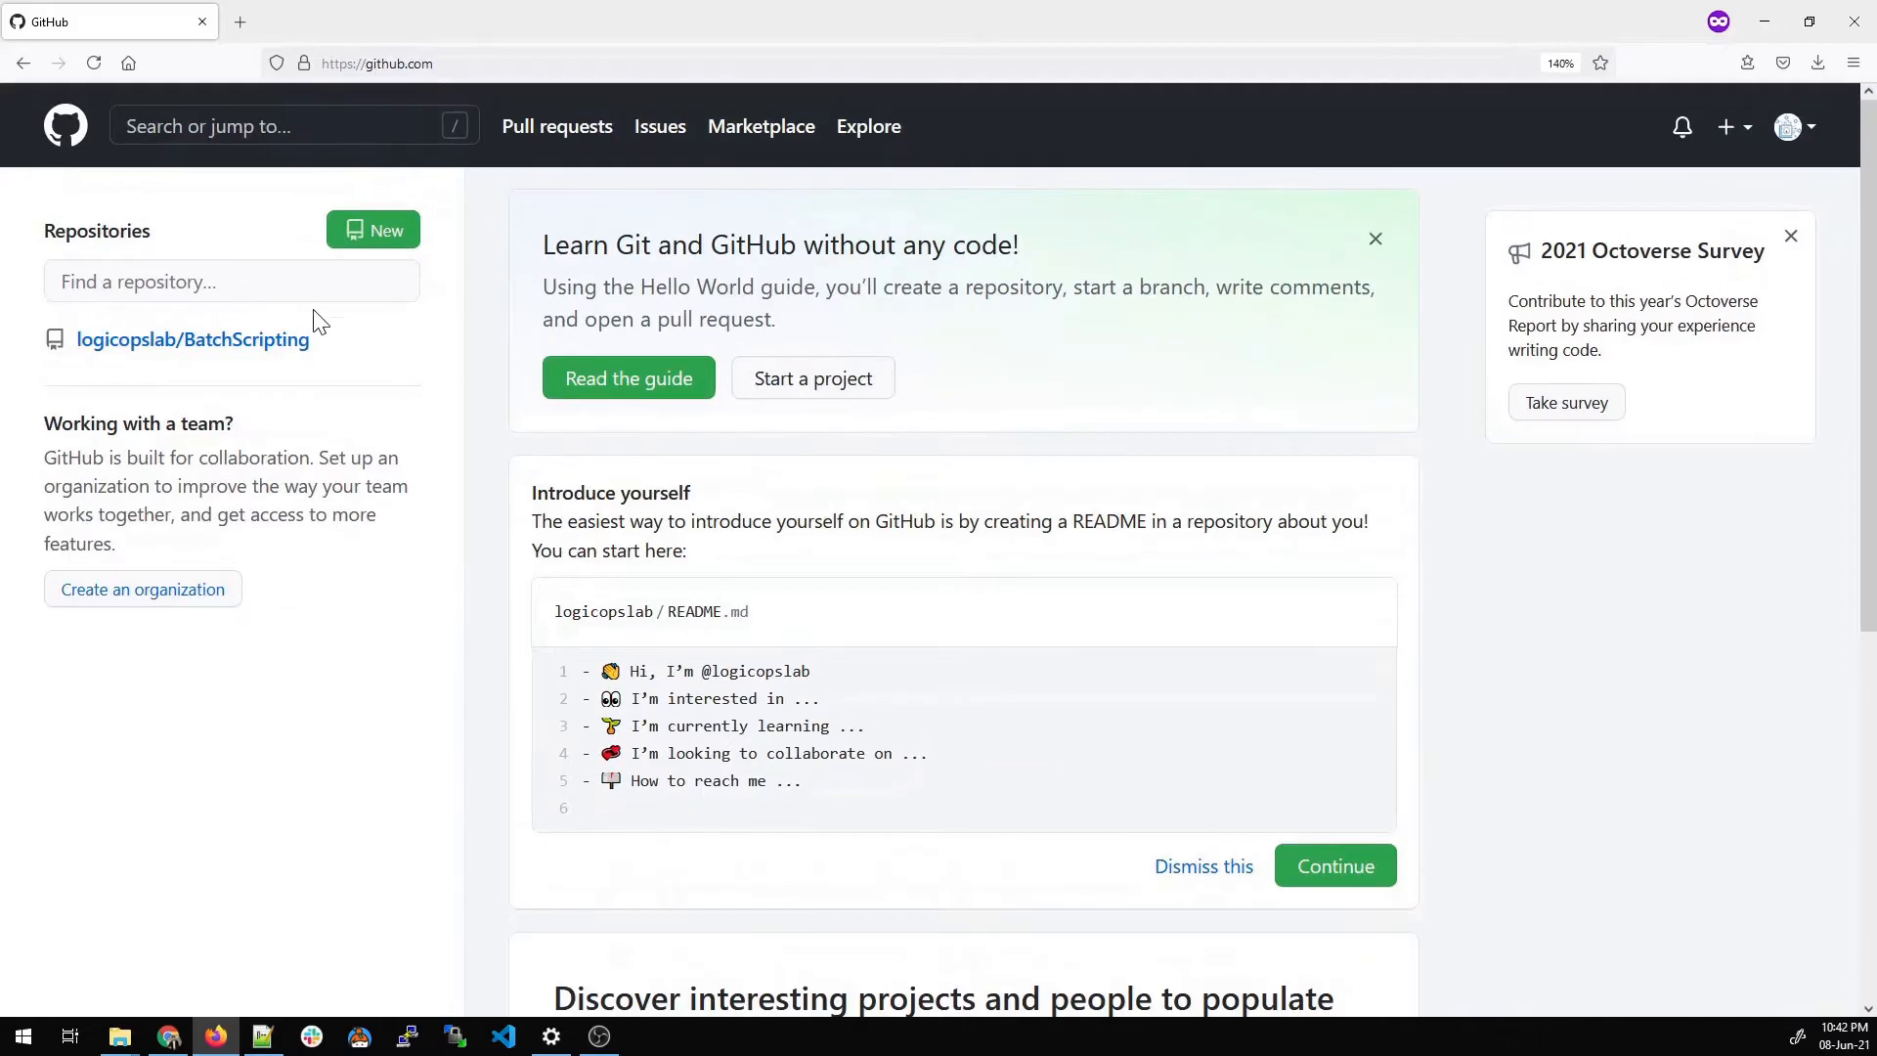
Start a new repository named JenkinsAutomation.
left_click(374, 230)
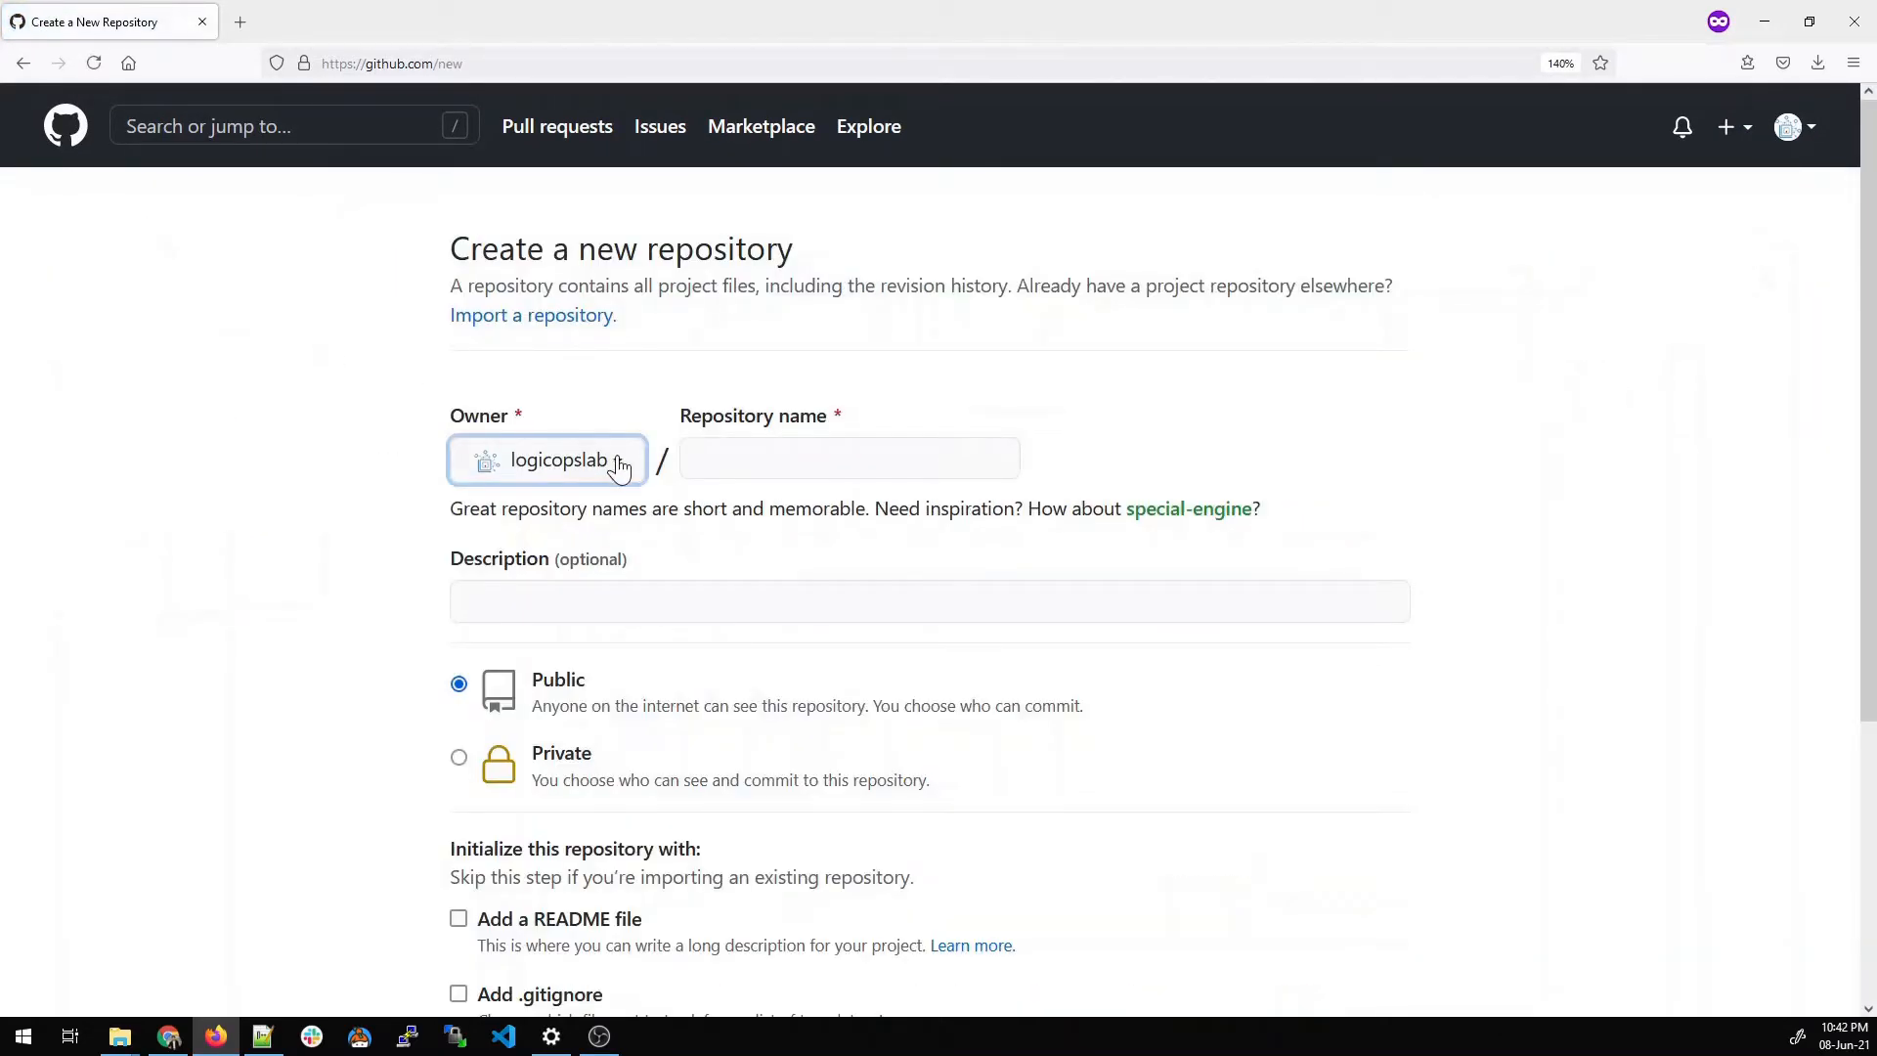
left_click(848, 458)
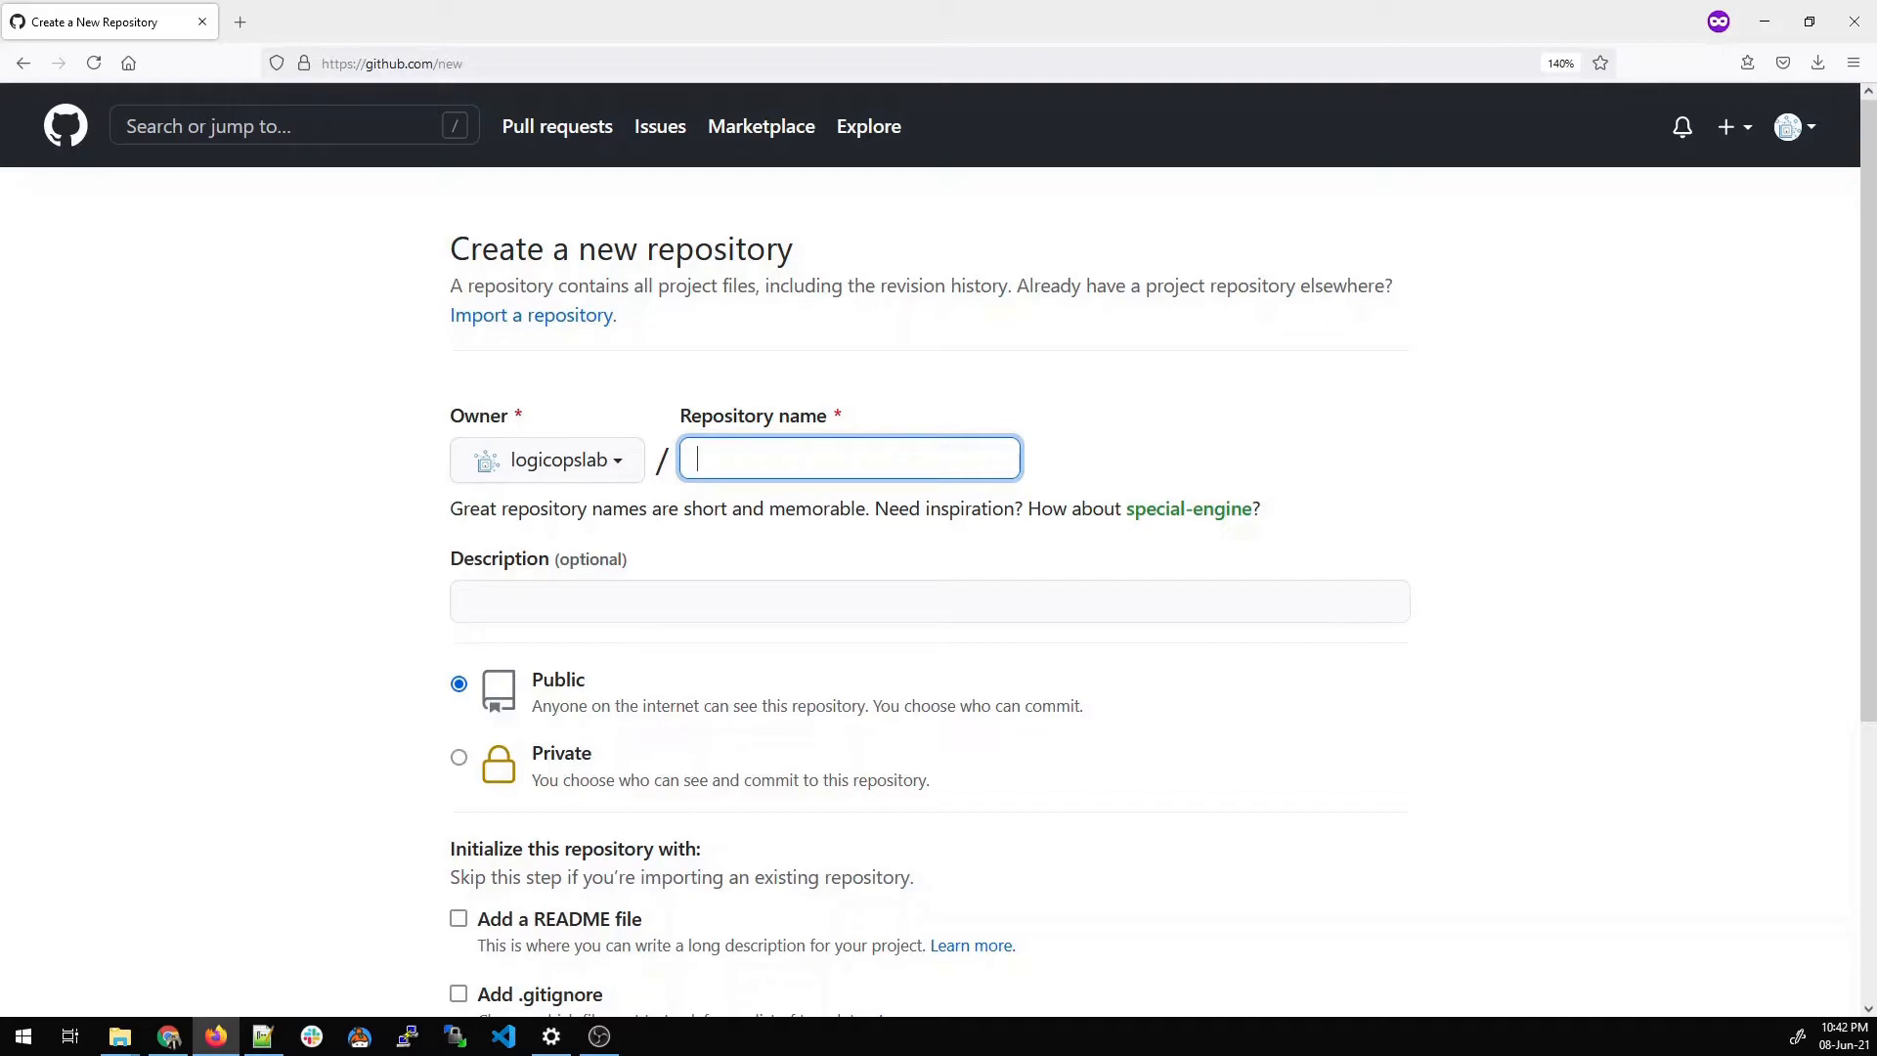
type("Jenkins")
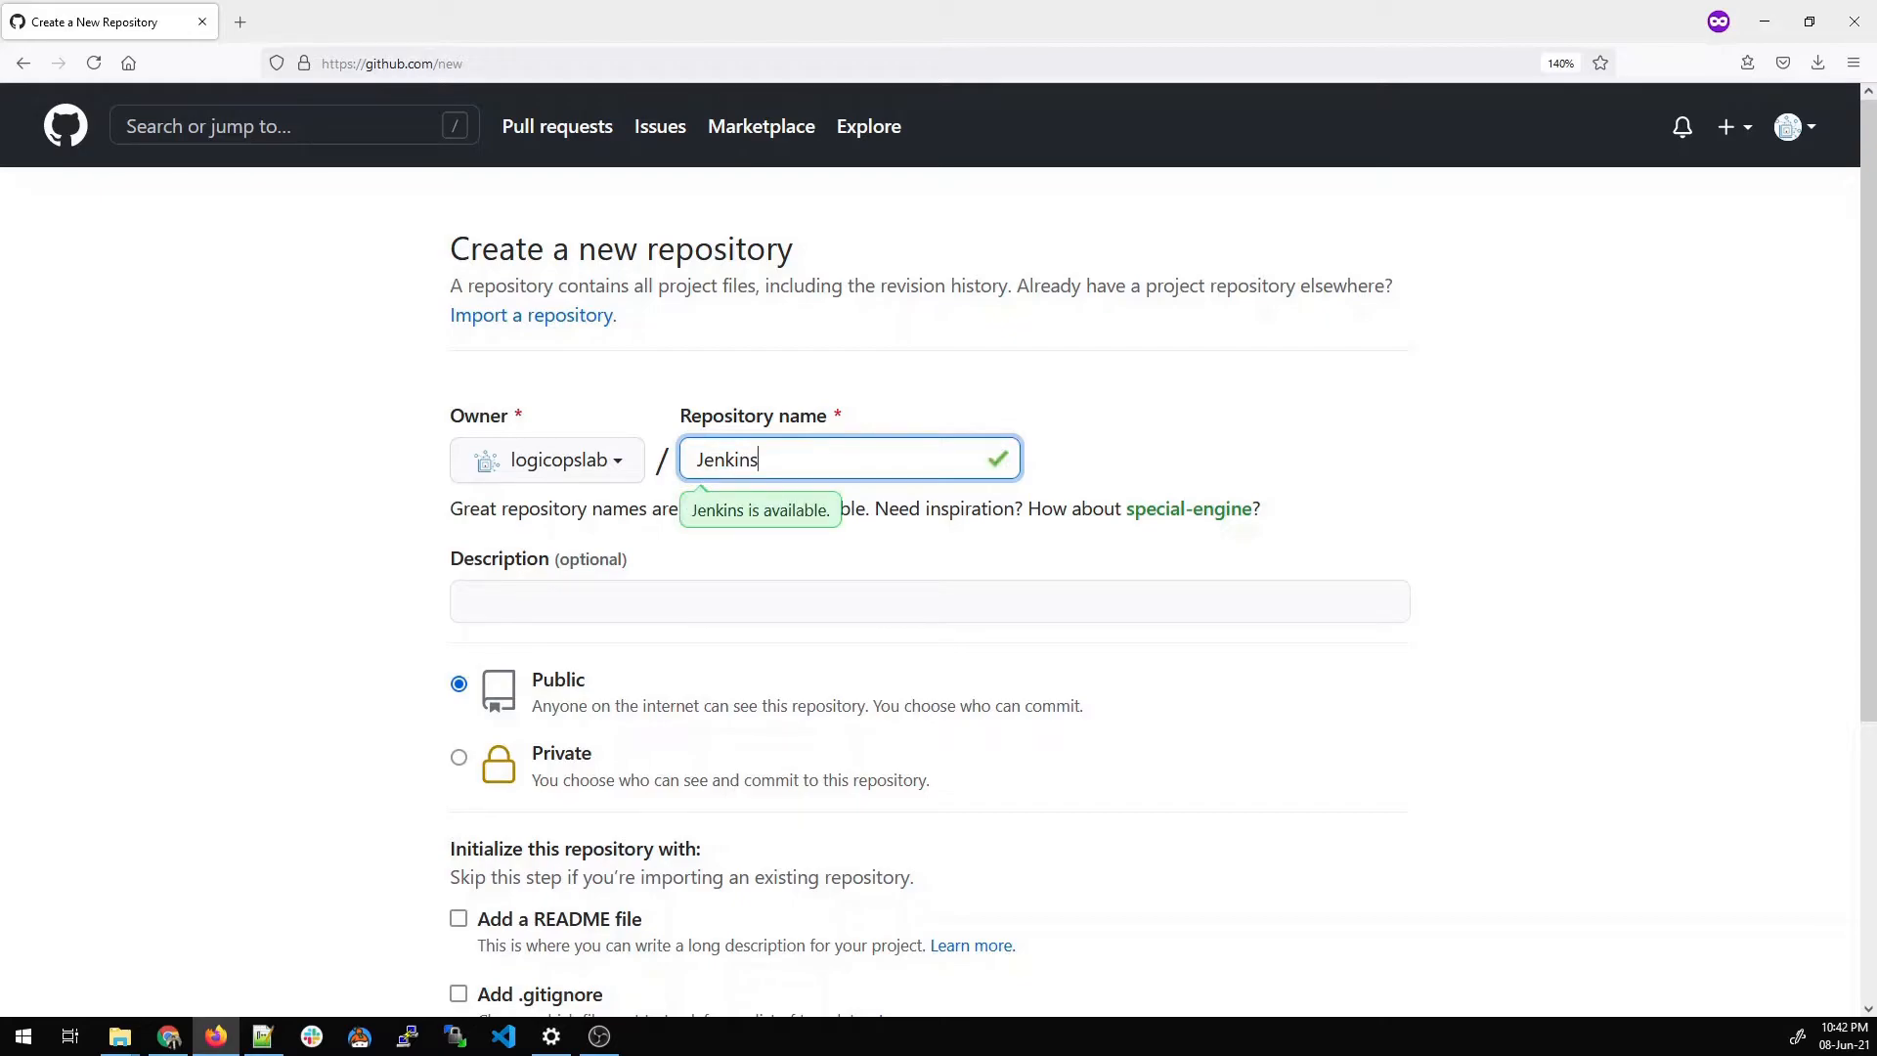
type("Autom")
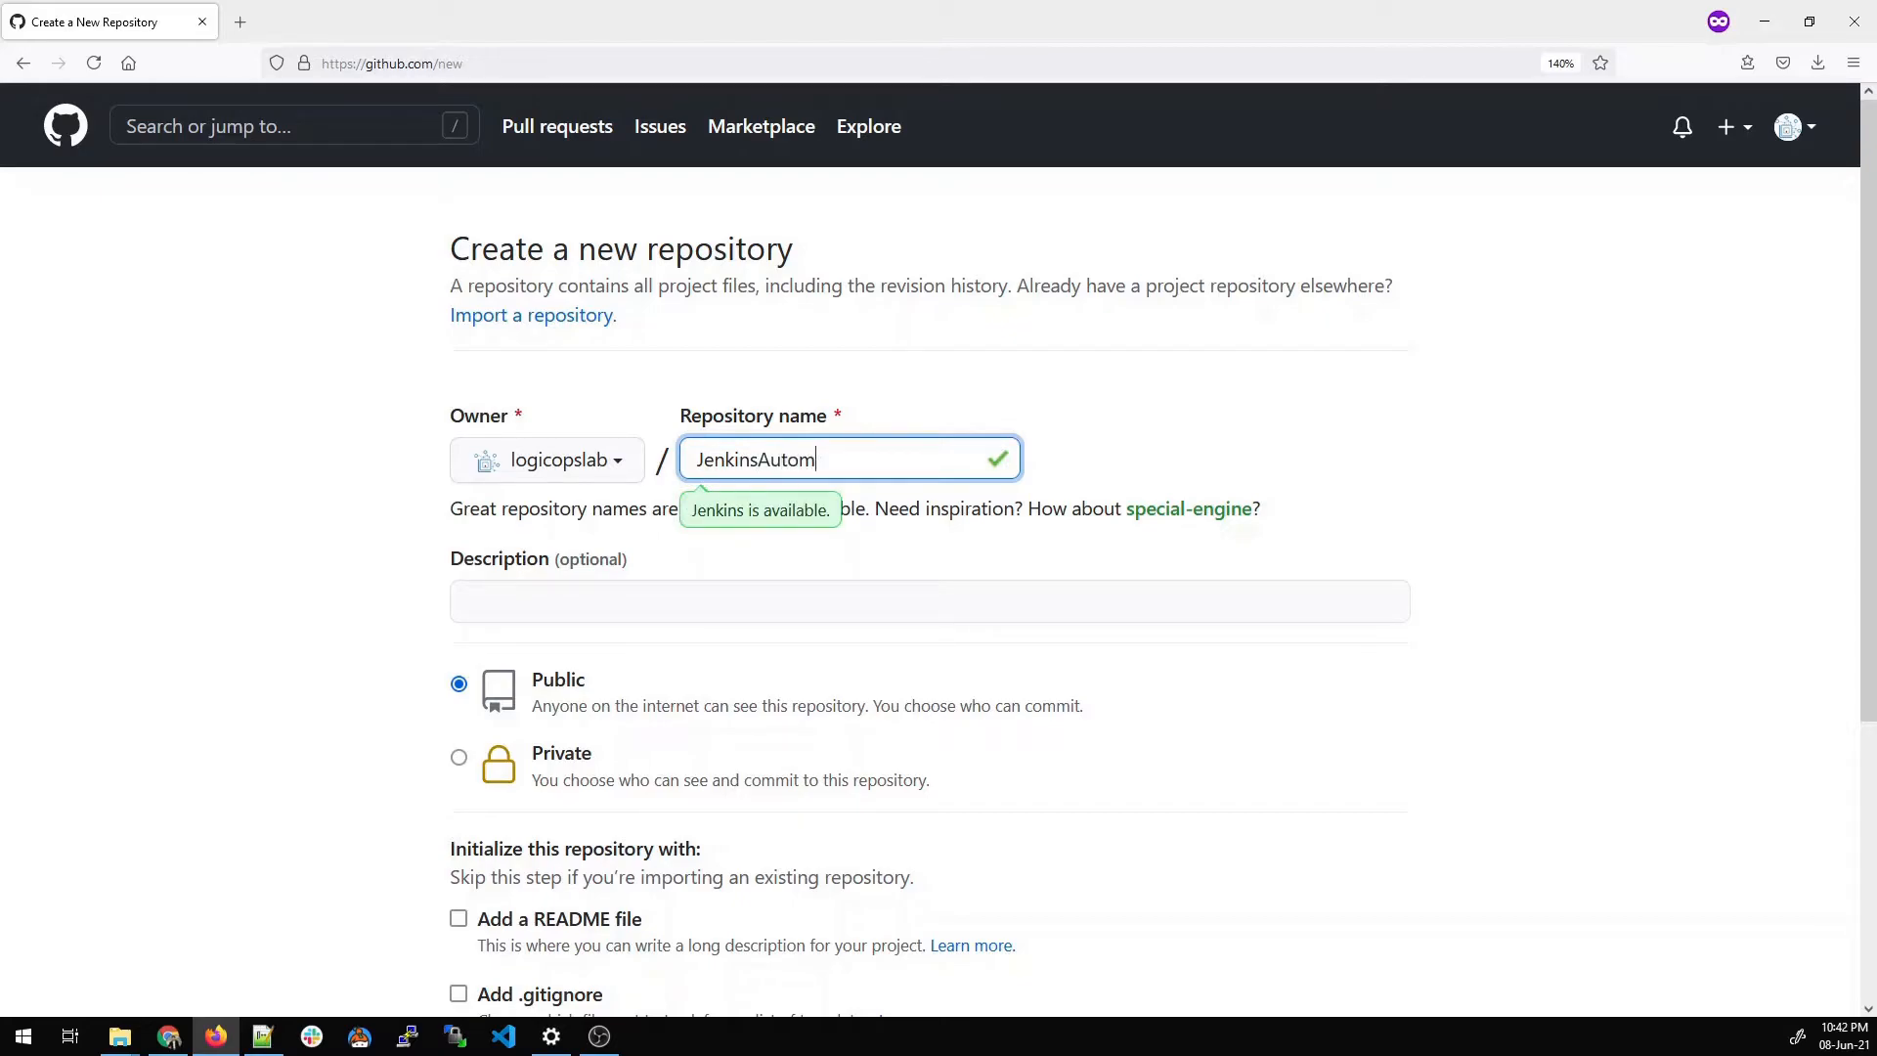
type("ation")
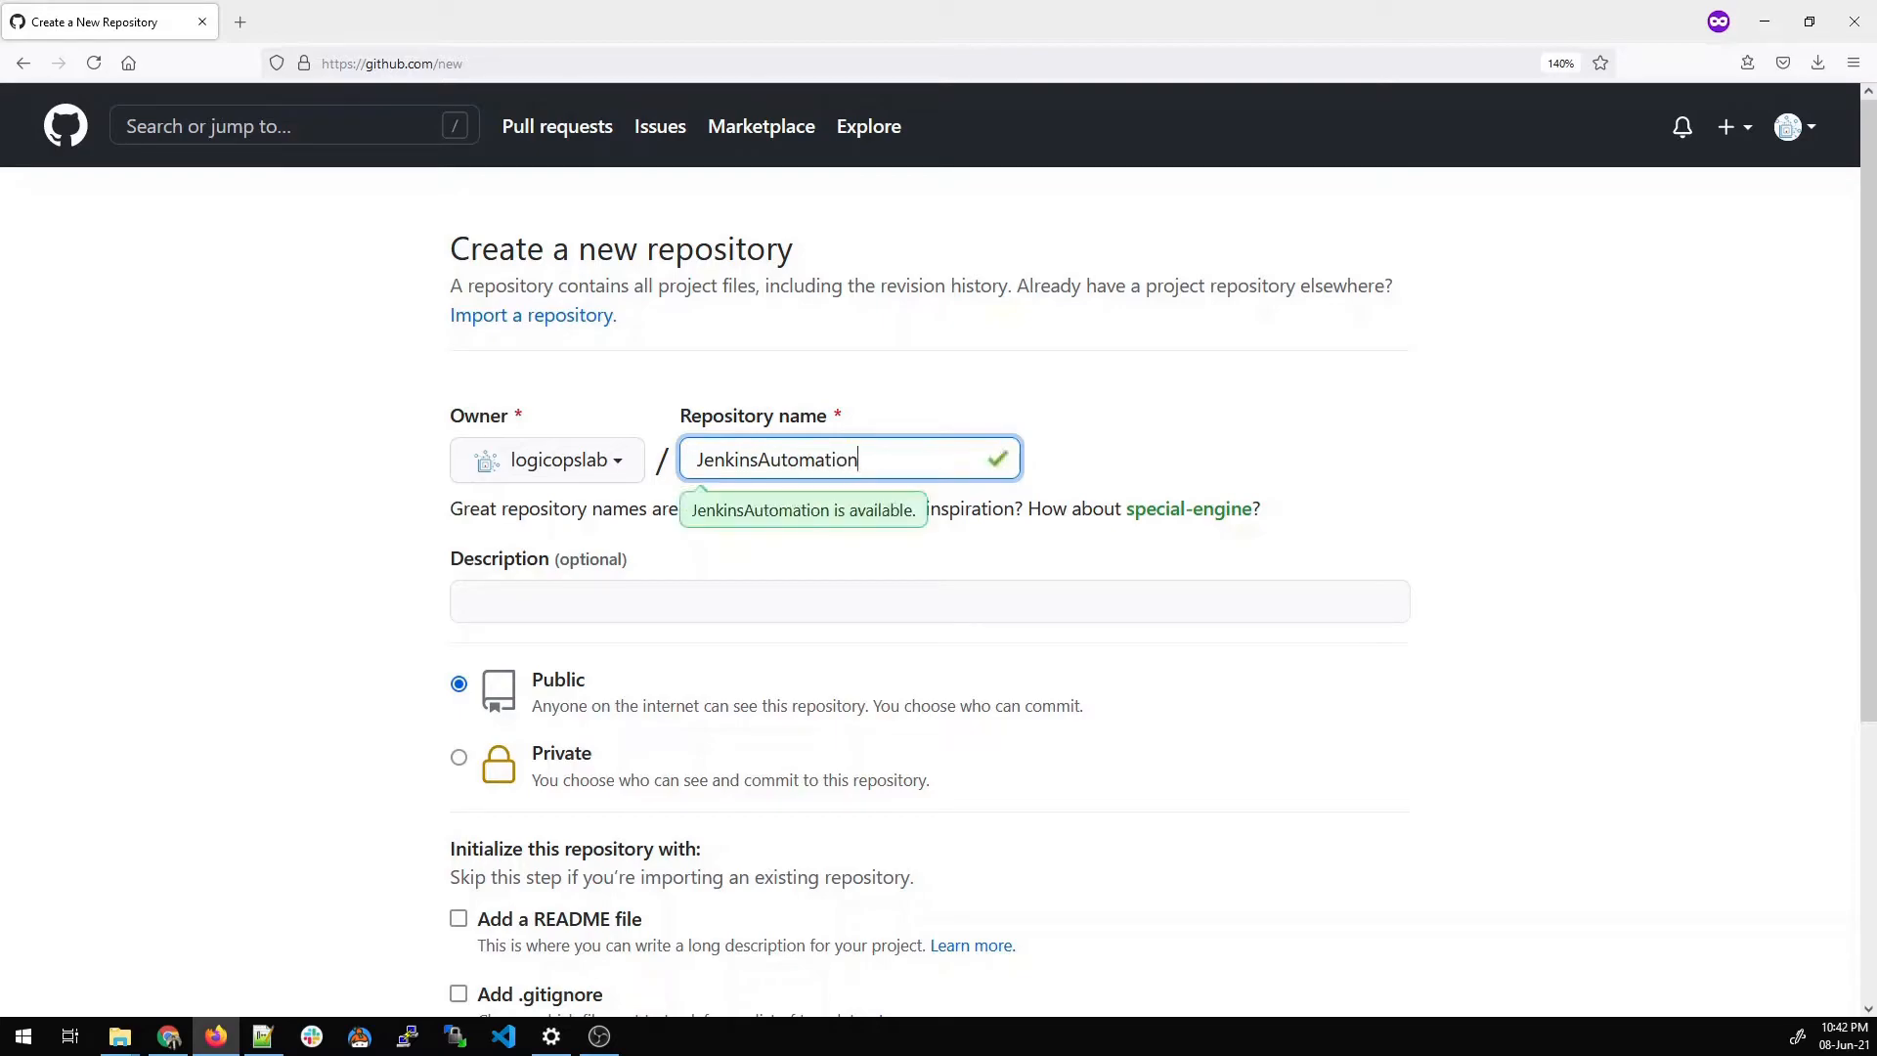
left_click(309, 661)
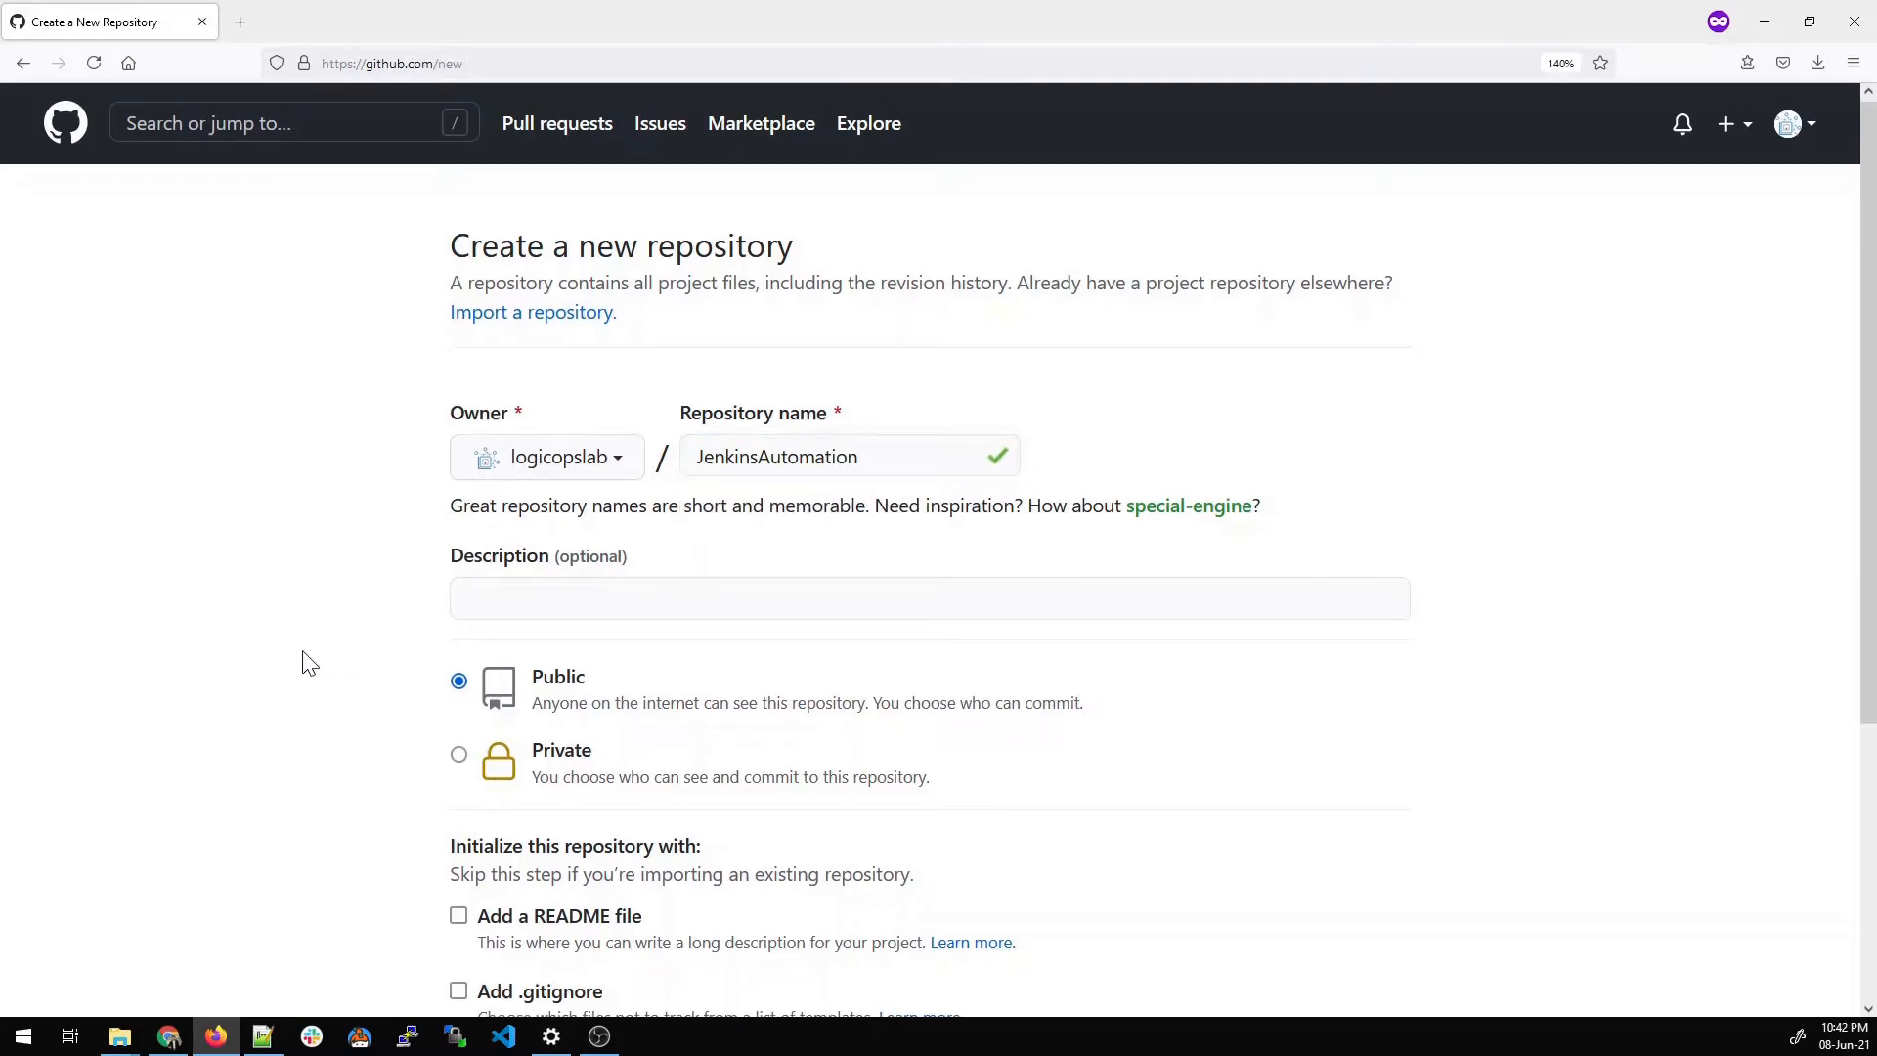
scroll("down", 3)
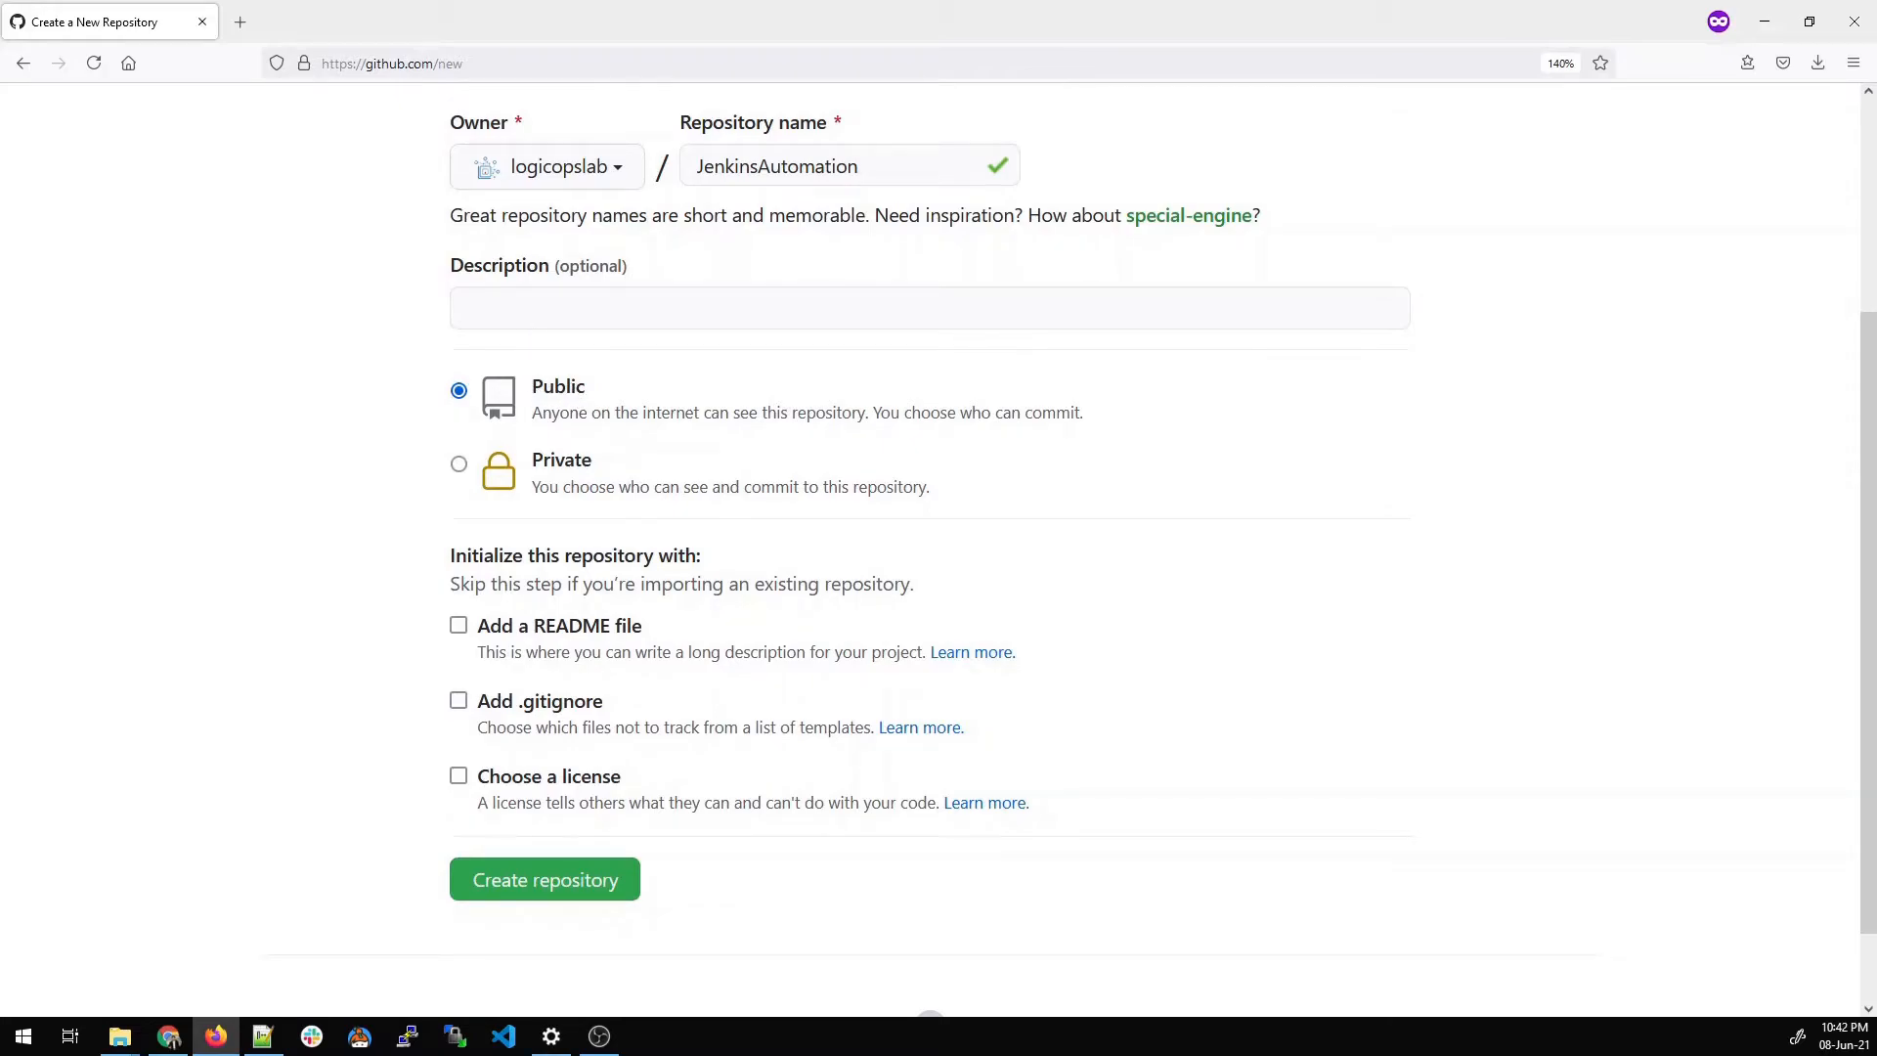
Describe it as "Codebase for Jenkins automation tutorial", add a README and create the repository.
left_click(927, 313)
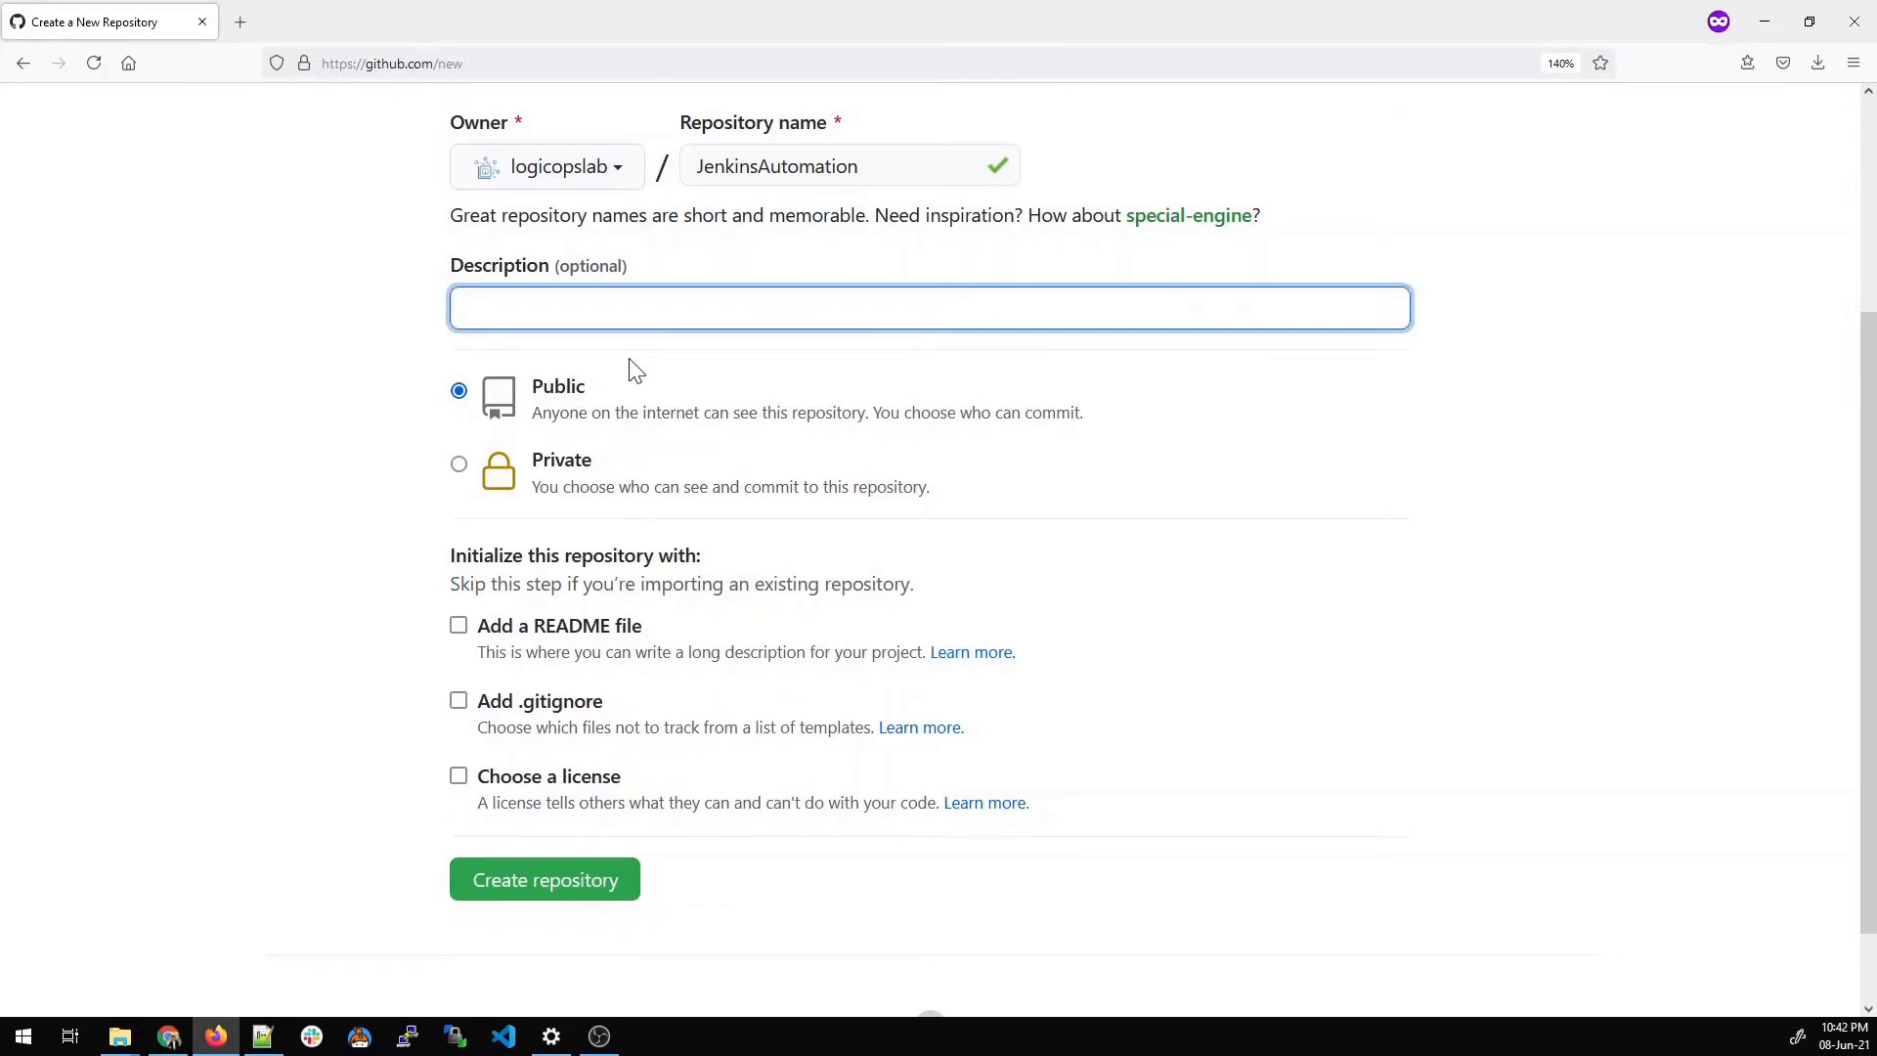
left_click(929, 312)
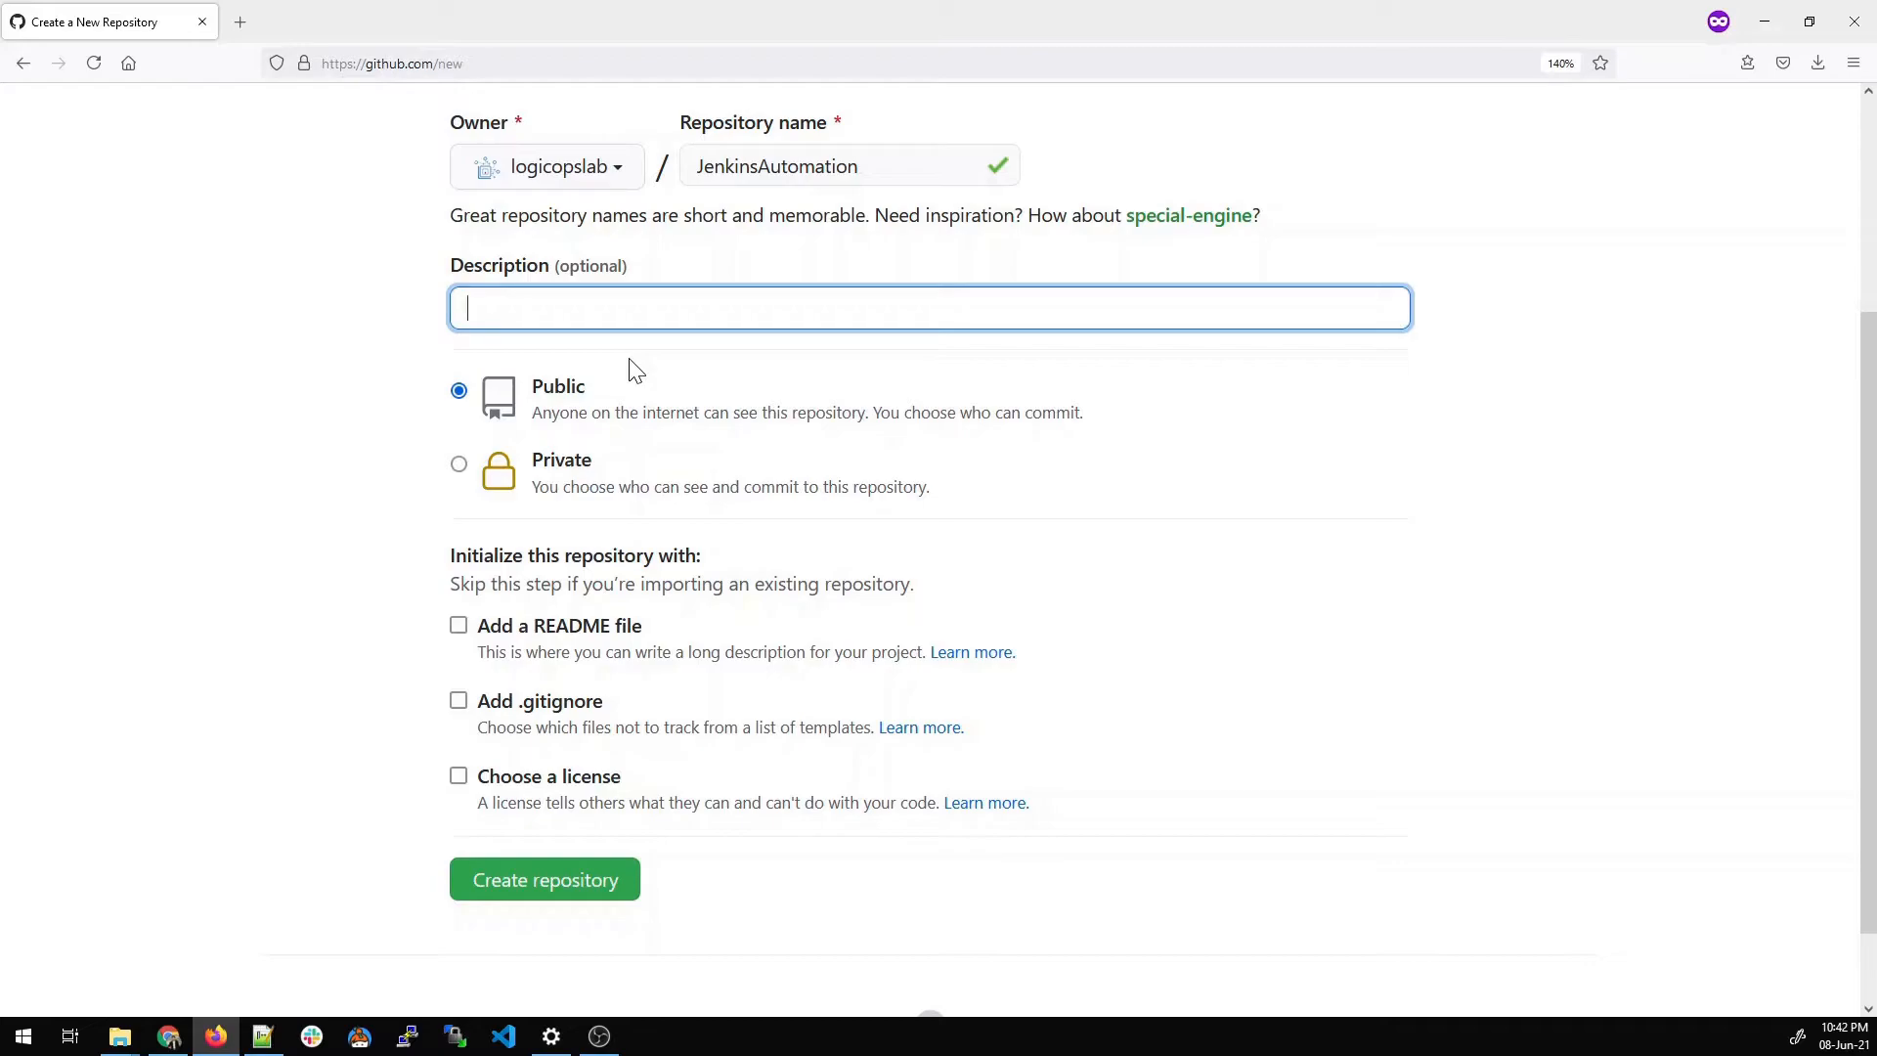
type("Codebase for")
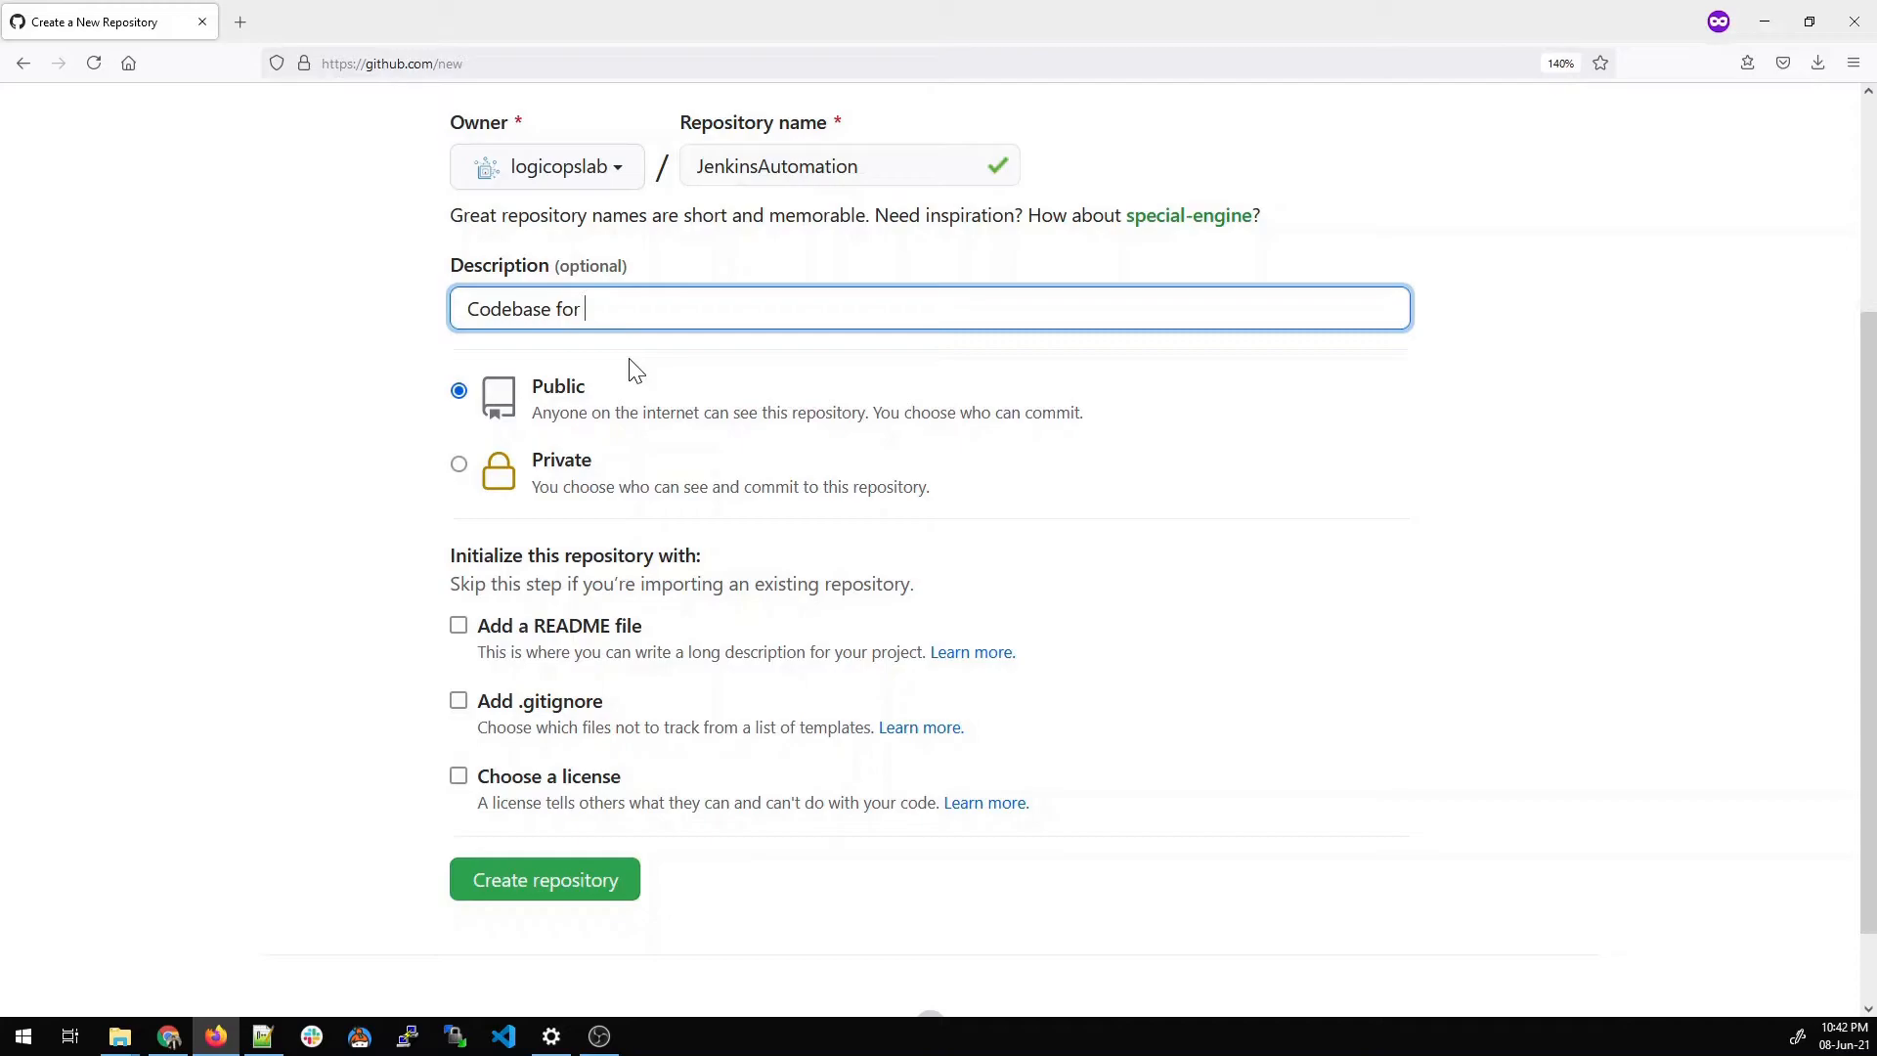
type("Jenkins")
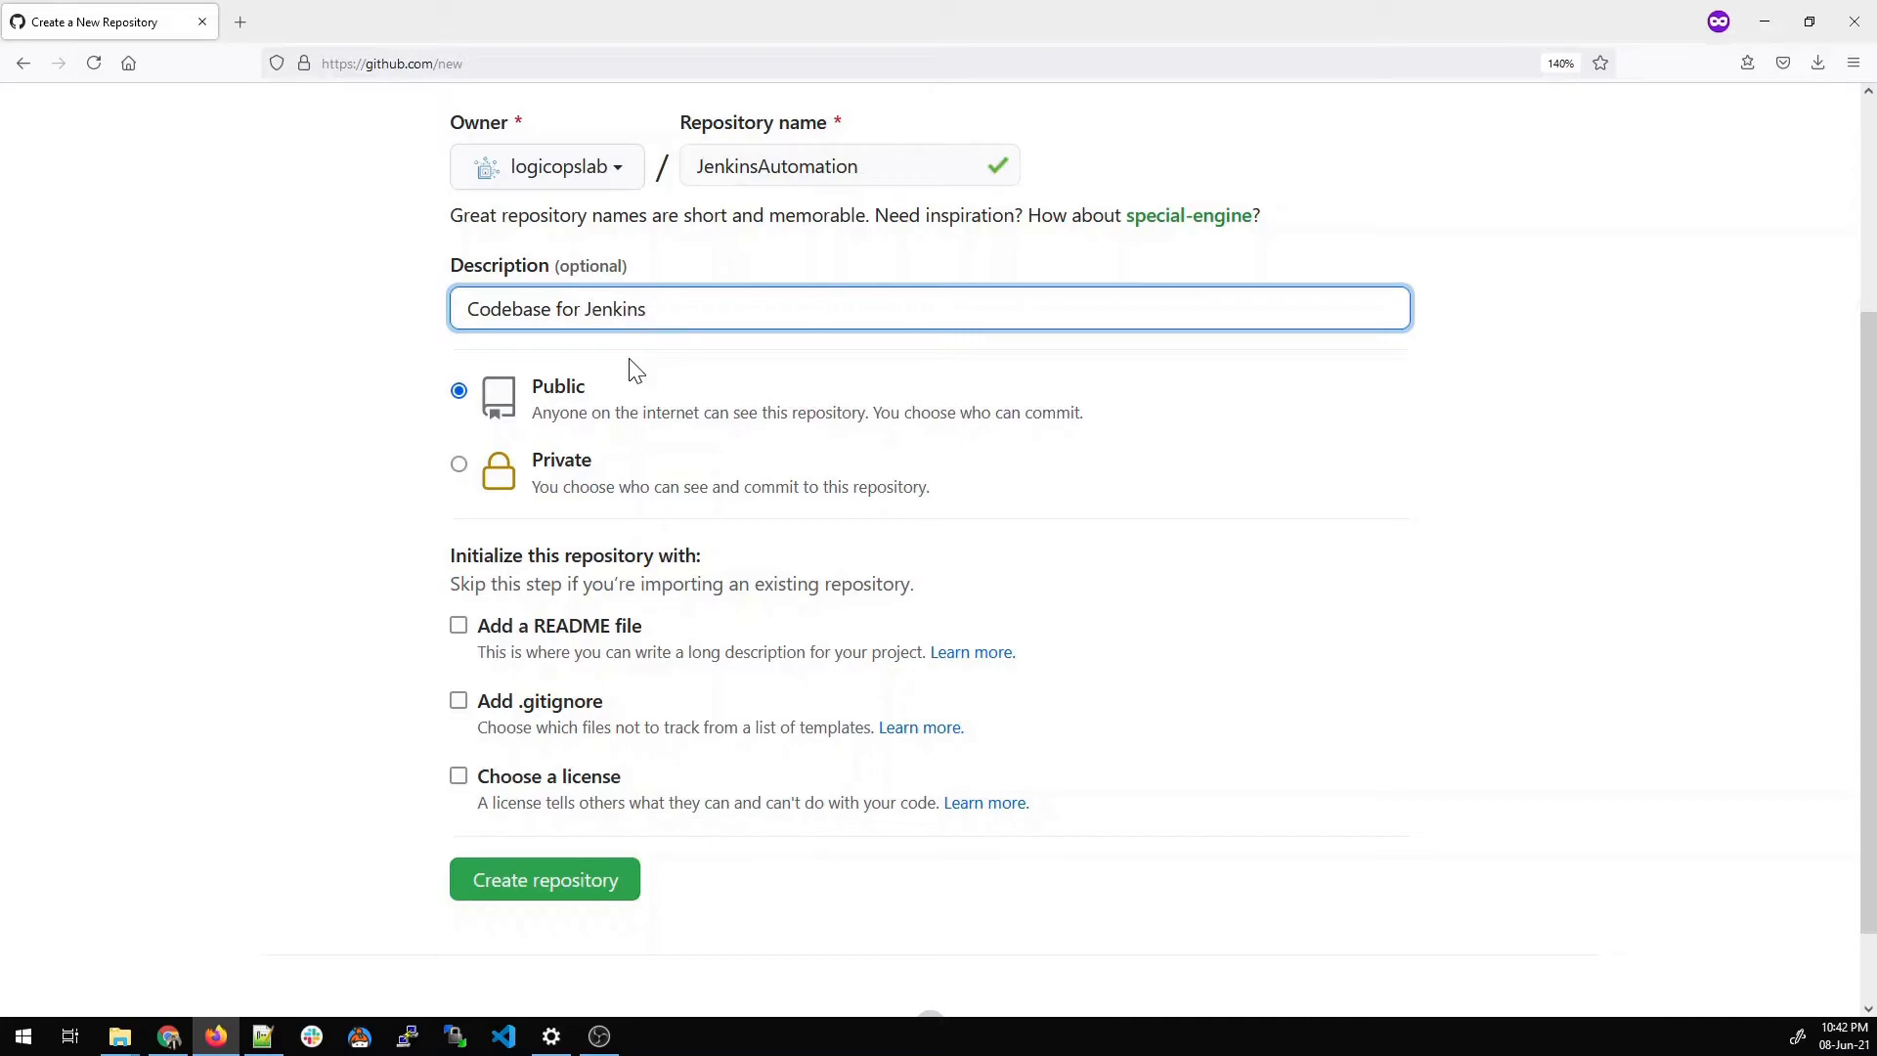
type("automation")
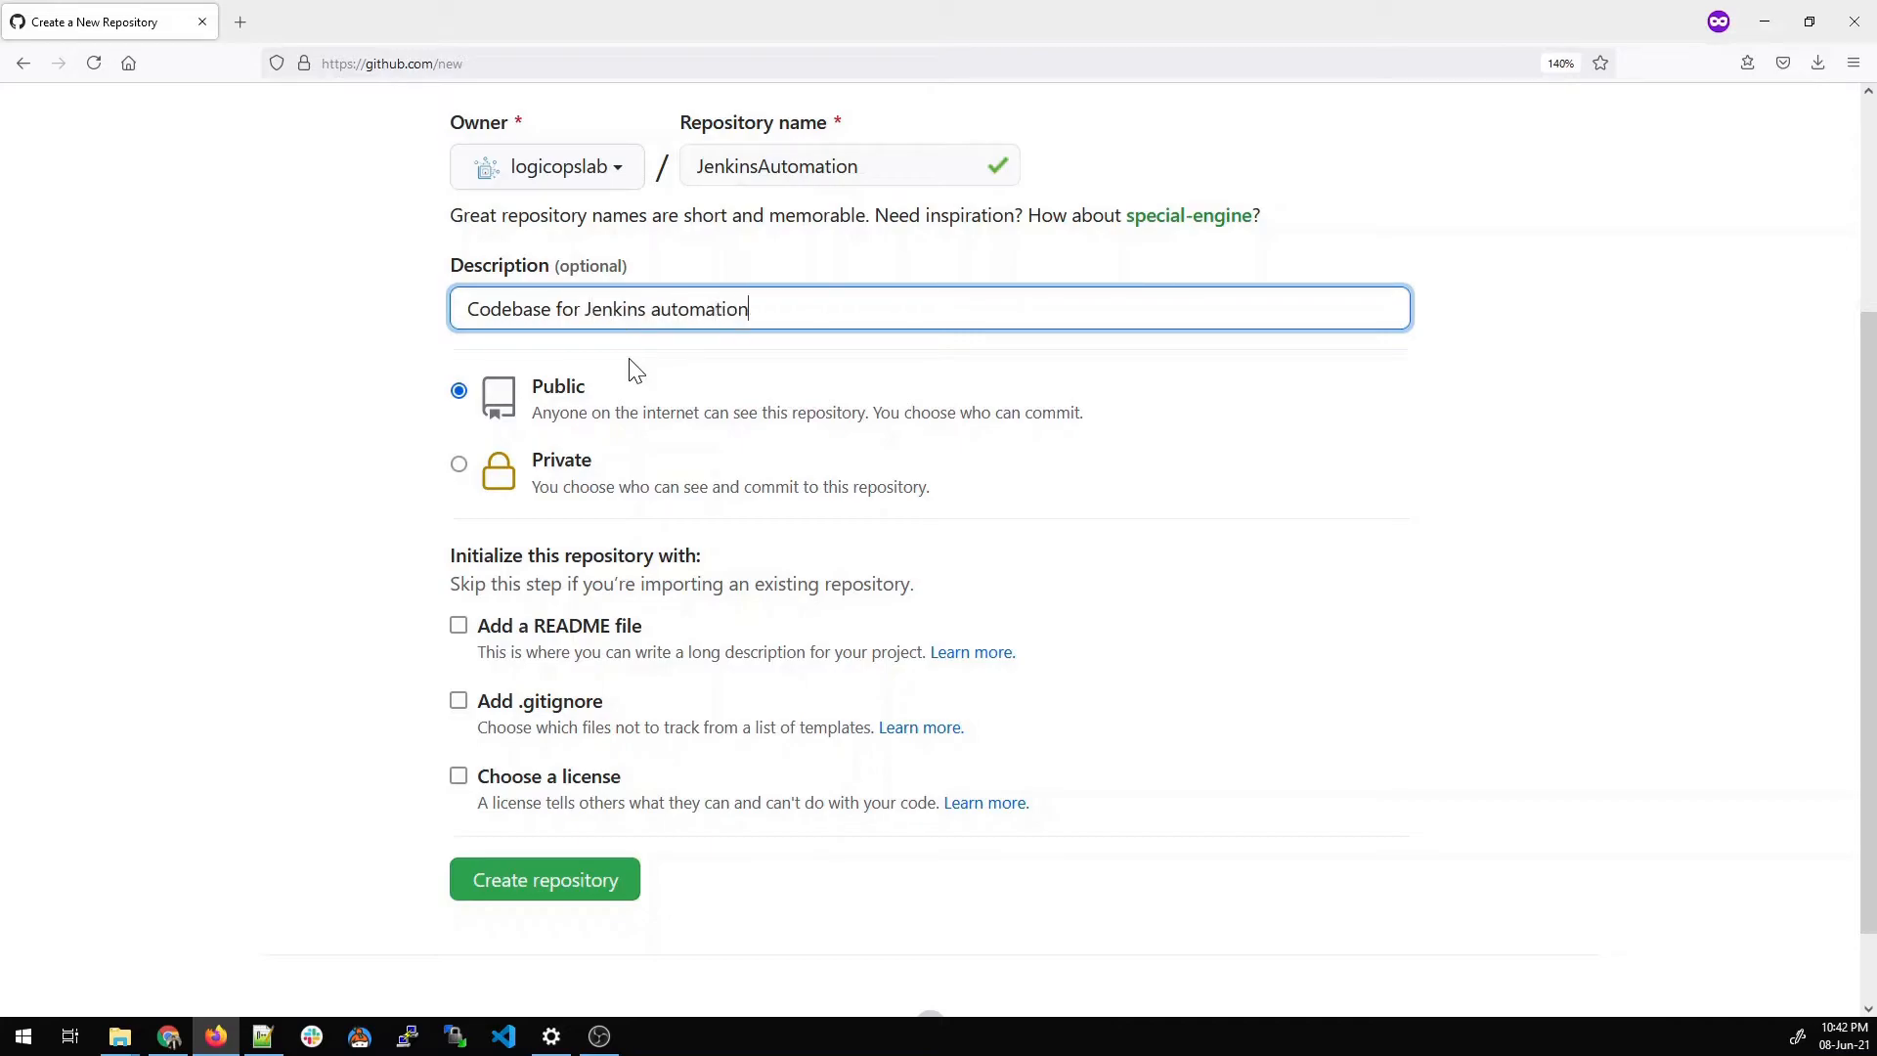
type("tutorial")
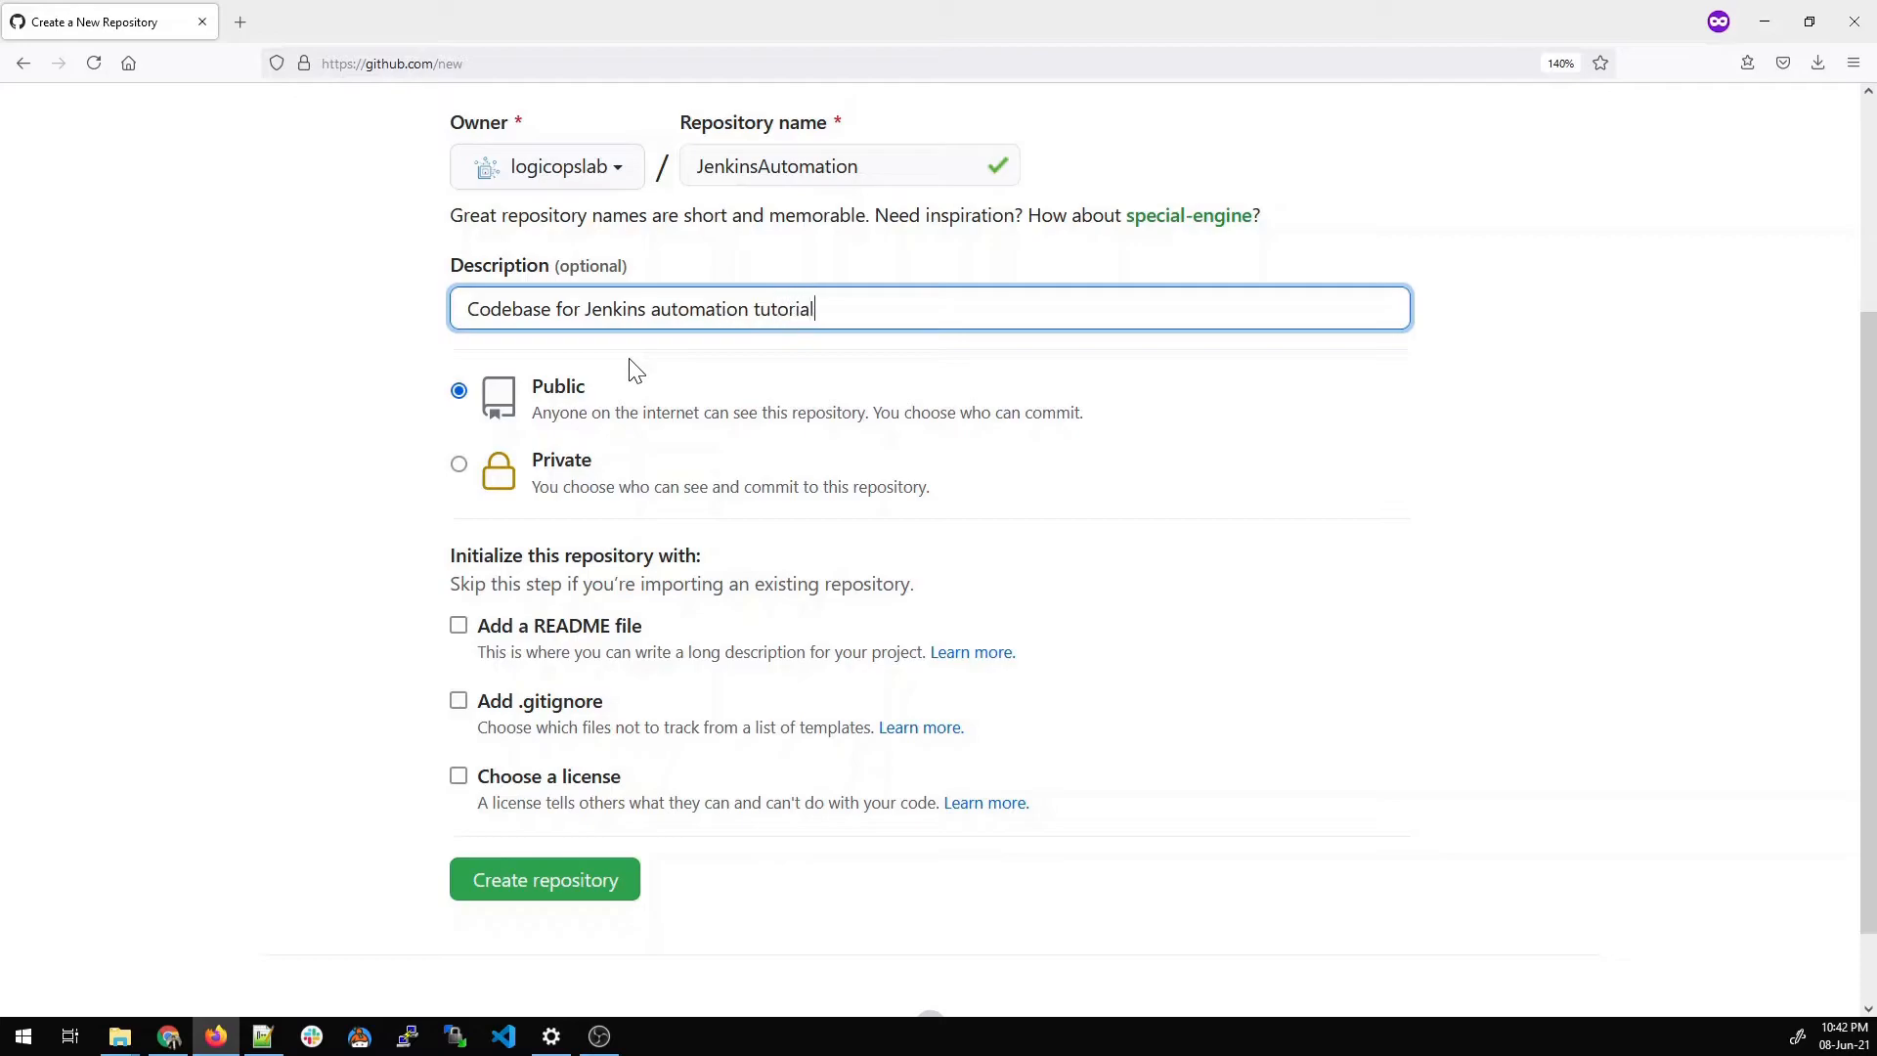
mouse_move(457, 648)
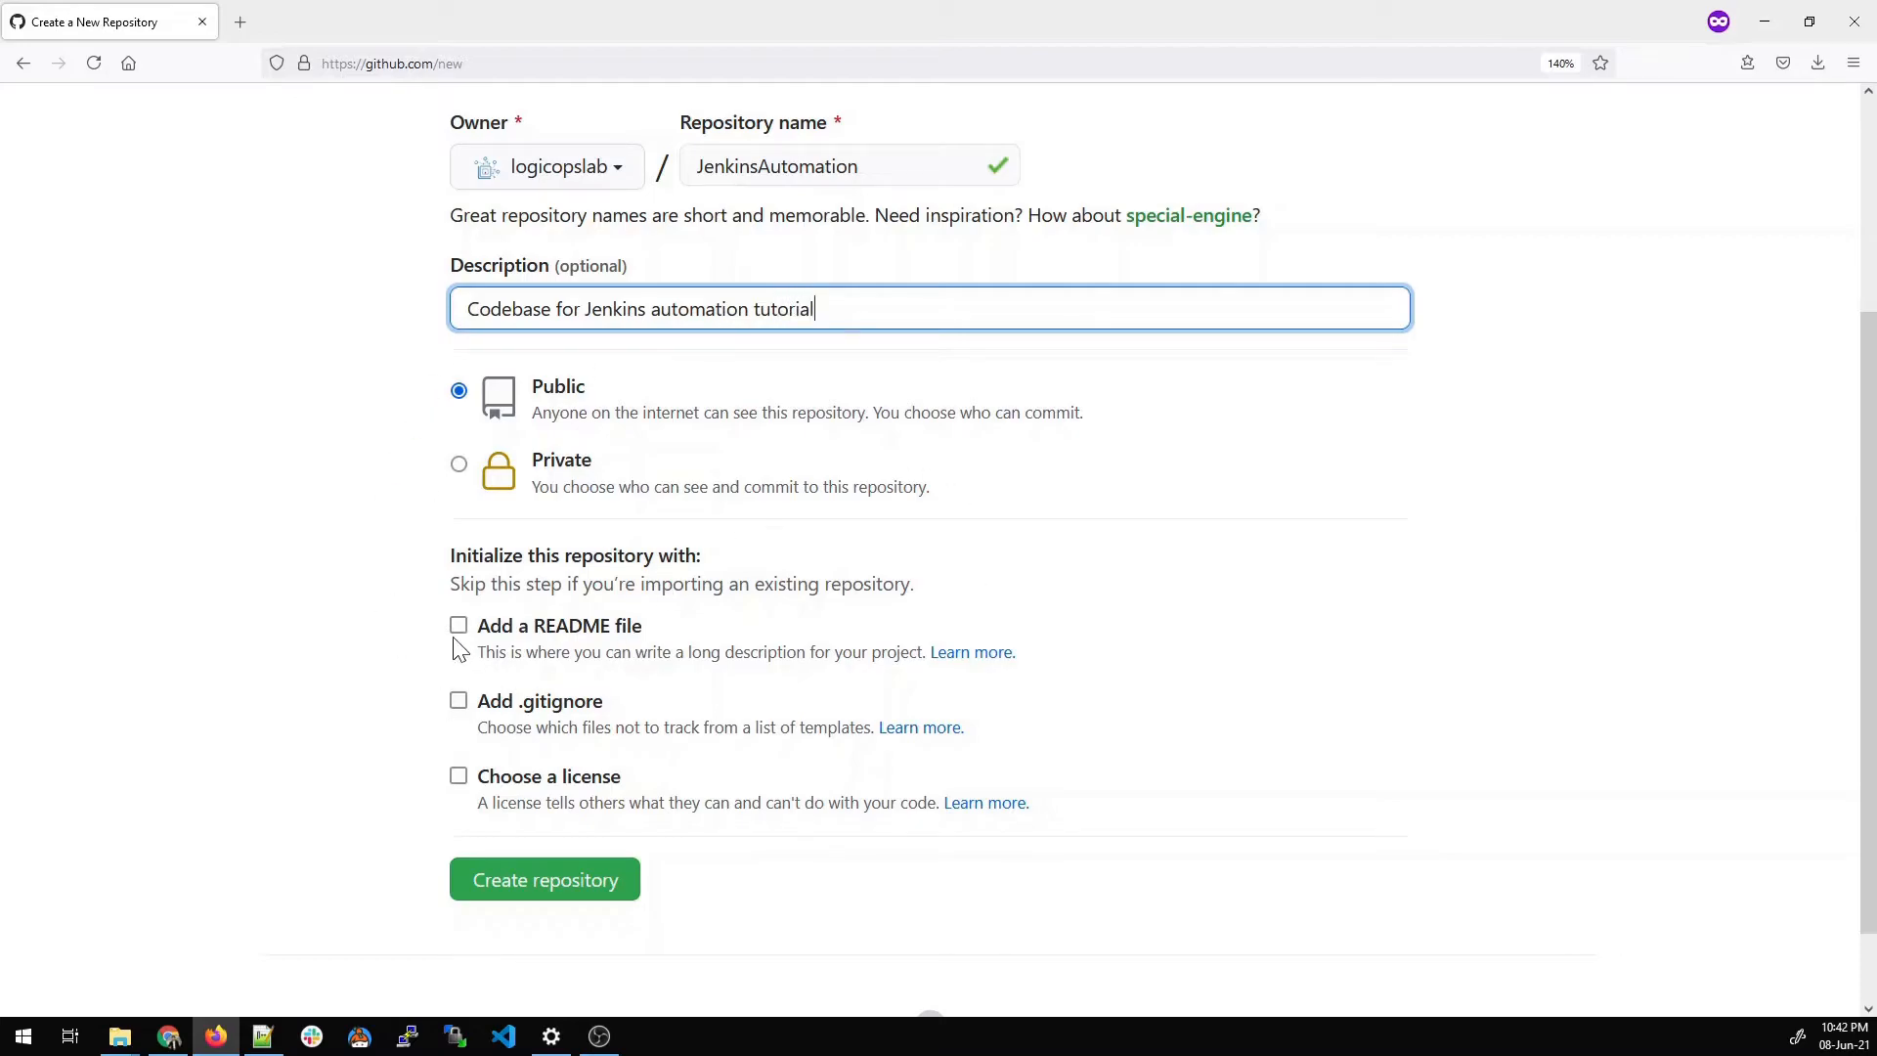
left_click(457, 626)
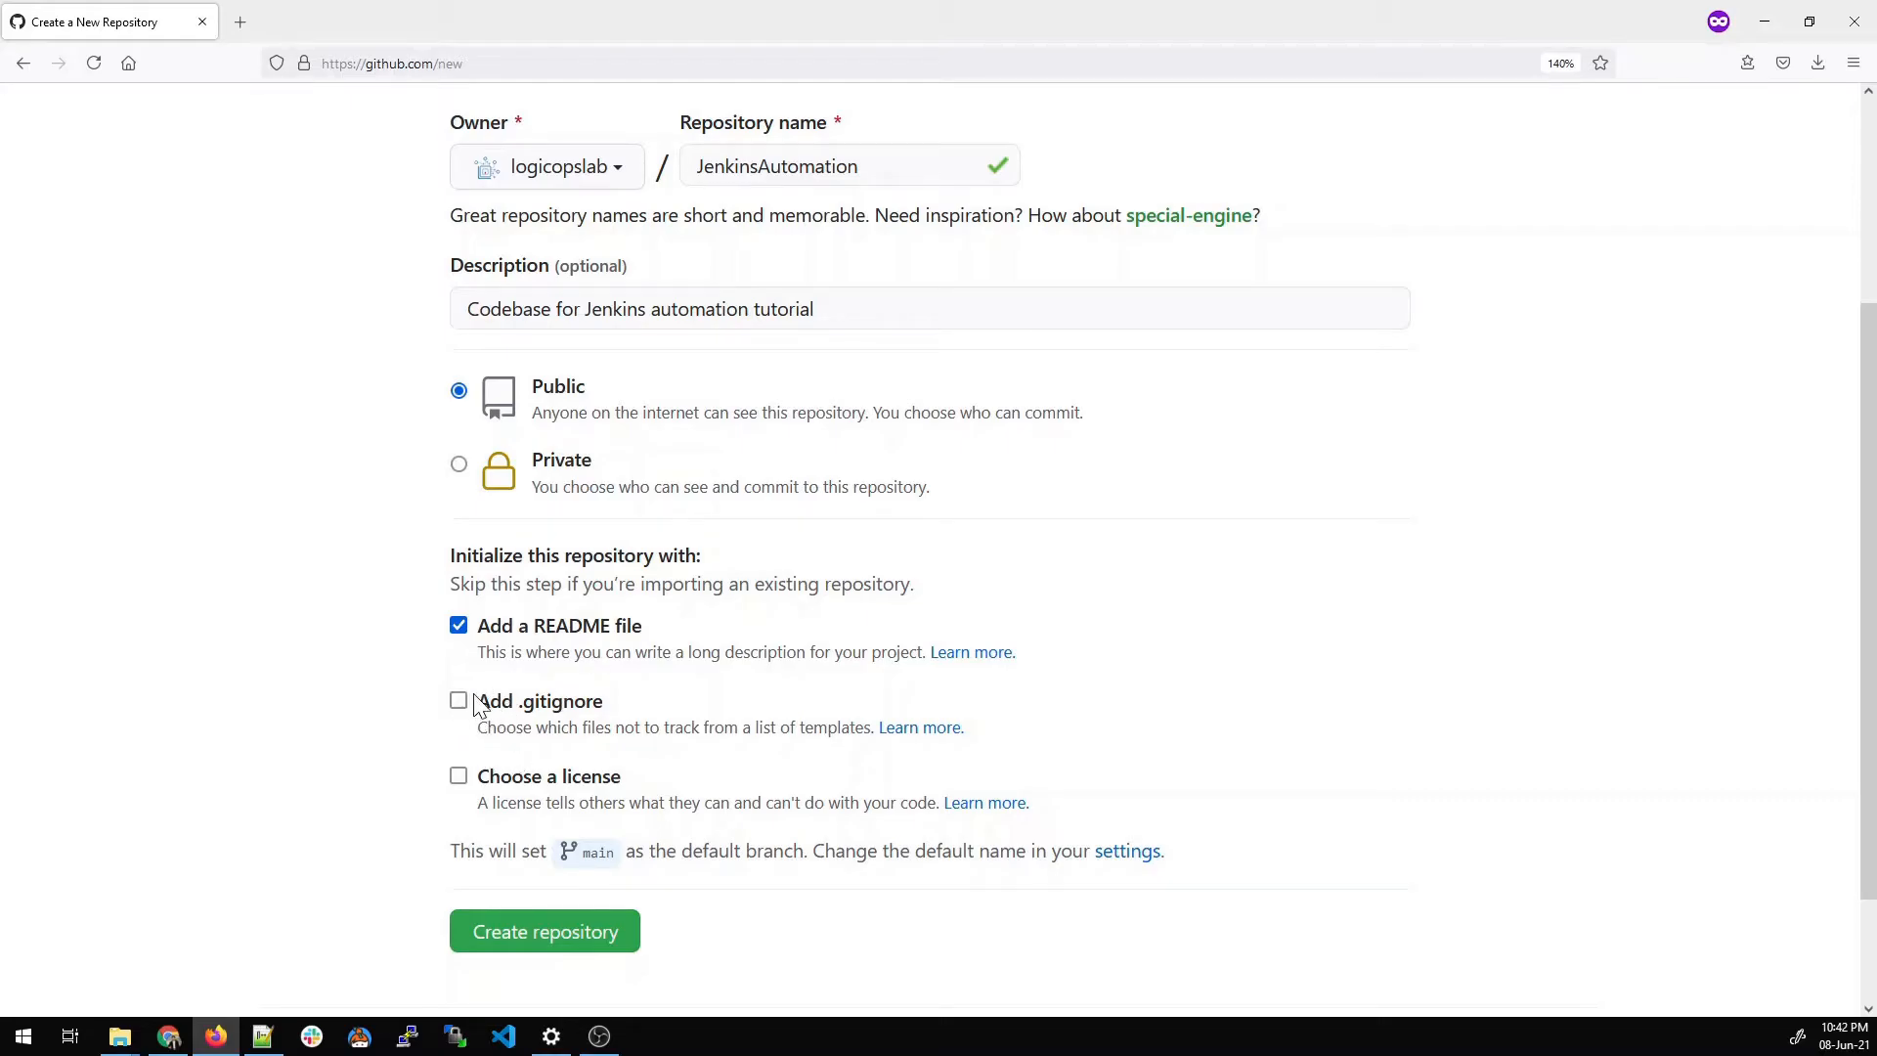
left_click(544, 931)
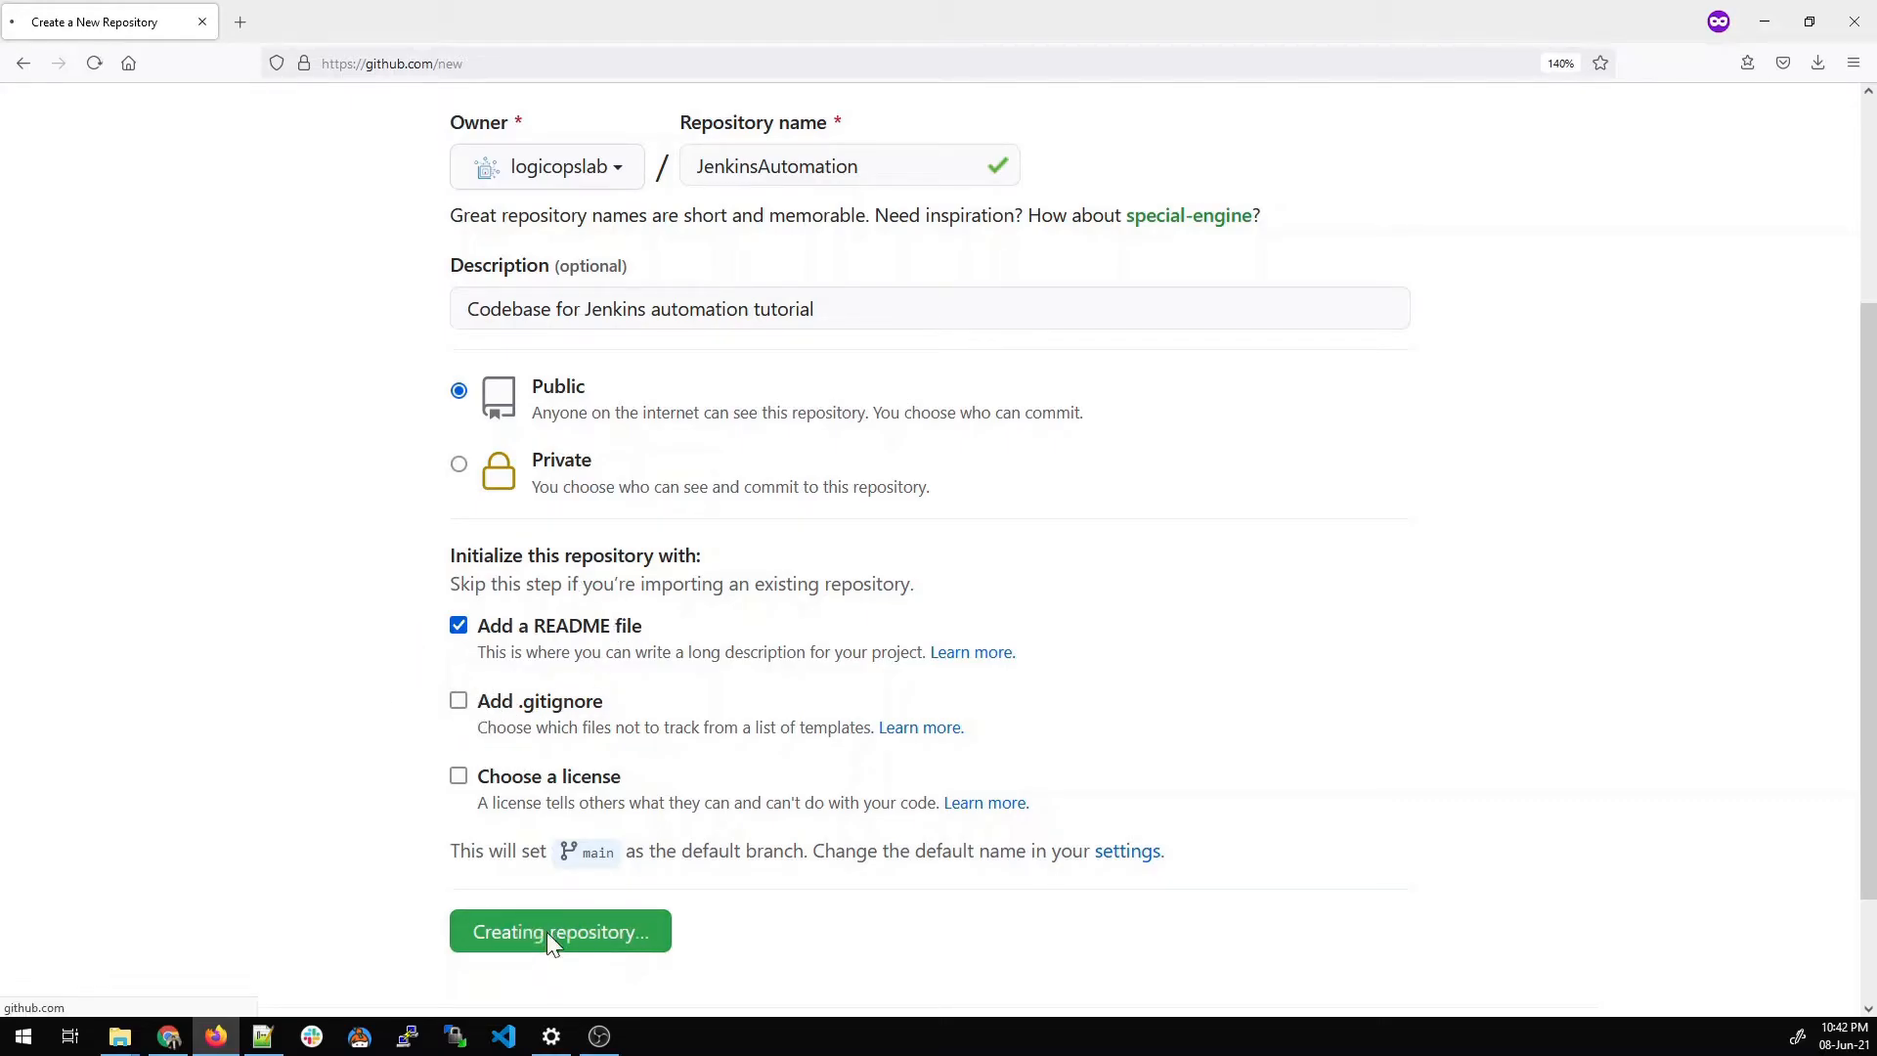
left_click(560, 931)
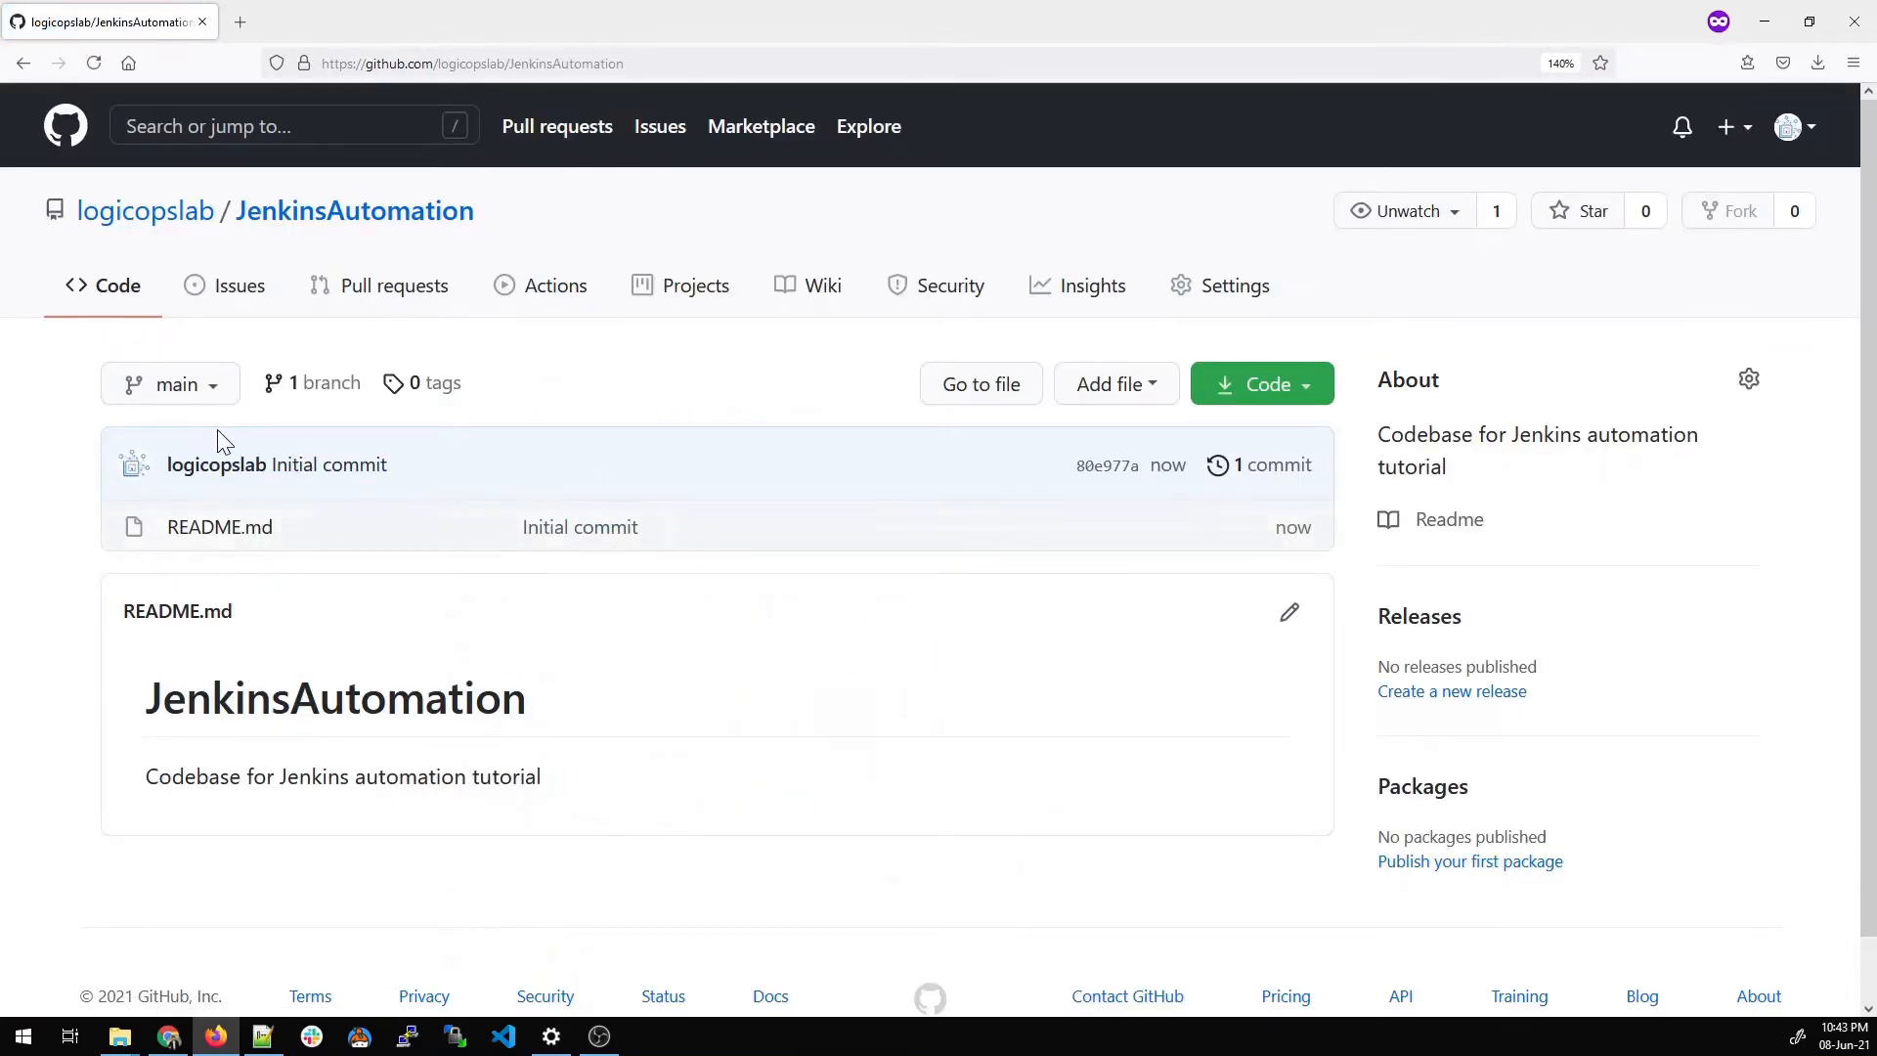
mouse_move(357, 469)
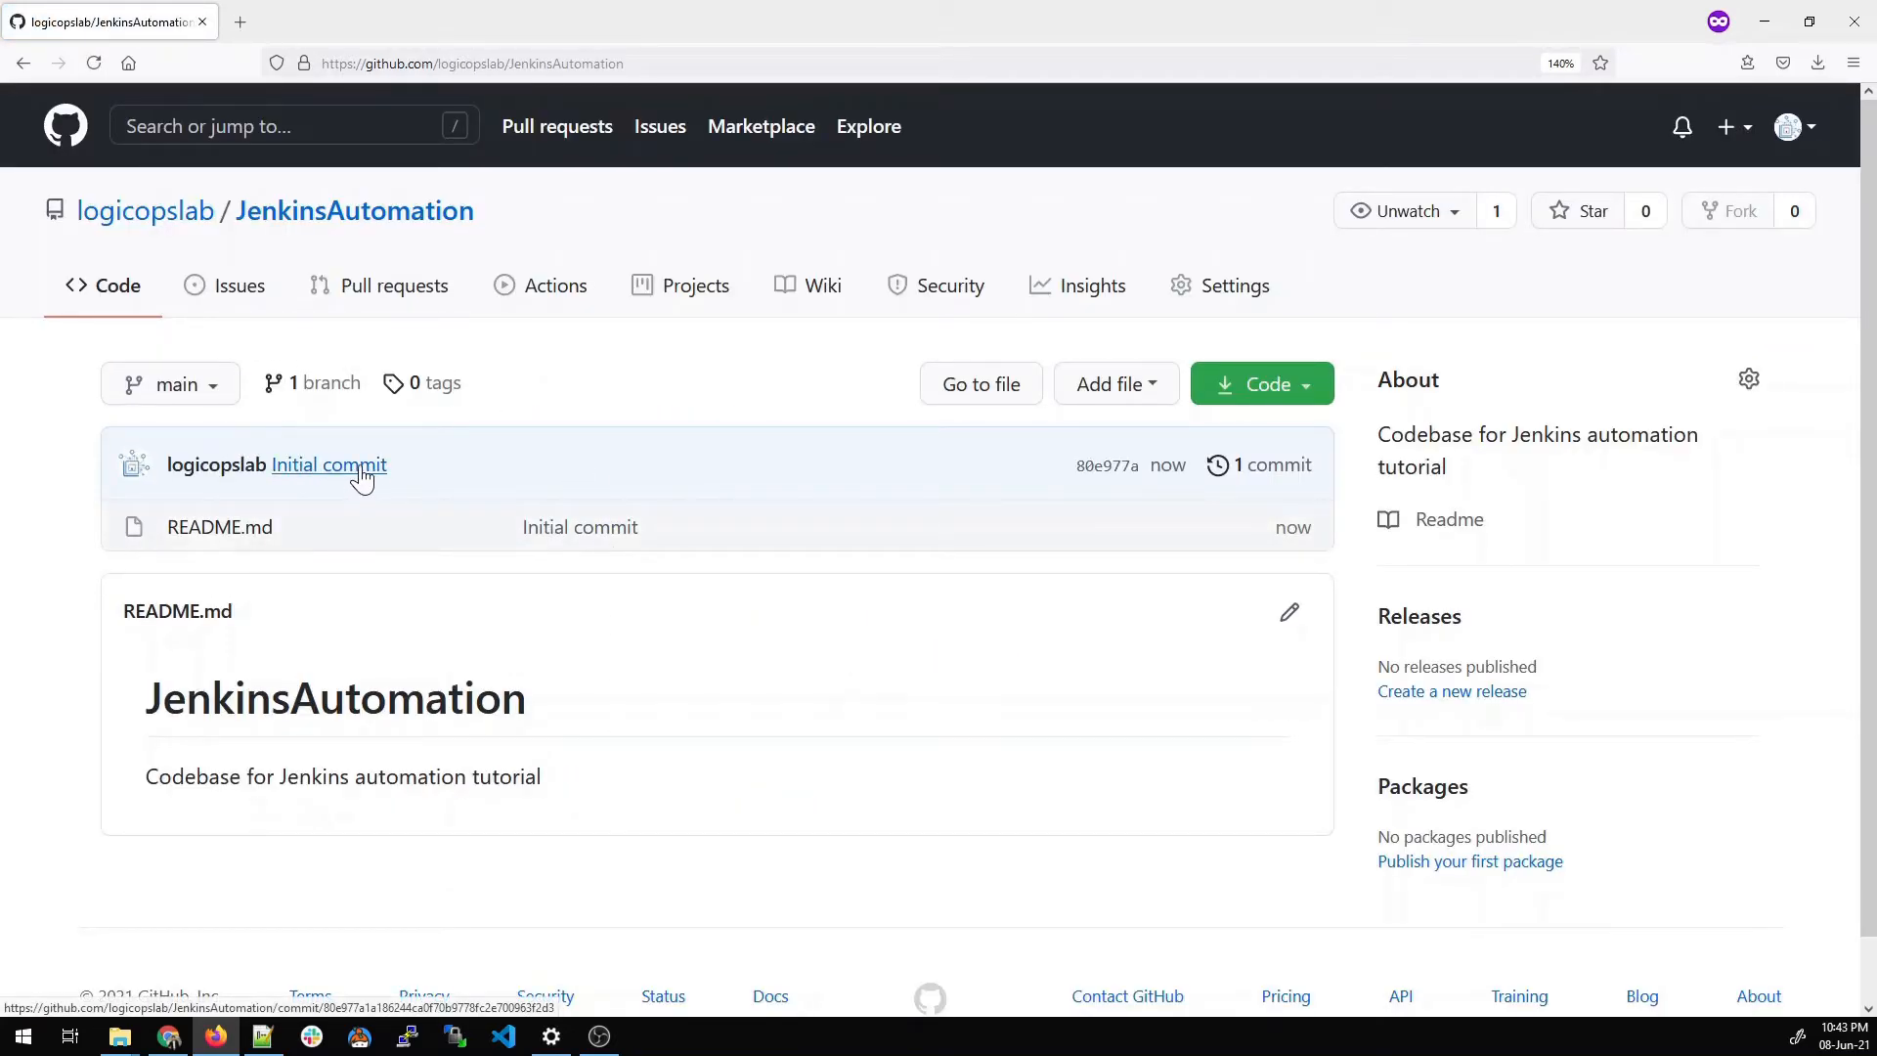
mouse_move(366, 483)
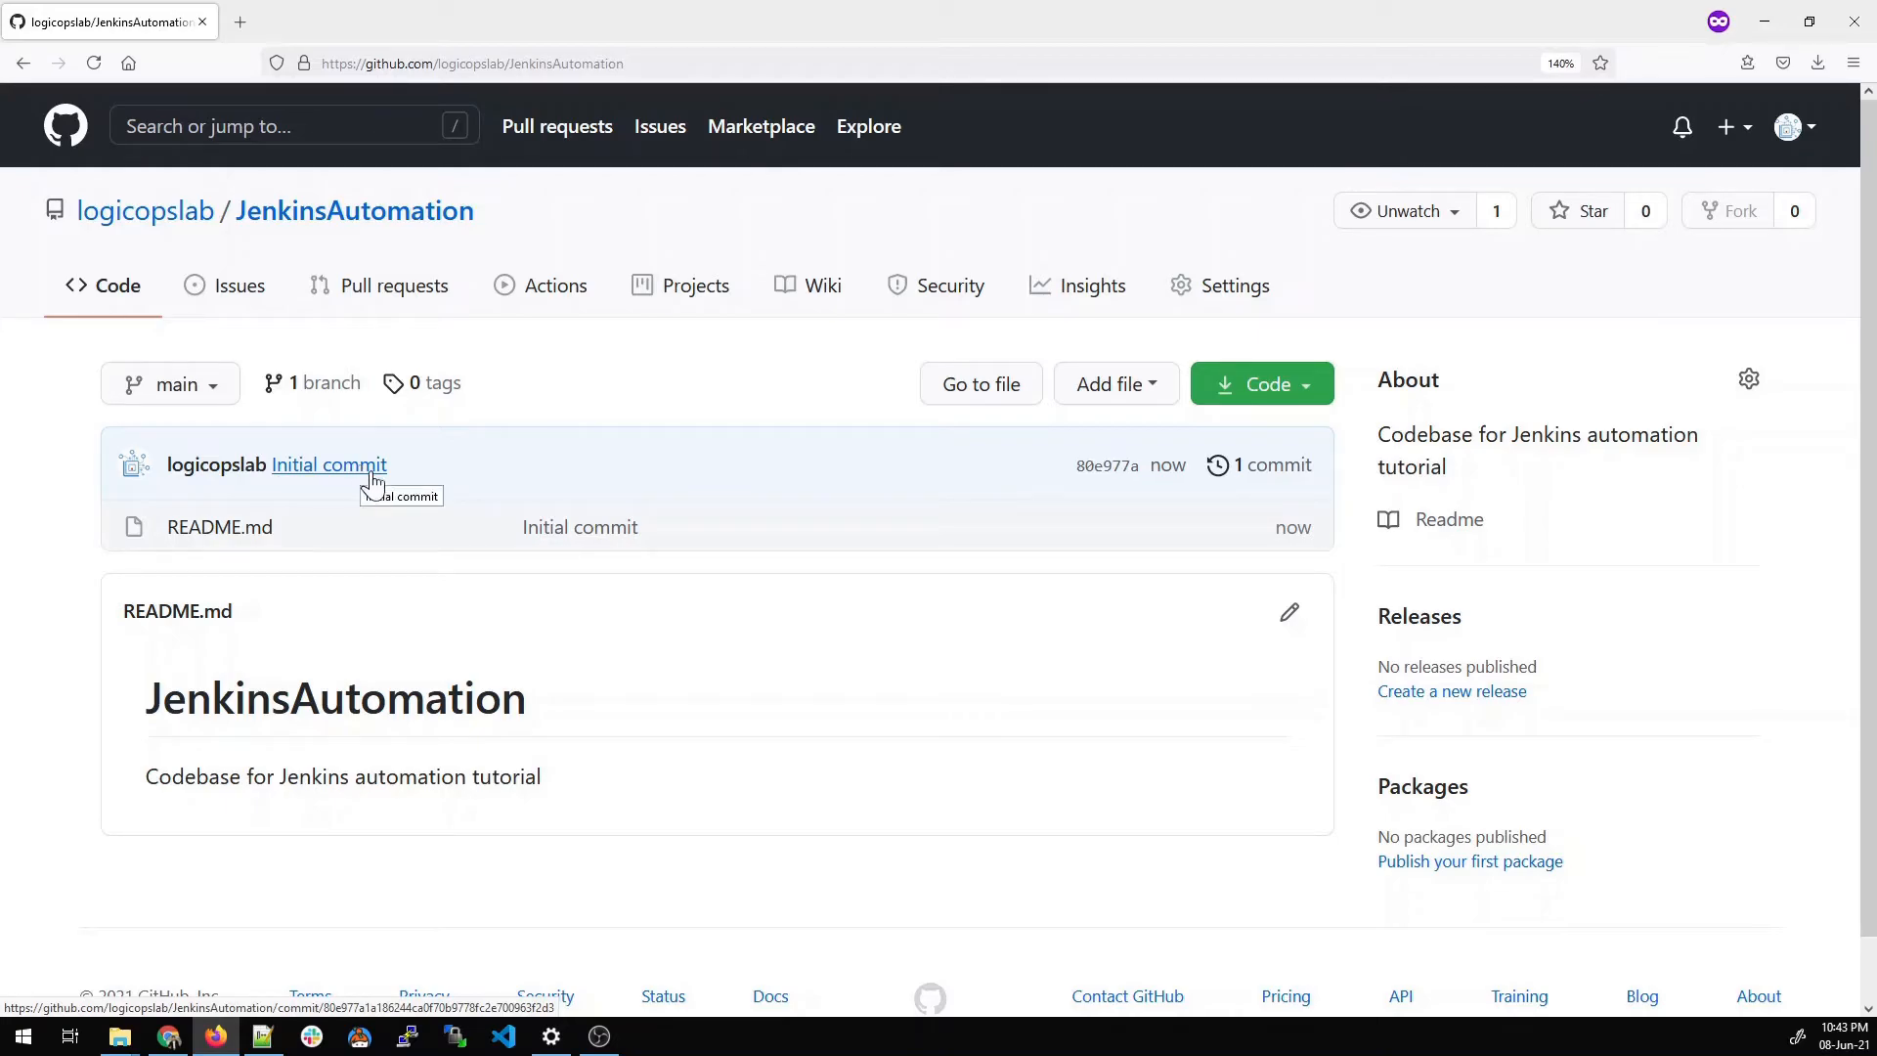
mouse_move(364, 635)
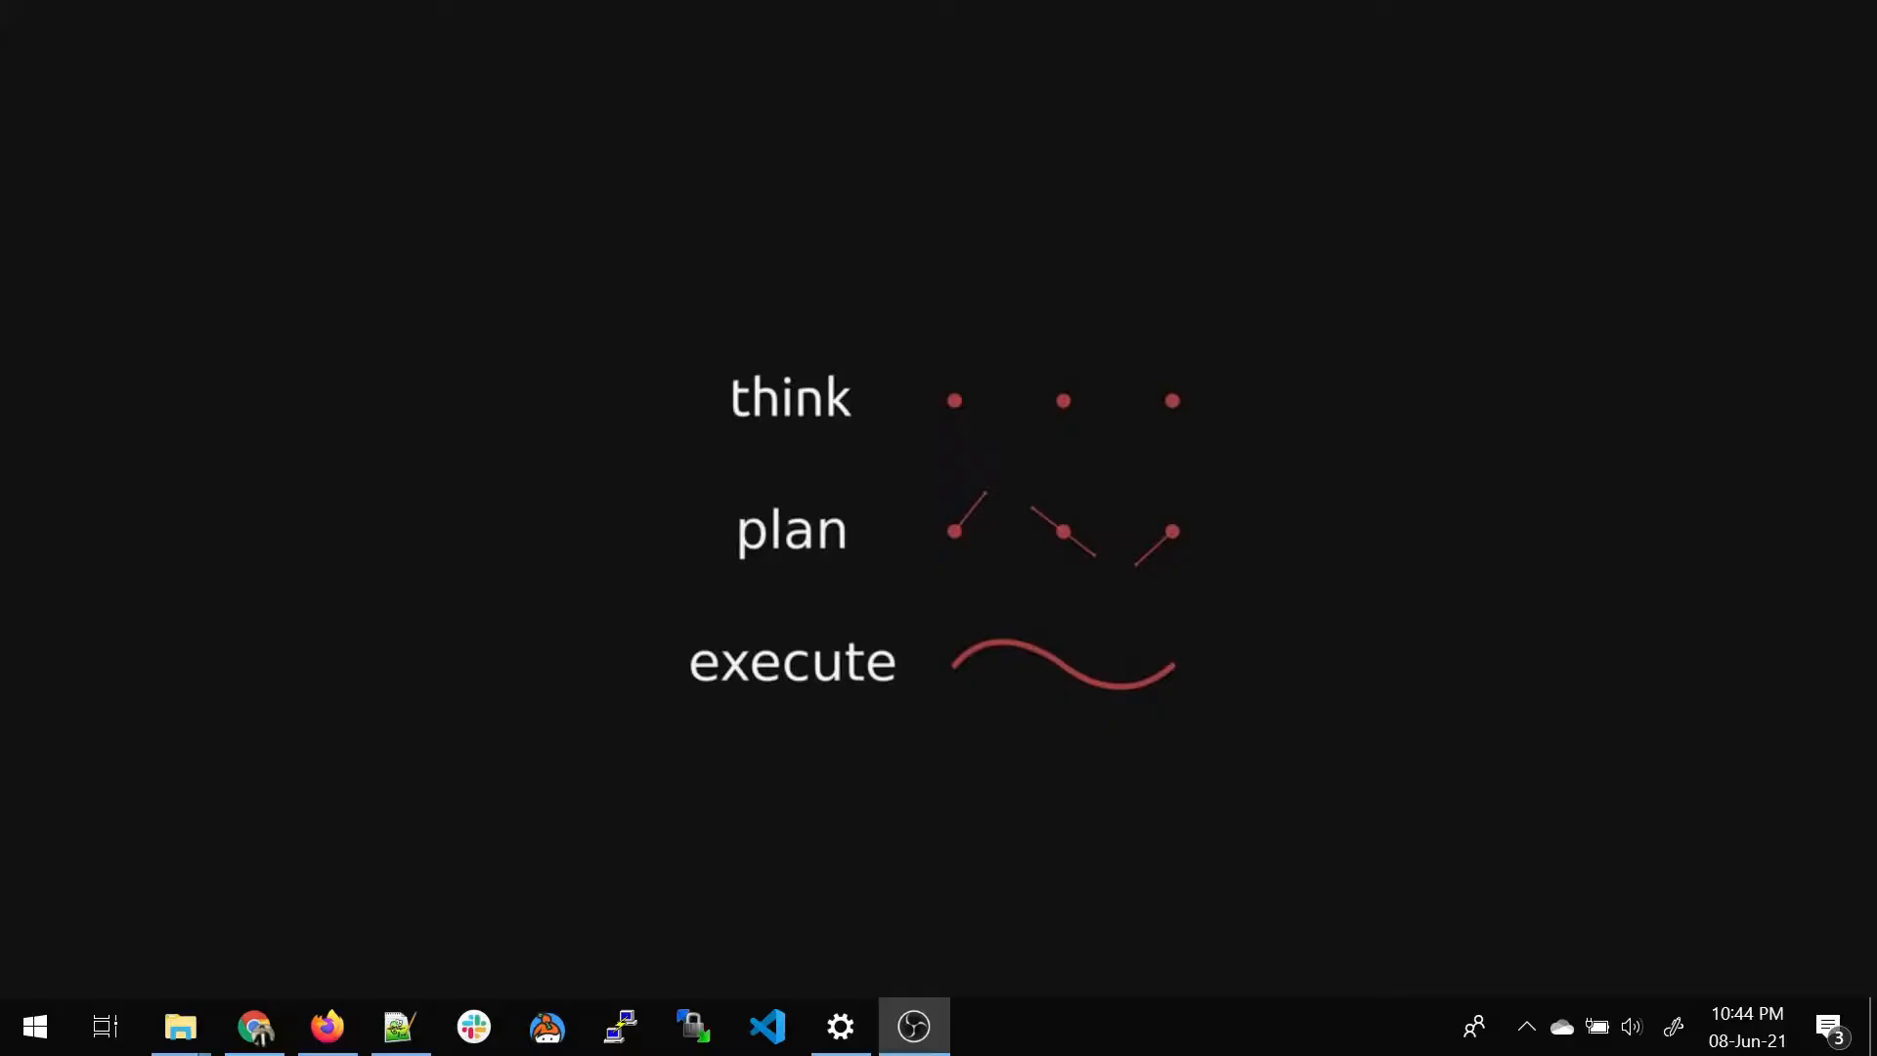
Create a JenkinsAutomation folder on the desktop, open it empty, and return to the repository page.
right_click(1201, 161)
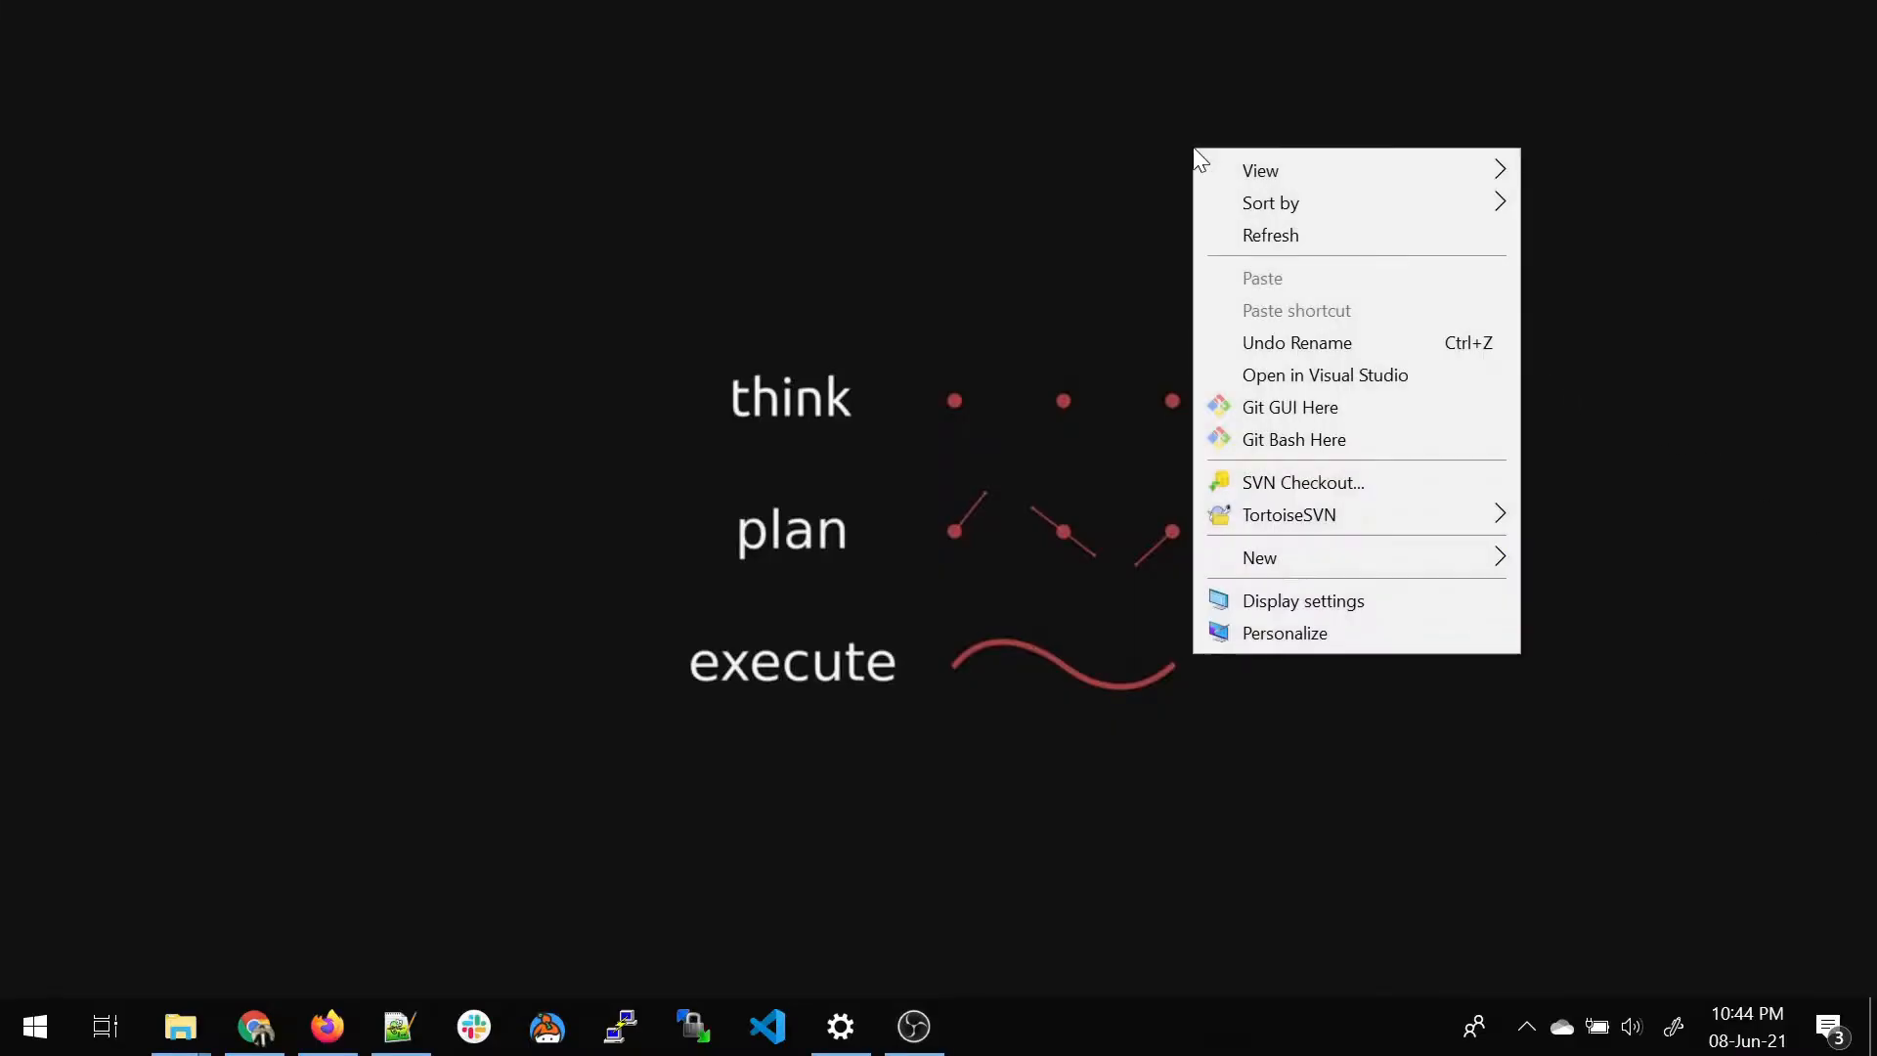
mouse_move(1275, 180)
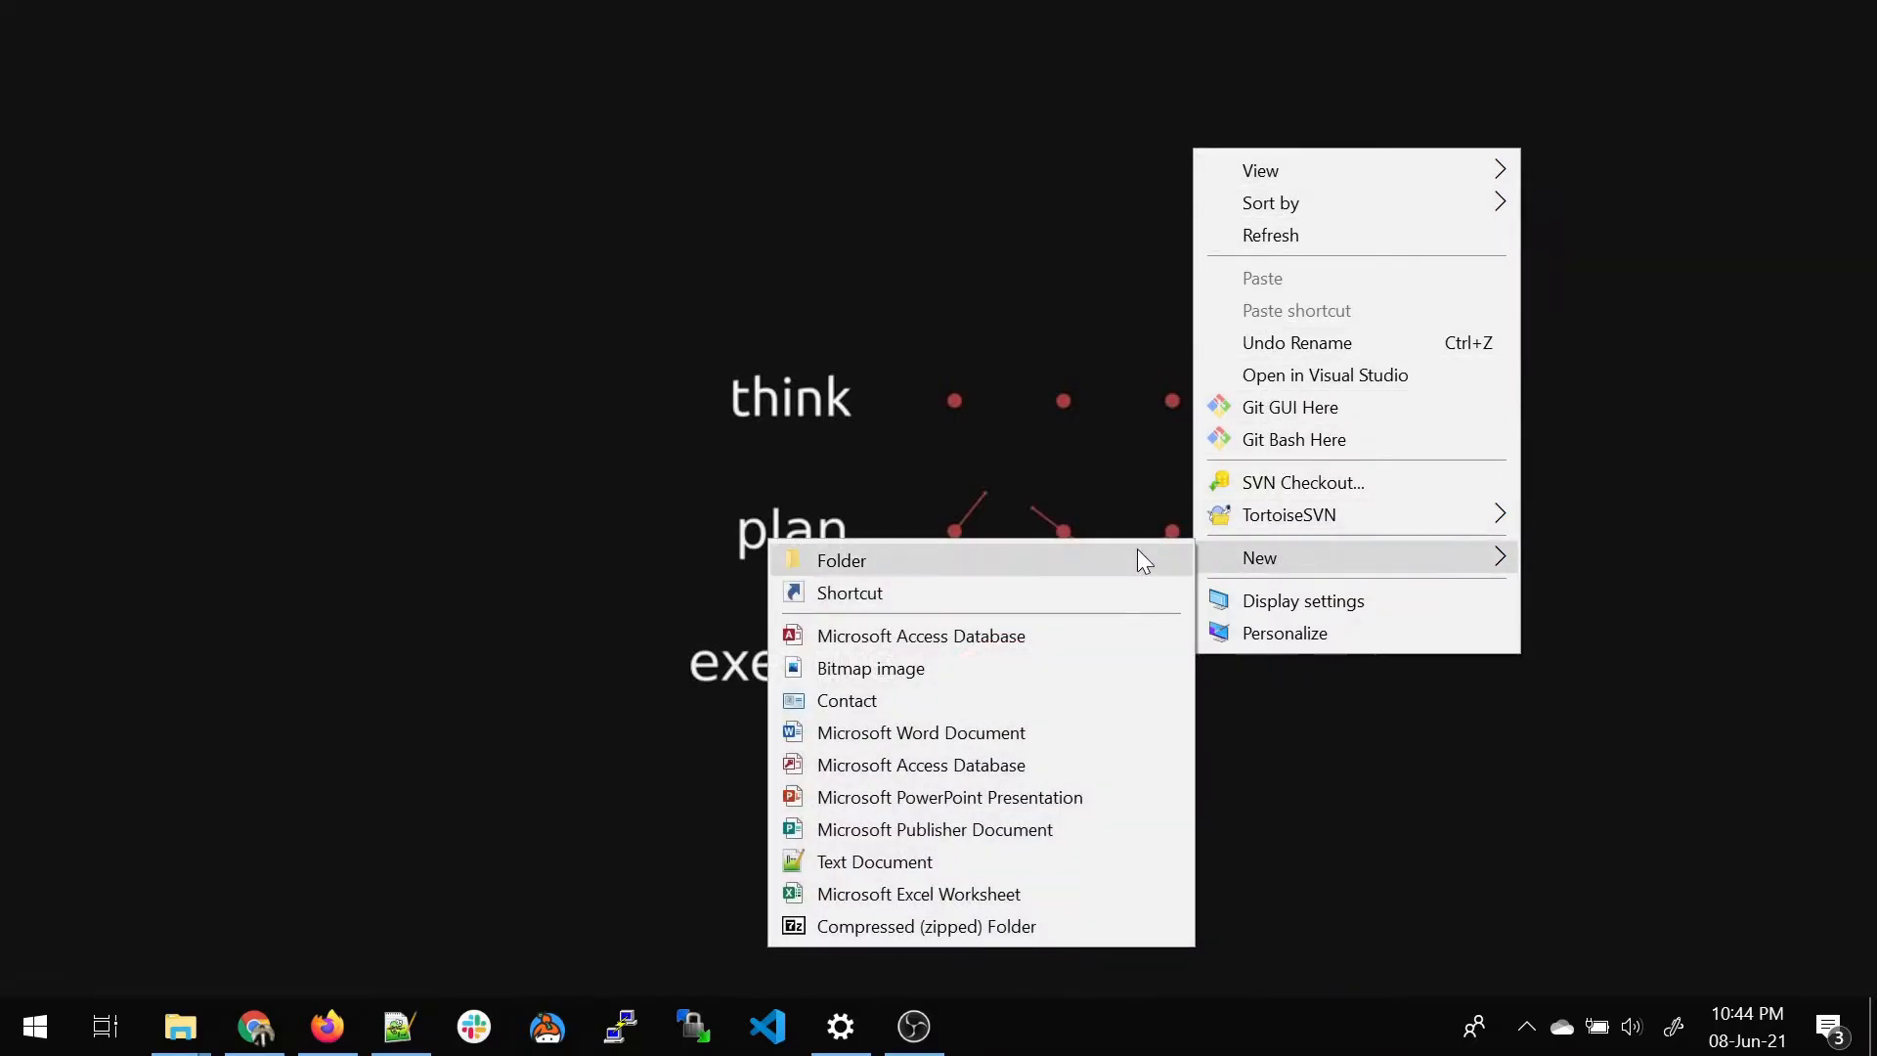
left_click(841, 560)
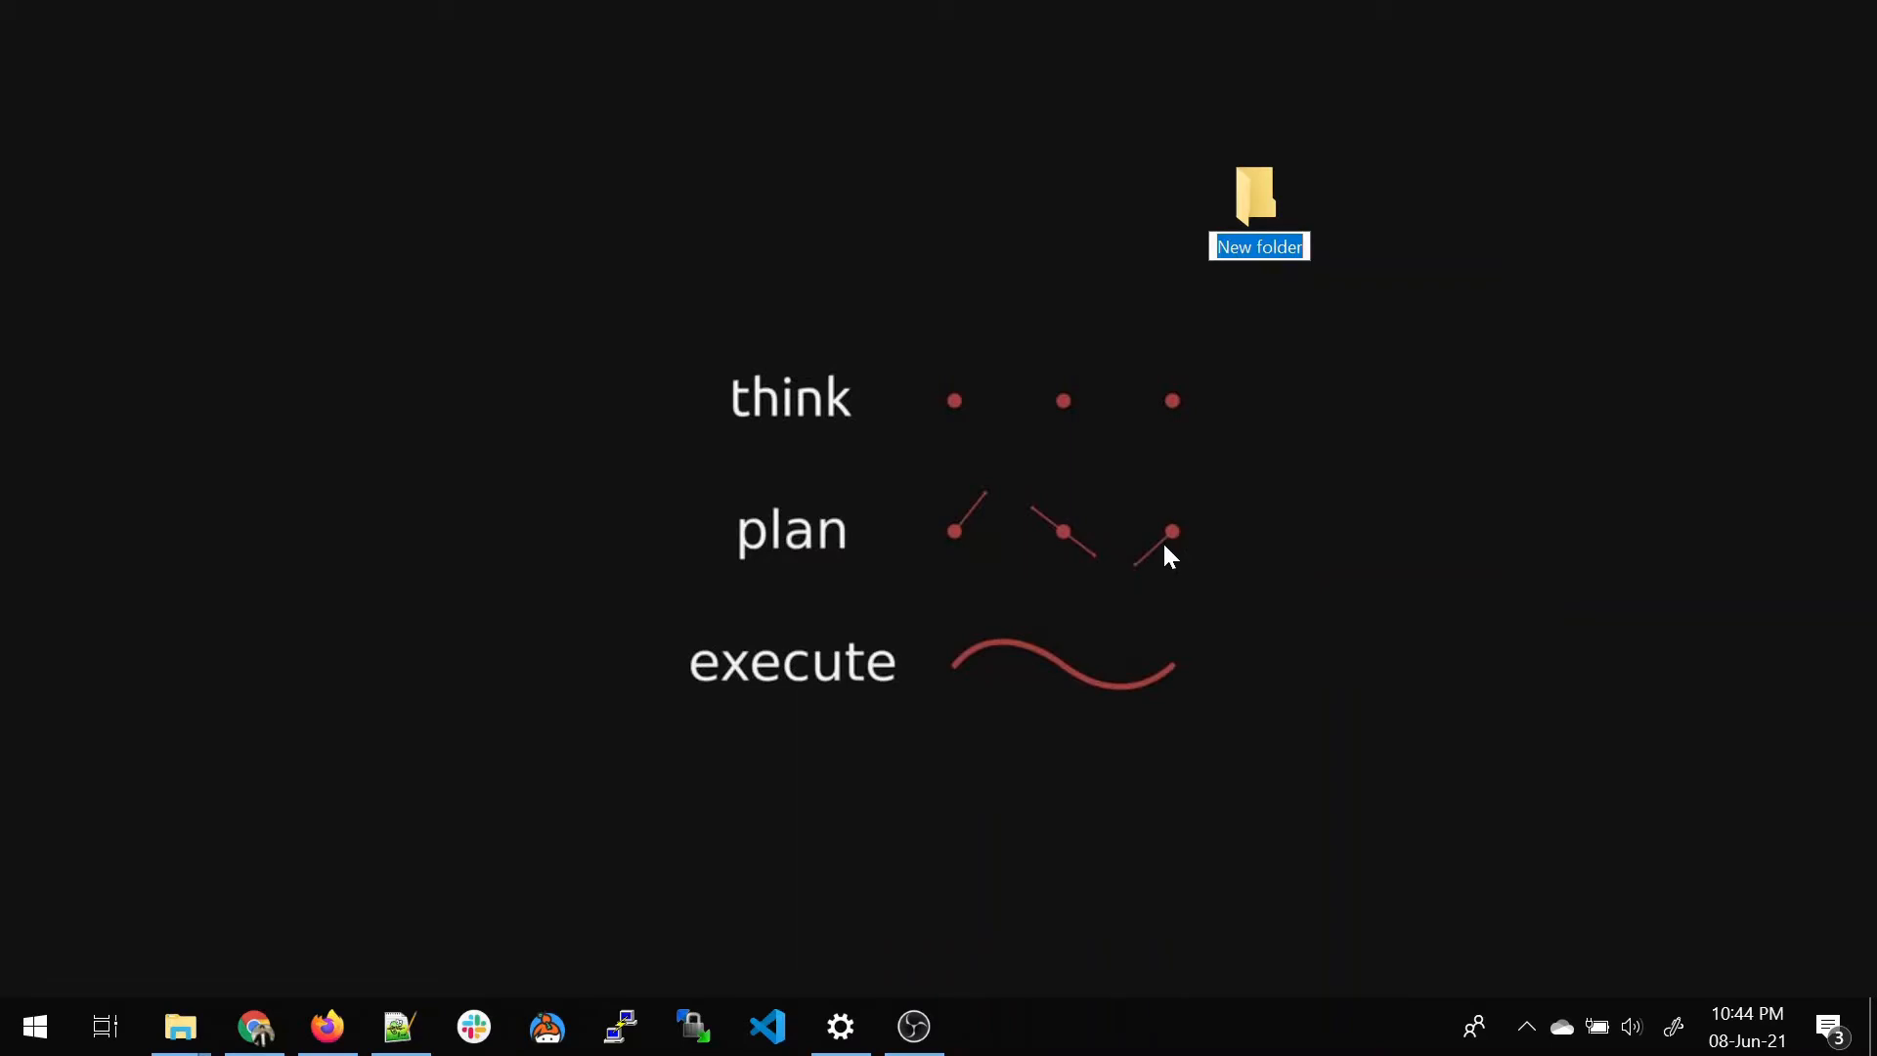
type("Jenk")
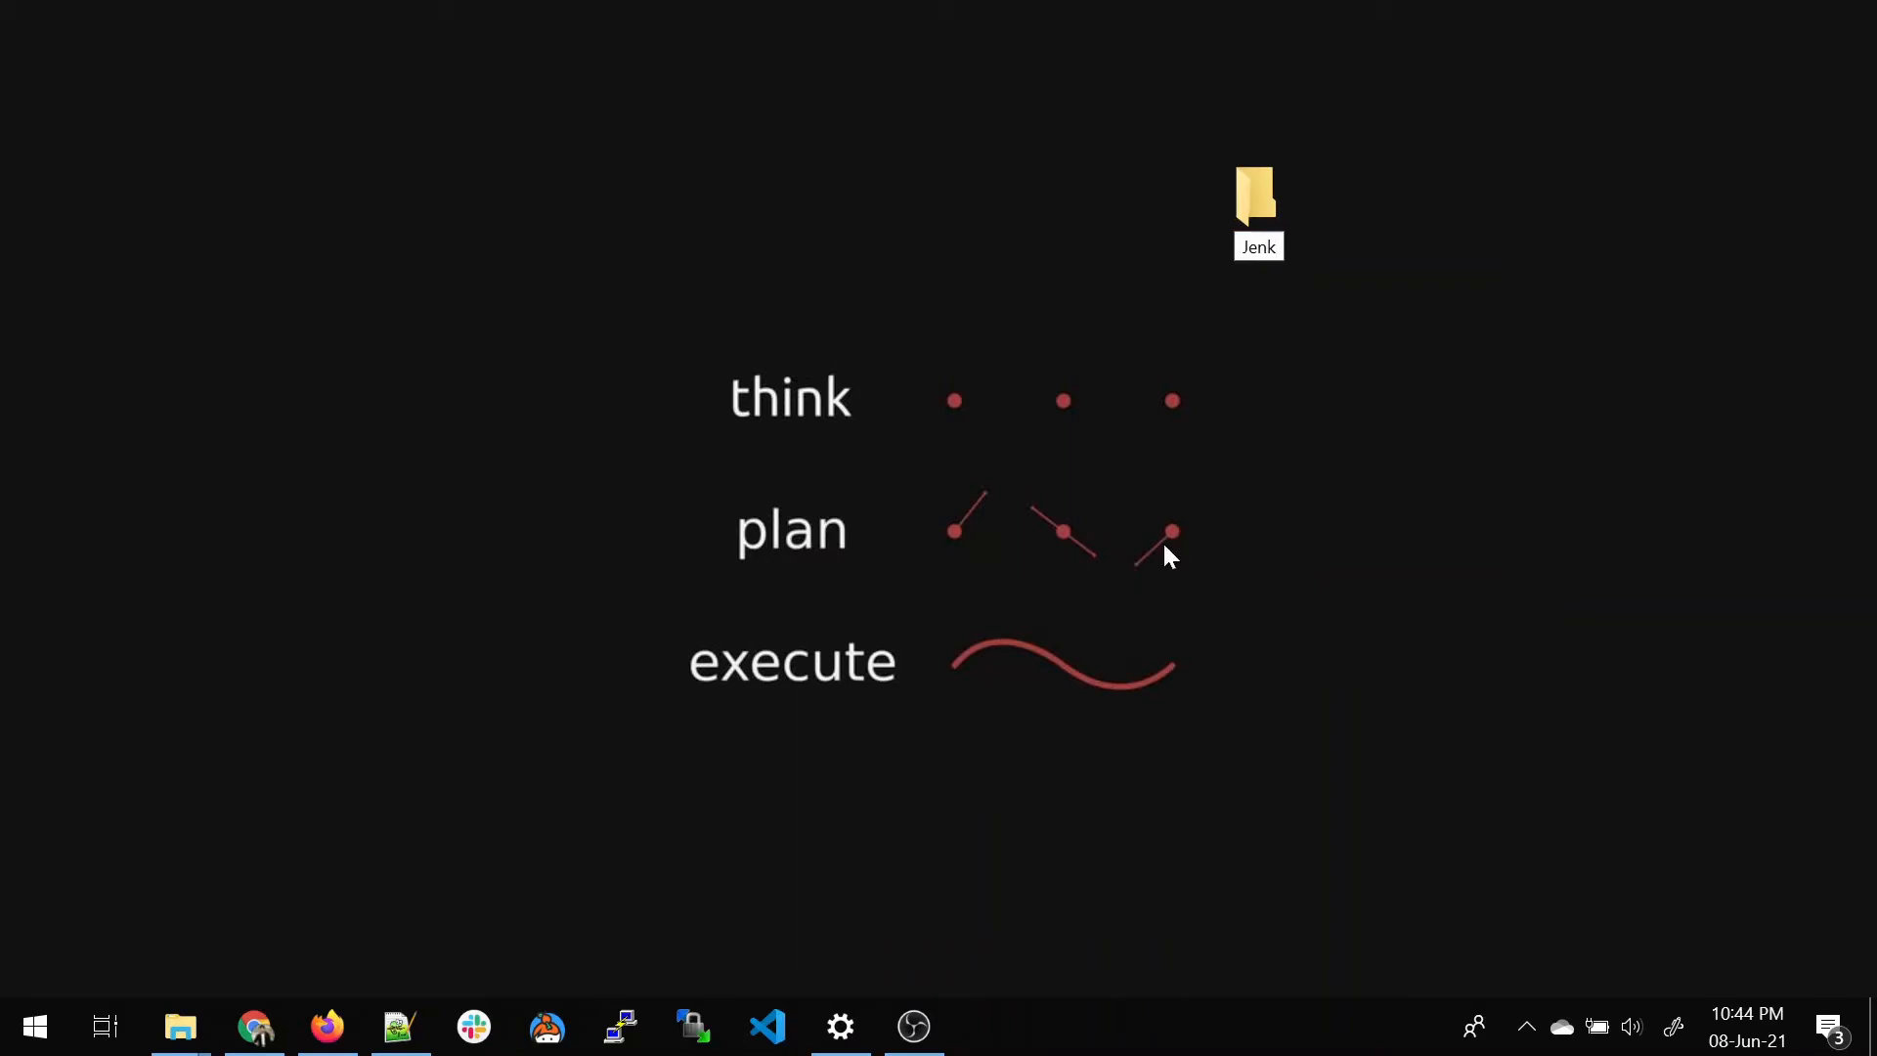
type("insAutomation")
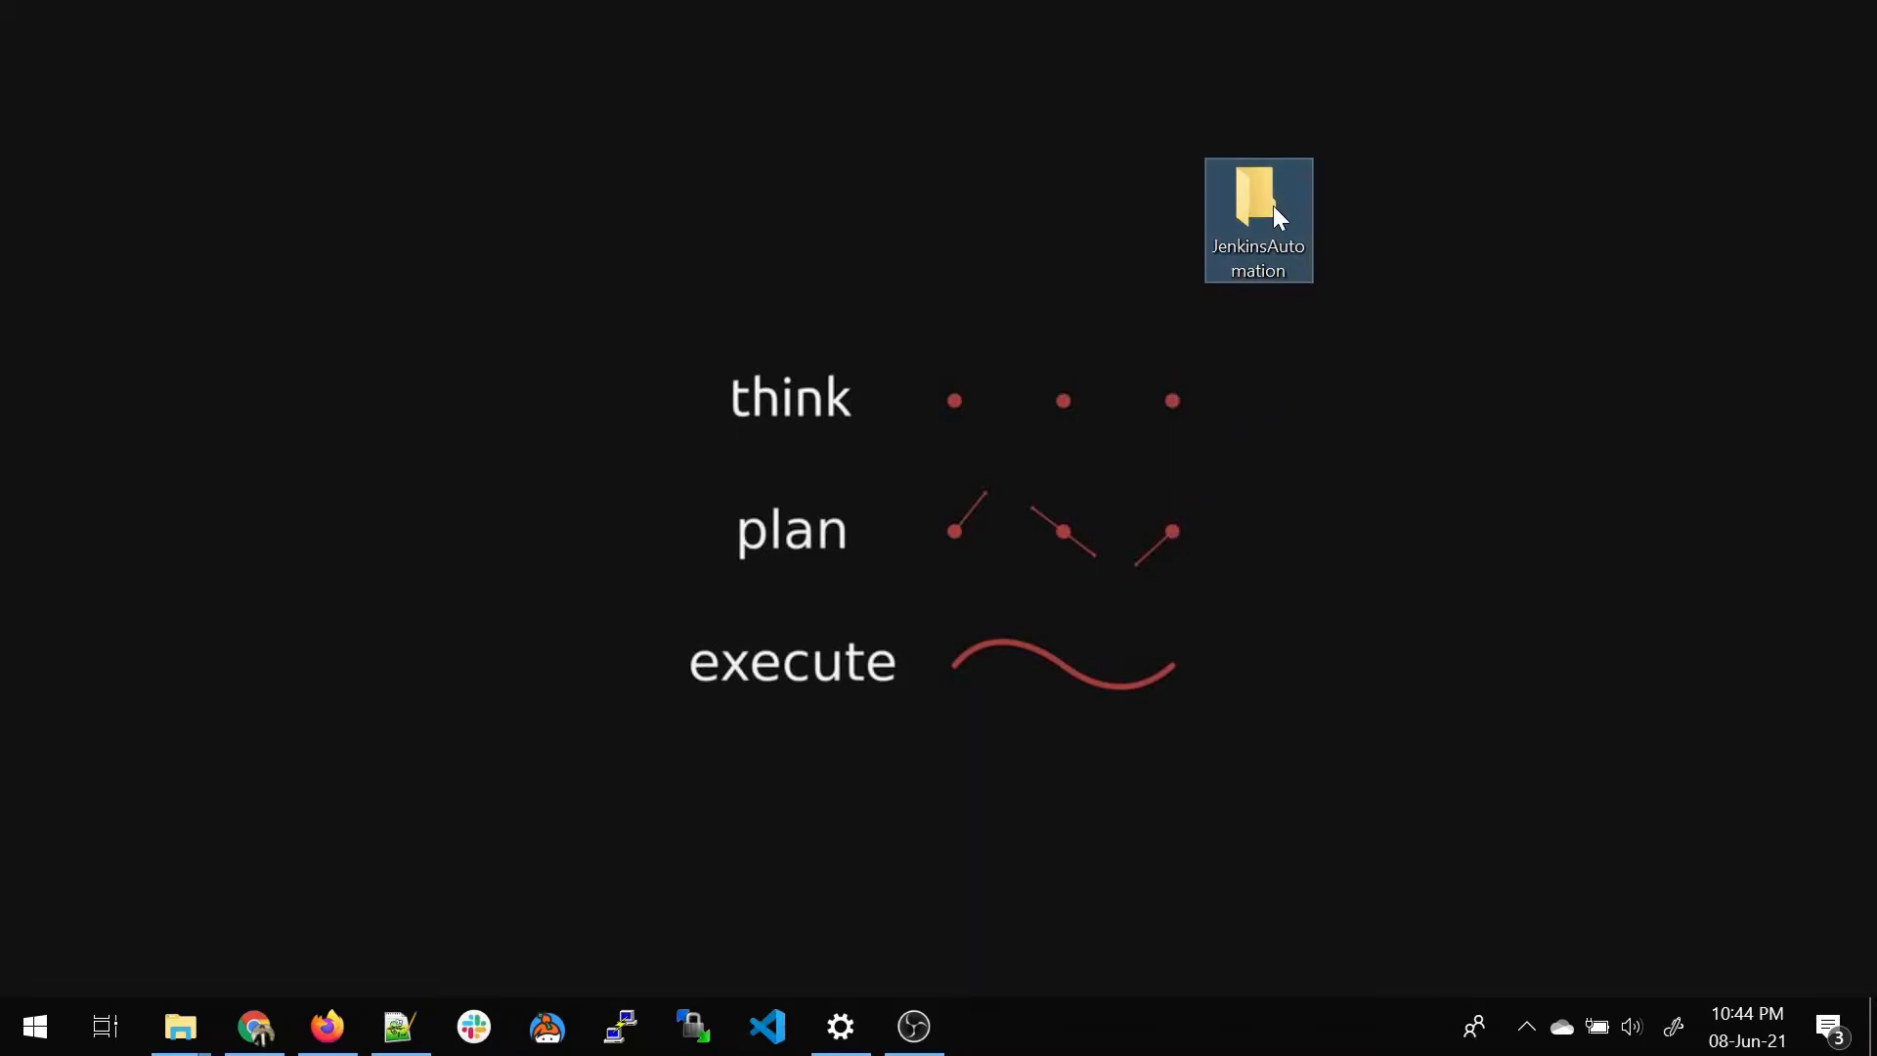
left_click_drag(1257, 219, 1586, 219)
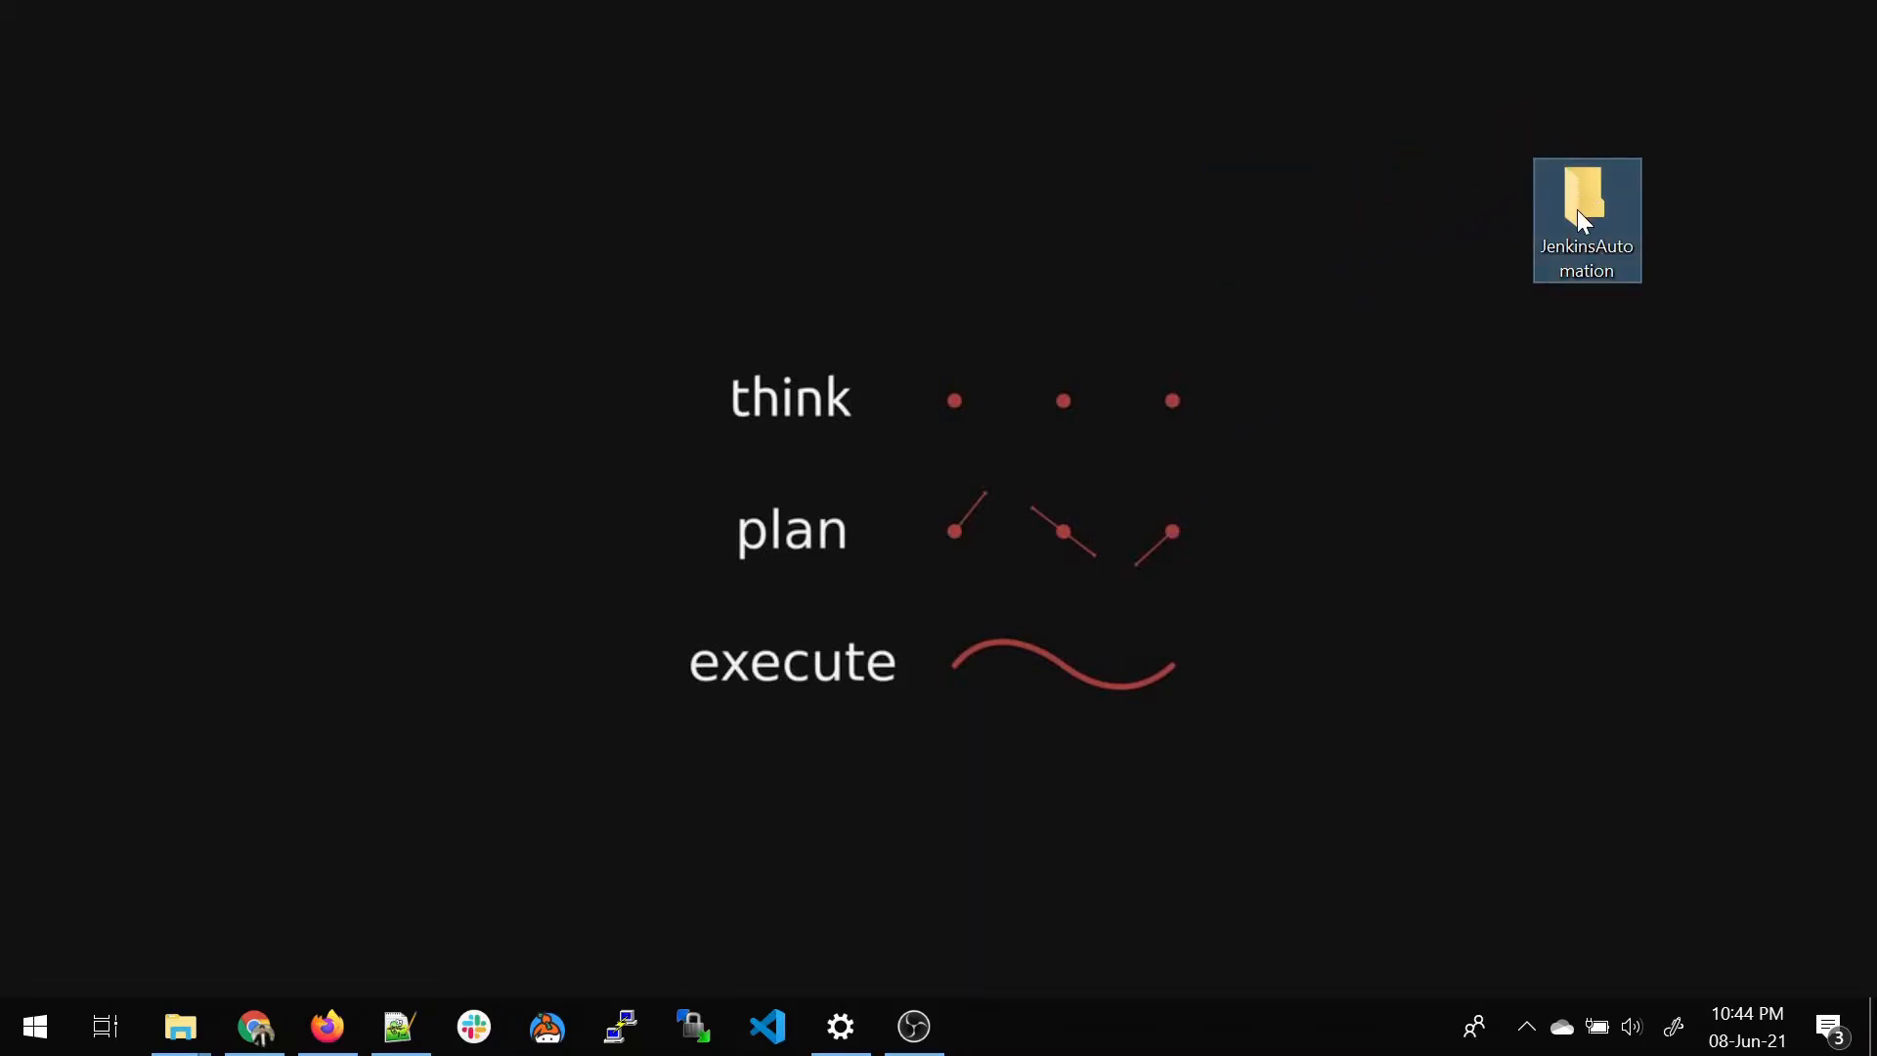
double_click(1588, 196)
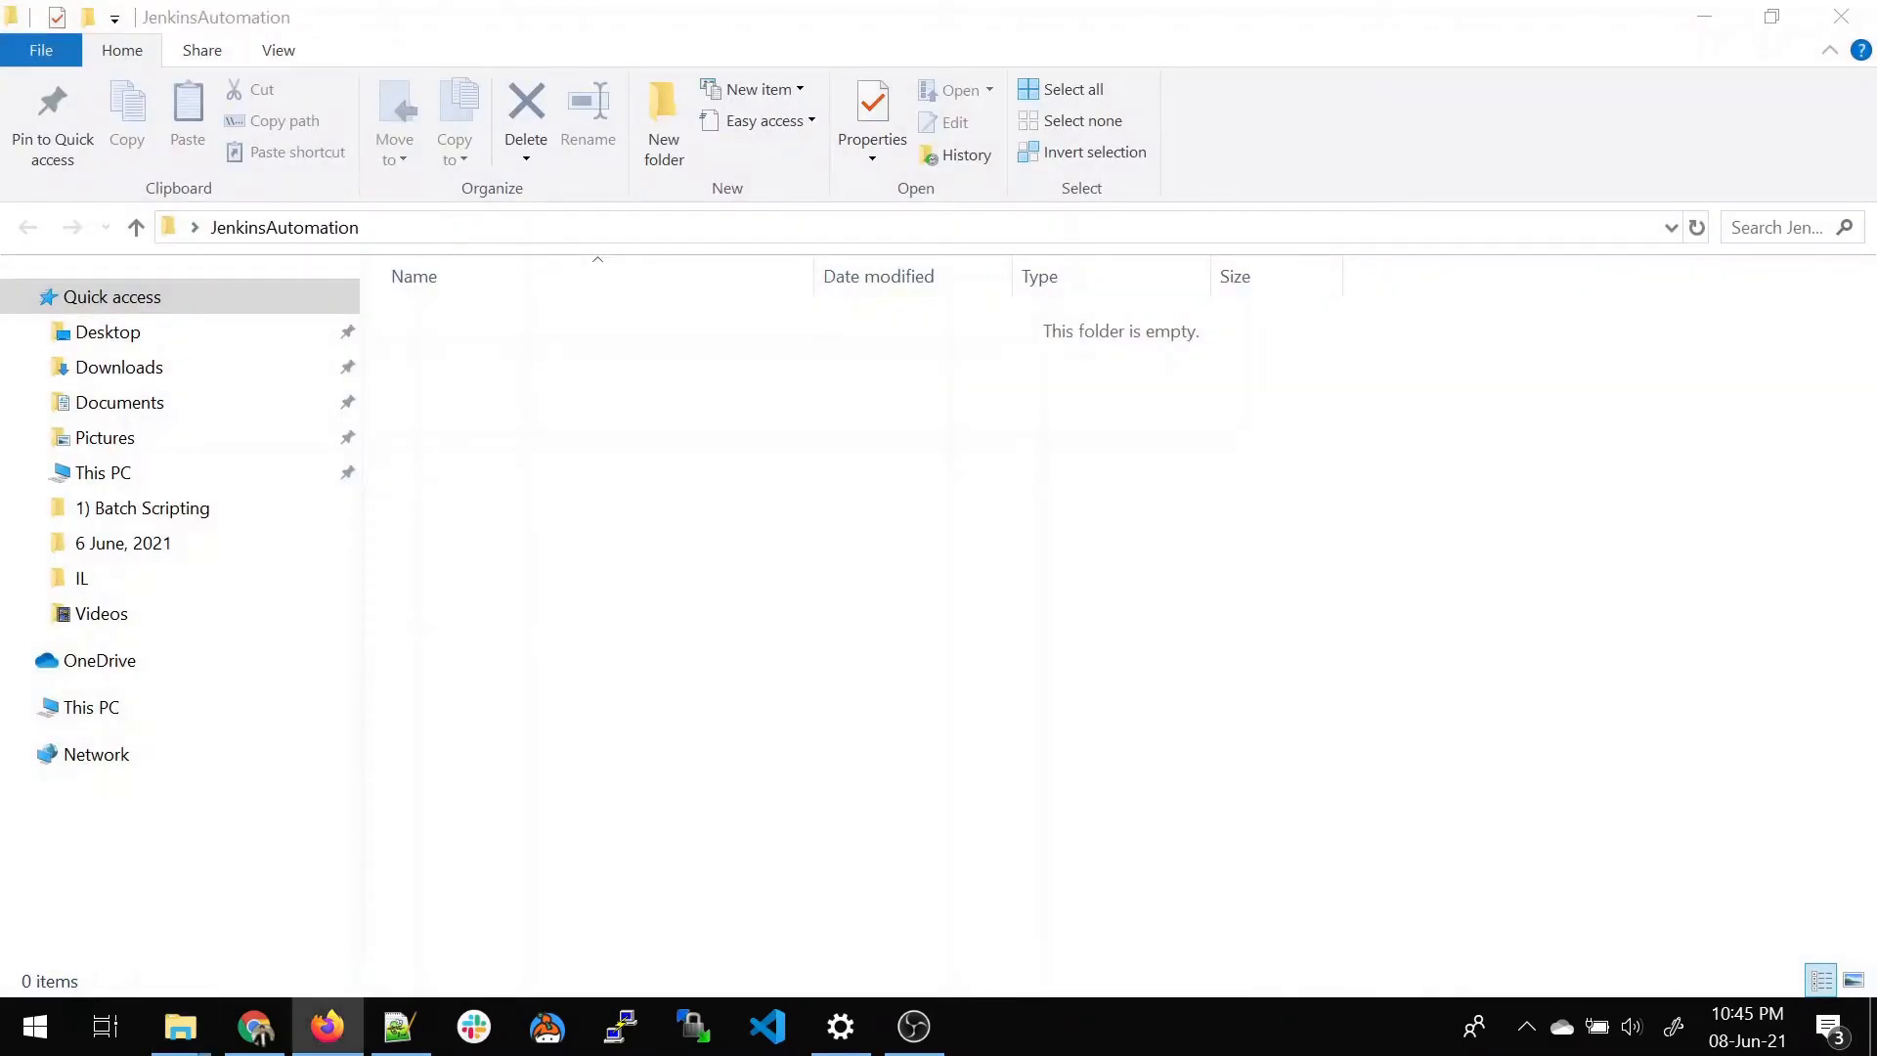
left_click(328, 1027)
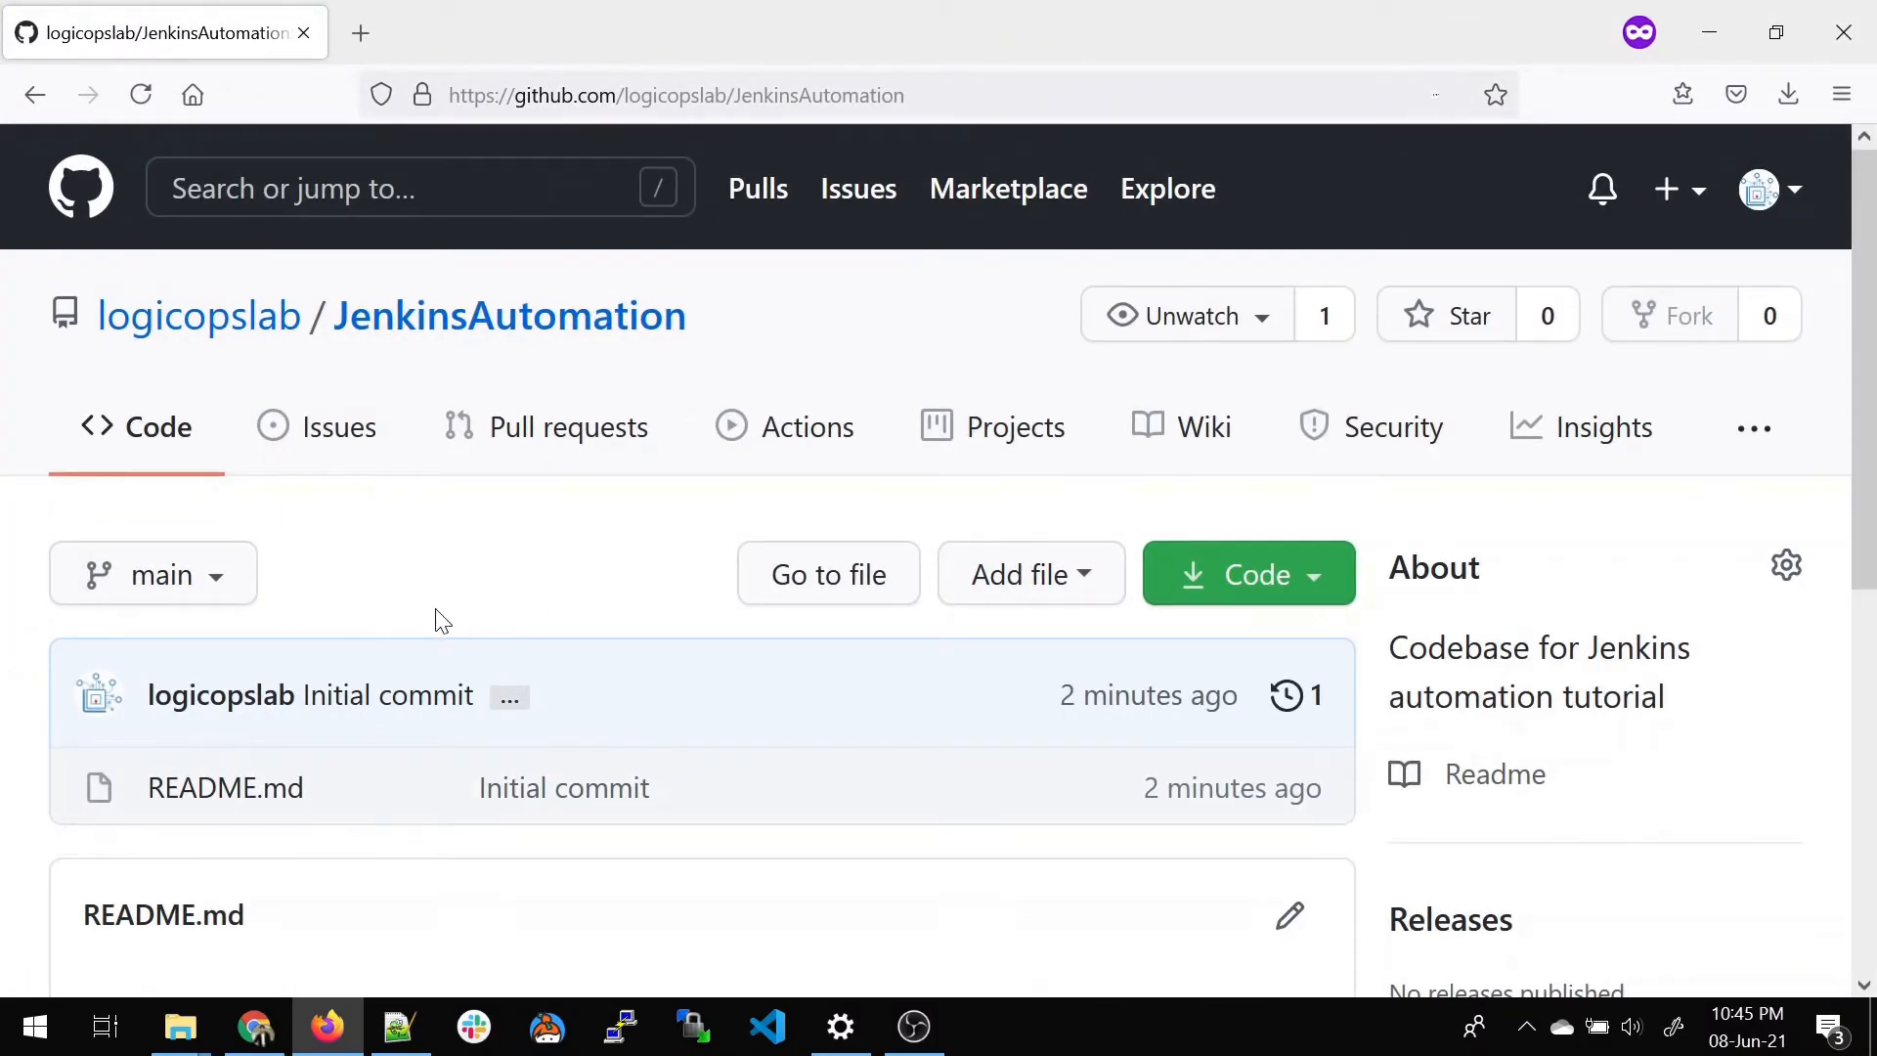
Copy the repository's HTTPS clone URL and switch back to the empty local folder.
left_click(1248, 573)
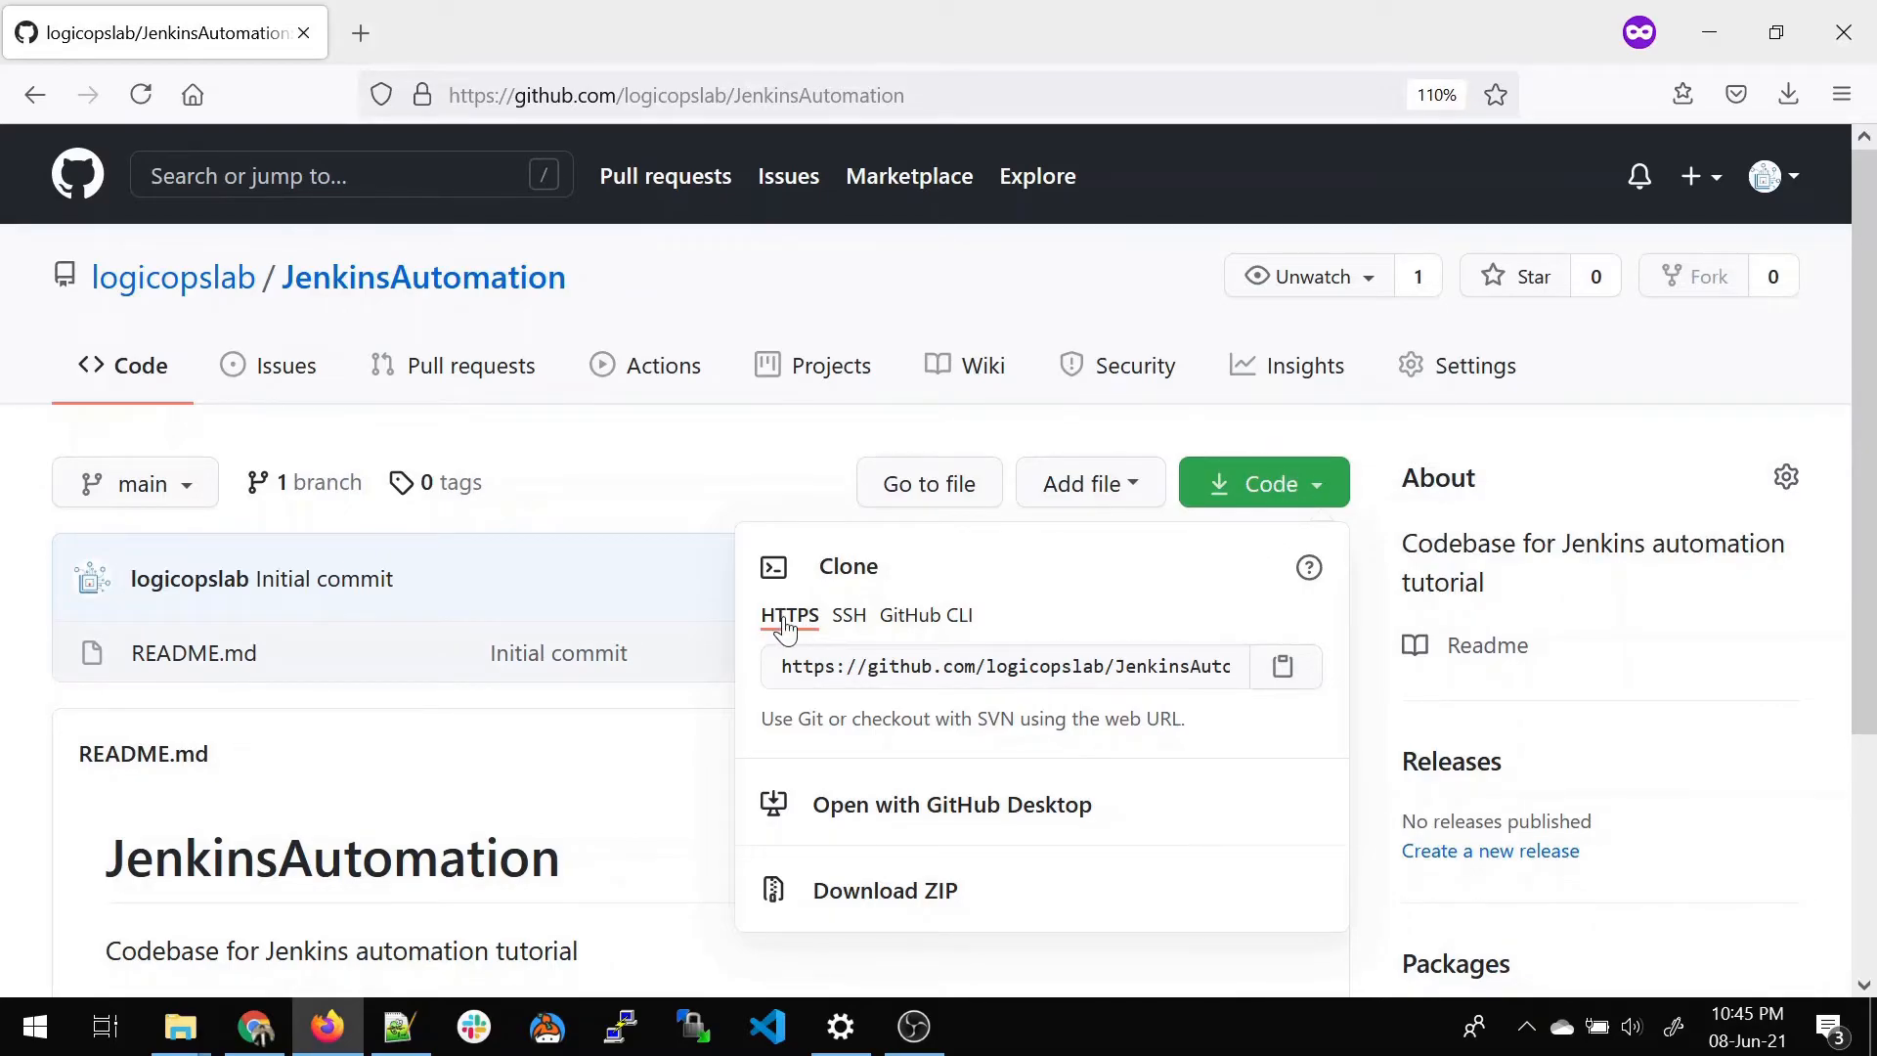
left_click(1287, 665)
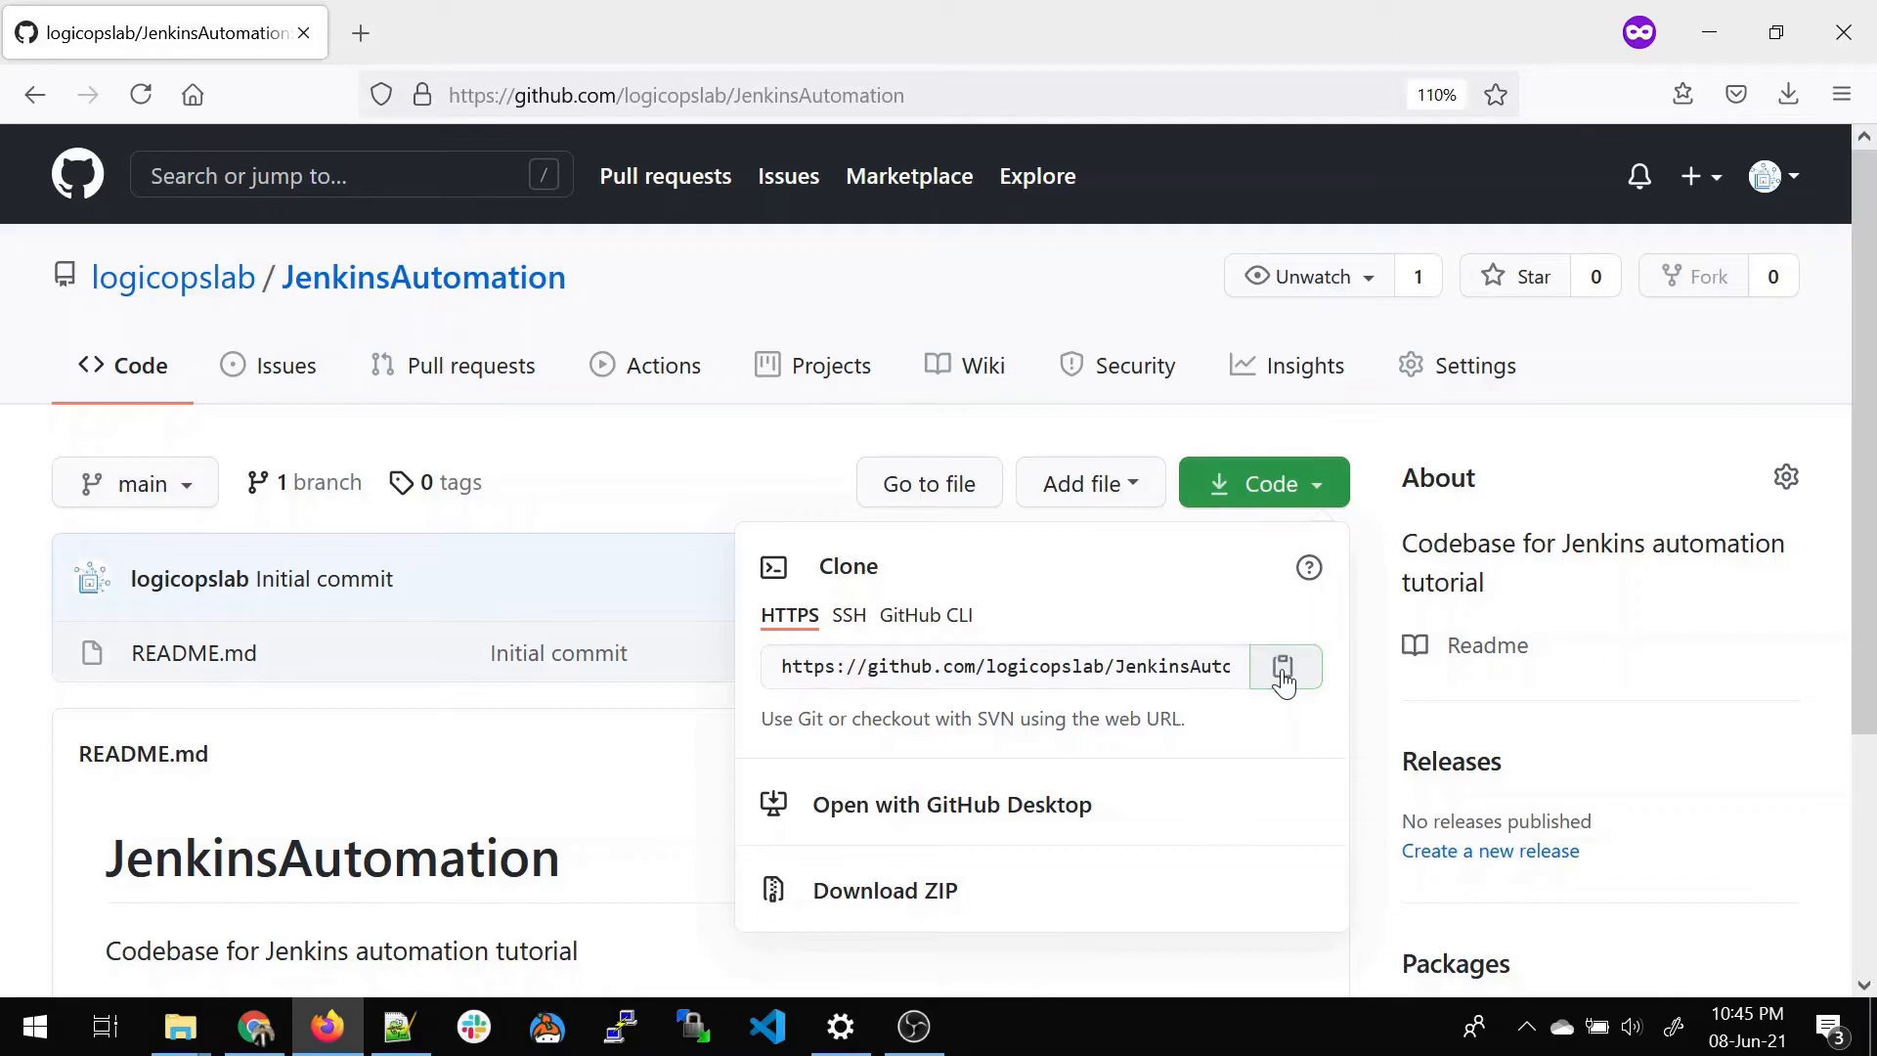
left_click(180, 1027)
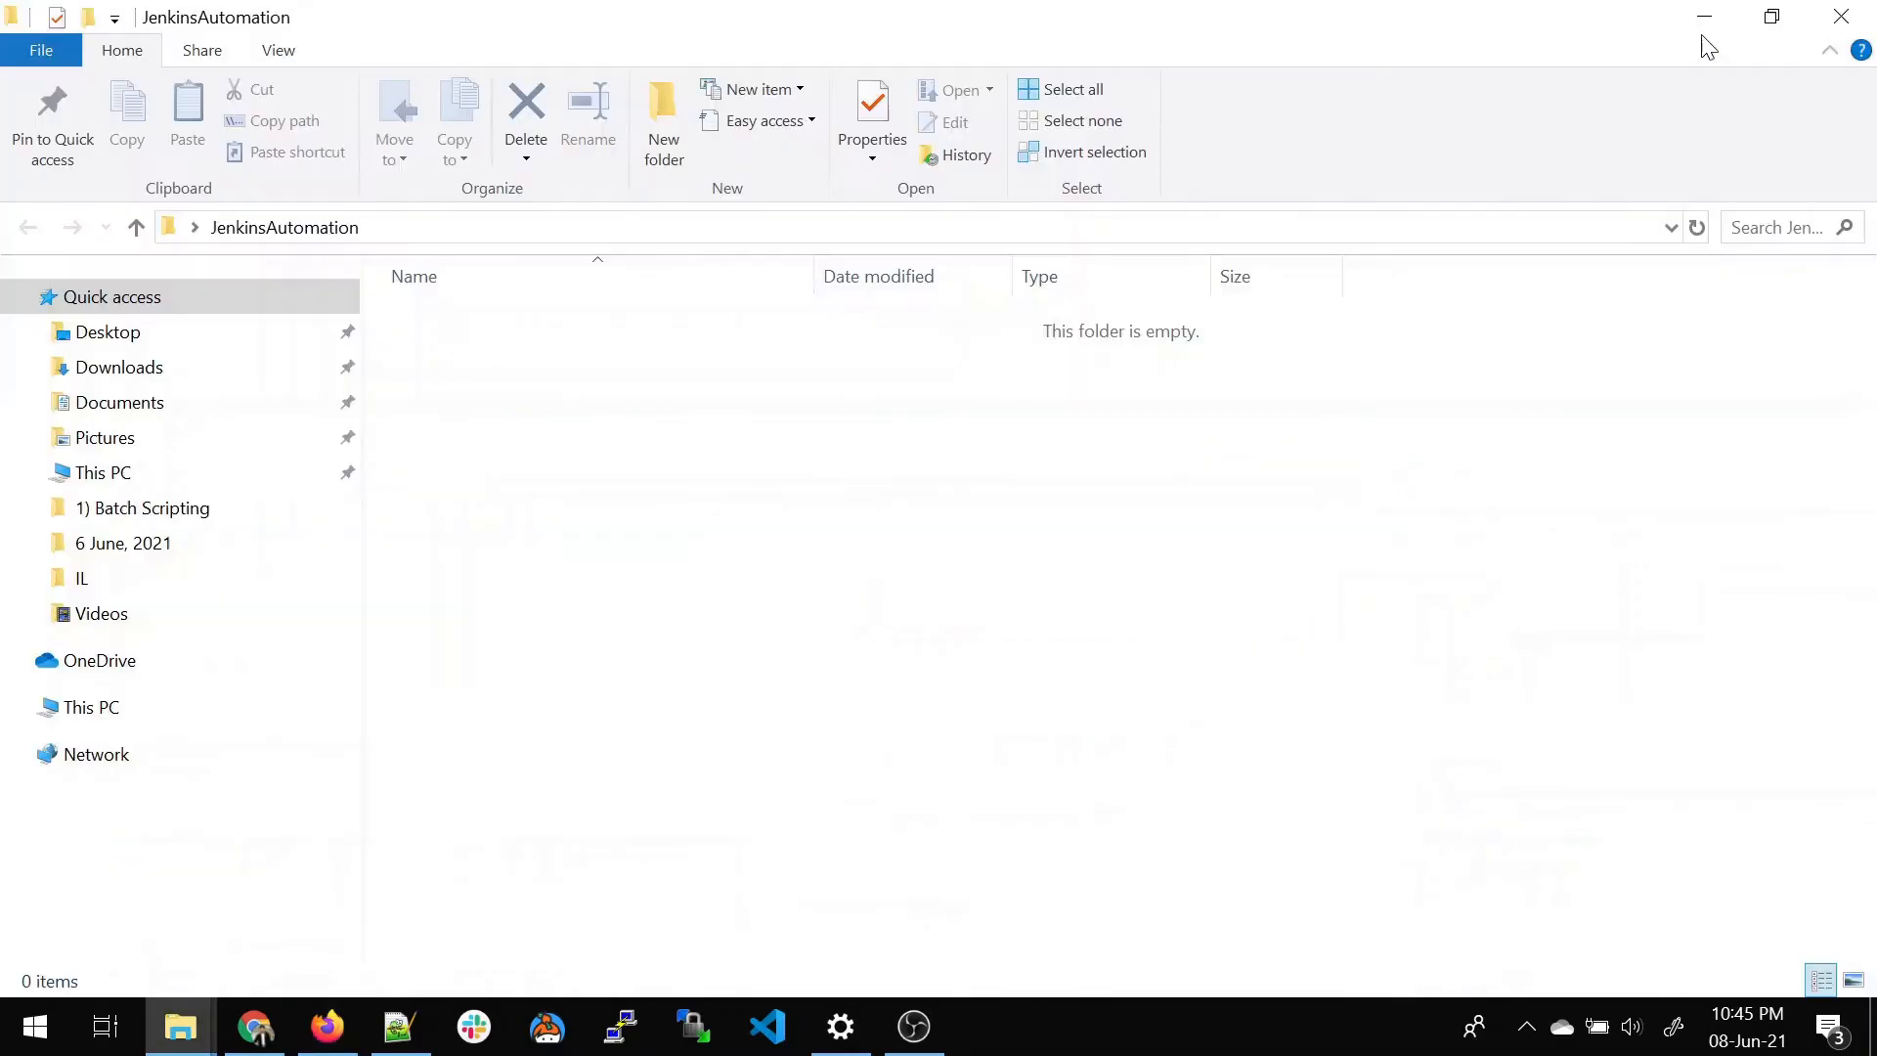
mouse_move(612, 510)
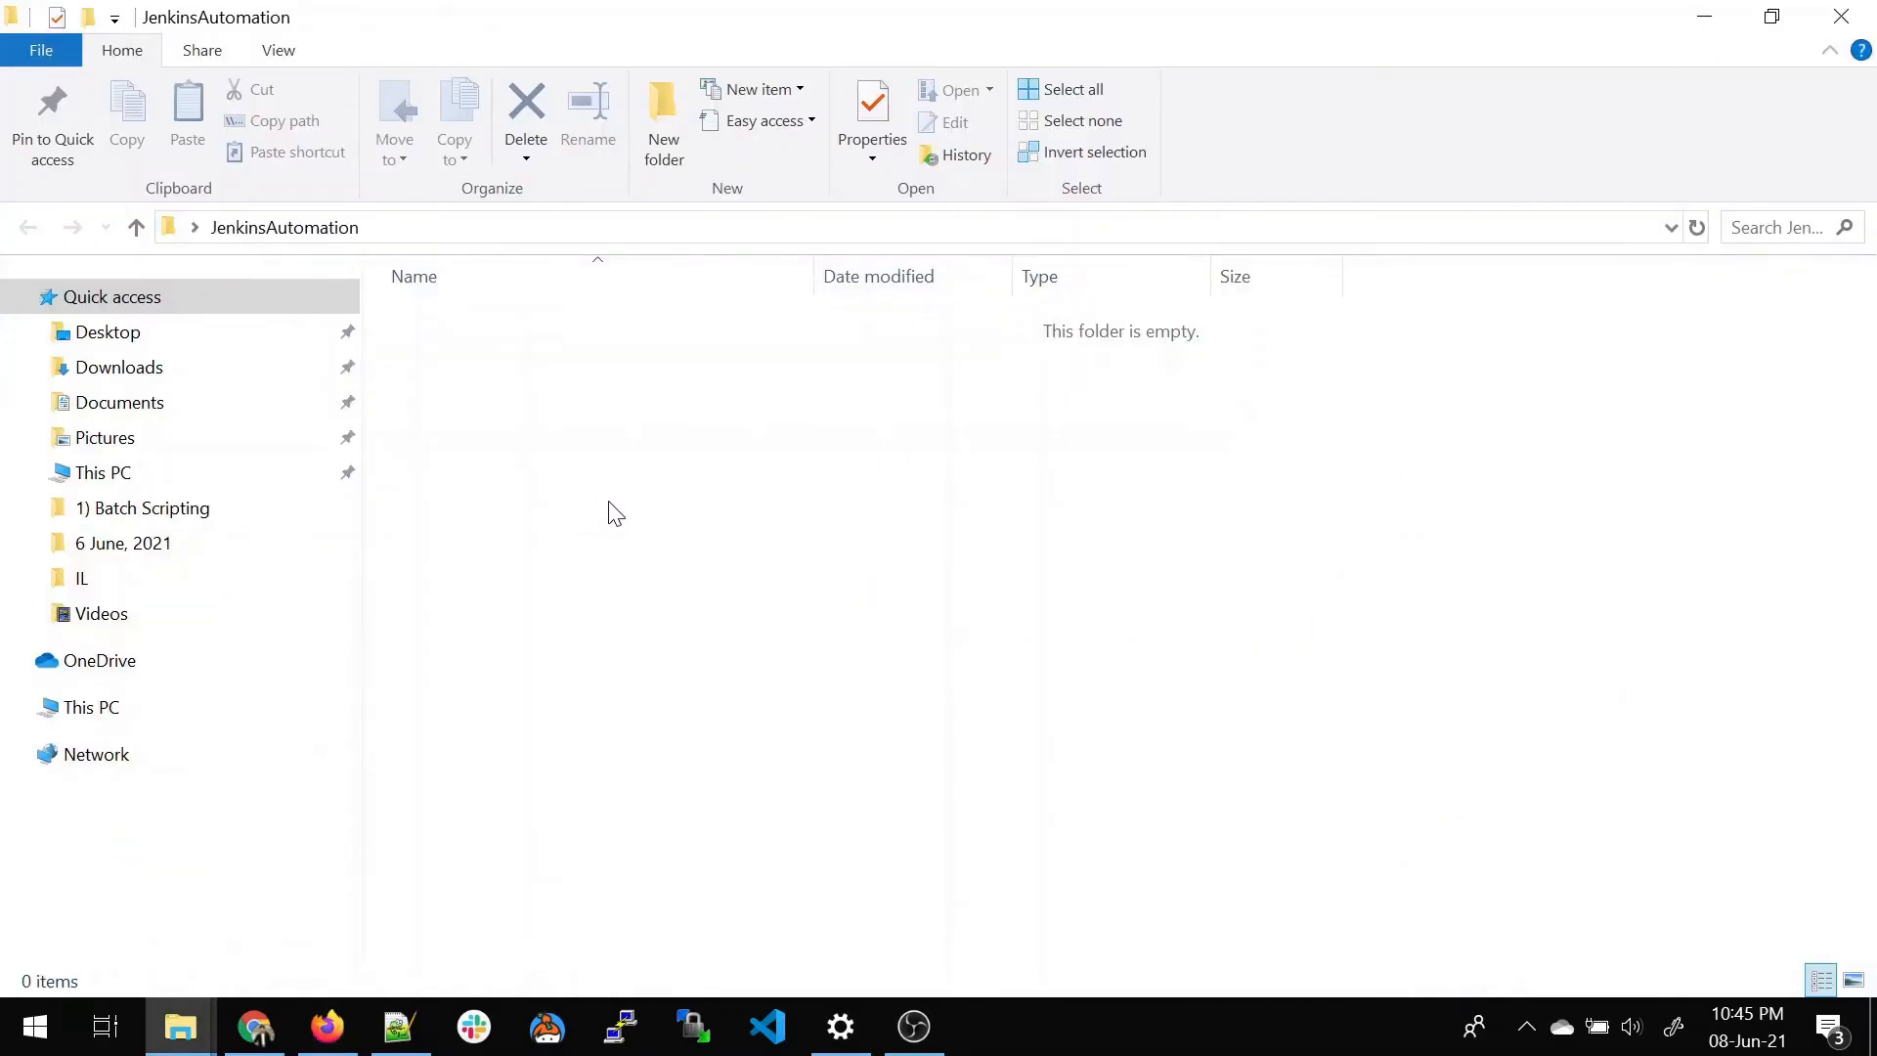
Launch Git Bash in the empty JenkinsAutomation folder via the context menu's Git Bash Here.
right_click(614, 513)
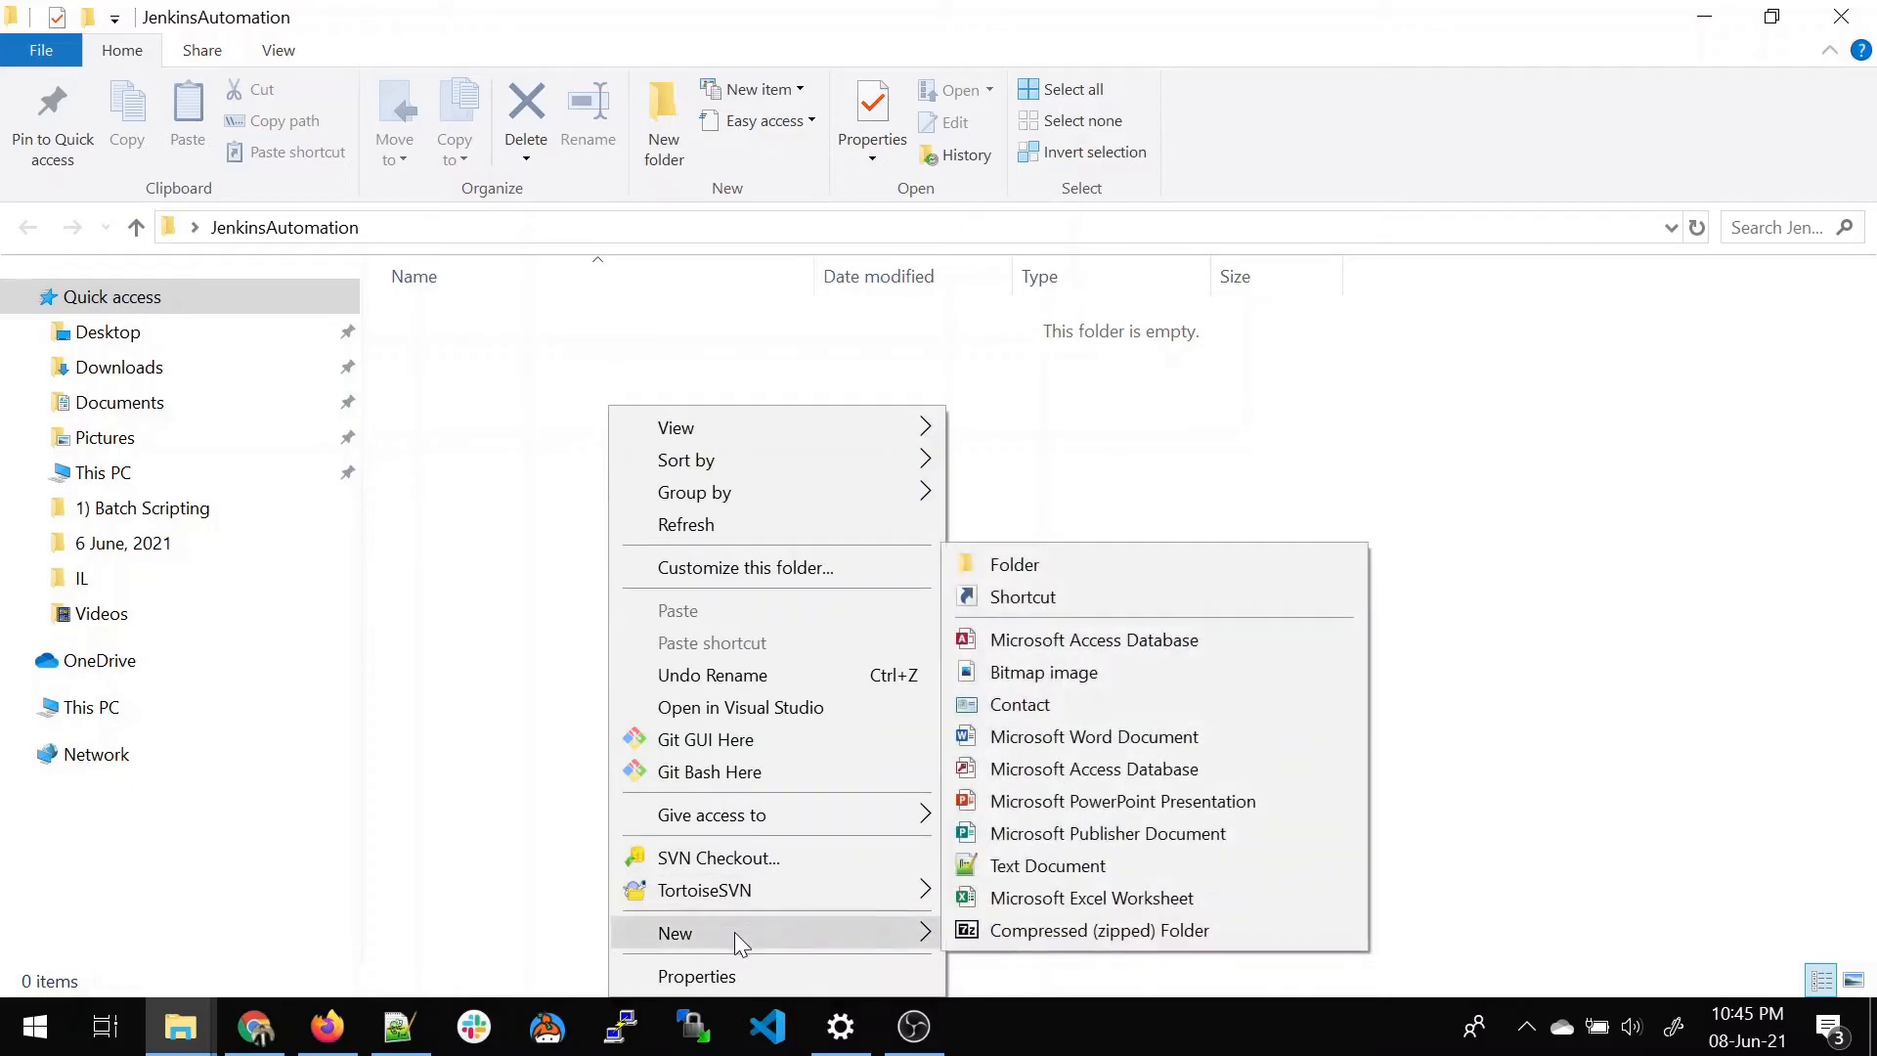
mouse_move(1037, 915)
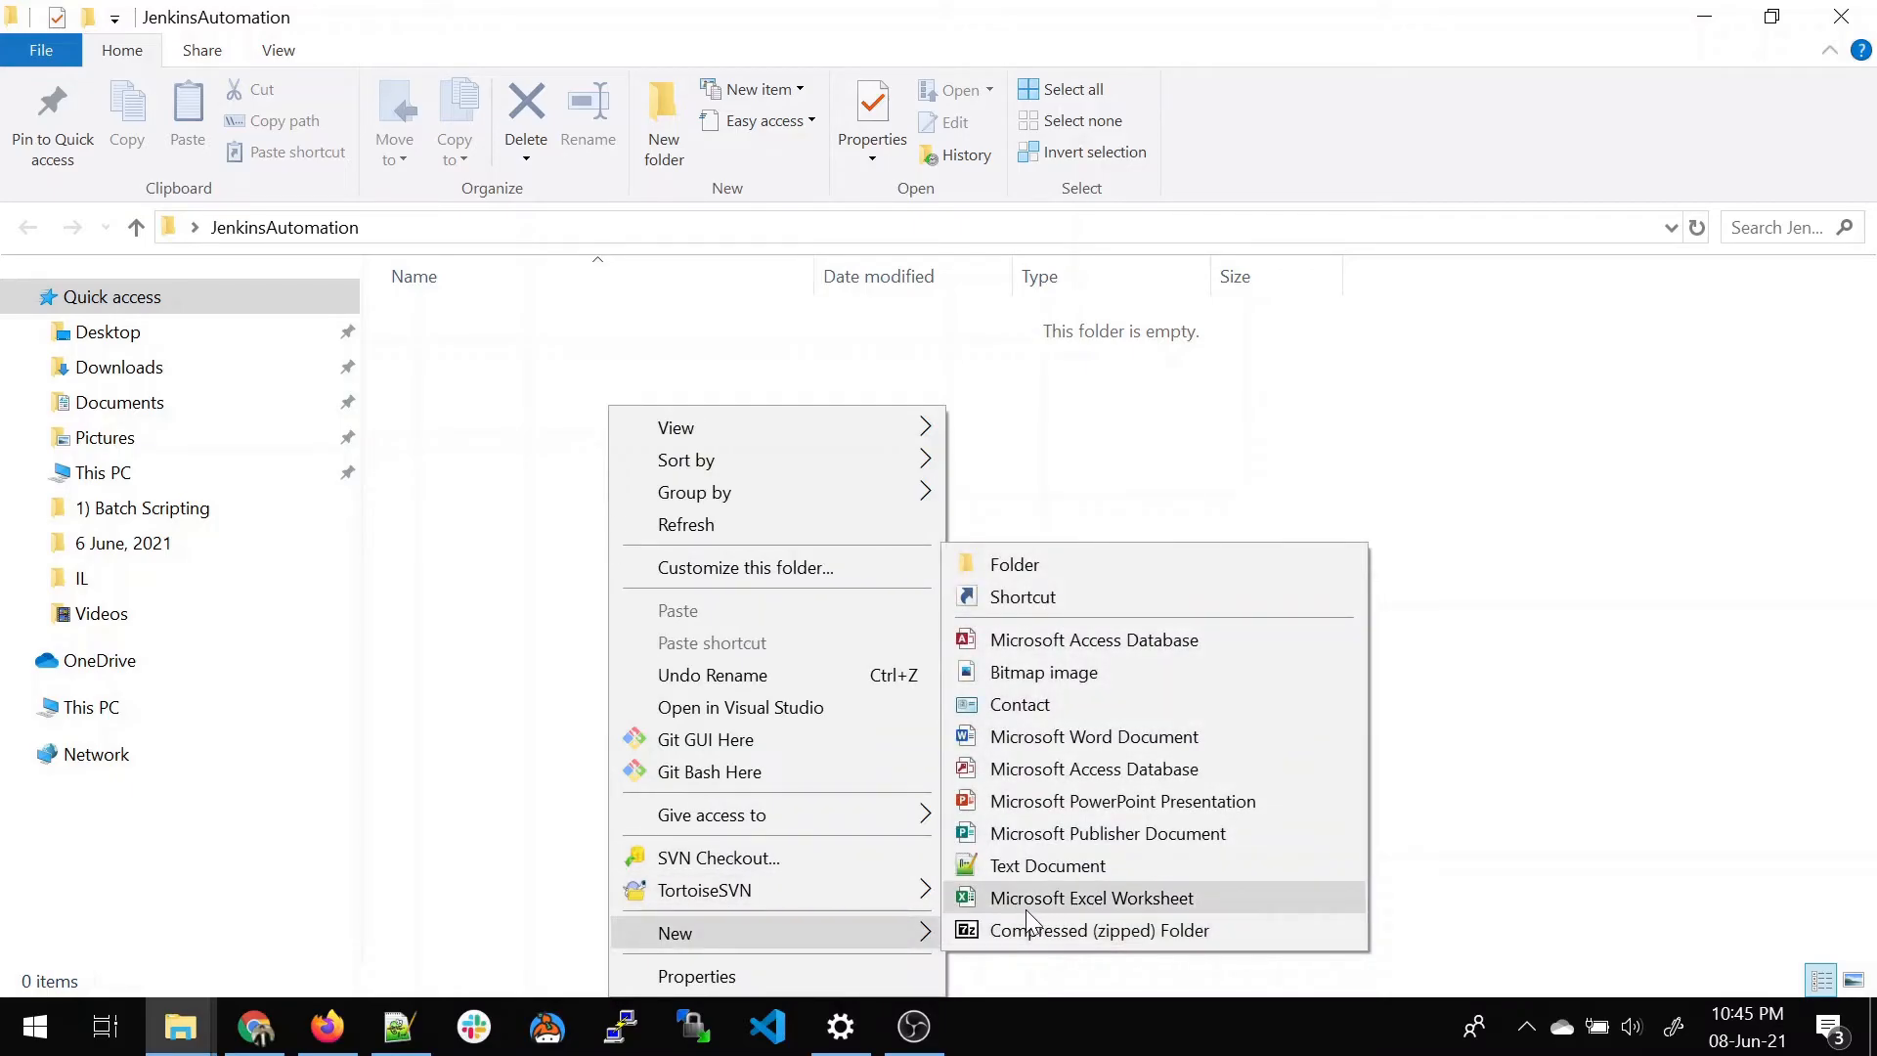
mouse_move(724, 788)
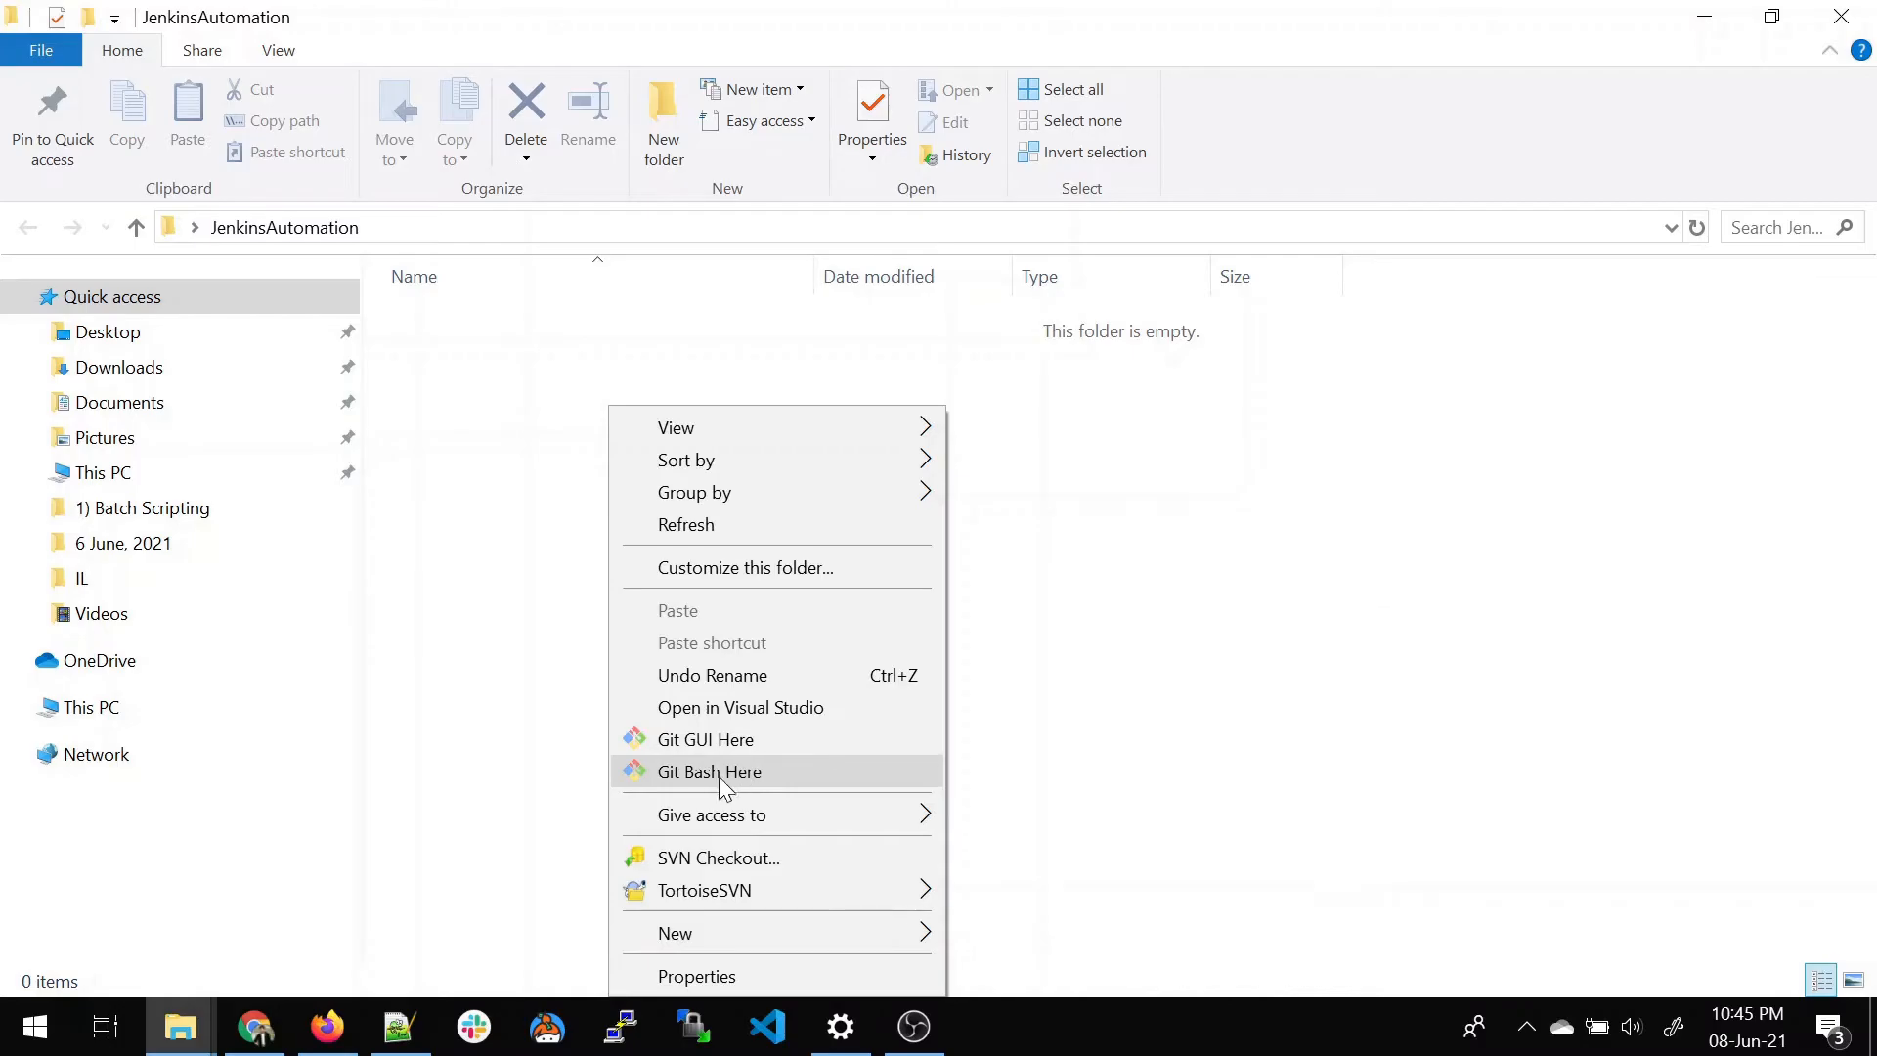
mouse_move(735, 787)
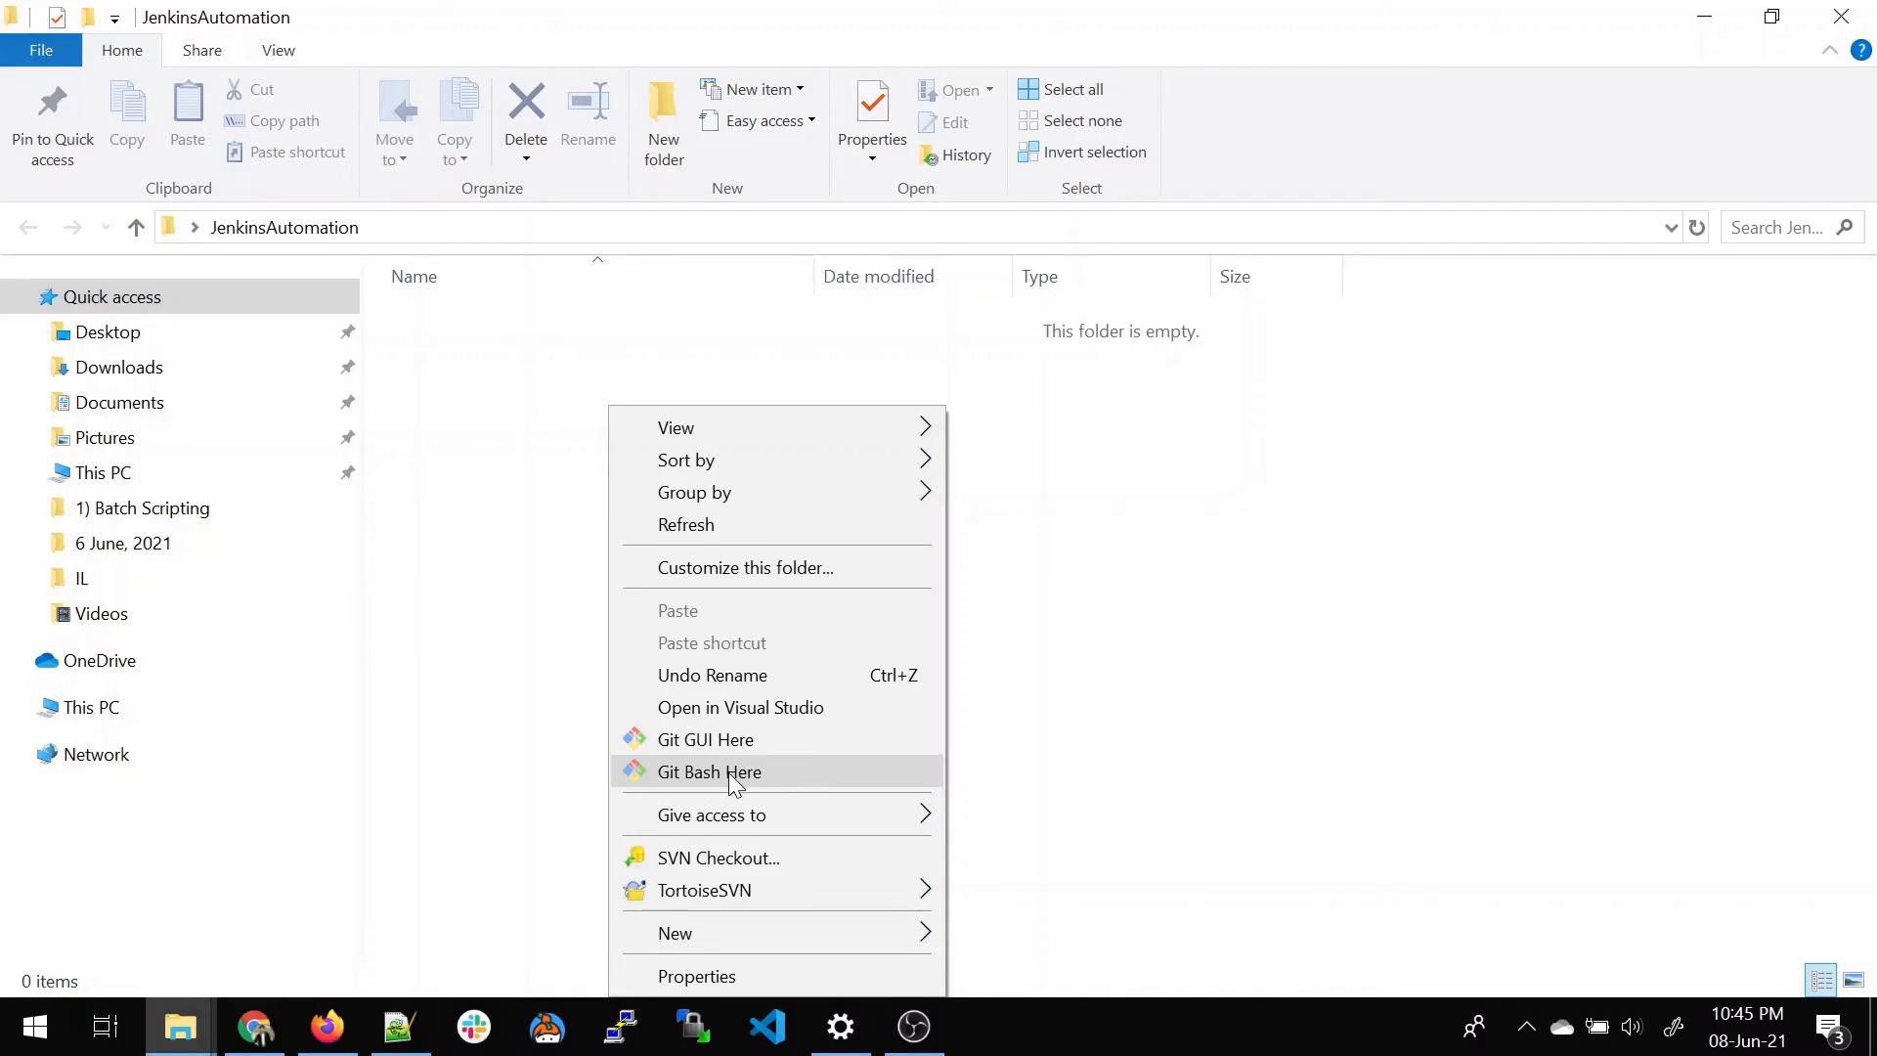
left_click(708, 772)
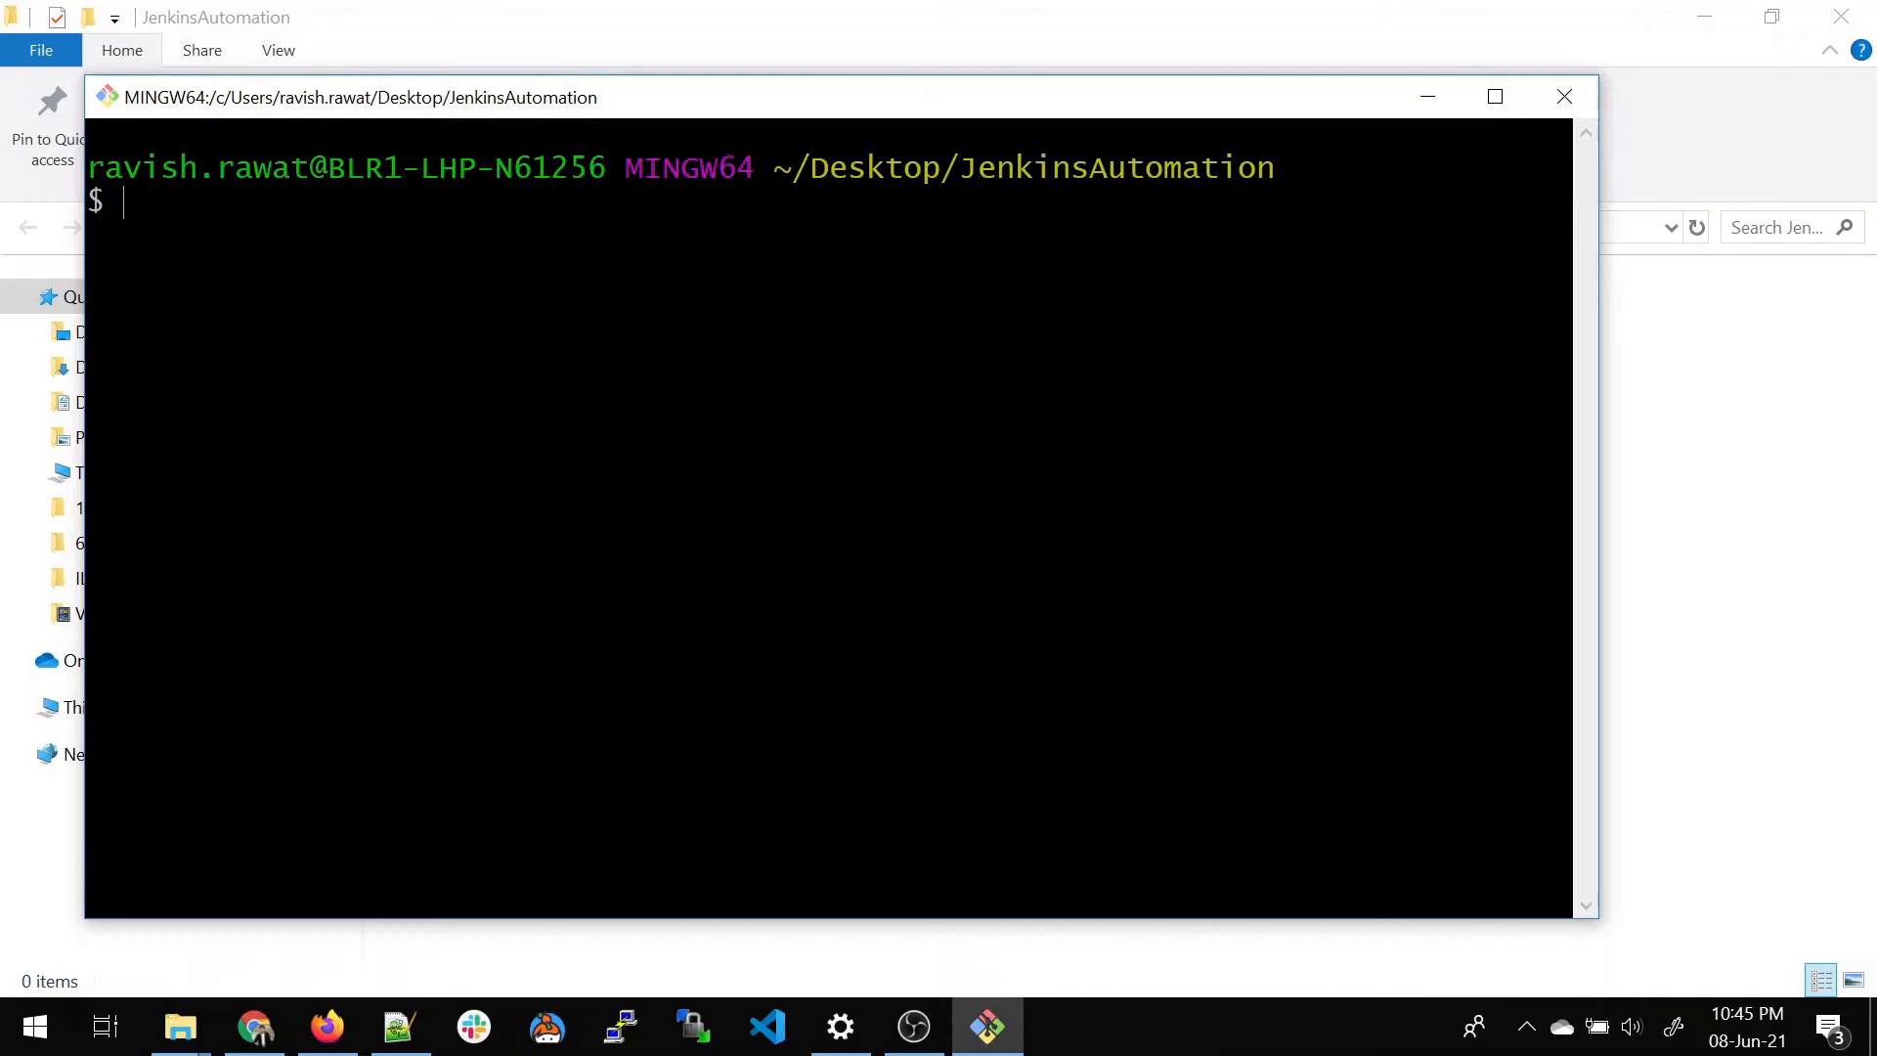
type("git clone")
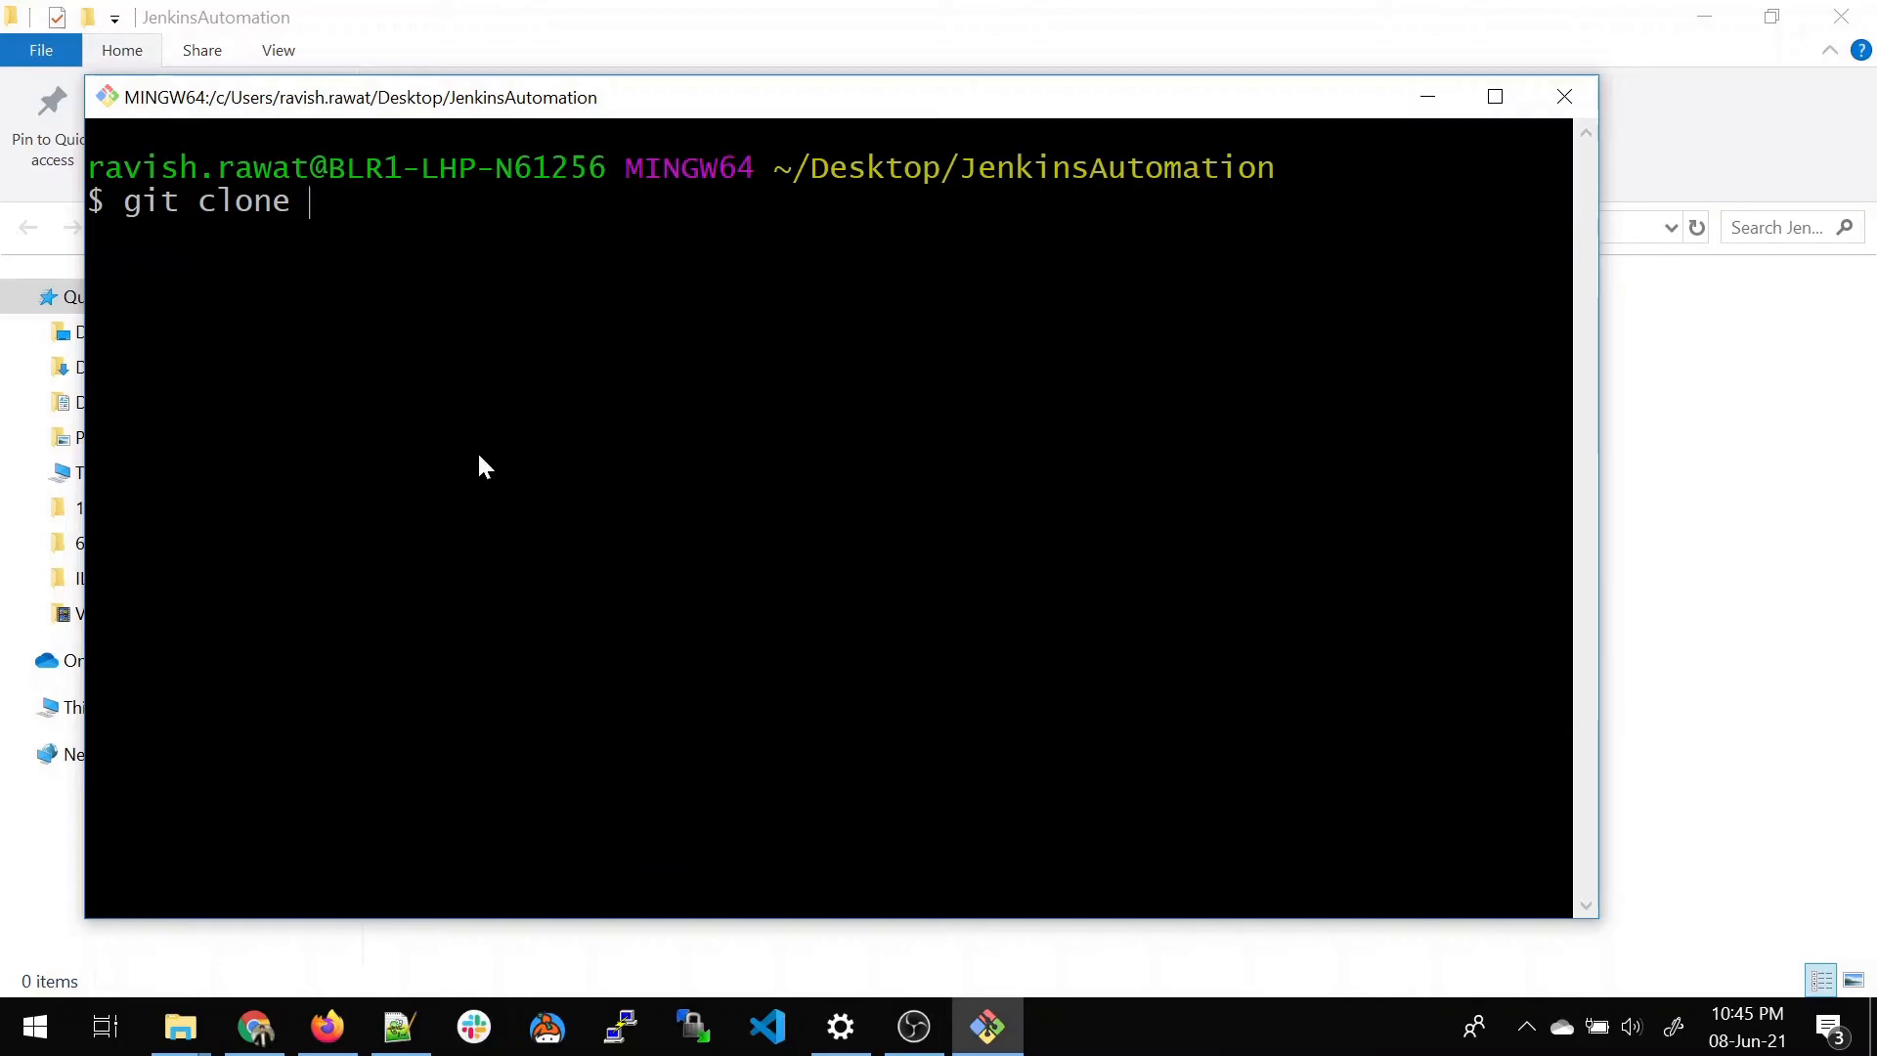
type("https://github.com/logicopslab/JenkinsAutomation.git")
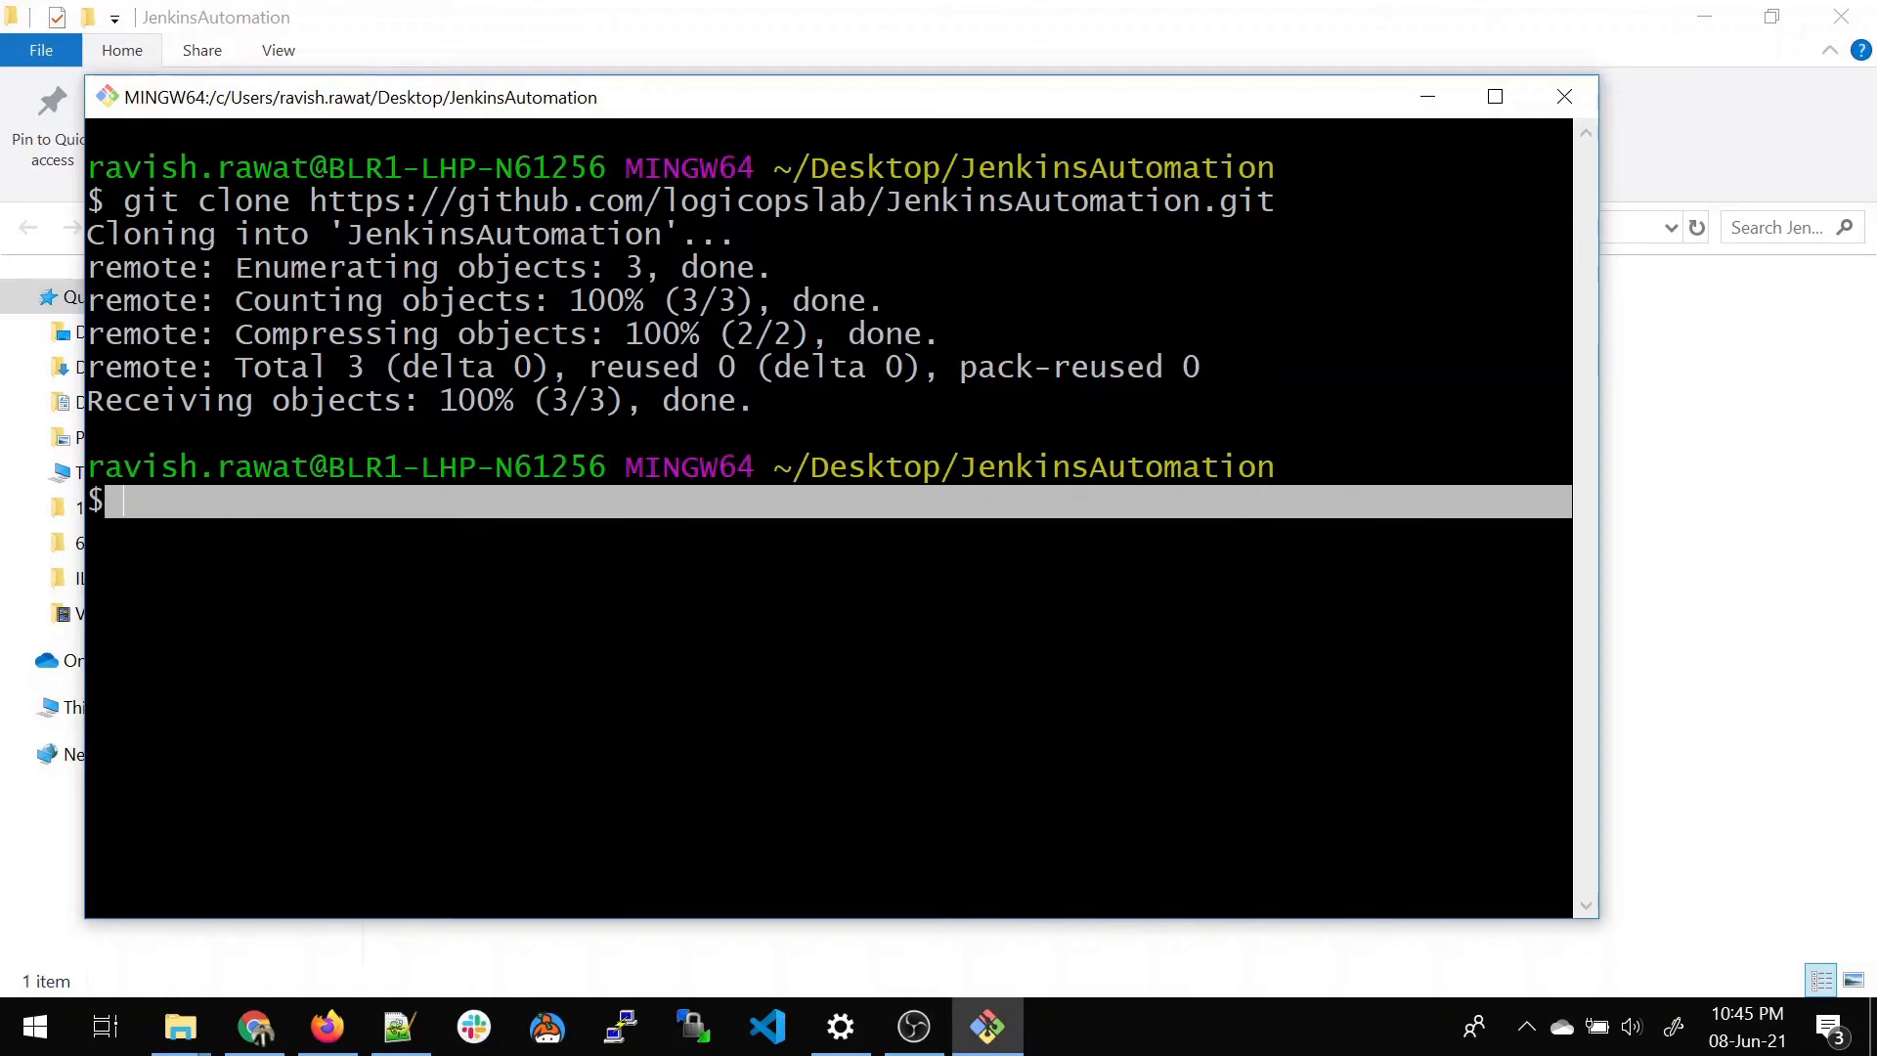
type("ls")
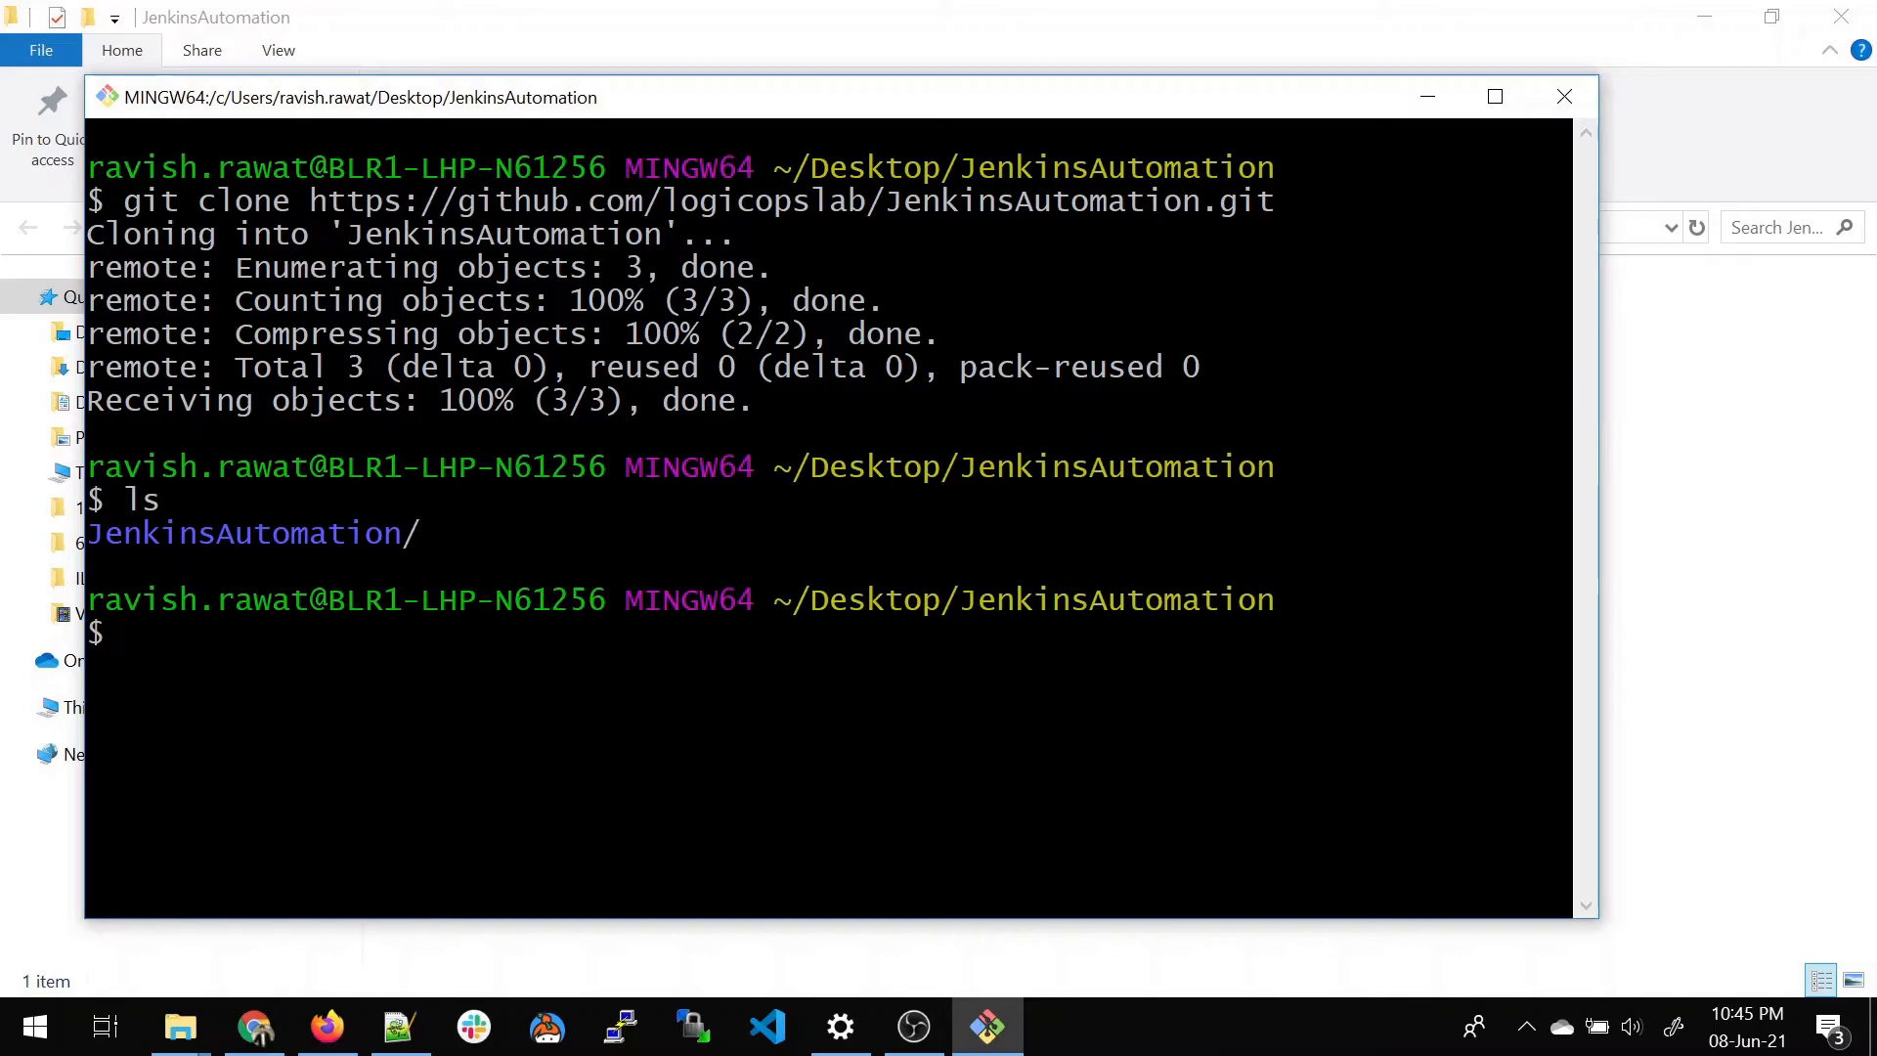
type("cd JenkinsAutomation/")
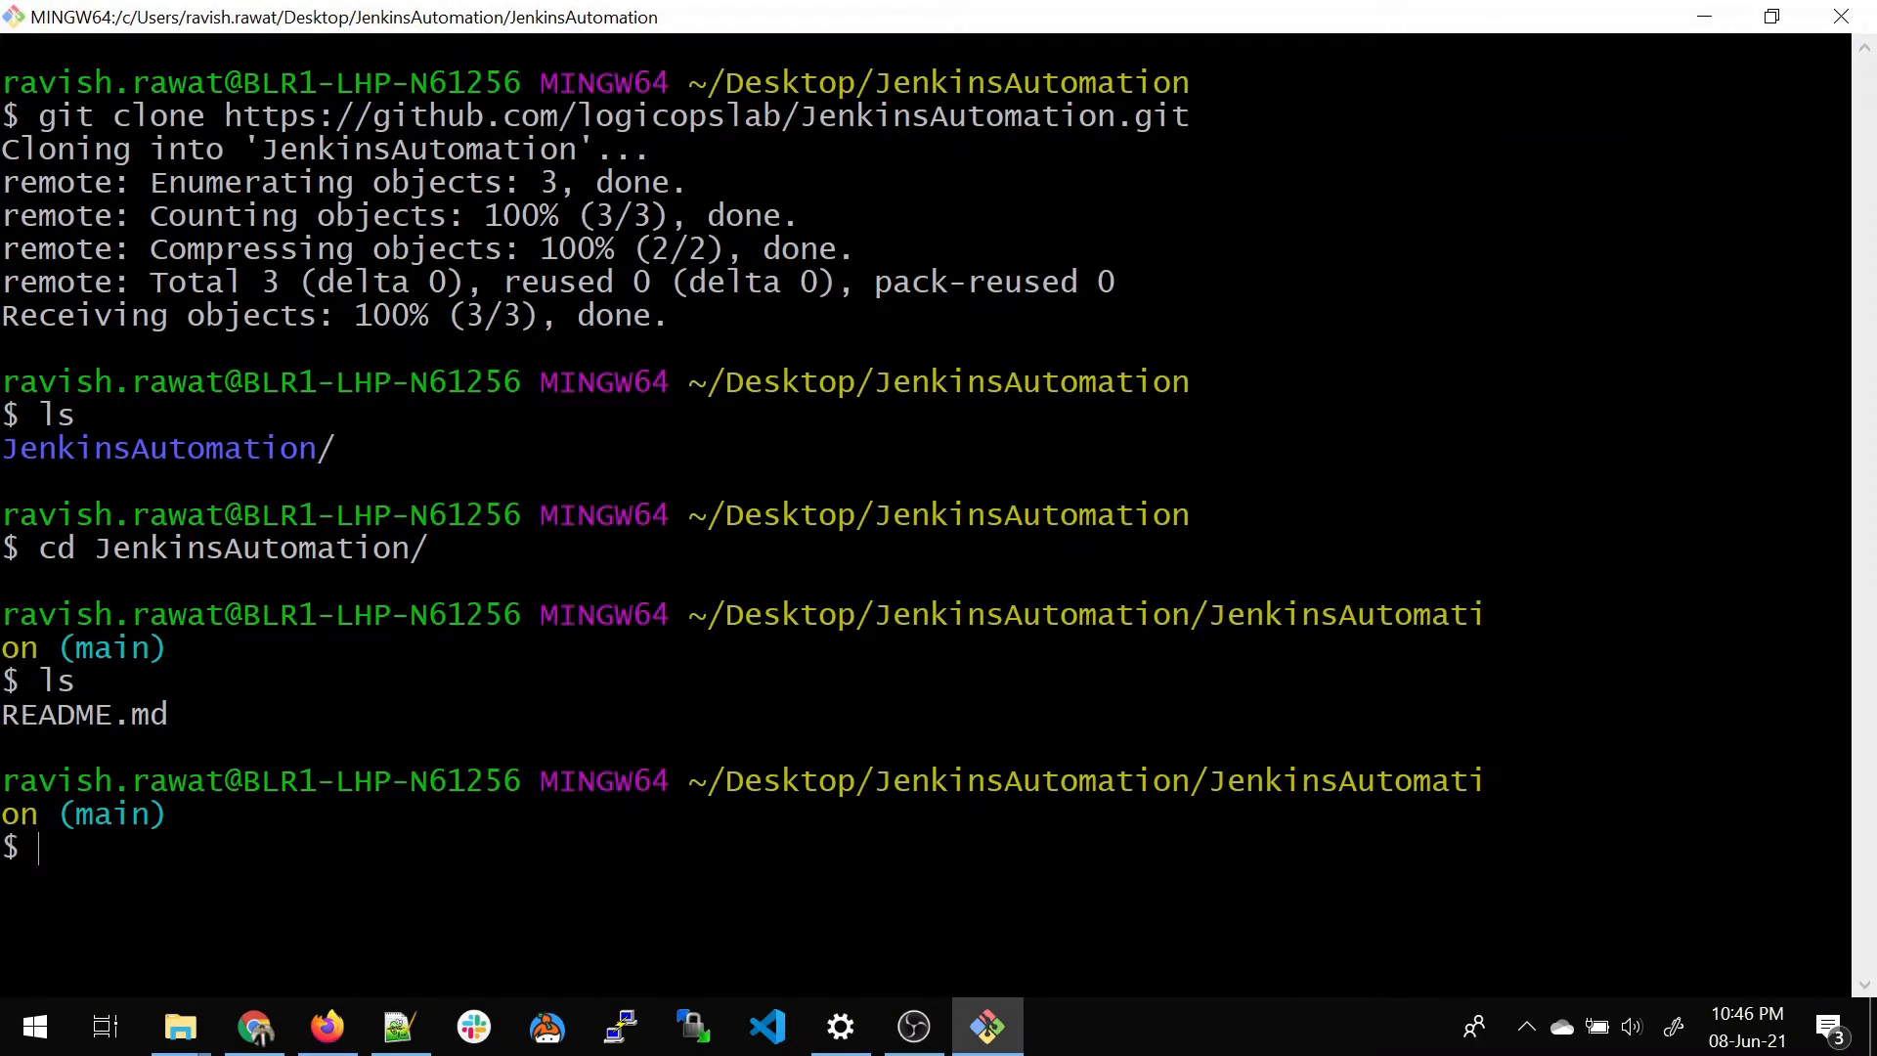
type("cls")
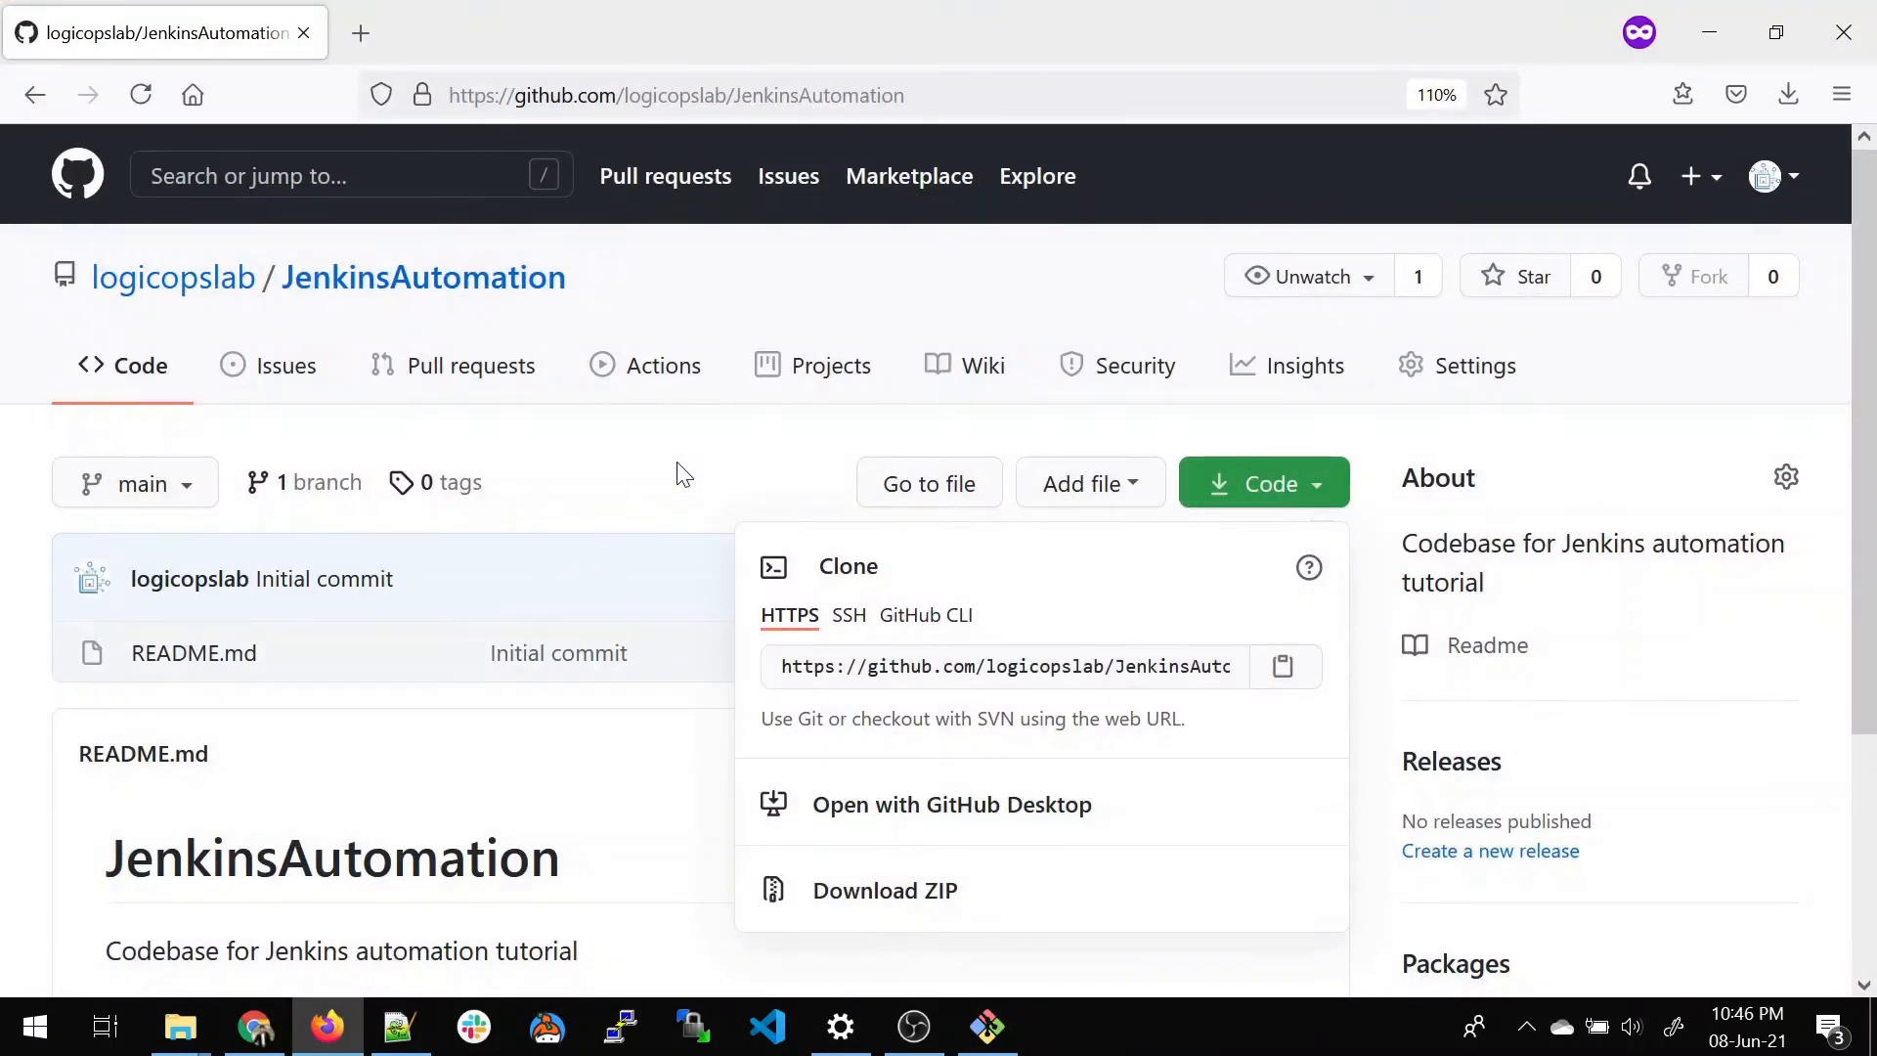
Dismiss the clone address panel and list the Add file choices for the repository.
left_click(728, 751)
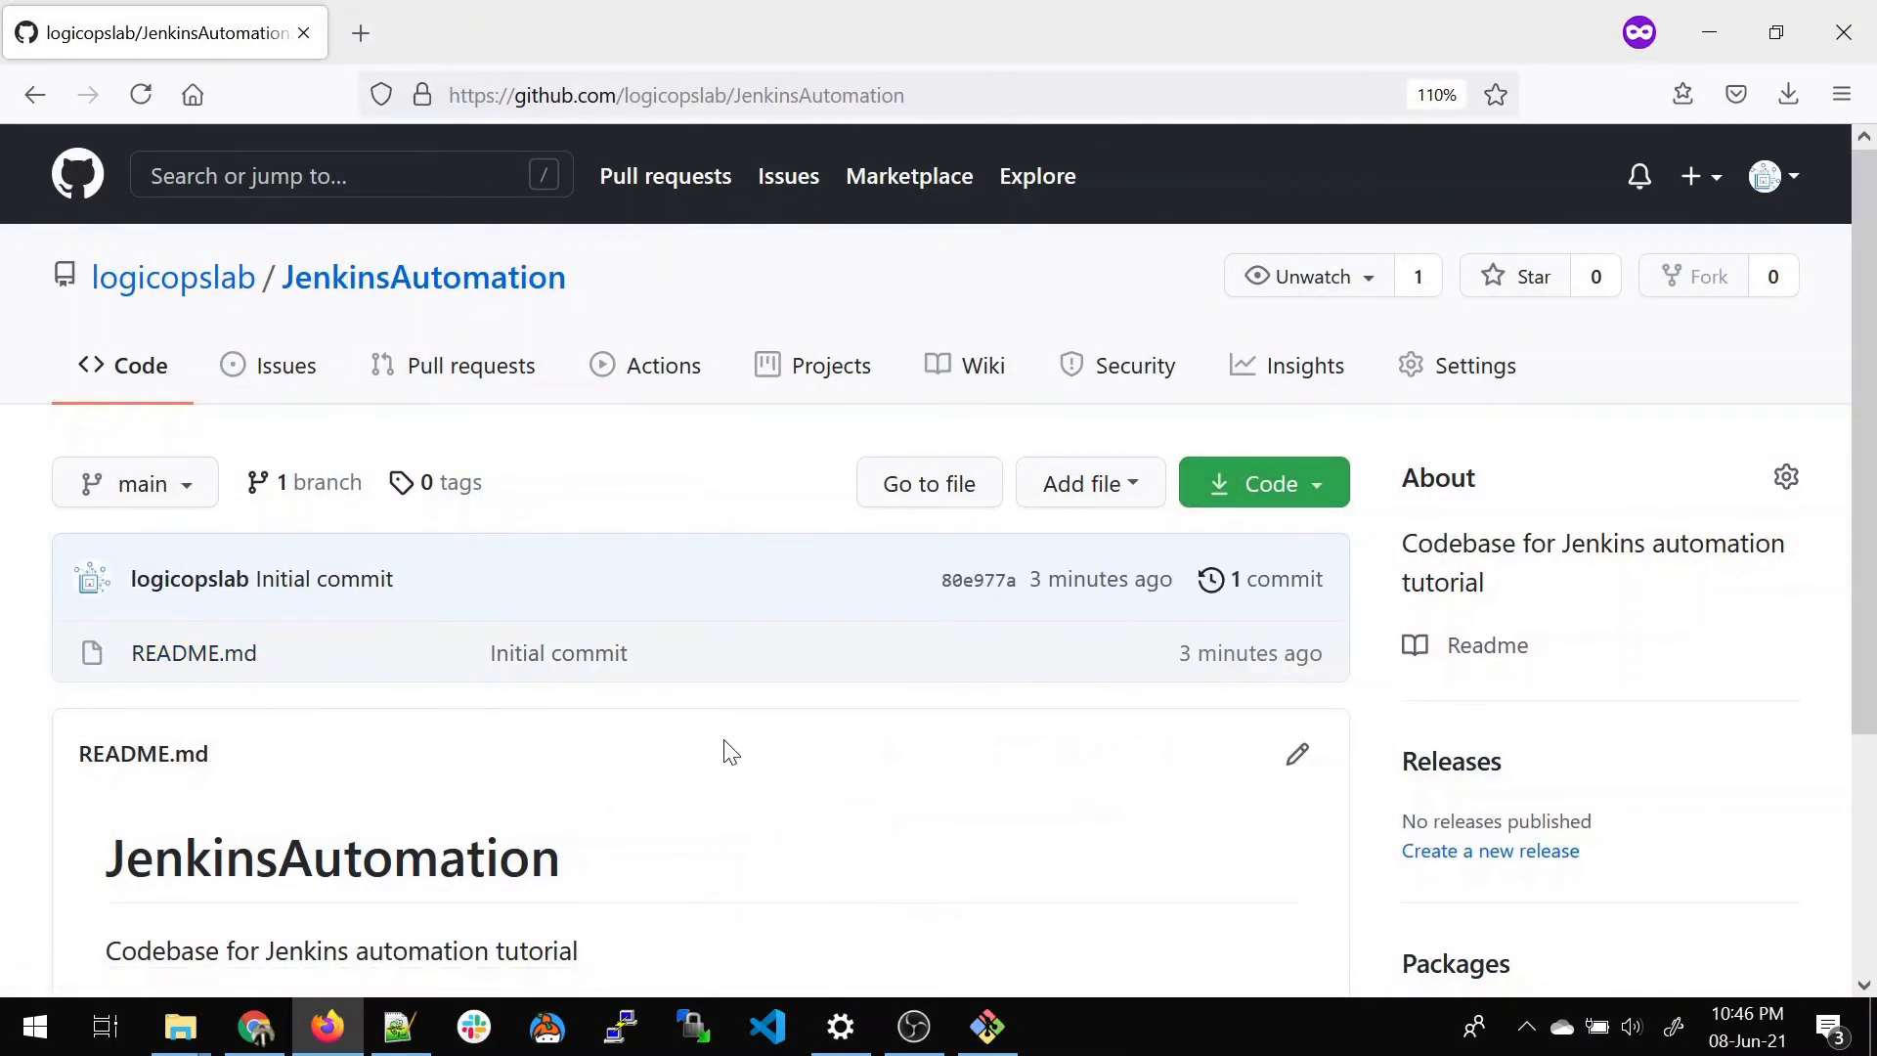
mouse_move(344, 712)
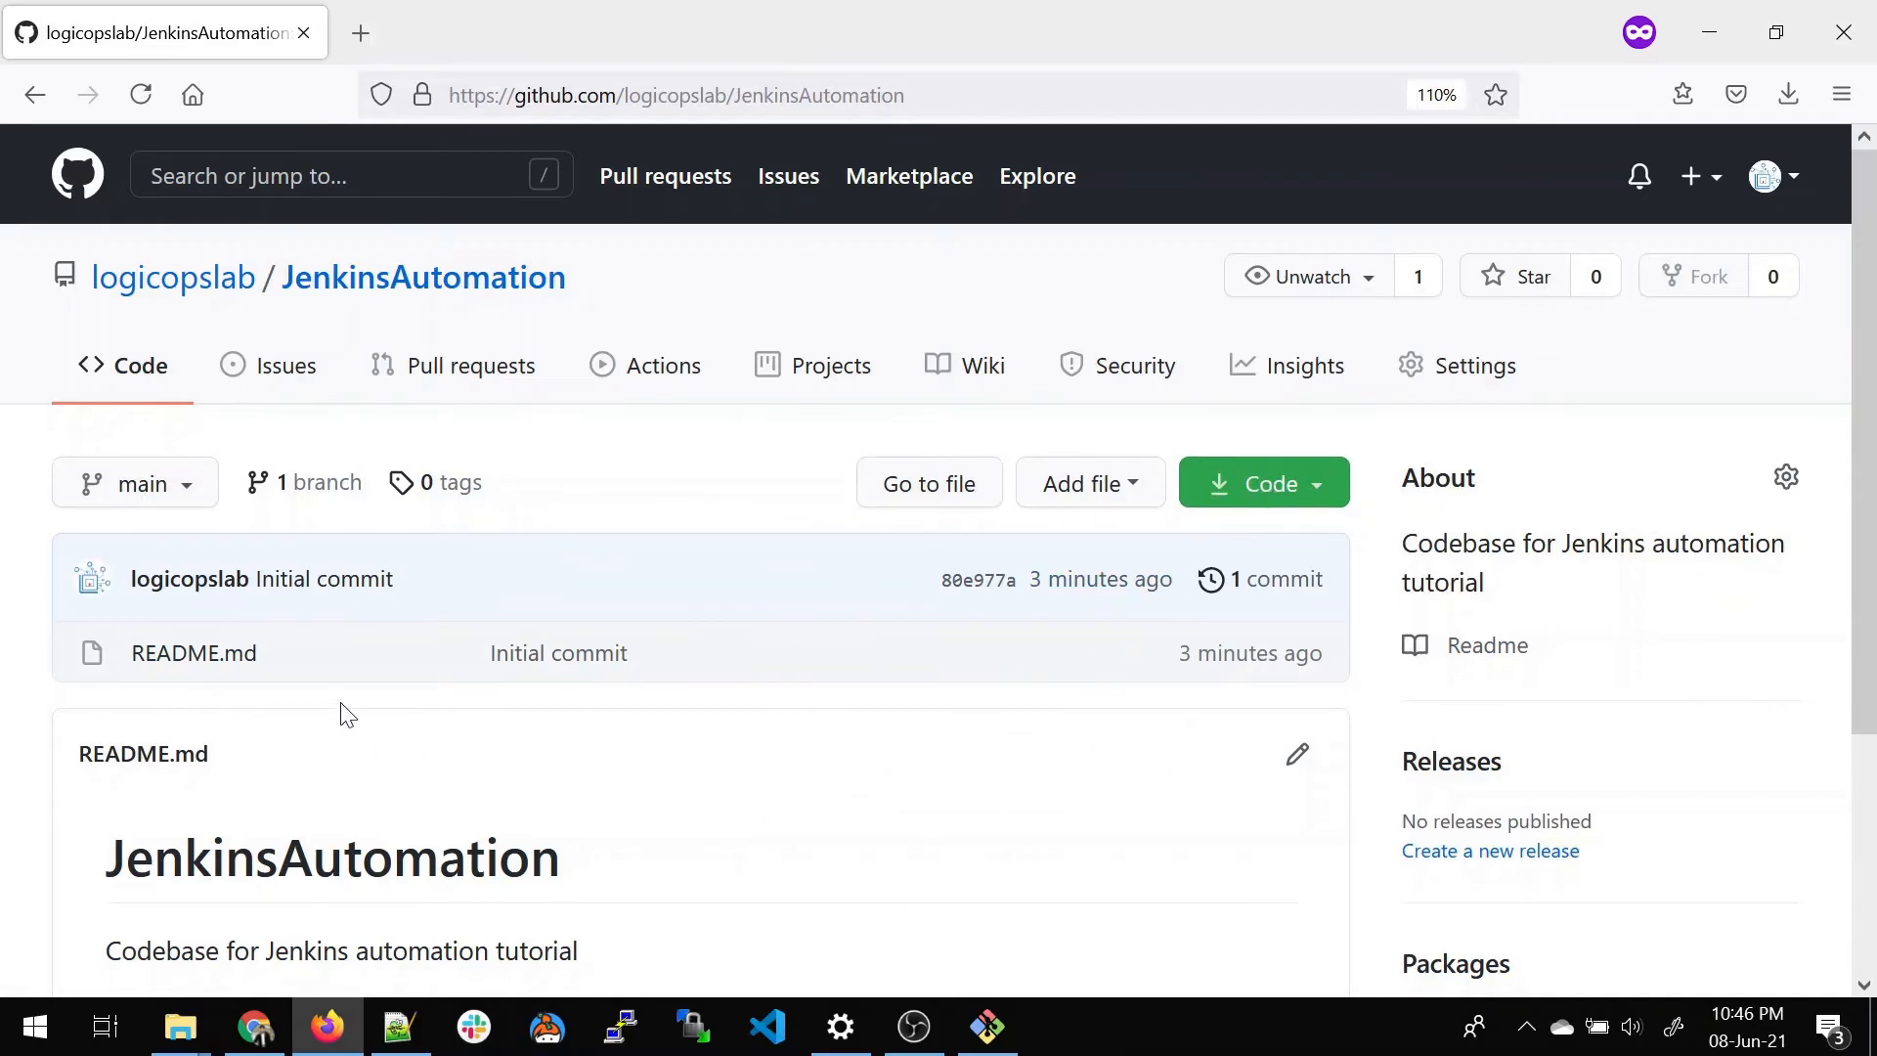
scroll("down", 3)
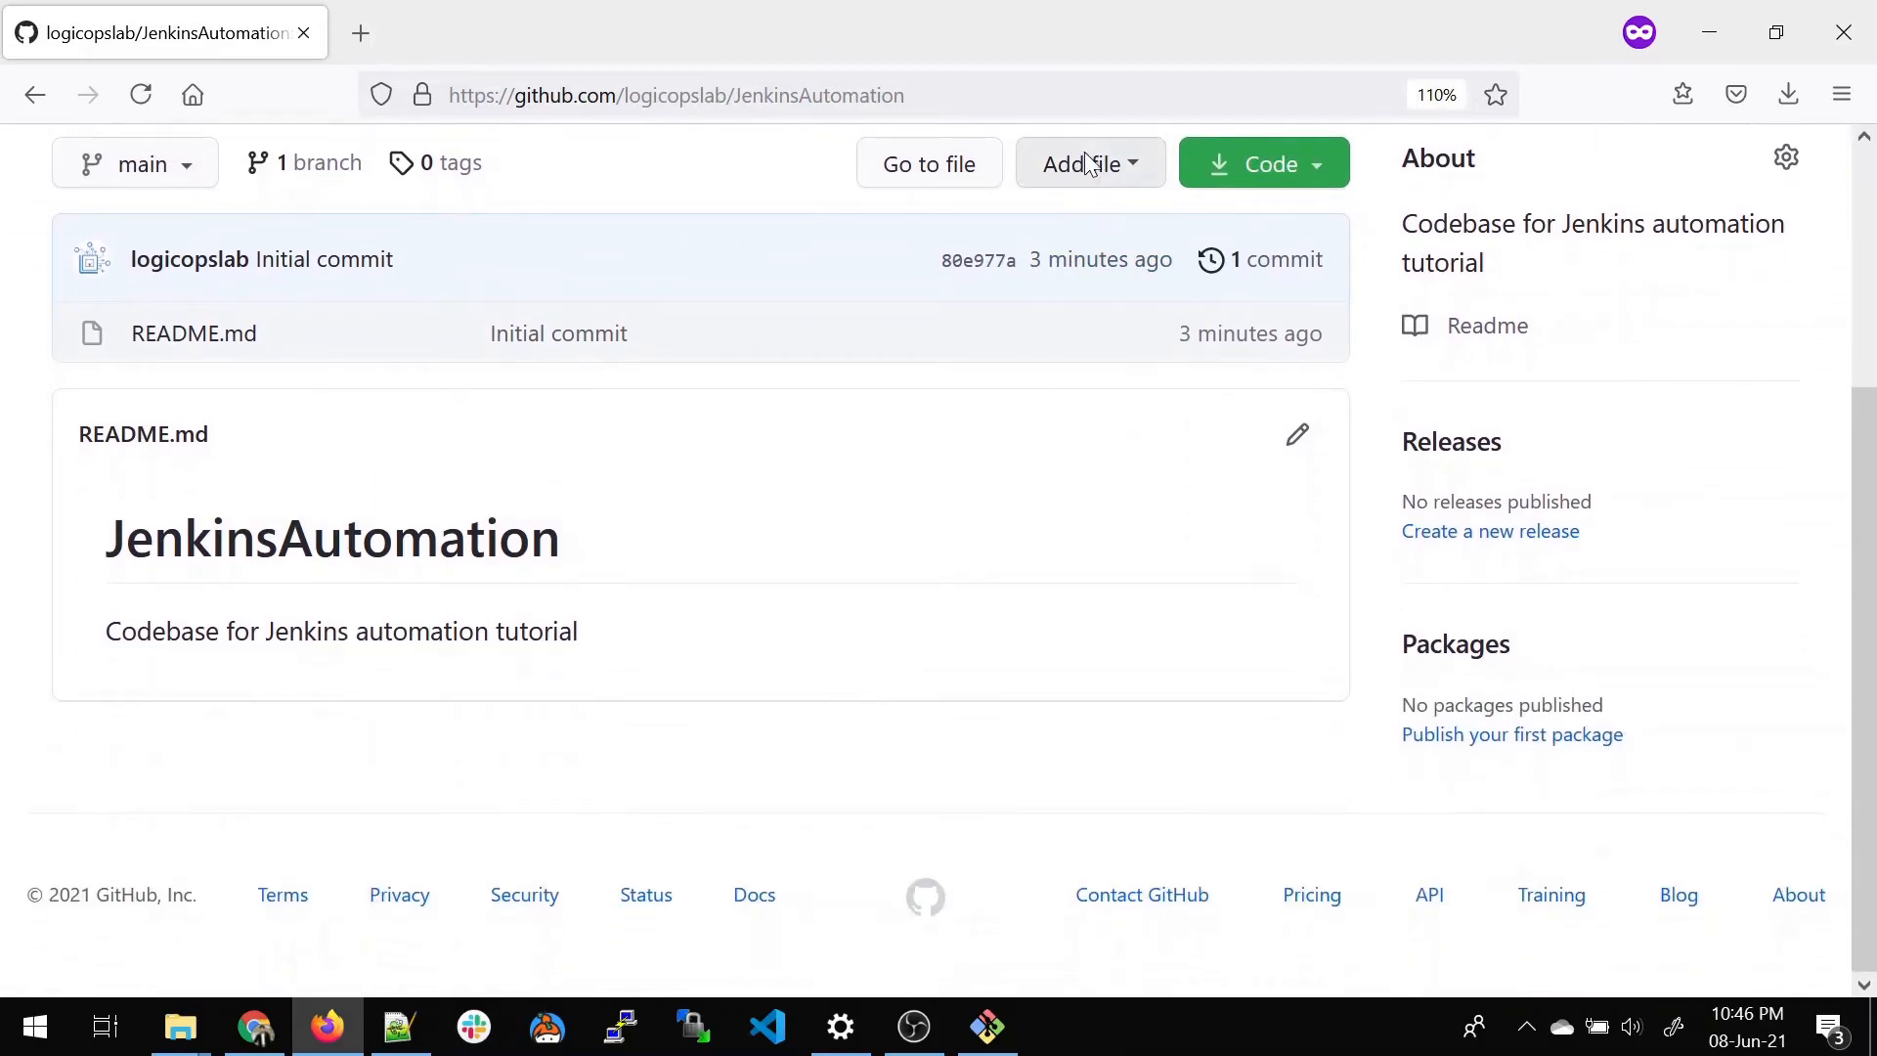
left_click(1091, 164)
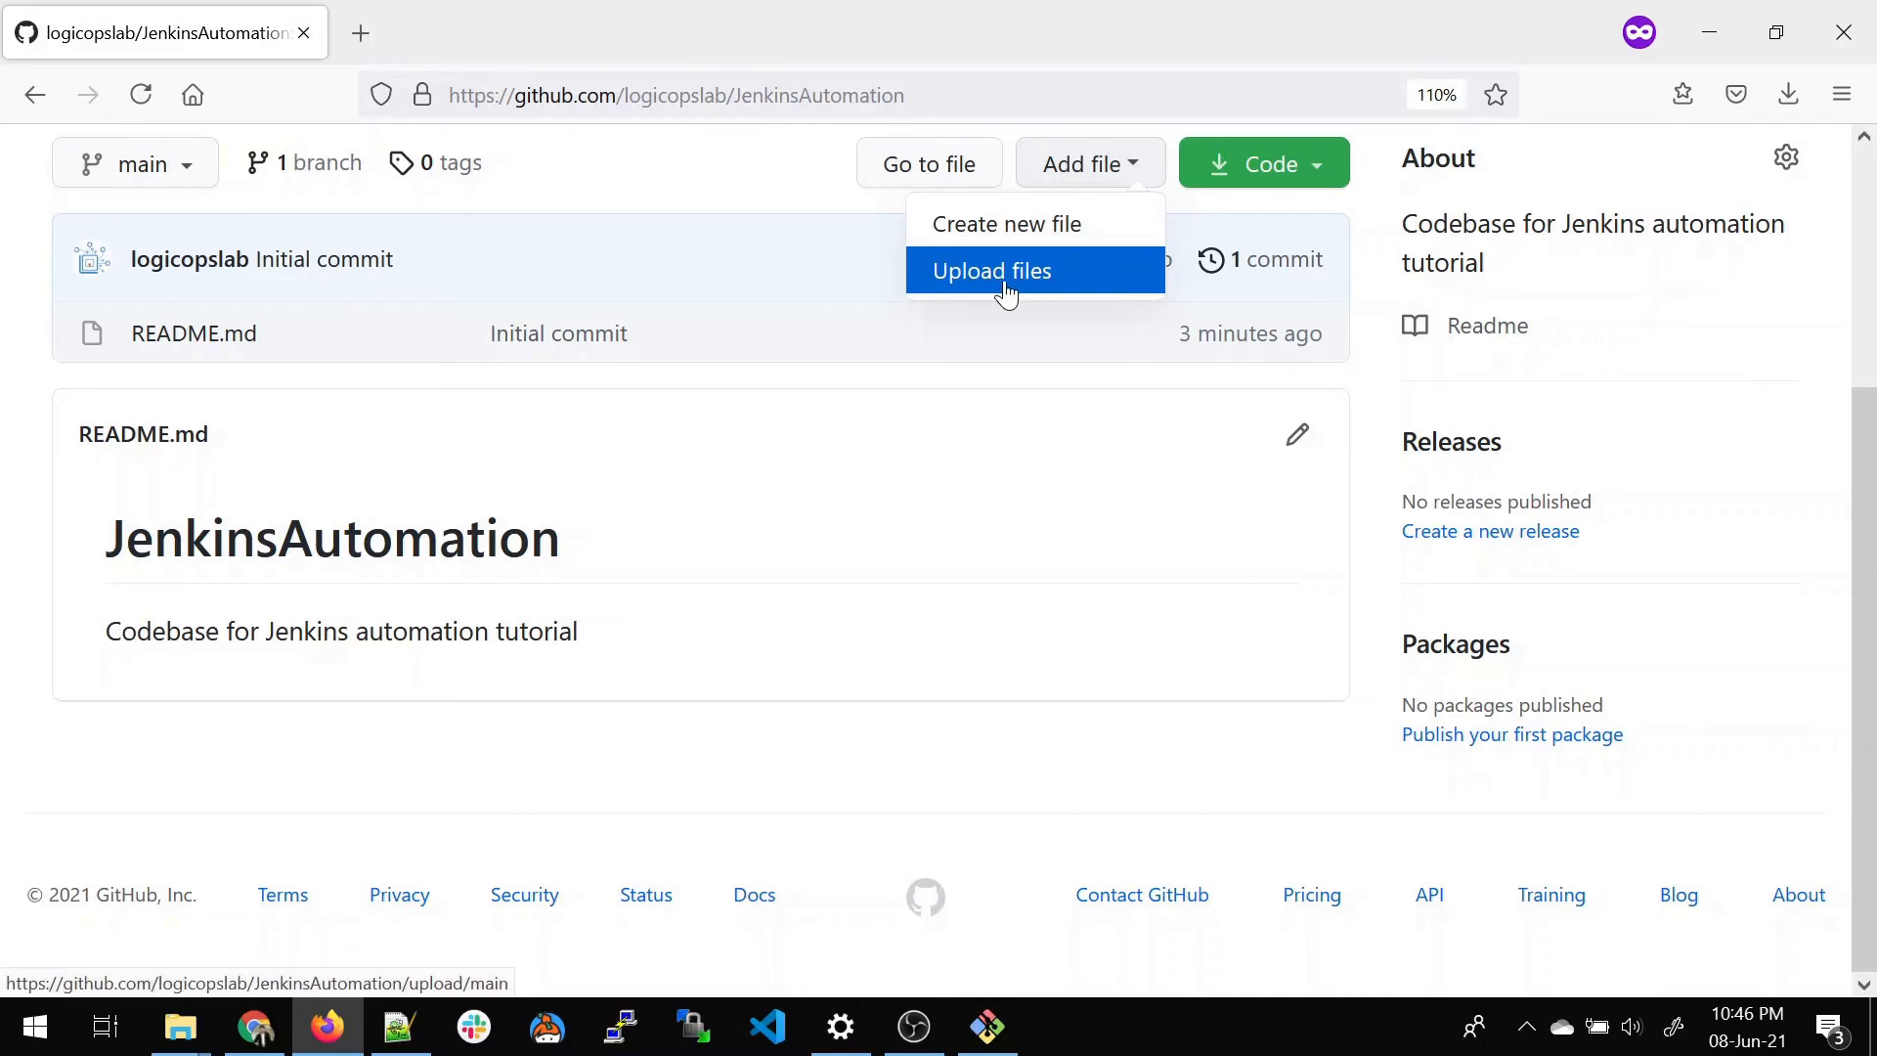
mouse_move(1021, 233)
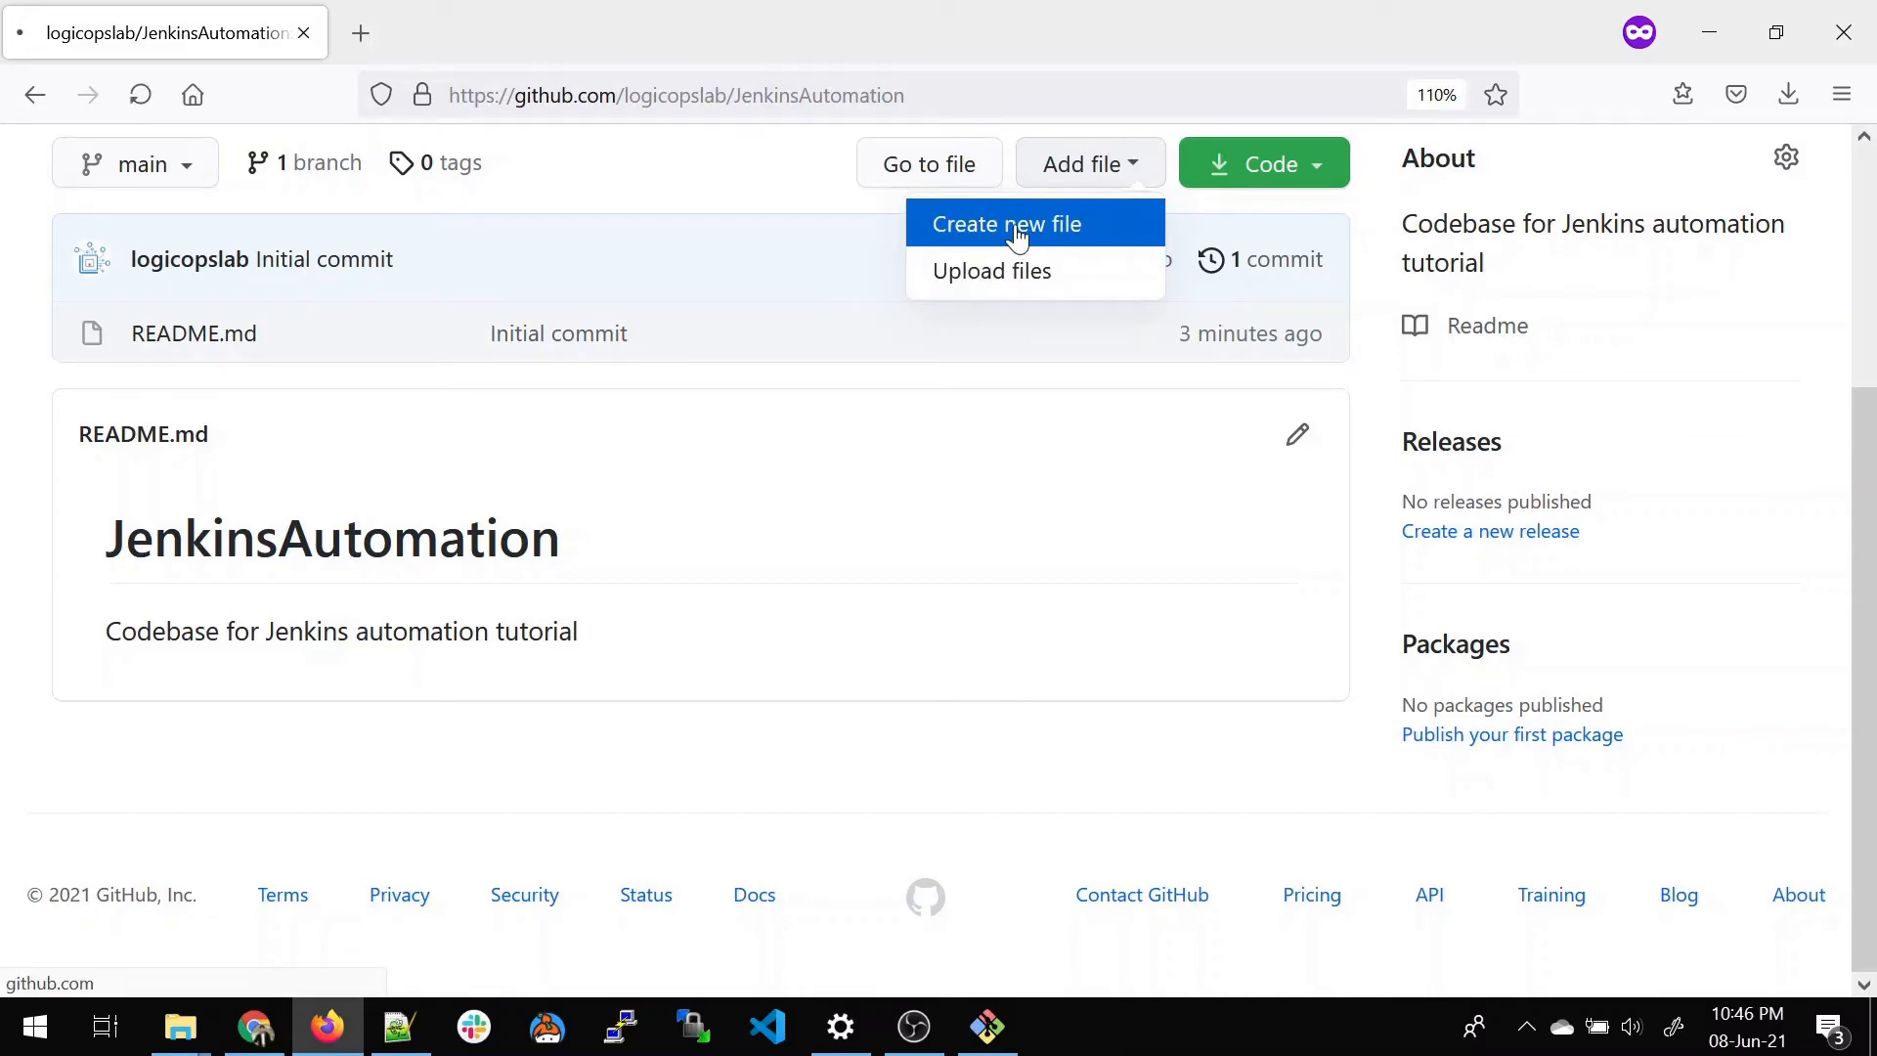
Start a new repository file named First.bat.
left_click(1007, 223)
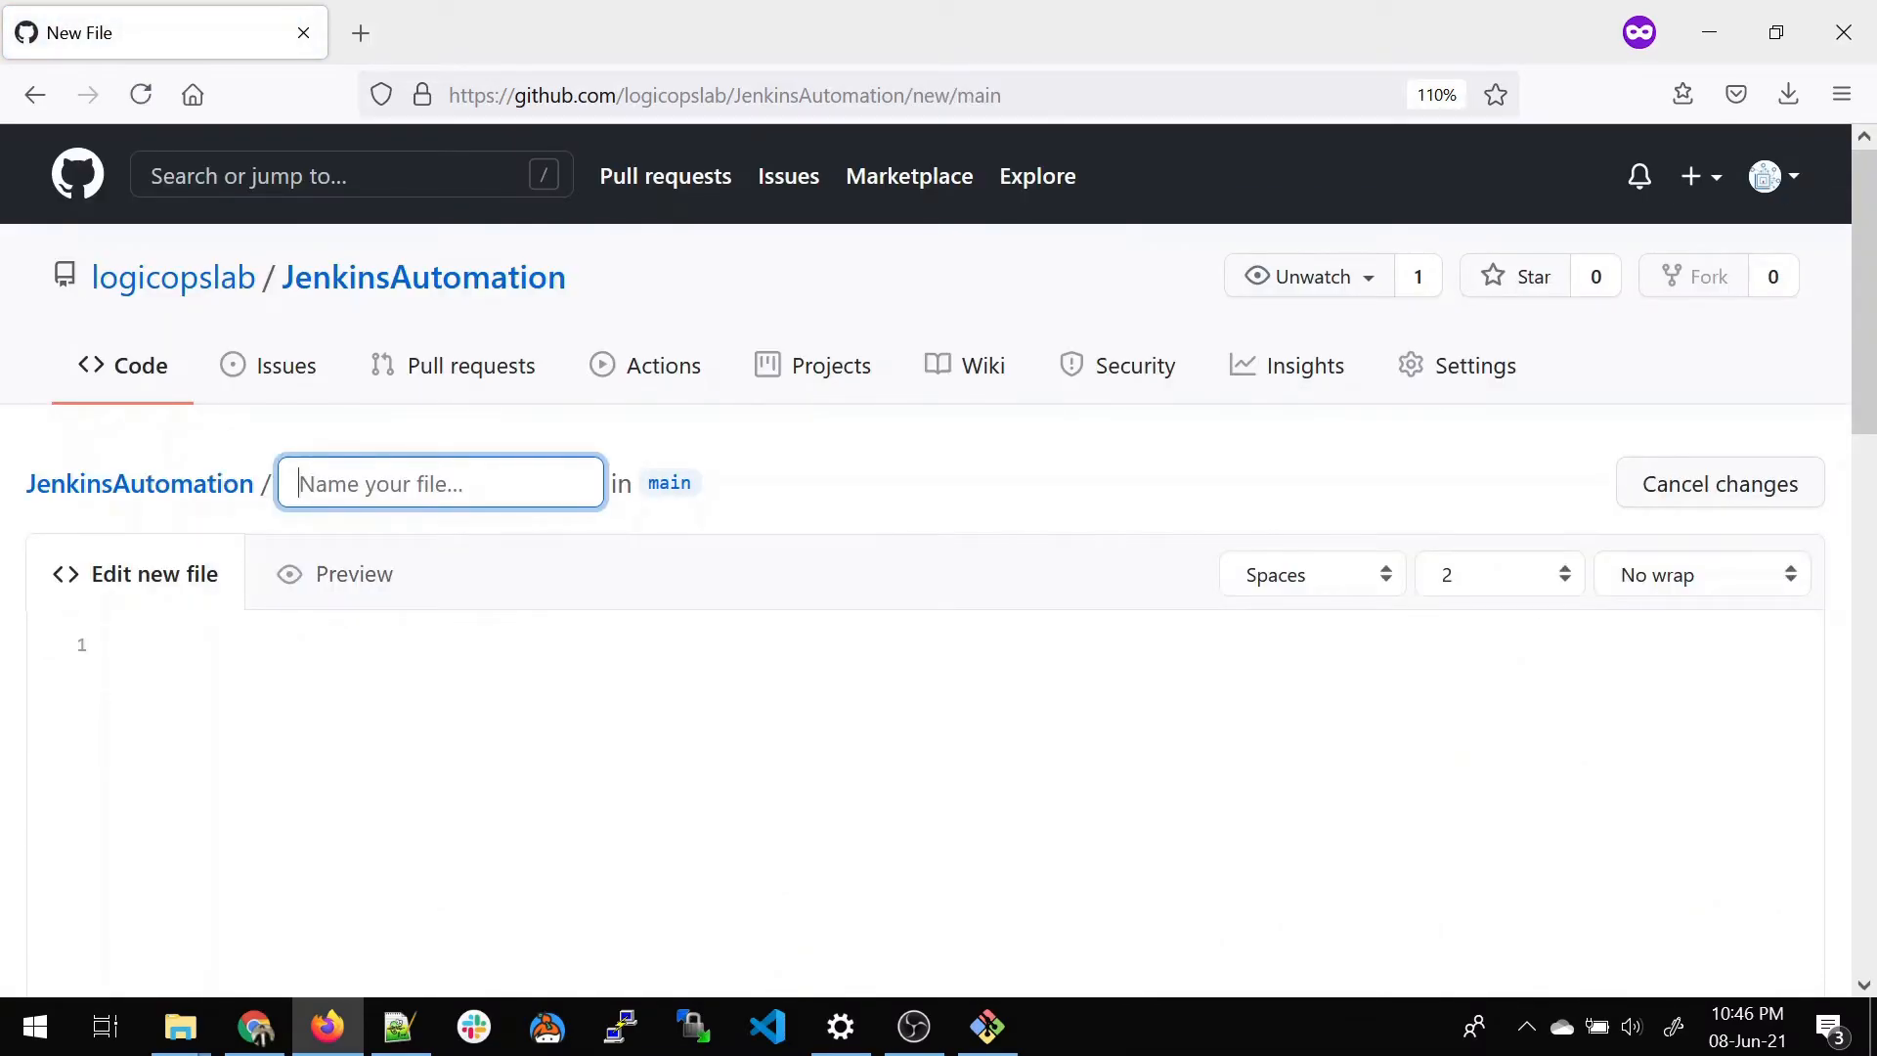
type("F")
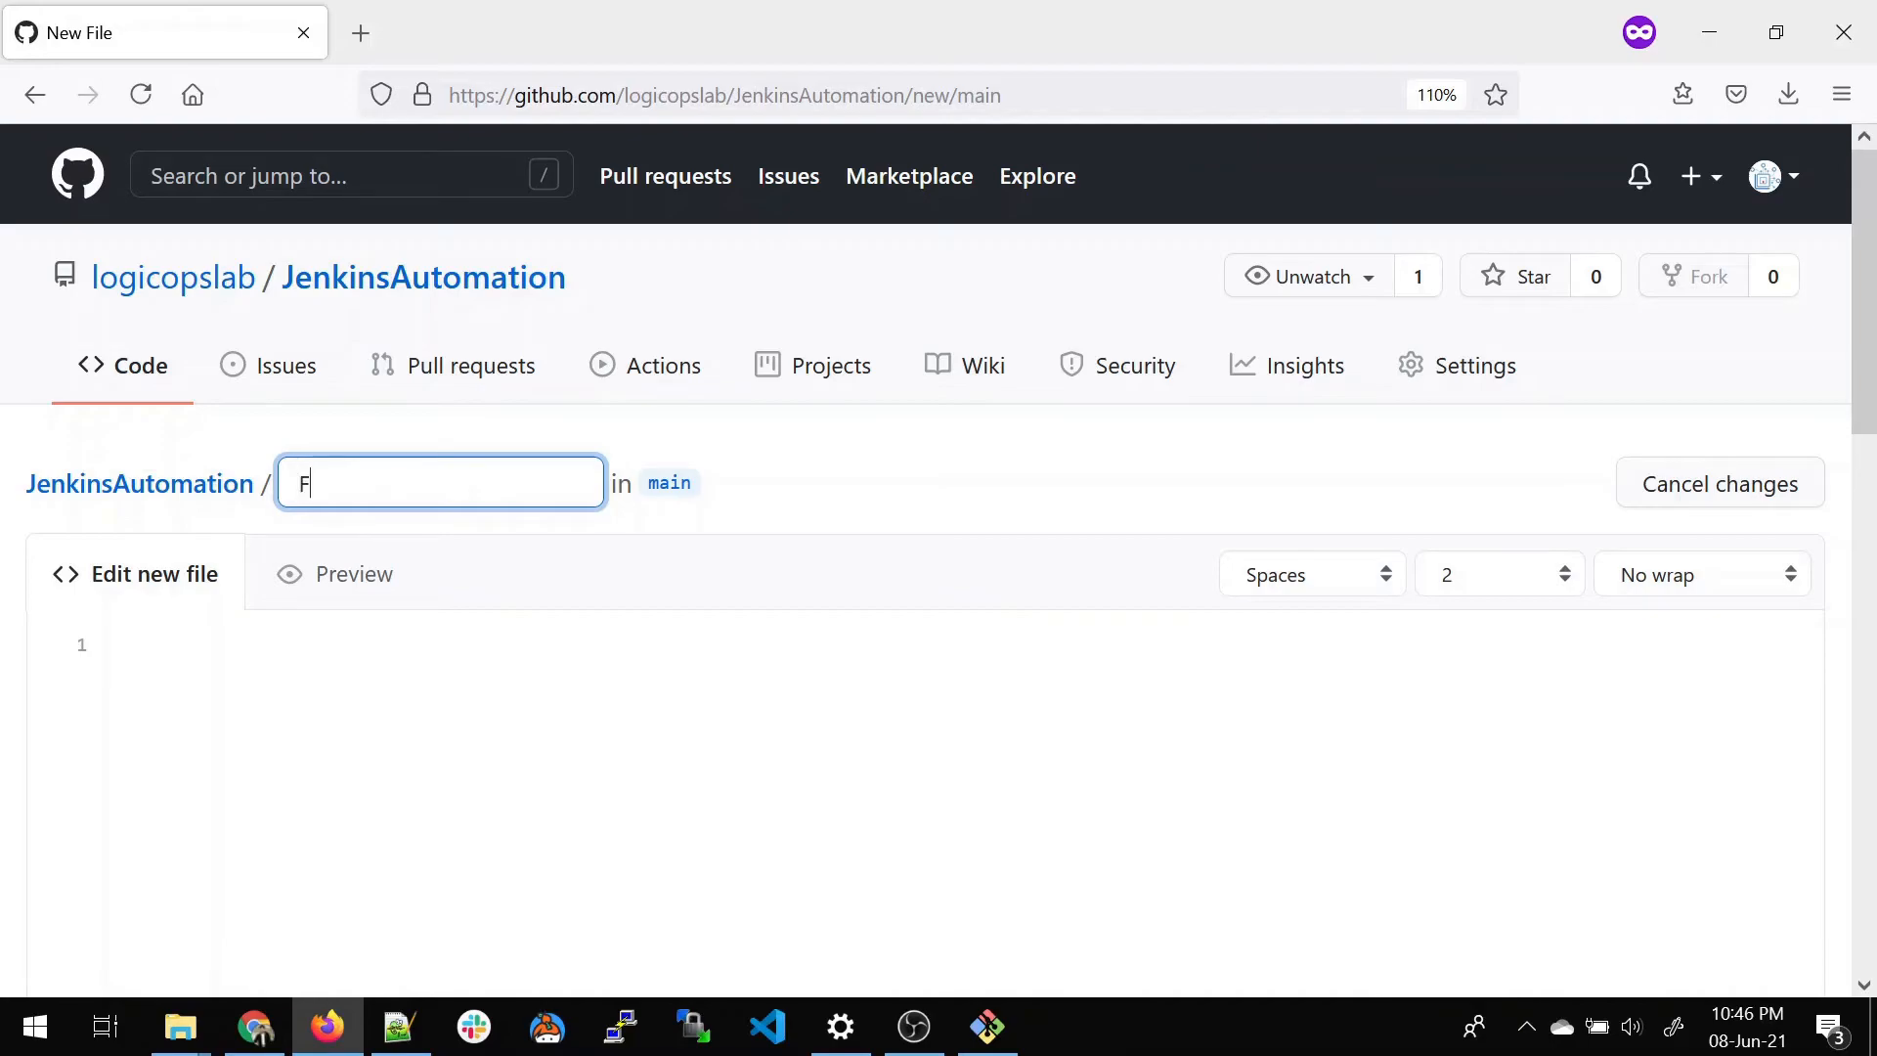
type("irst.")
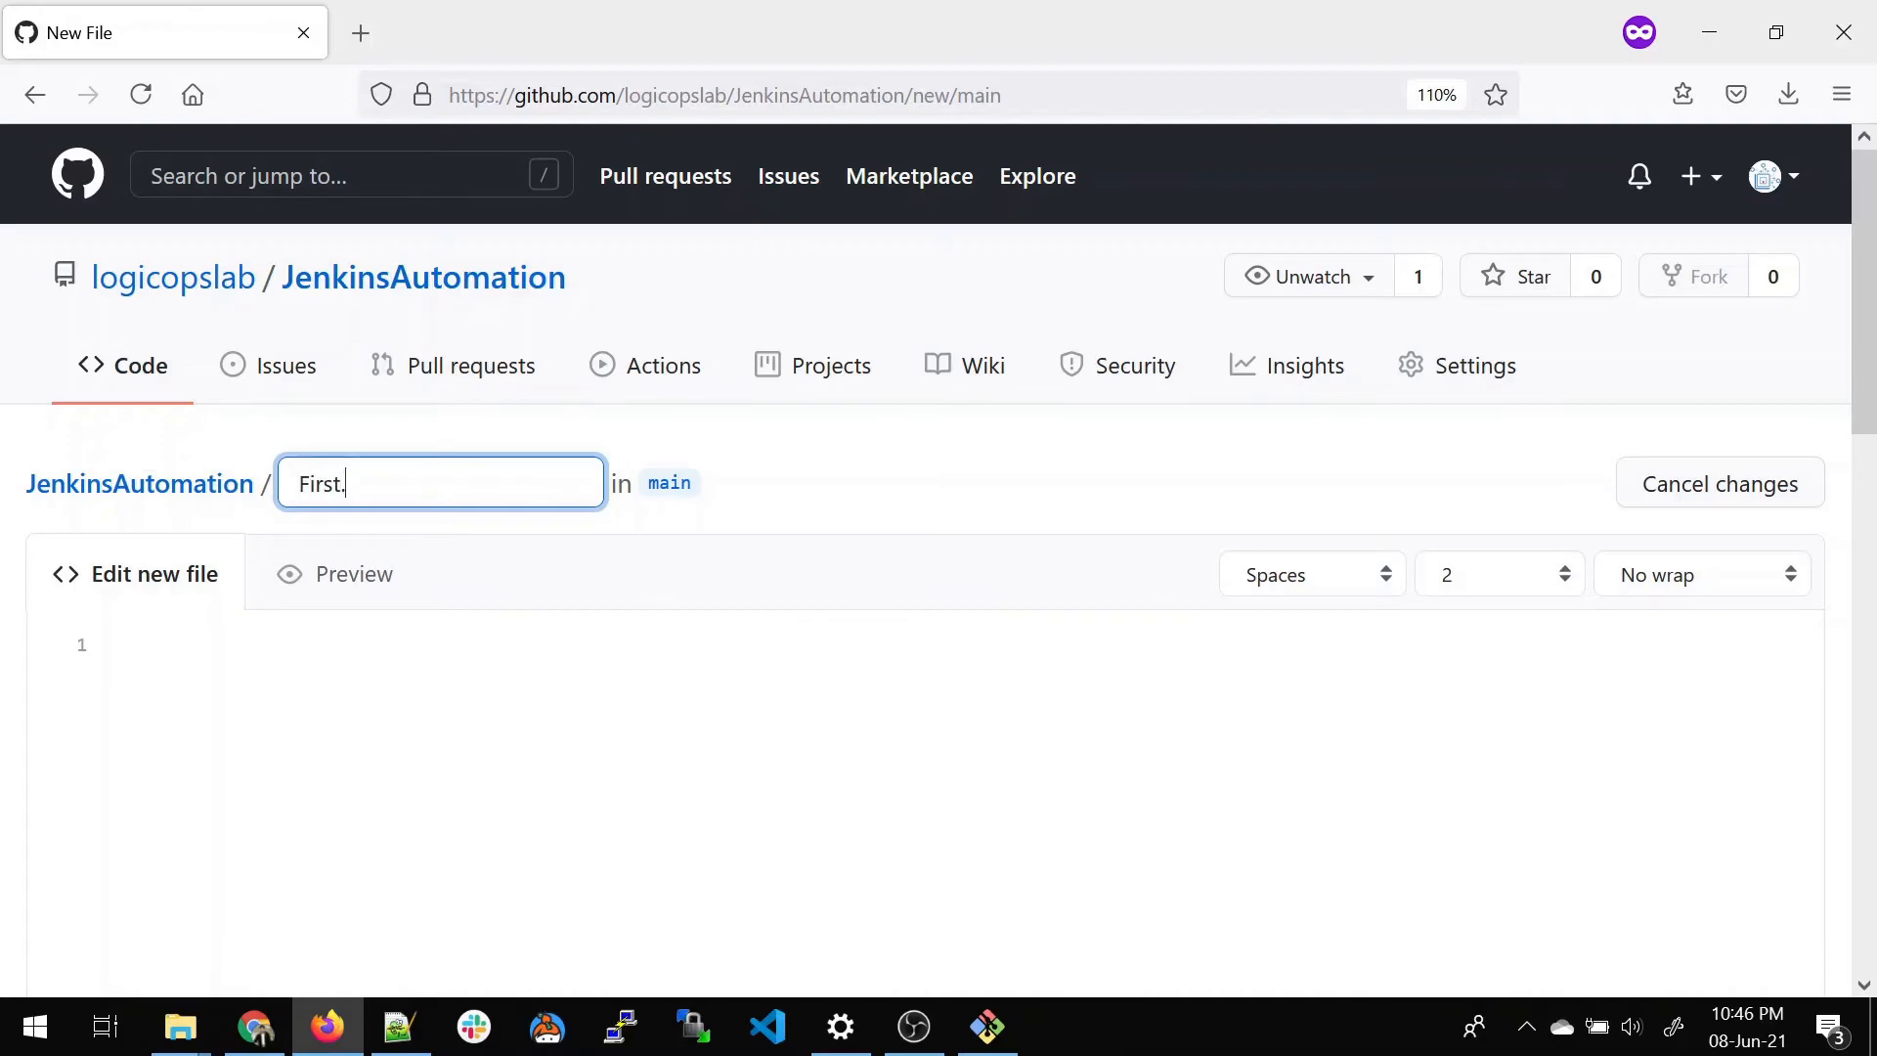
type("bat")
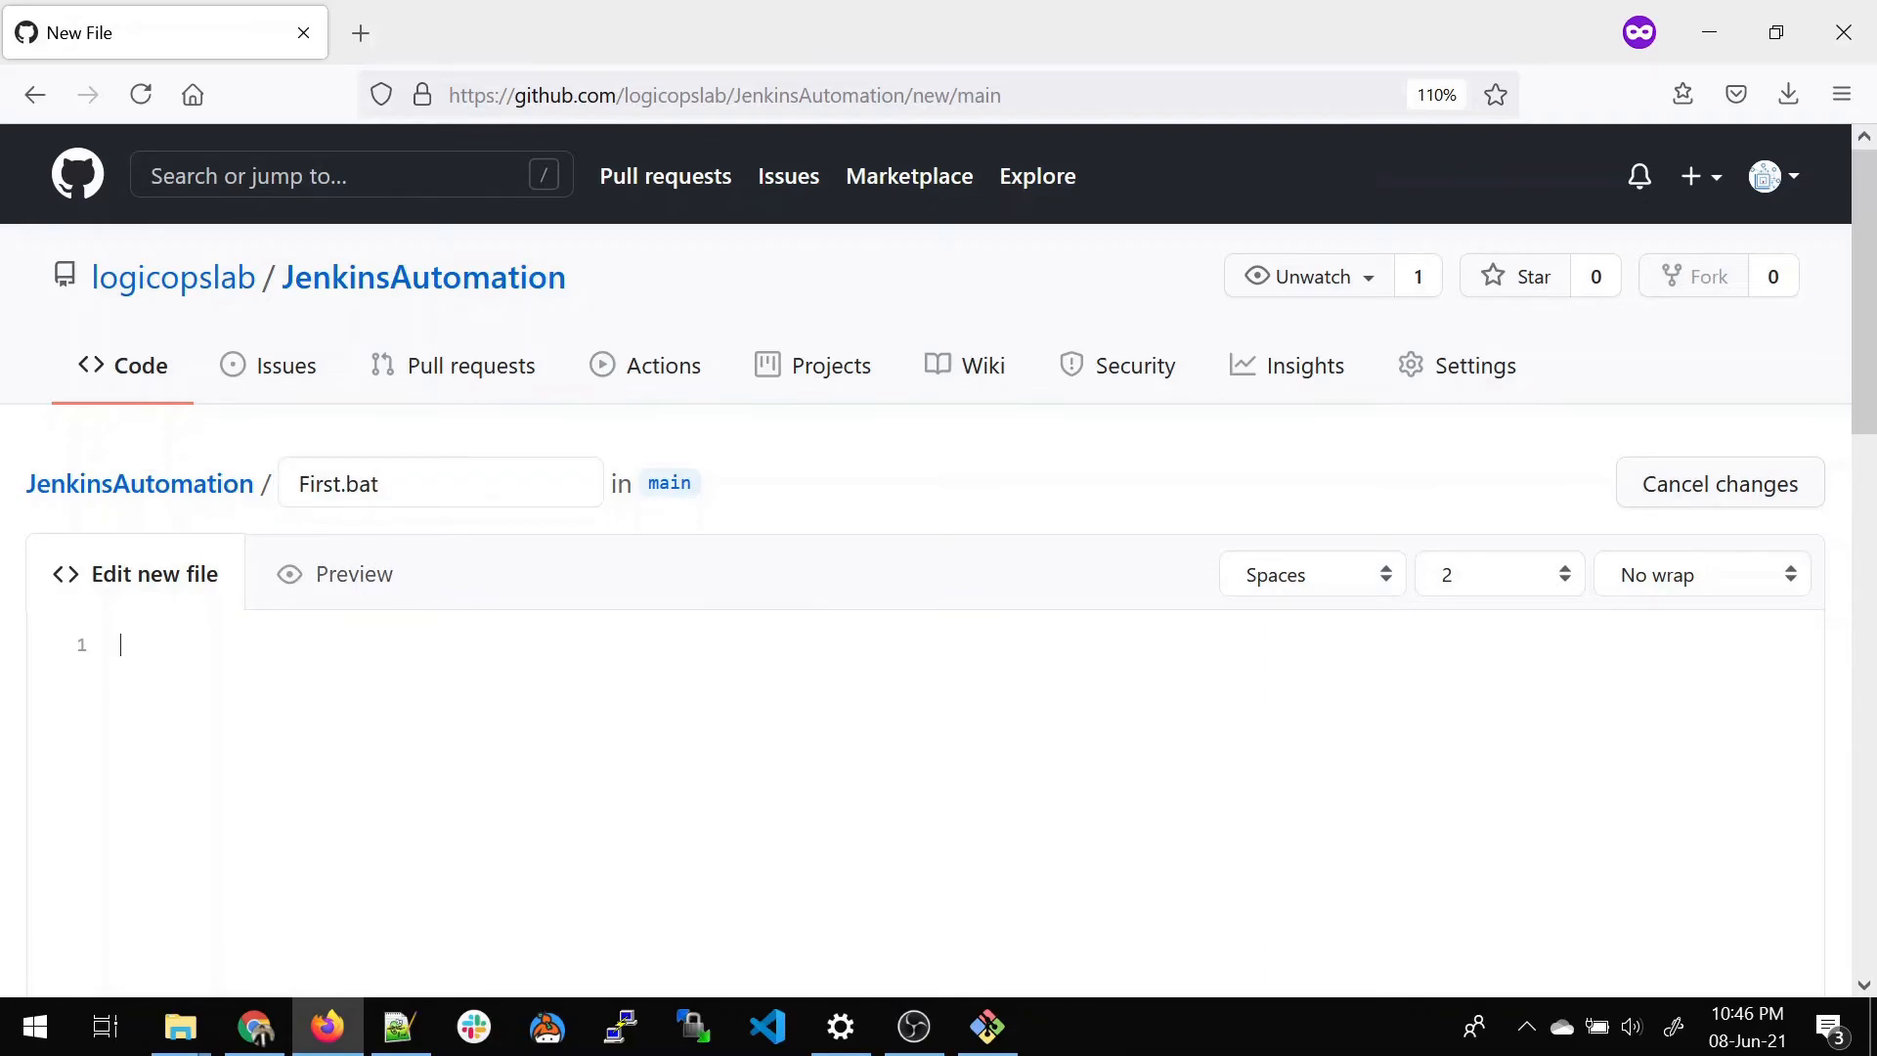
type("@echo o")
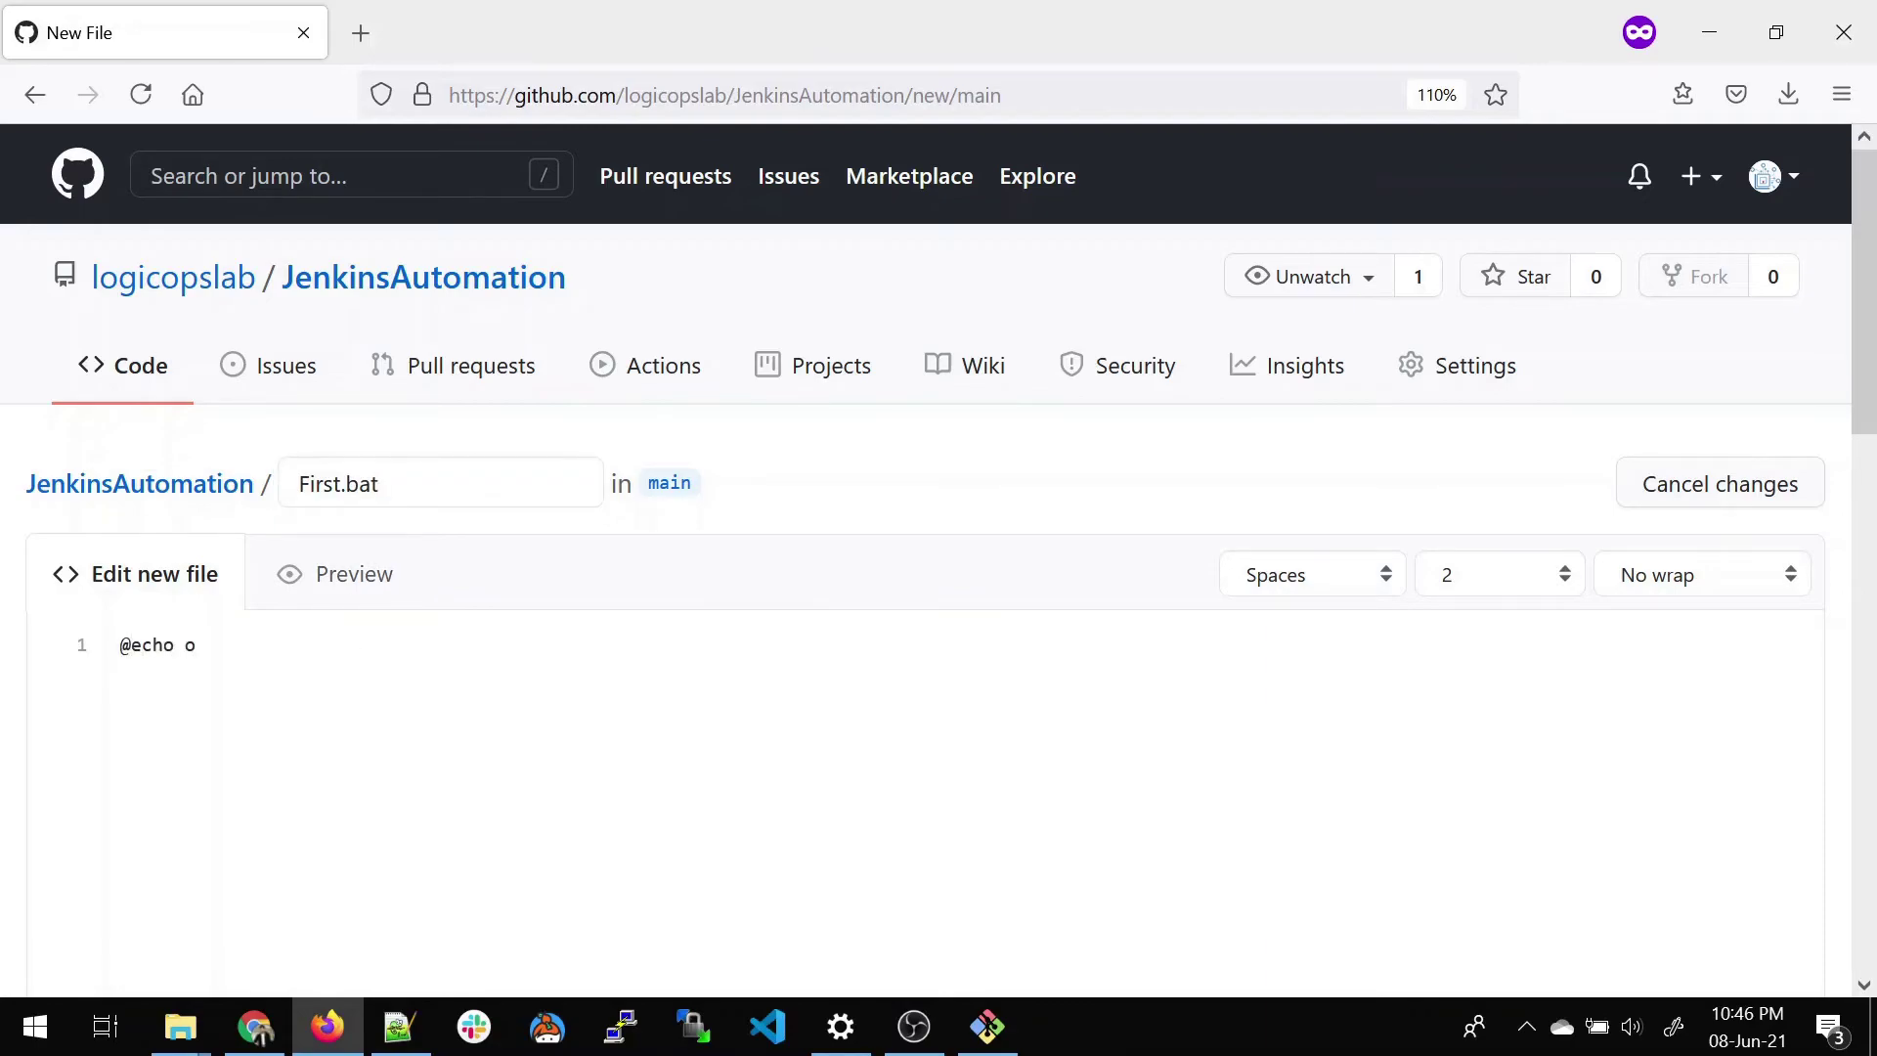
type("ff")
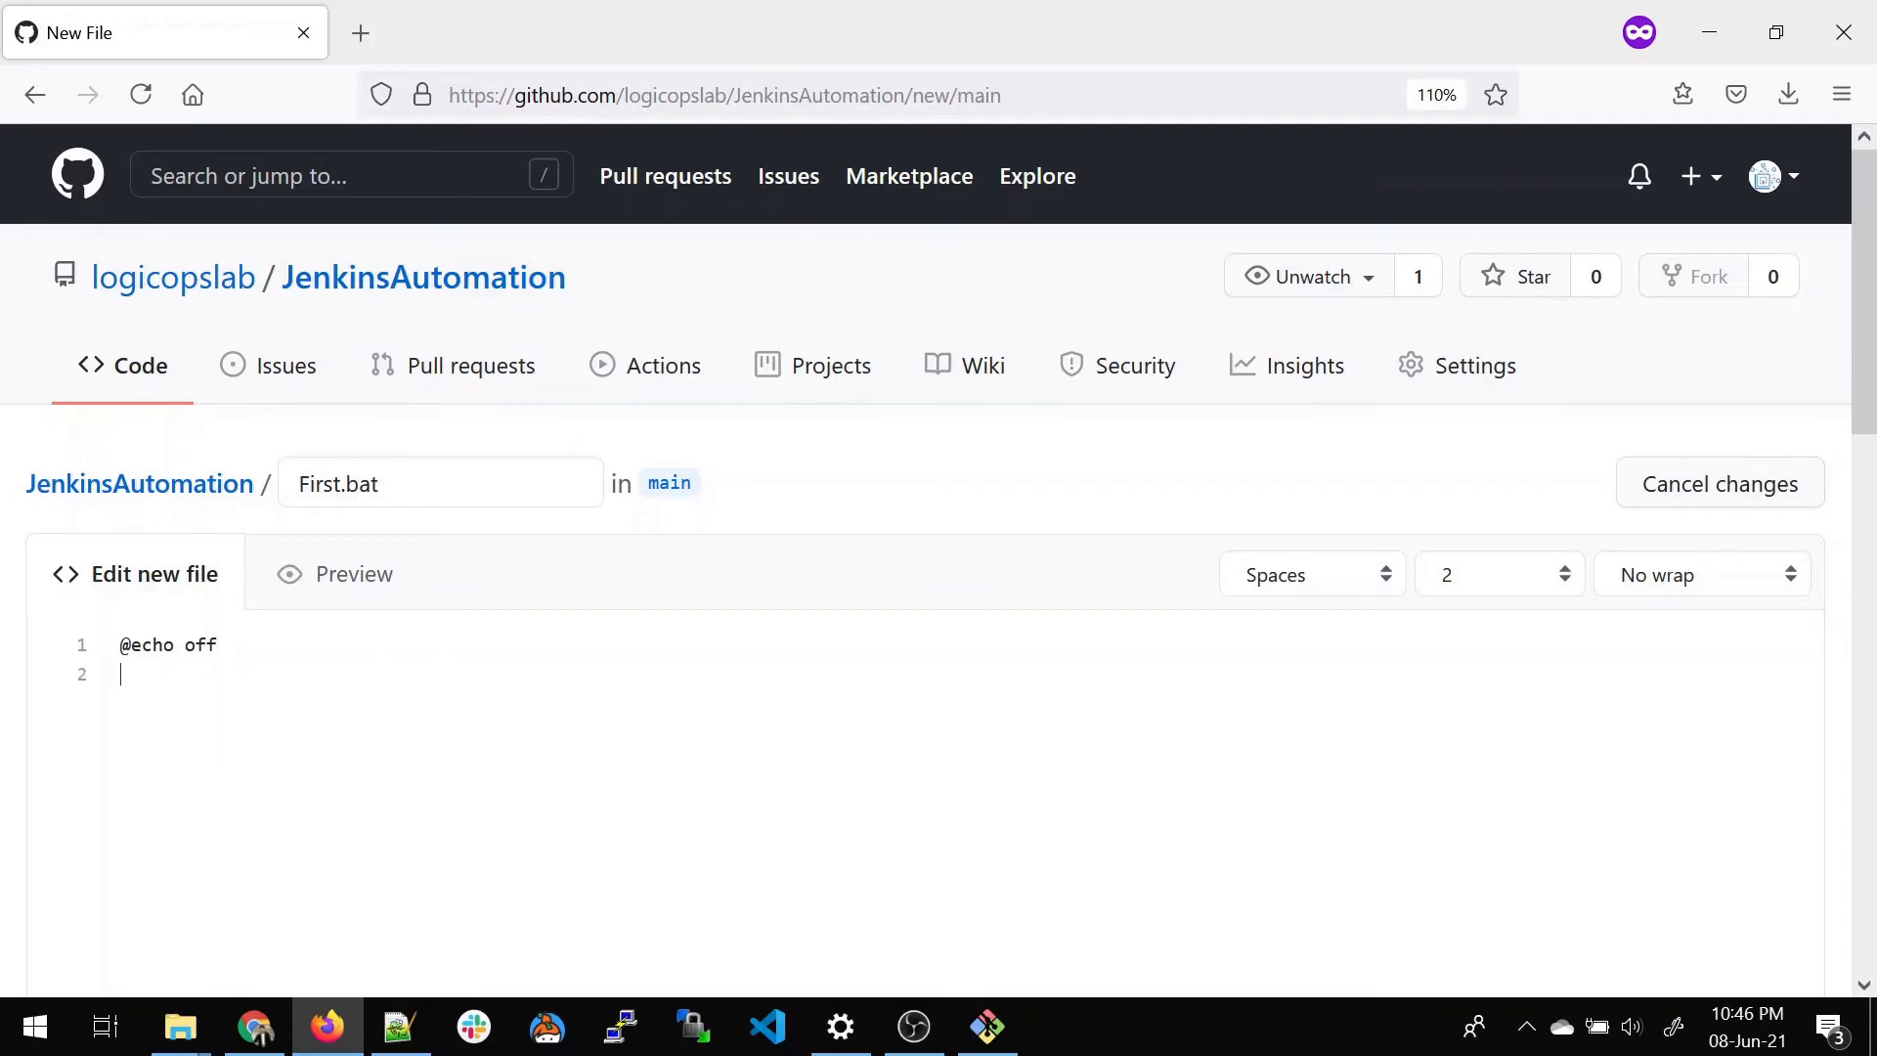
type("echo \"")
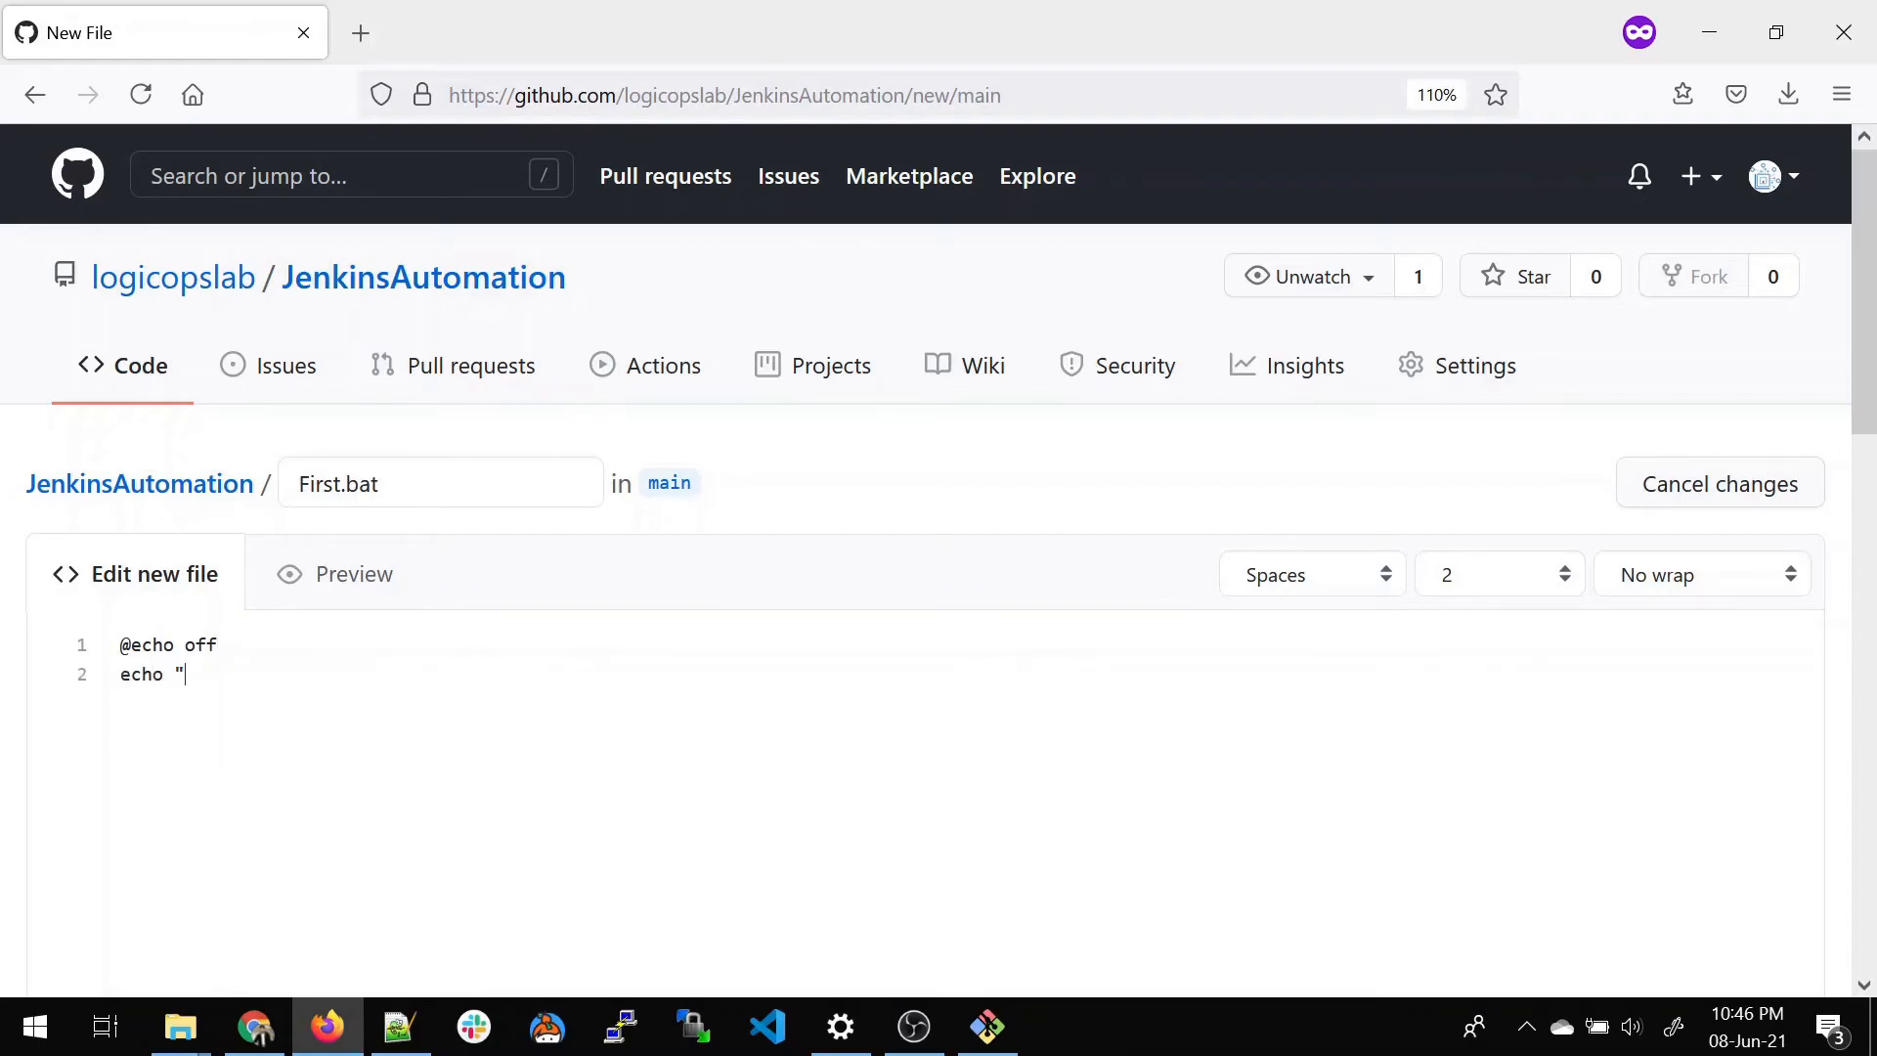
type("This i")
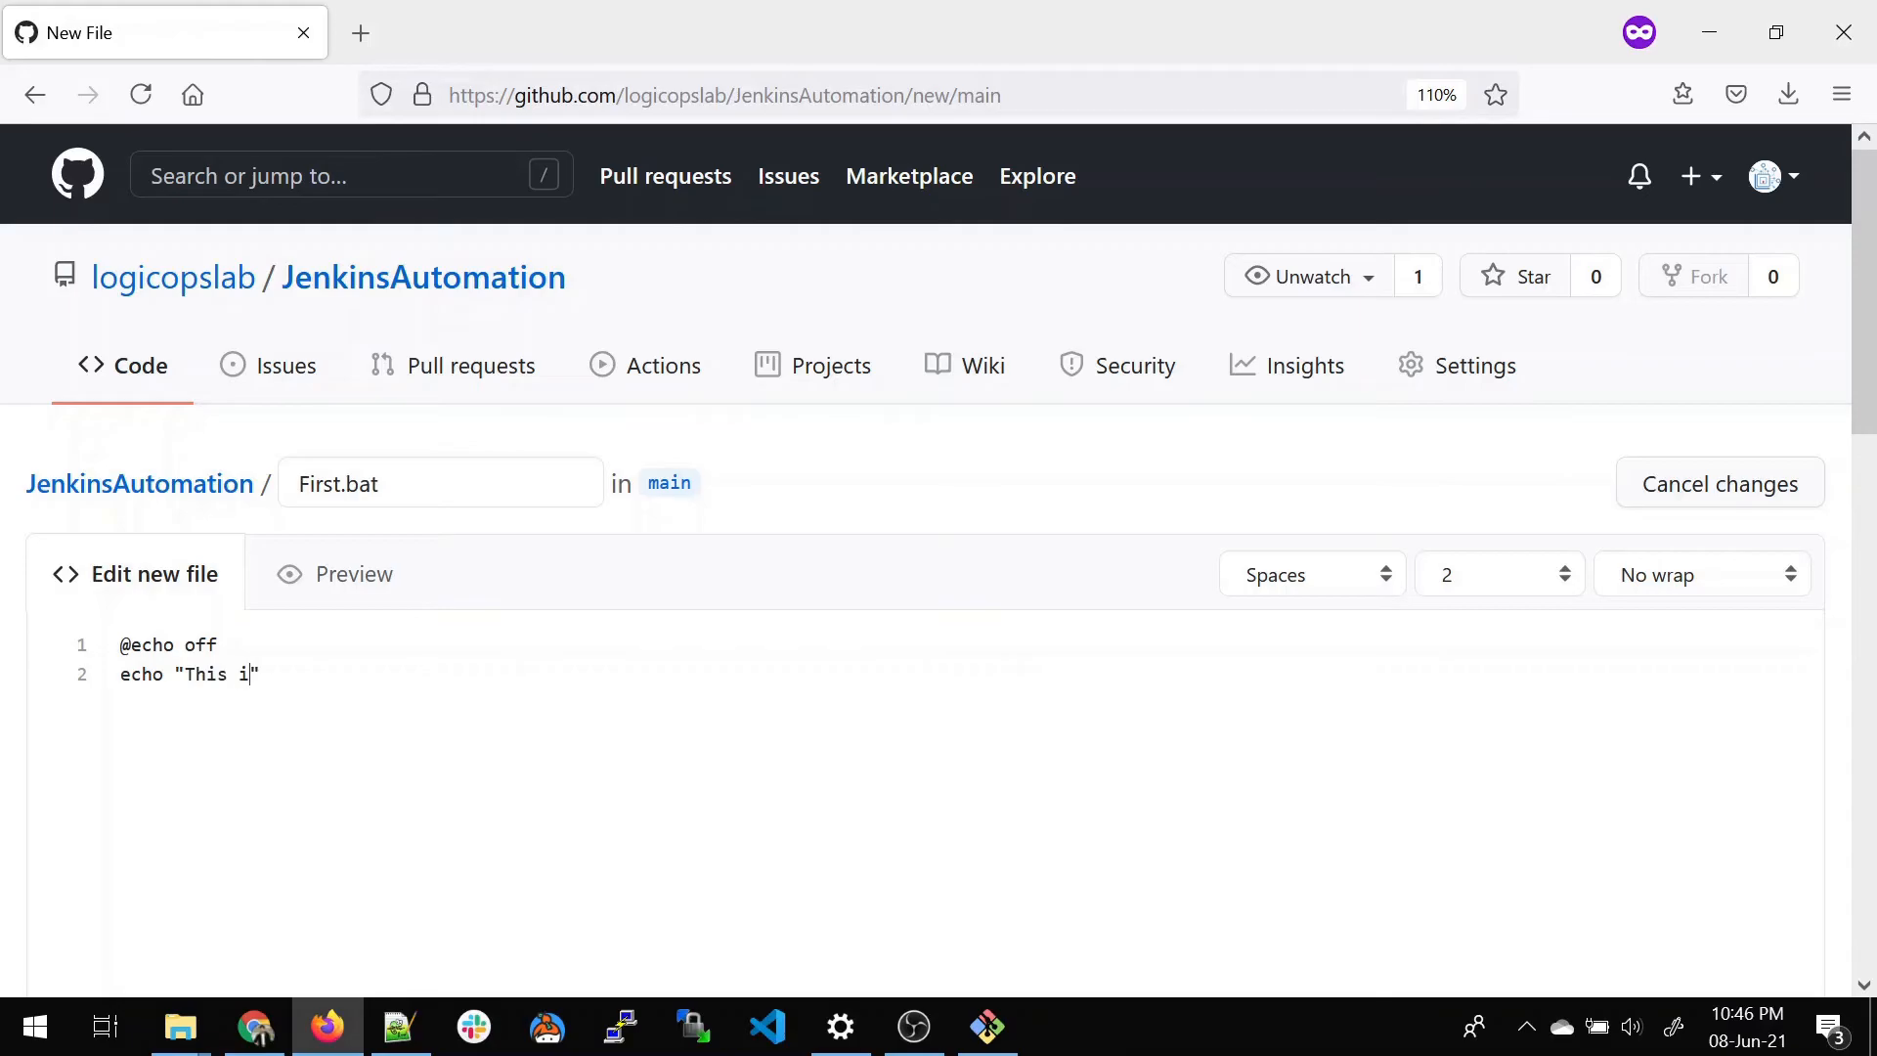
type("s a file!\"")
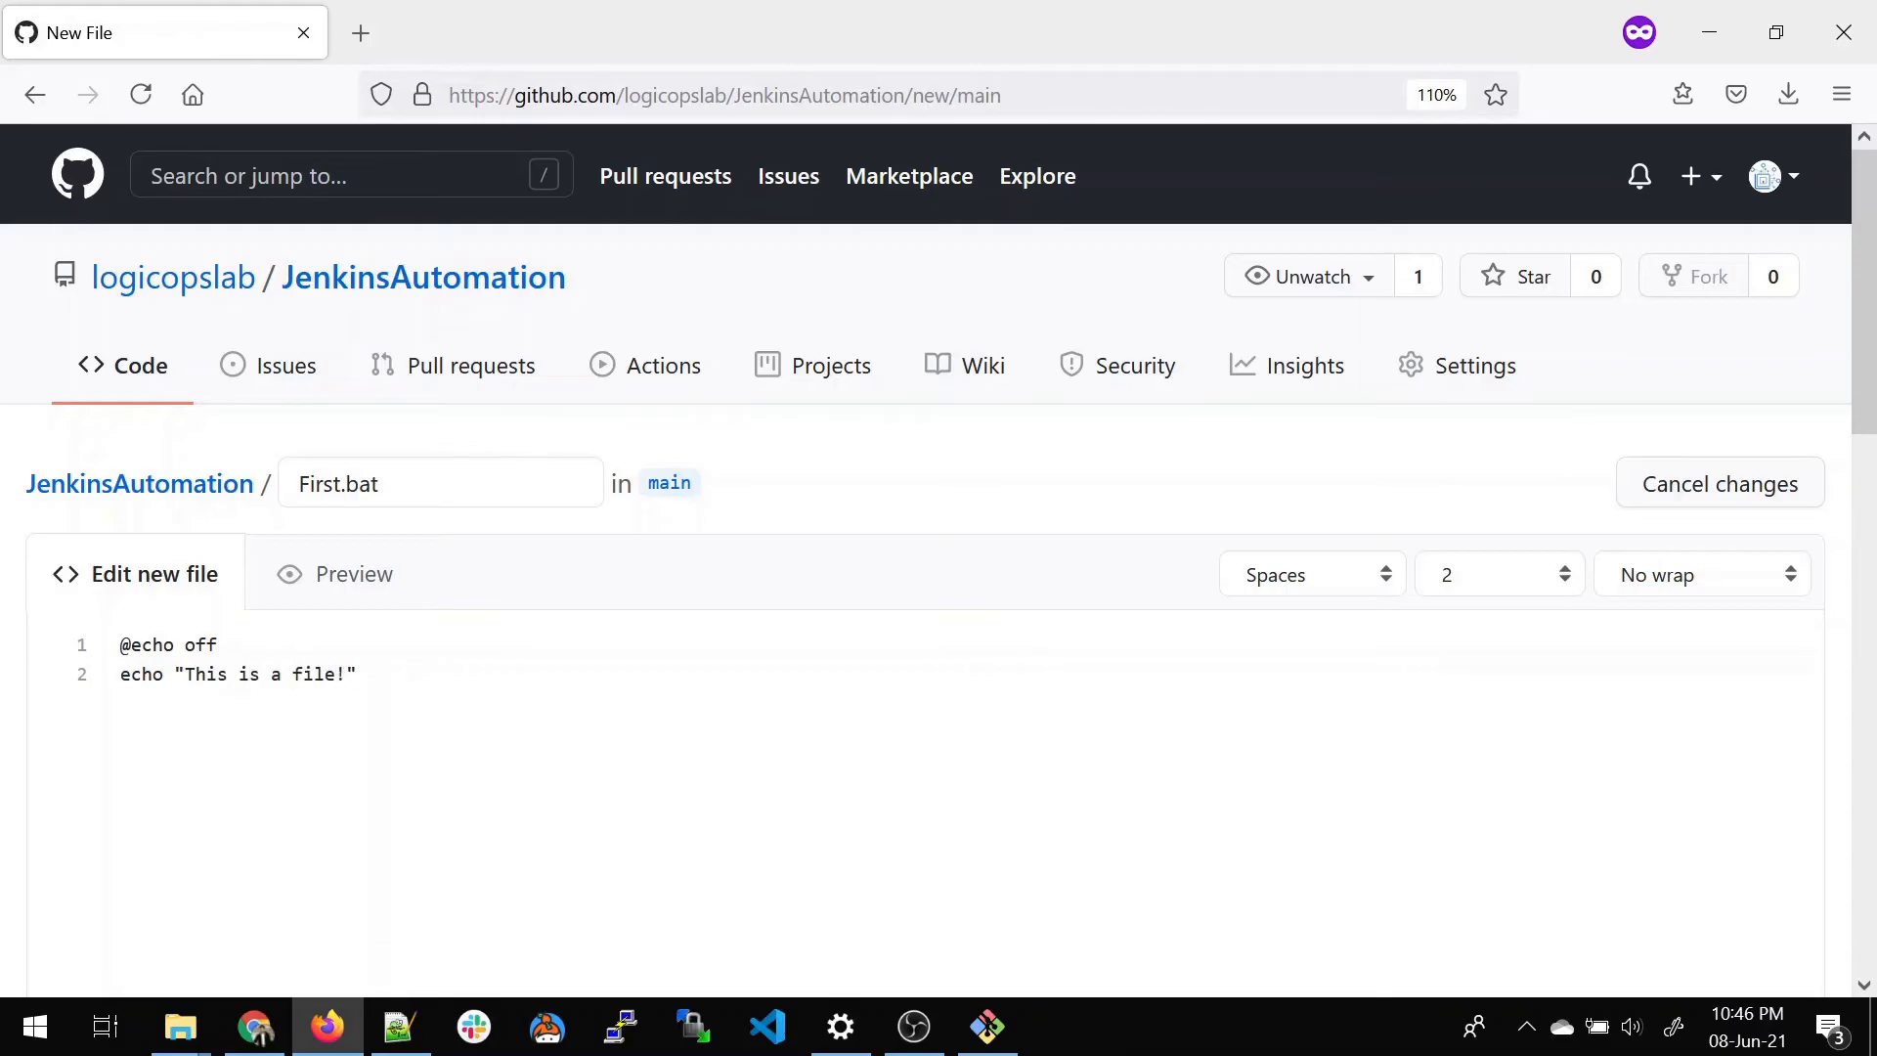
Commit First.bat directly to main with the message From Web.
scroll("down", 3)
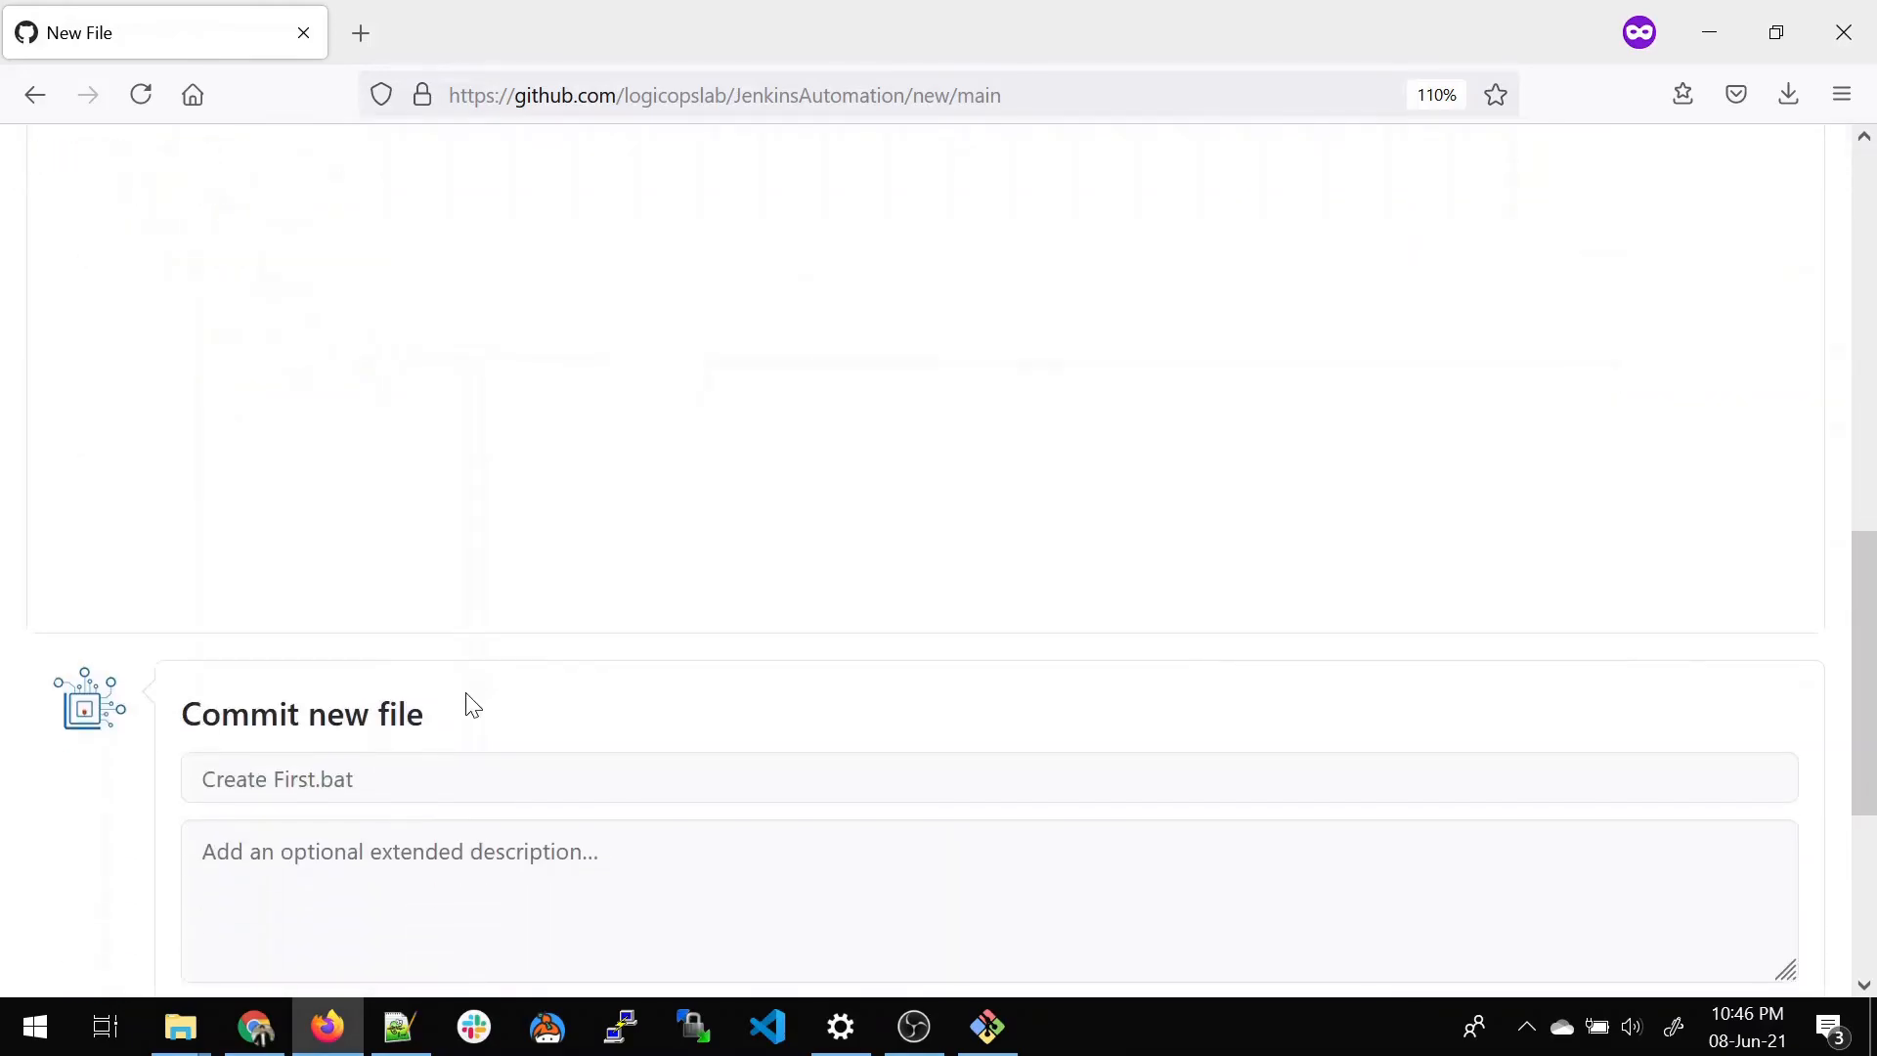
scroll("down", 3)
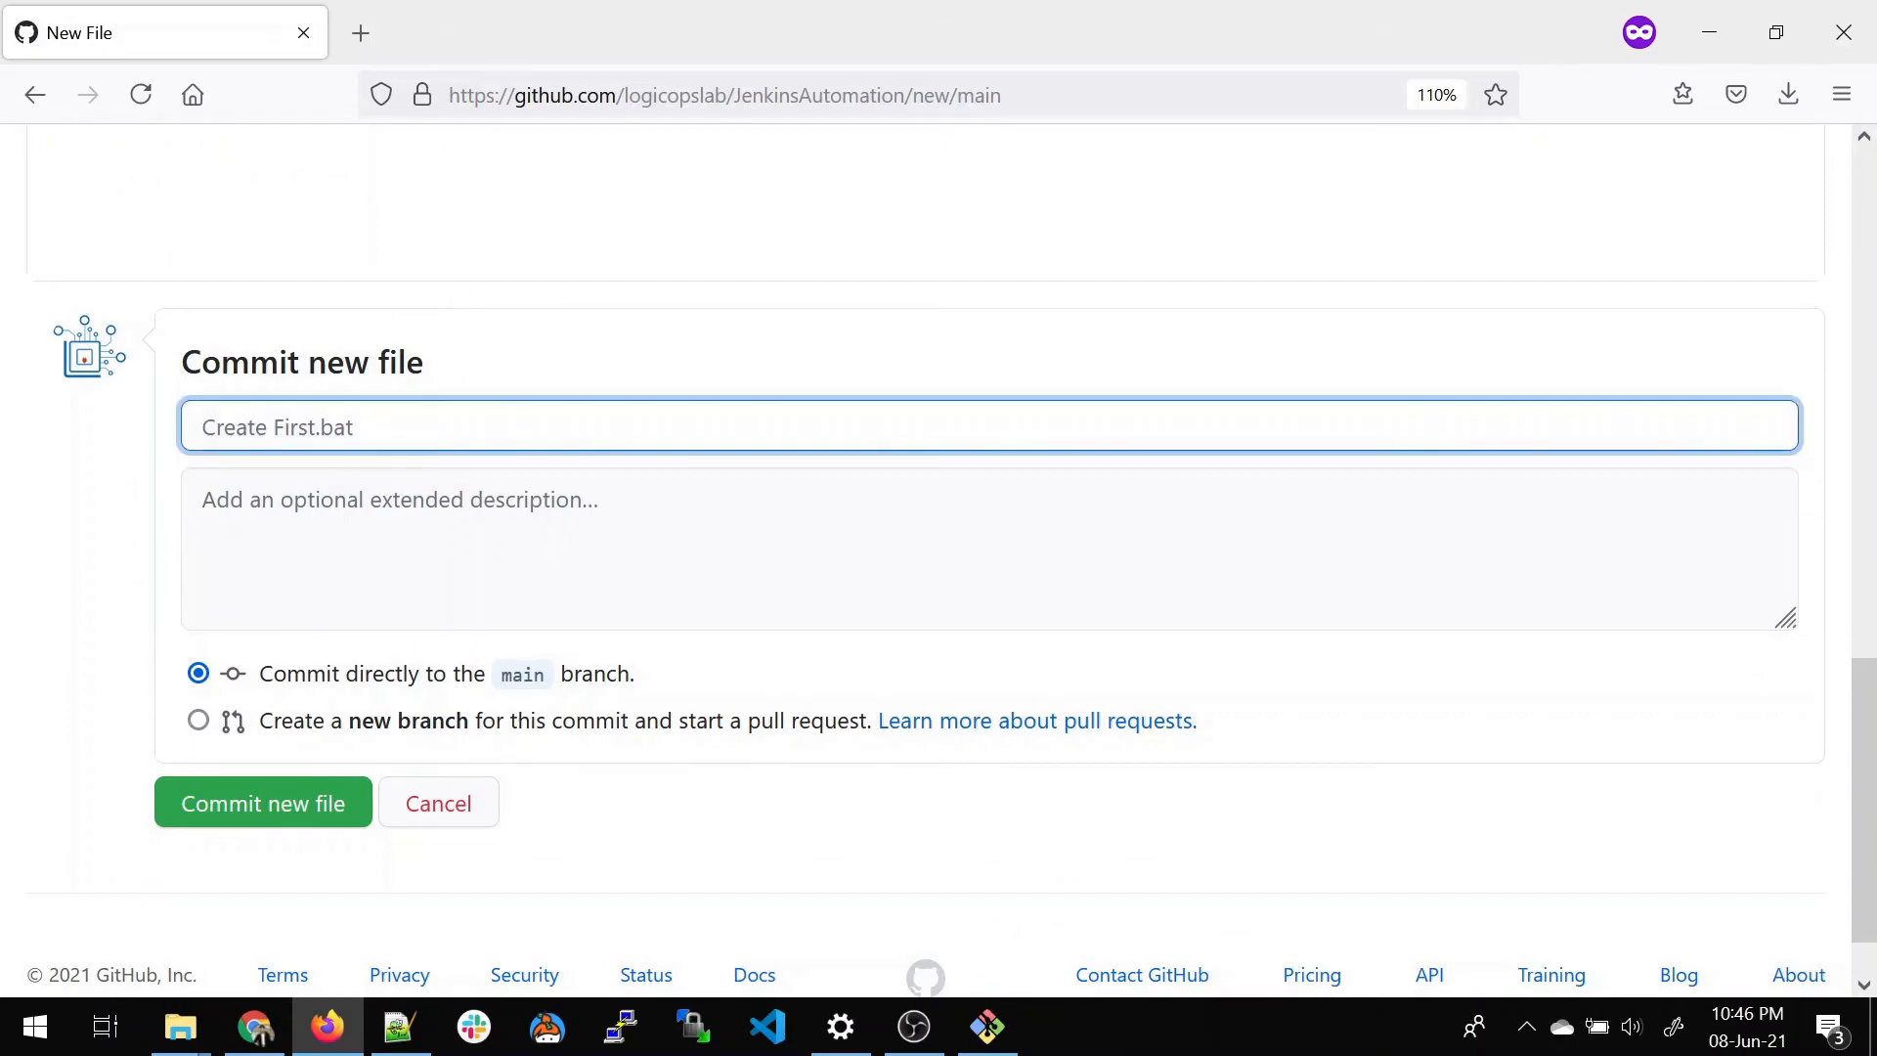
type("From Web")
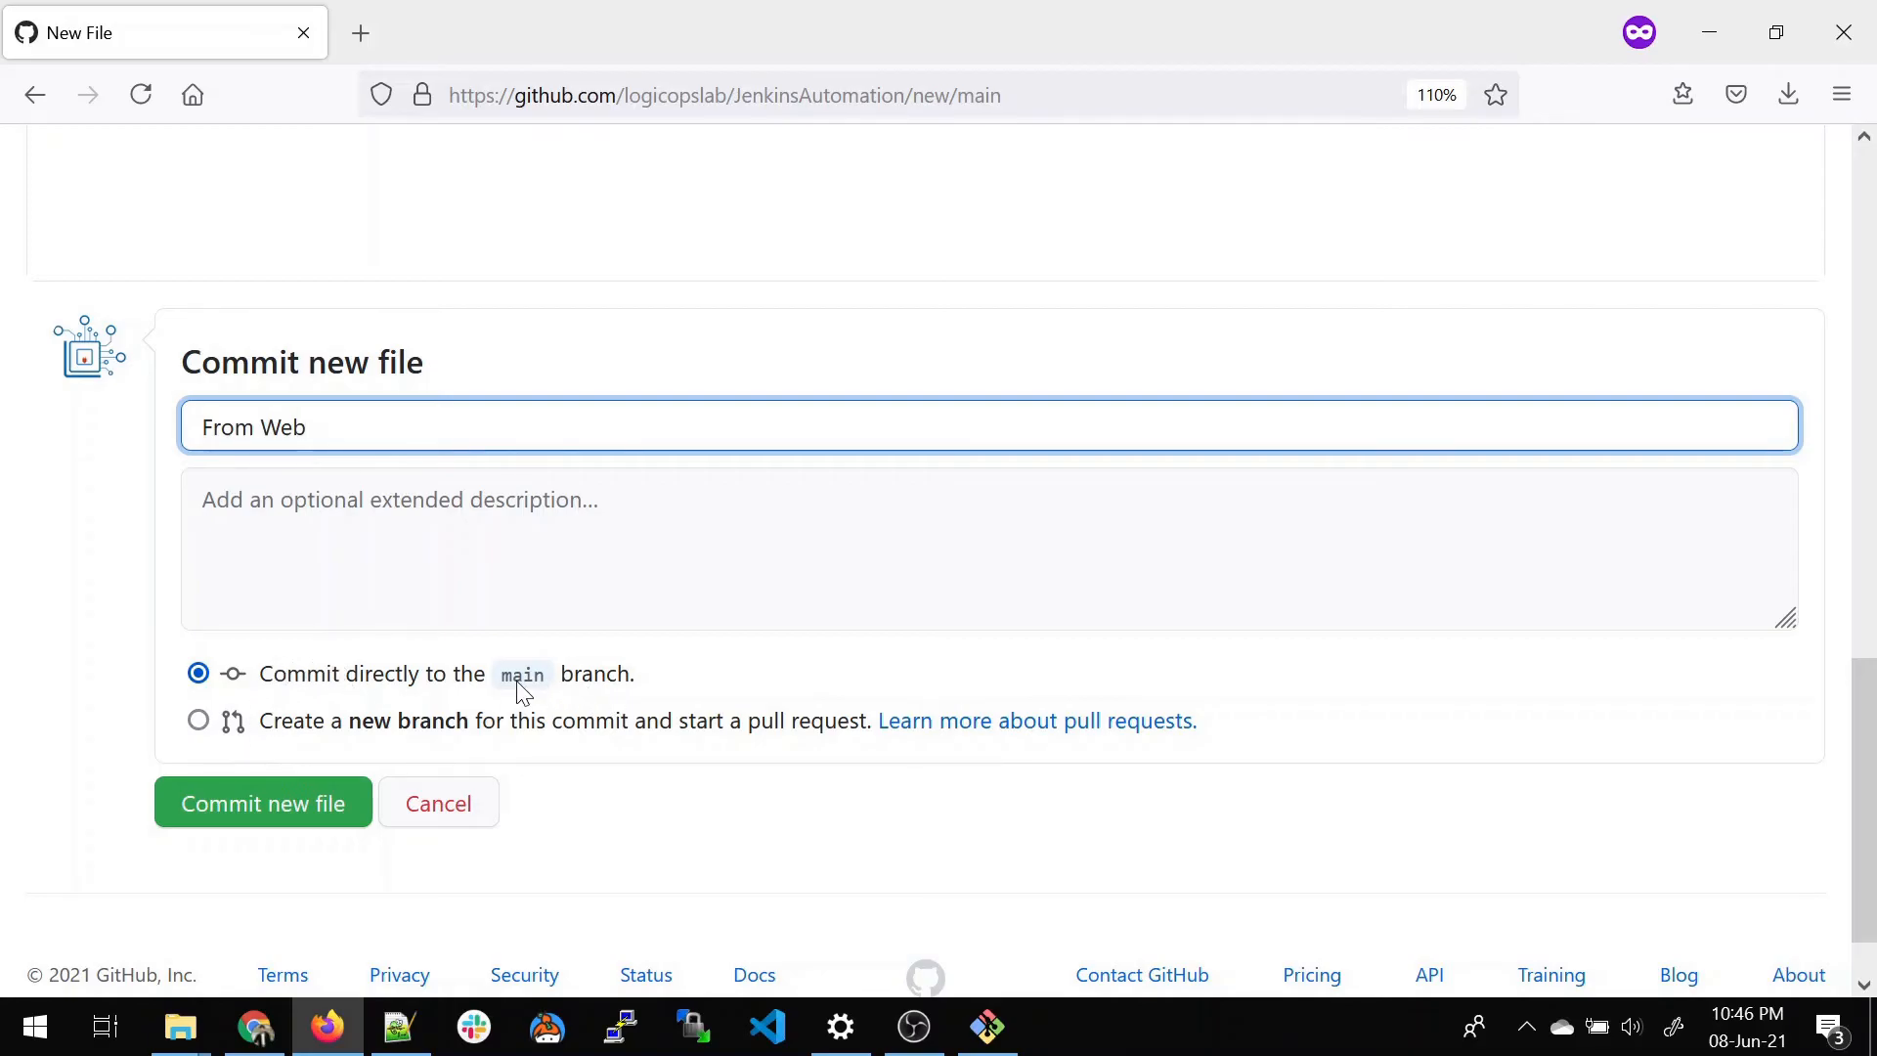
left_click(262, 802)
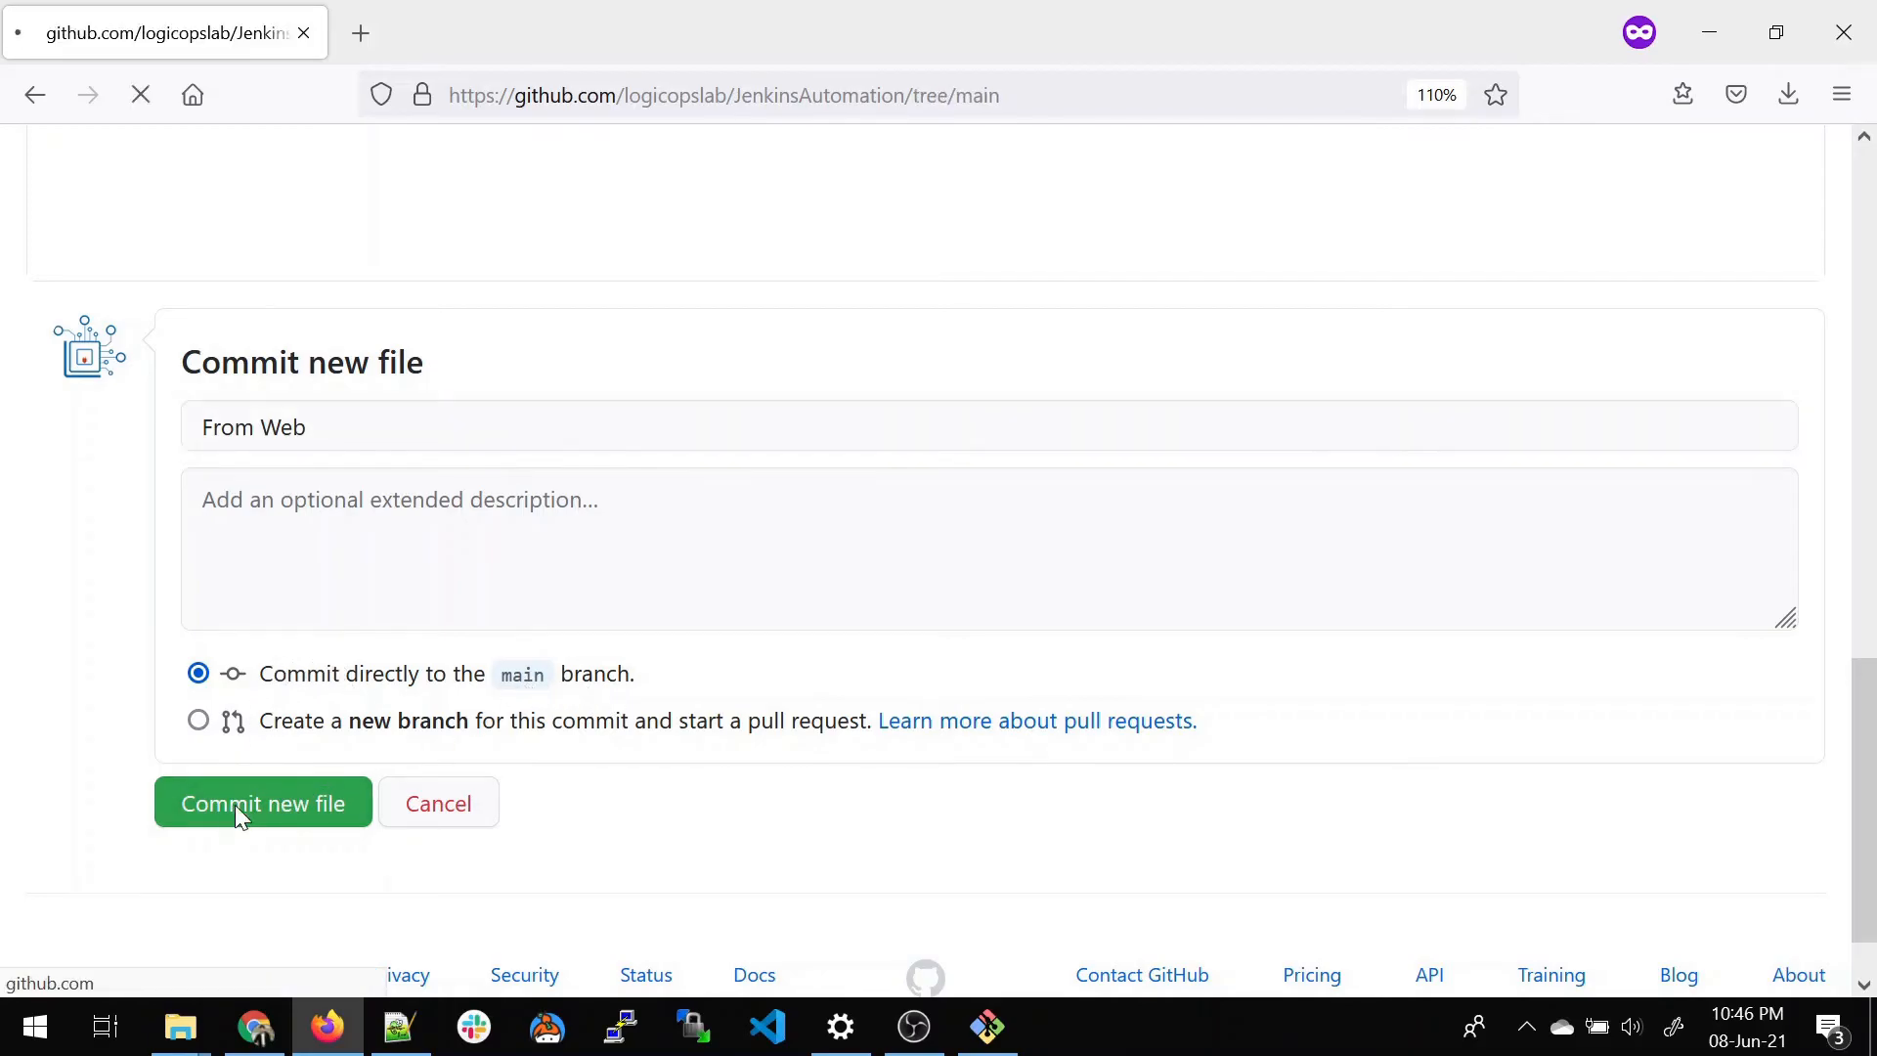
left_click(262, 802)
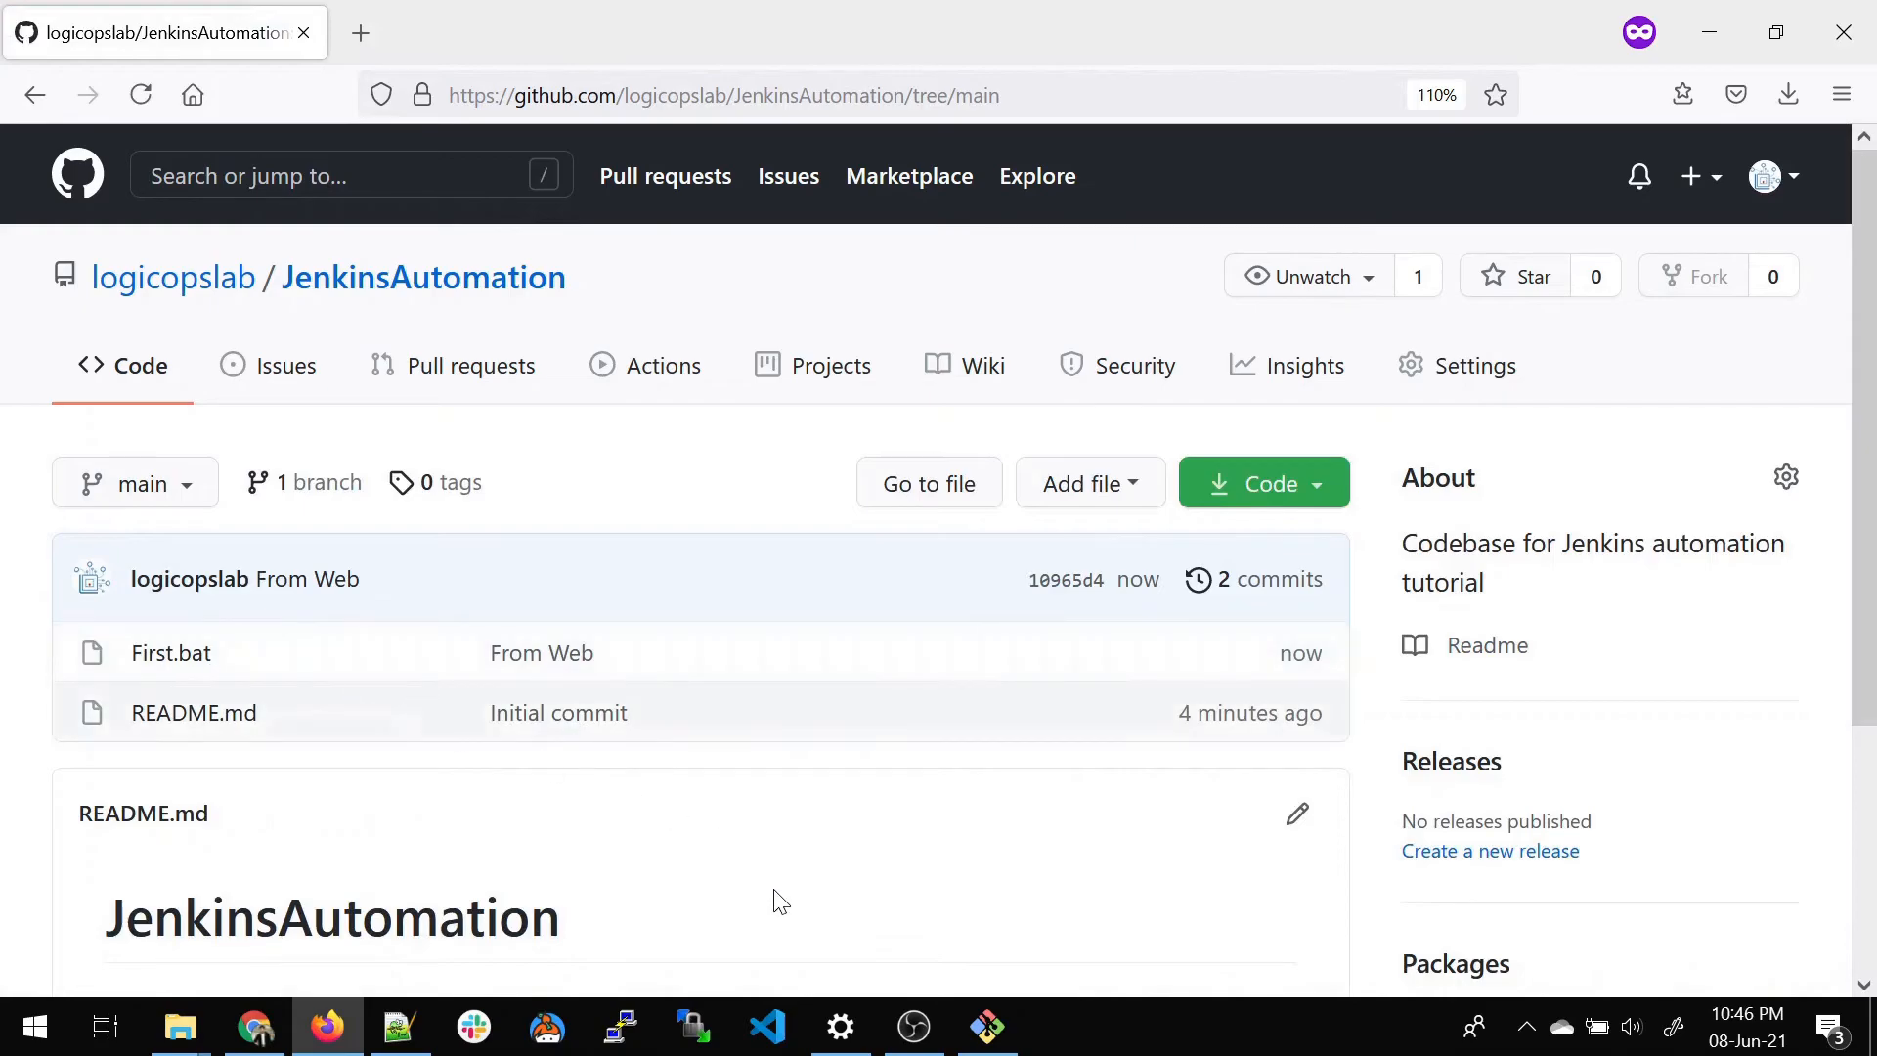
mouse_move(571, 895)
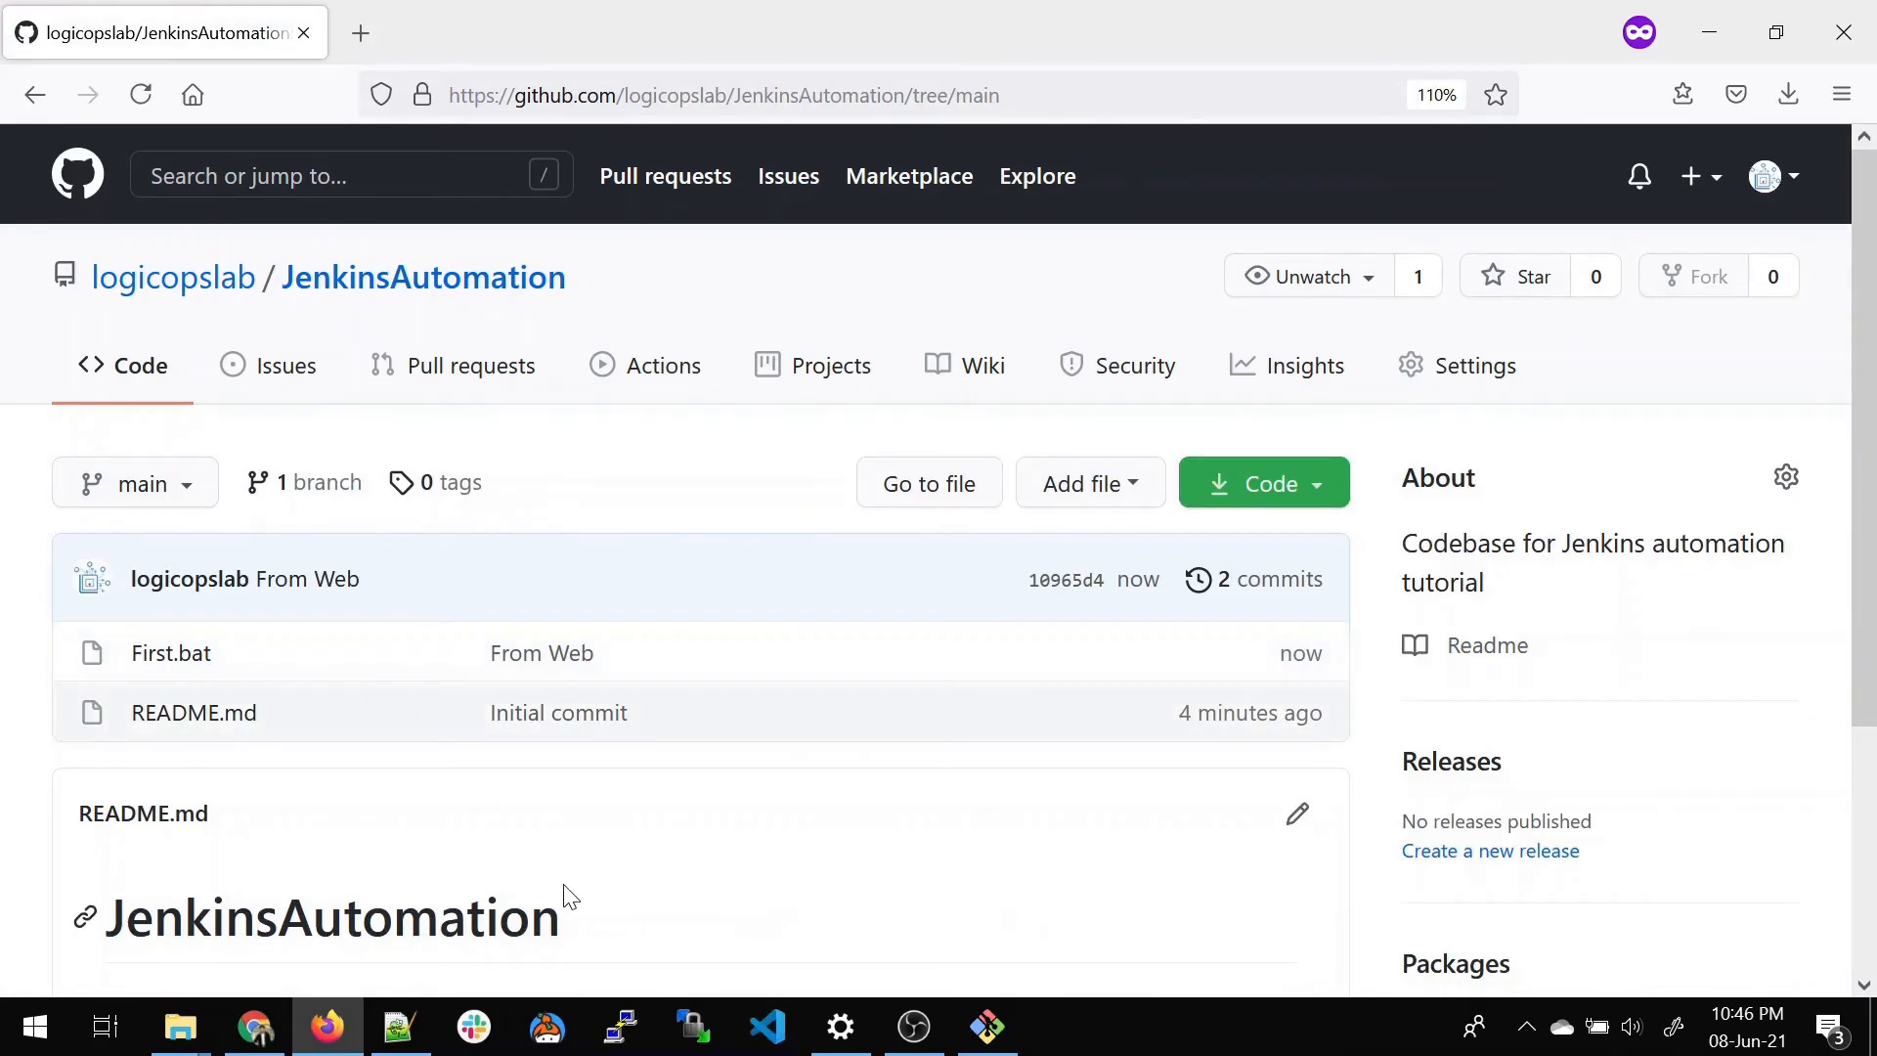
Run git fetch and git pull so First.bat appears locally next to README.md, then clear the screen.
left_click(986, 1025)
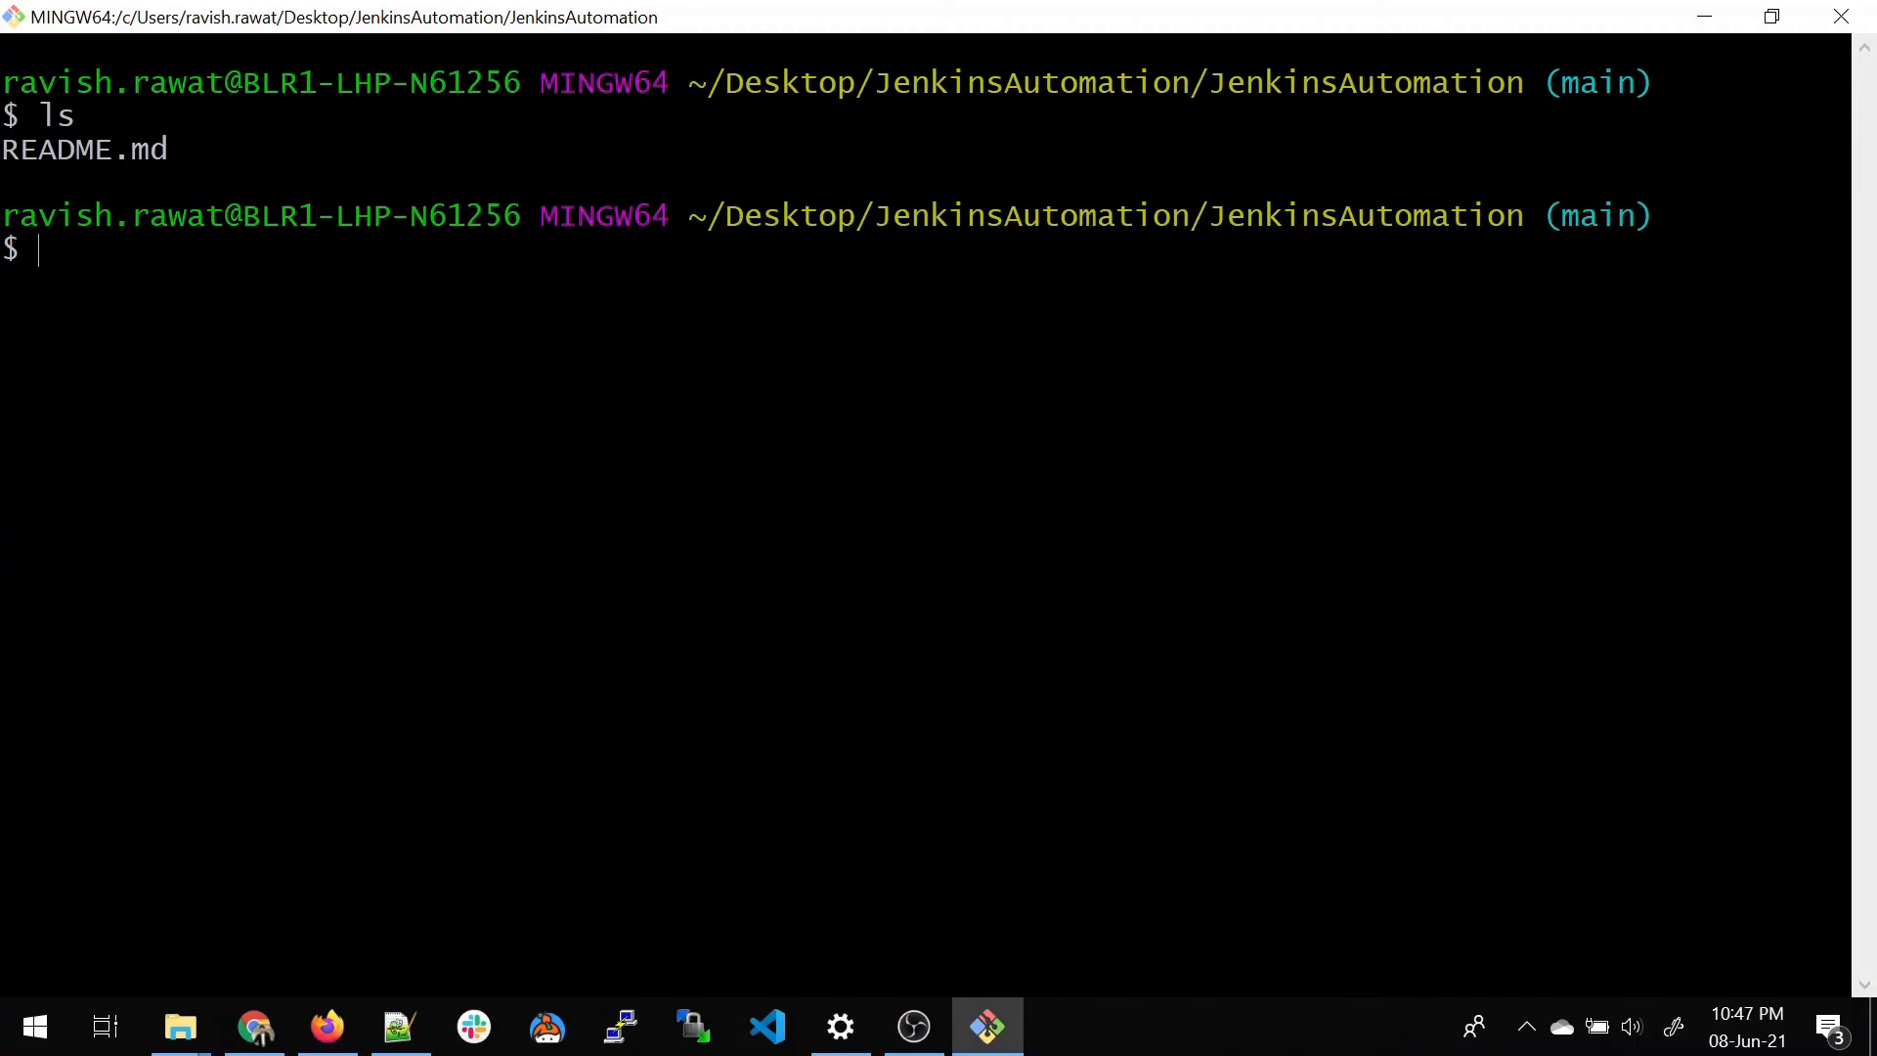
type("git")
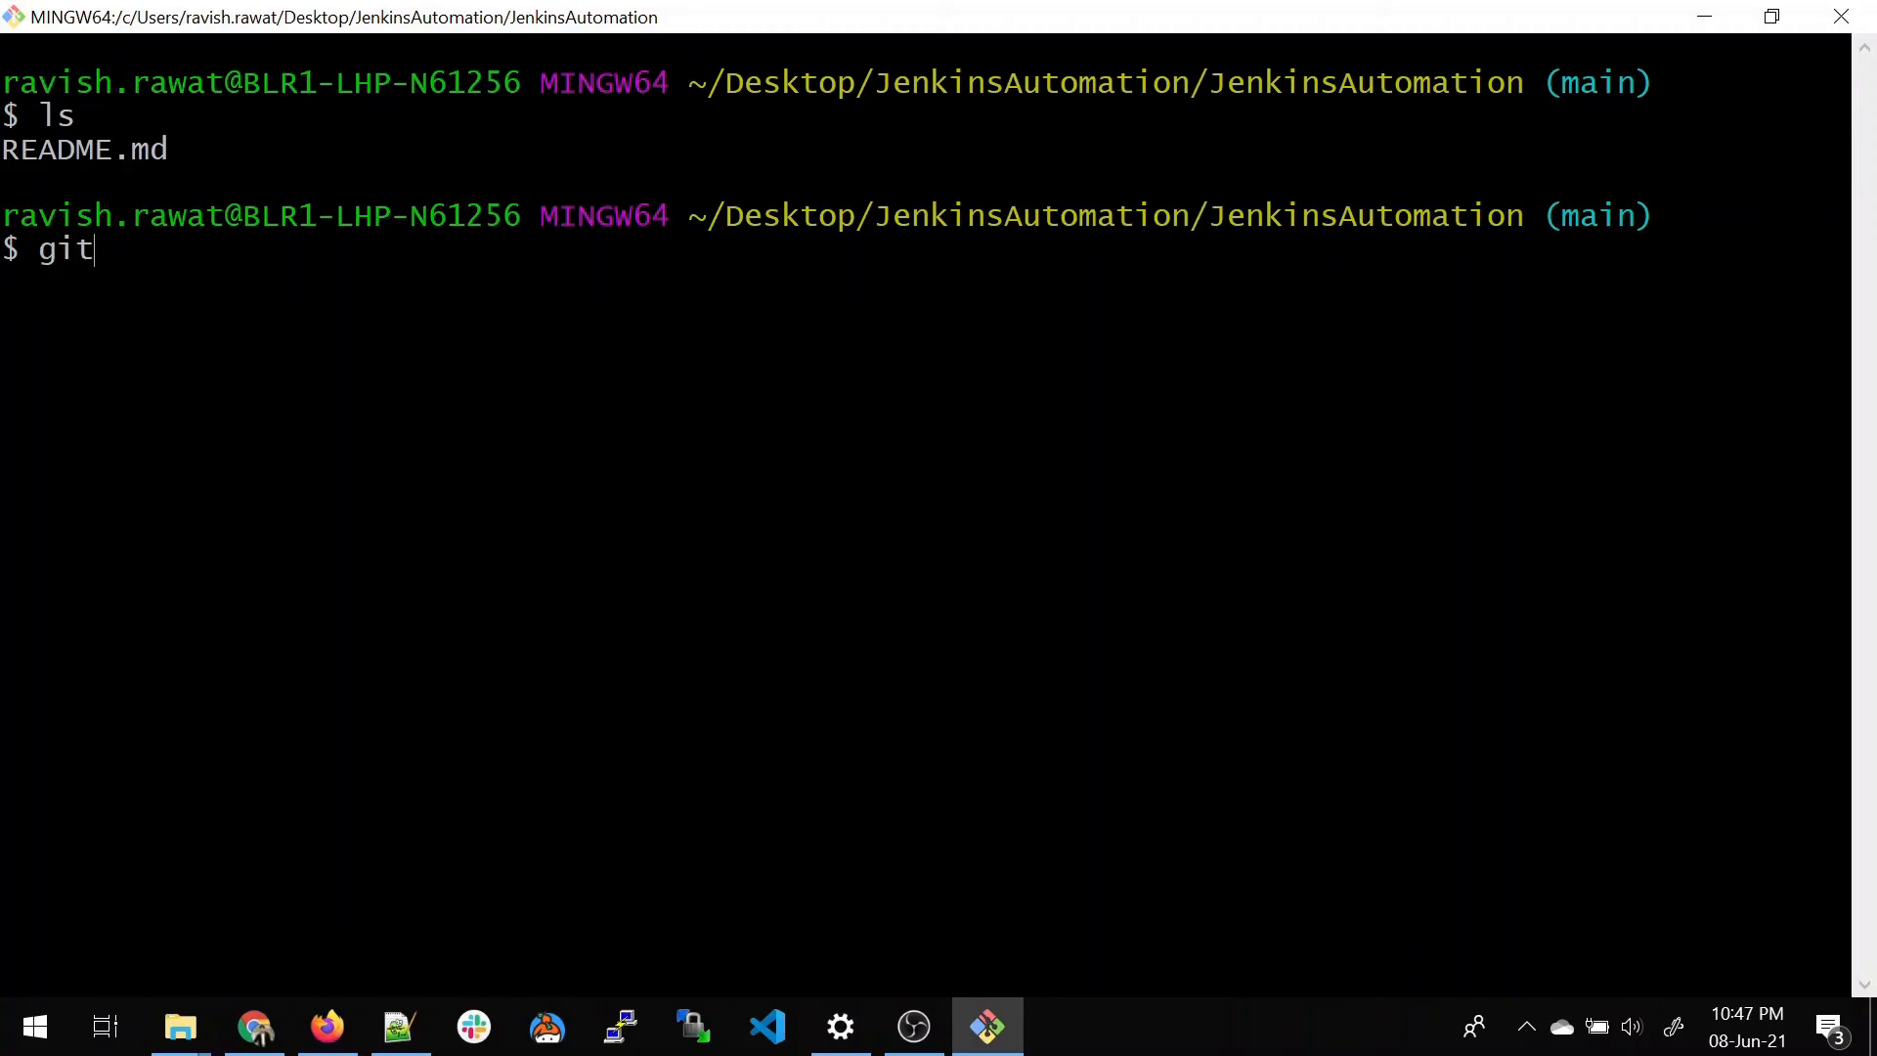
type("fetc")
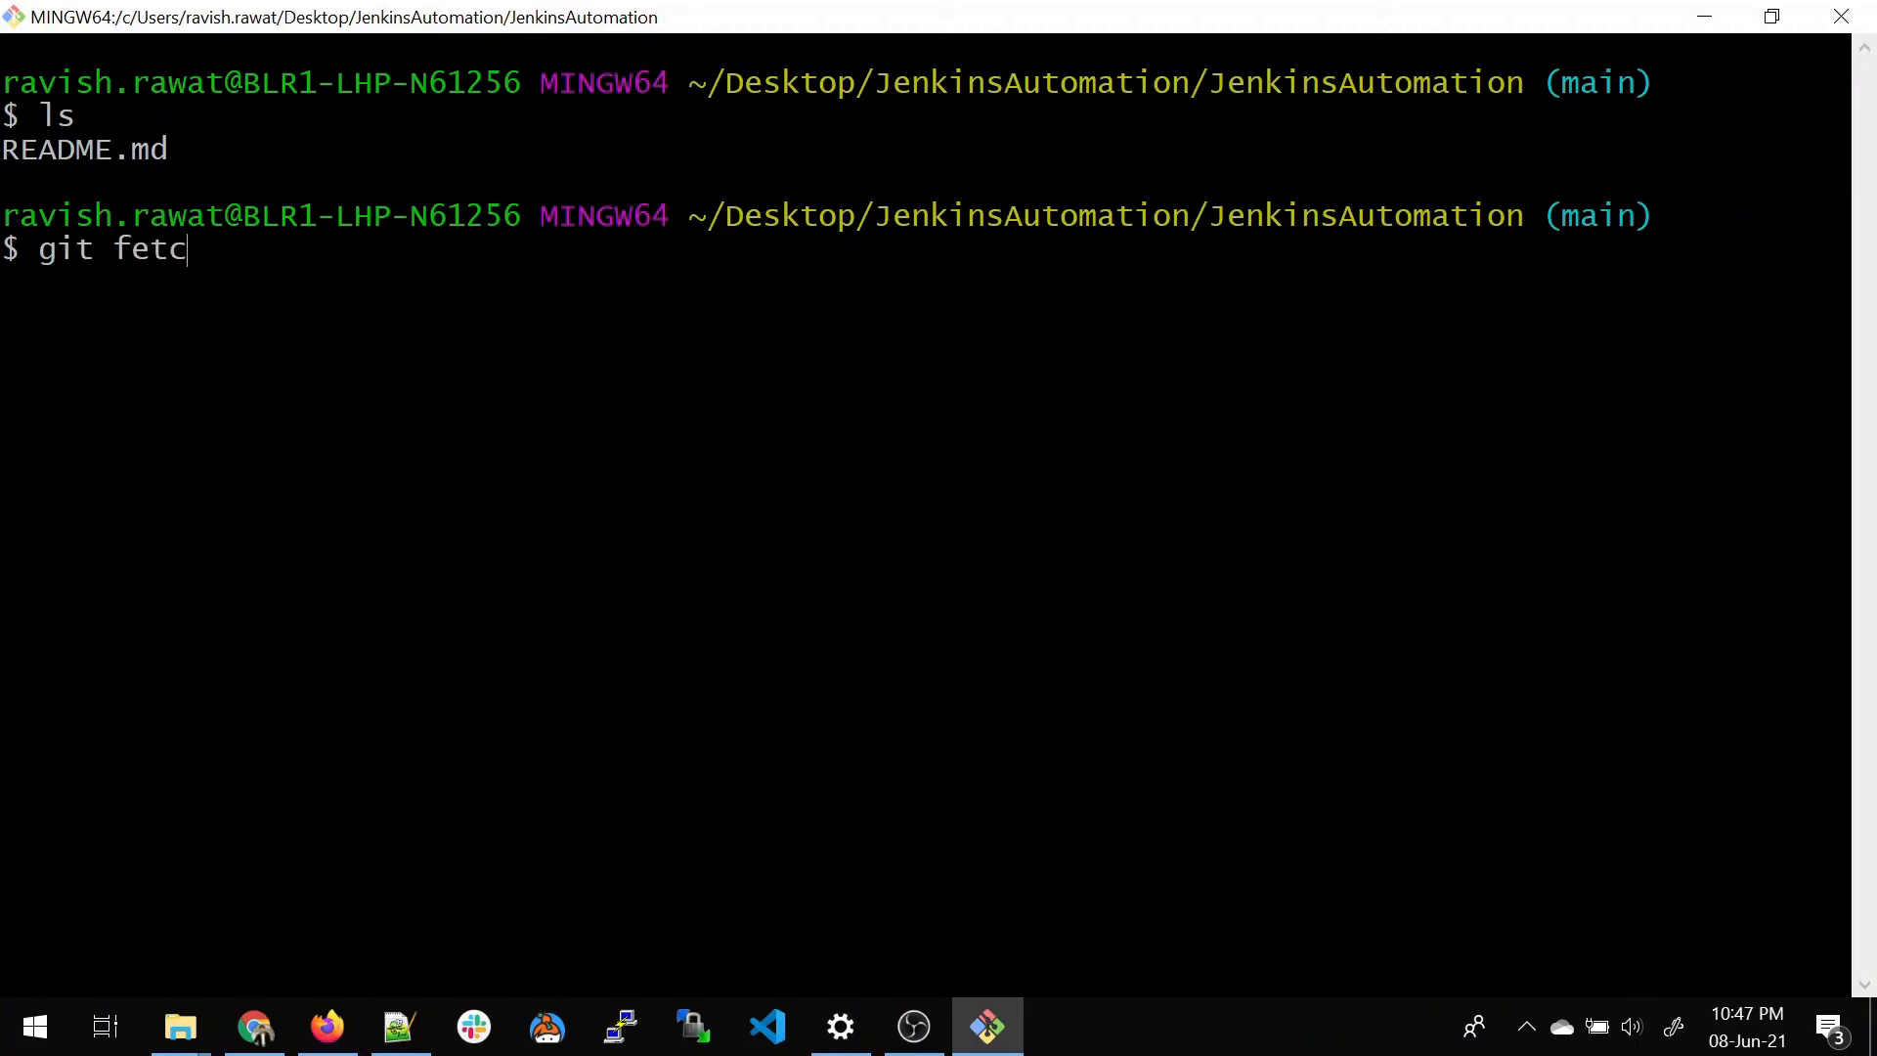
type("h")
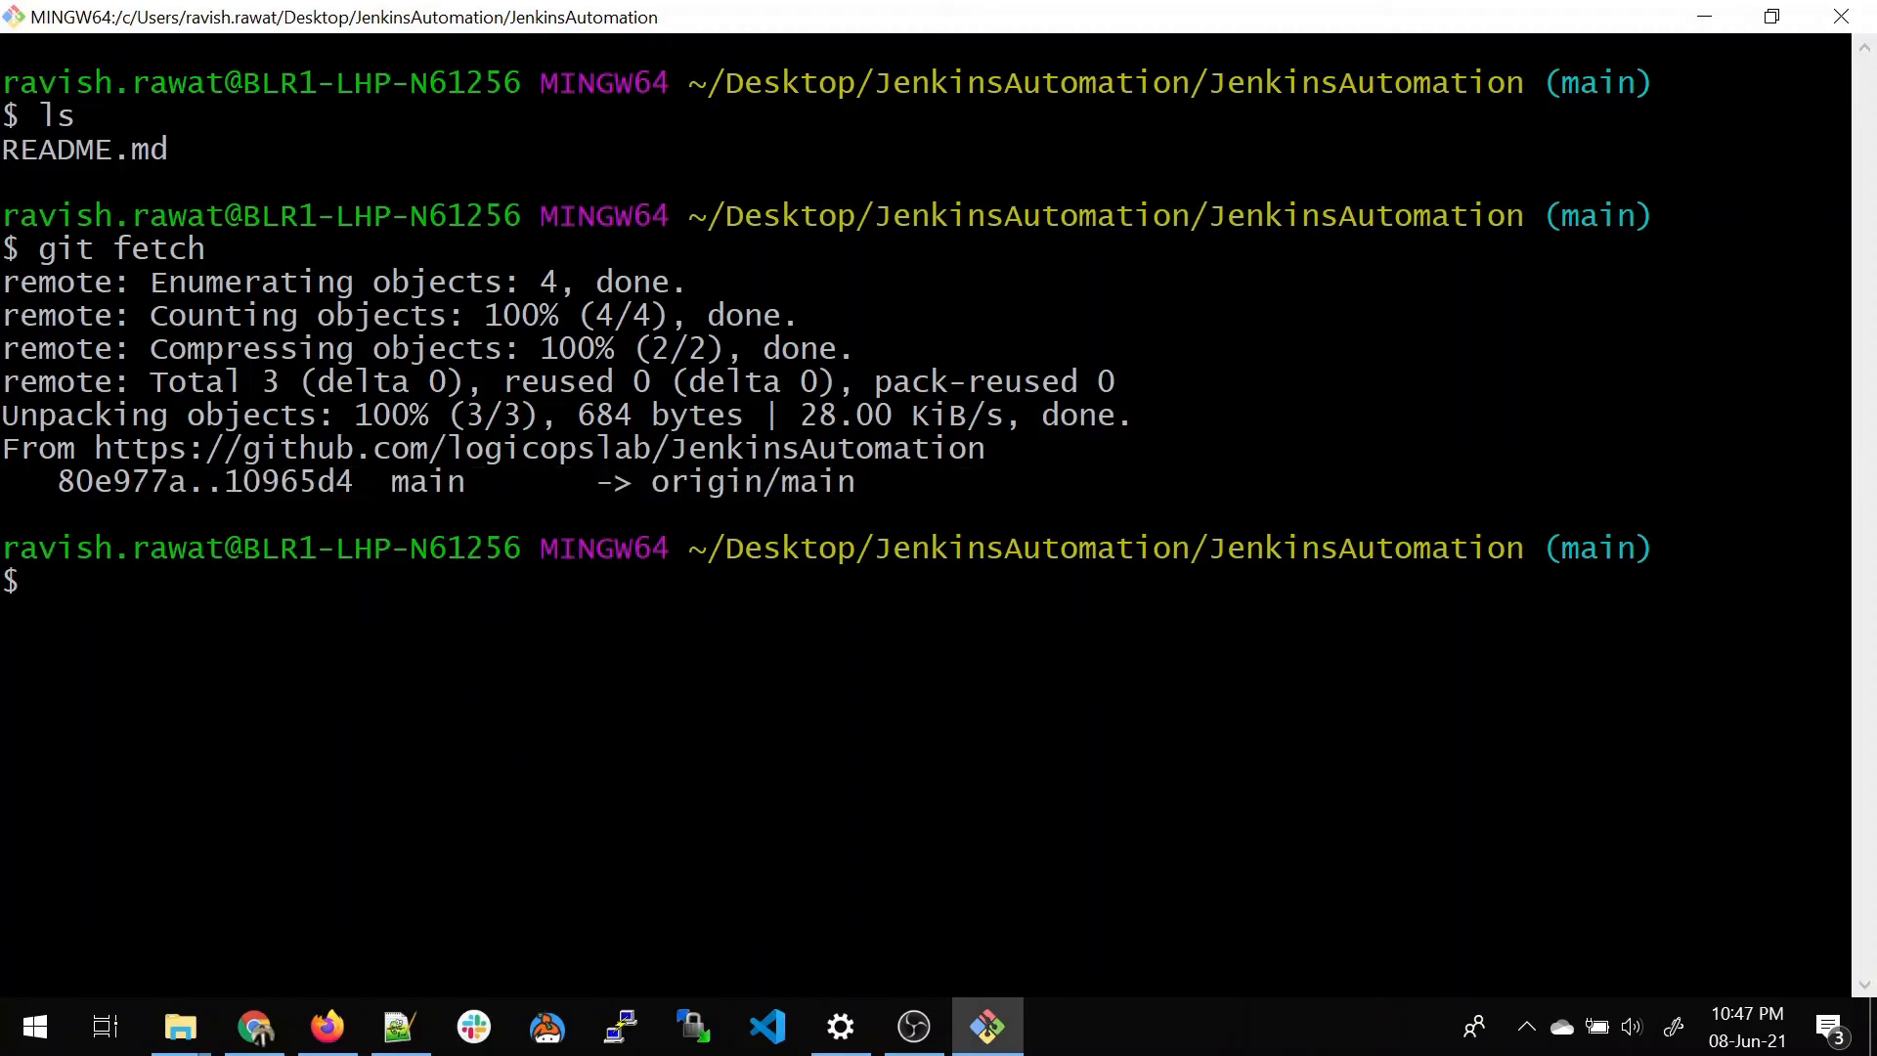
type("ls")
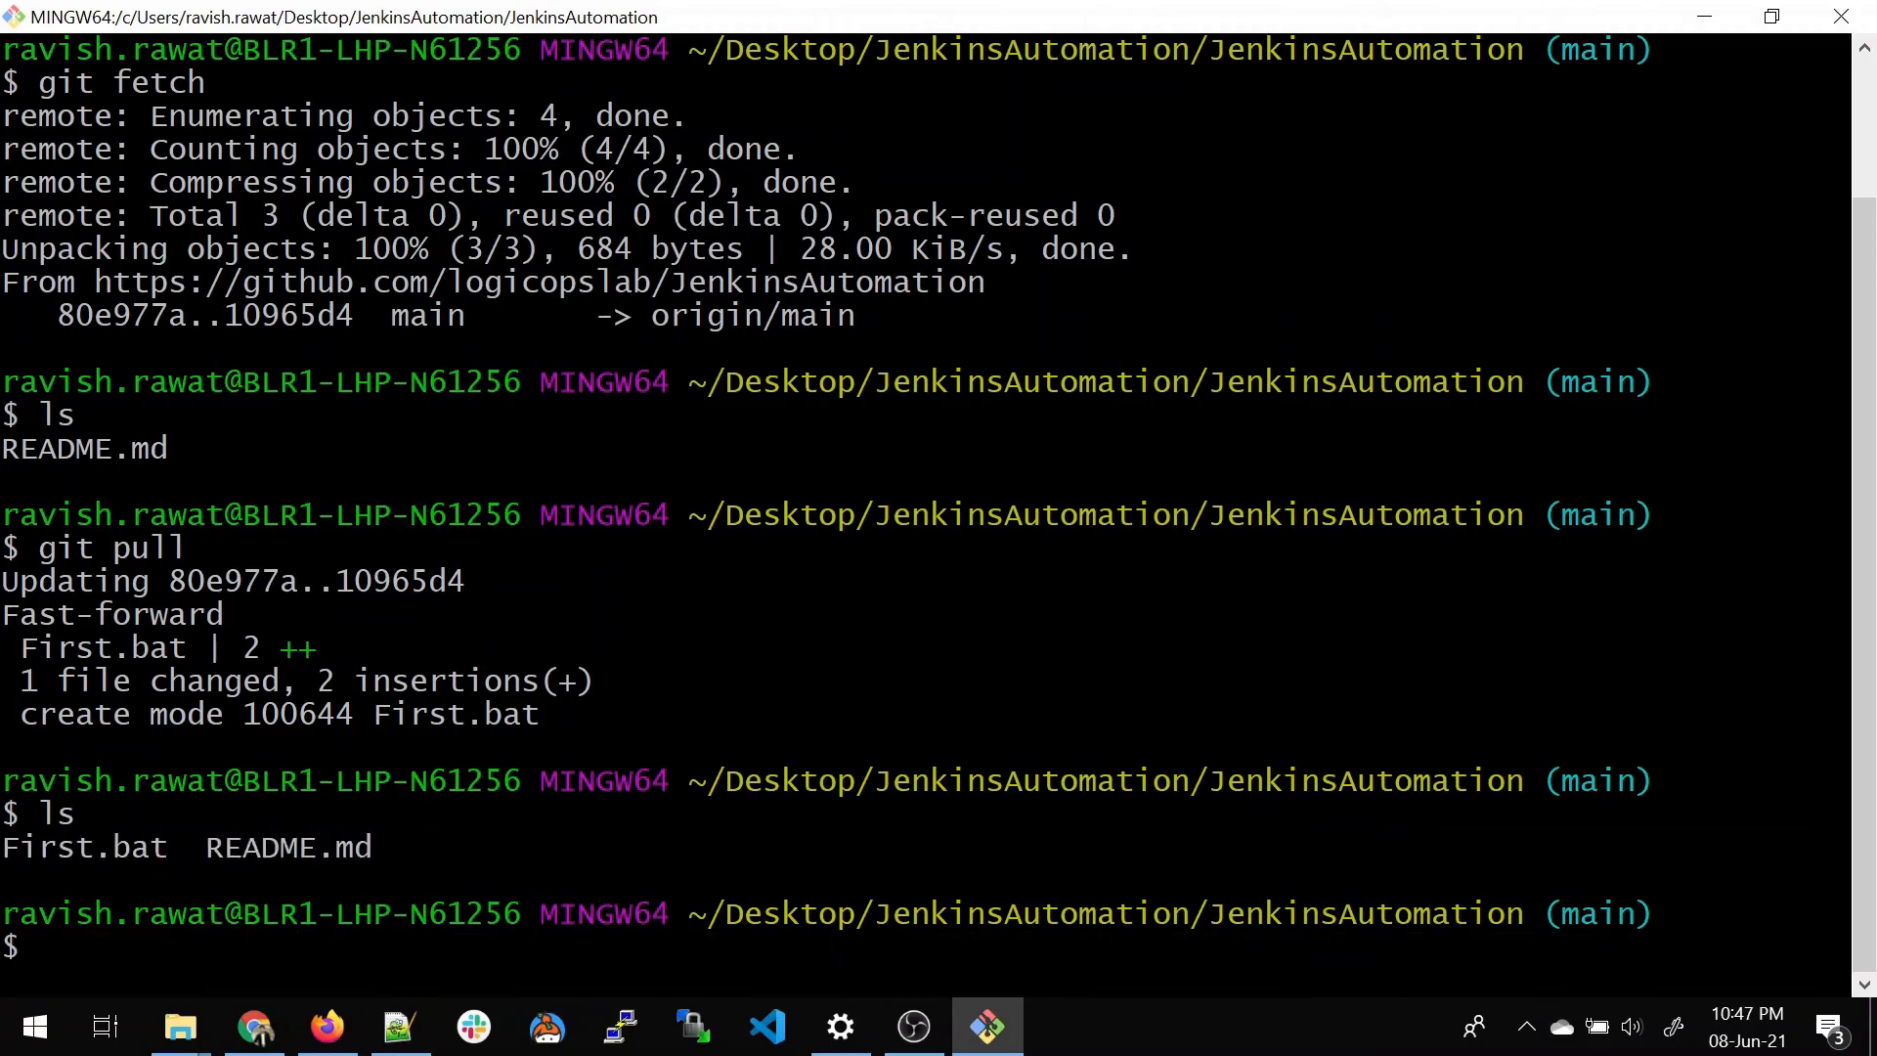
type("cls")
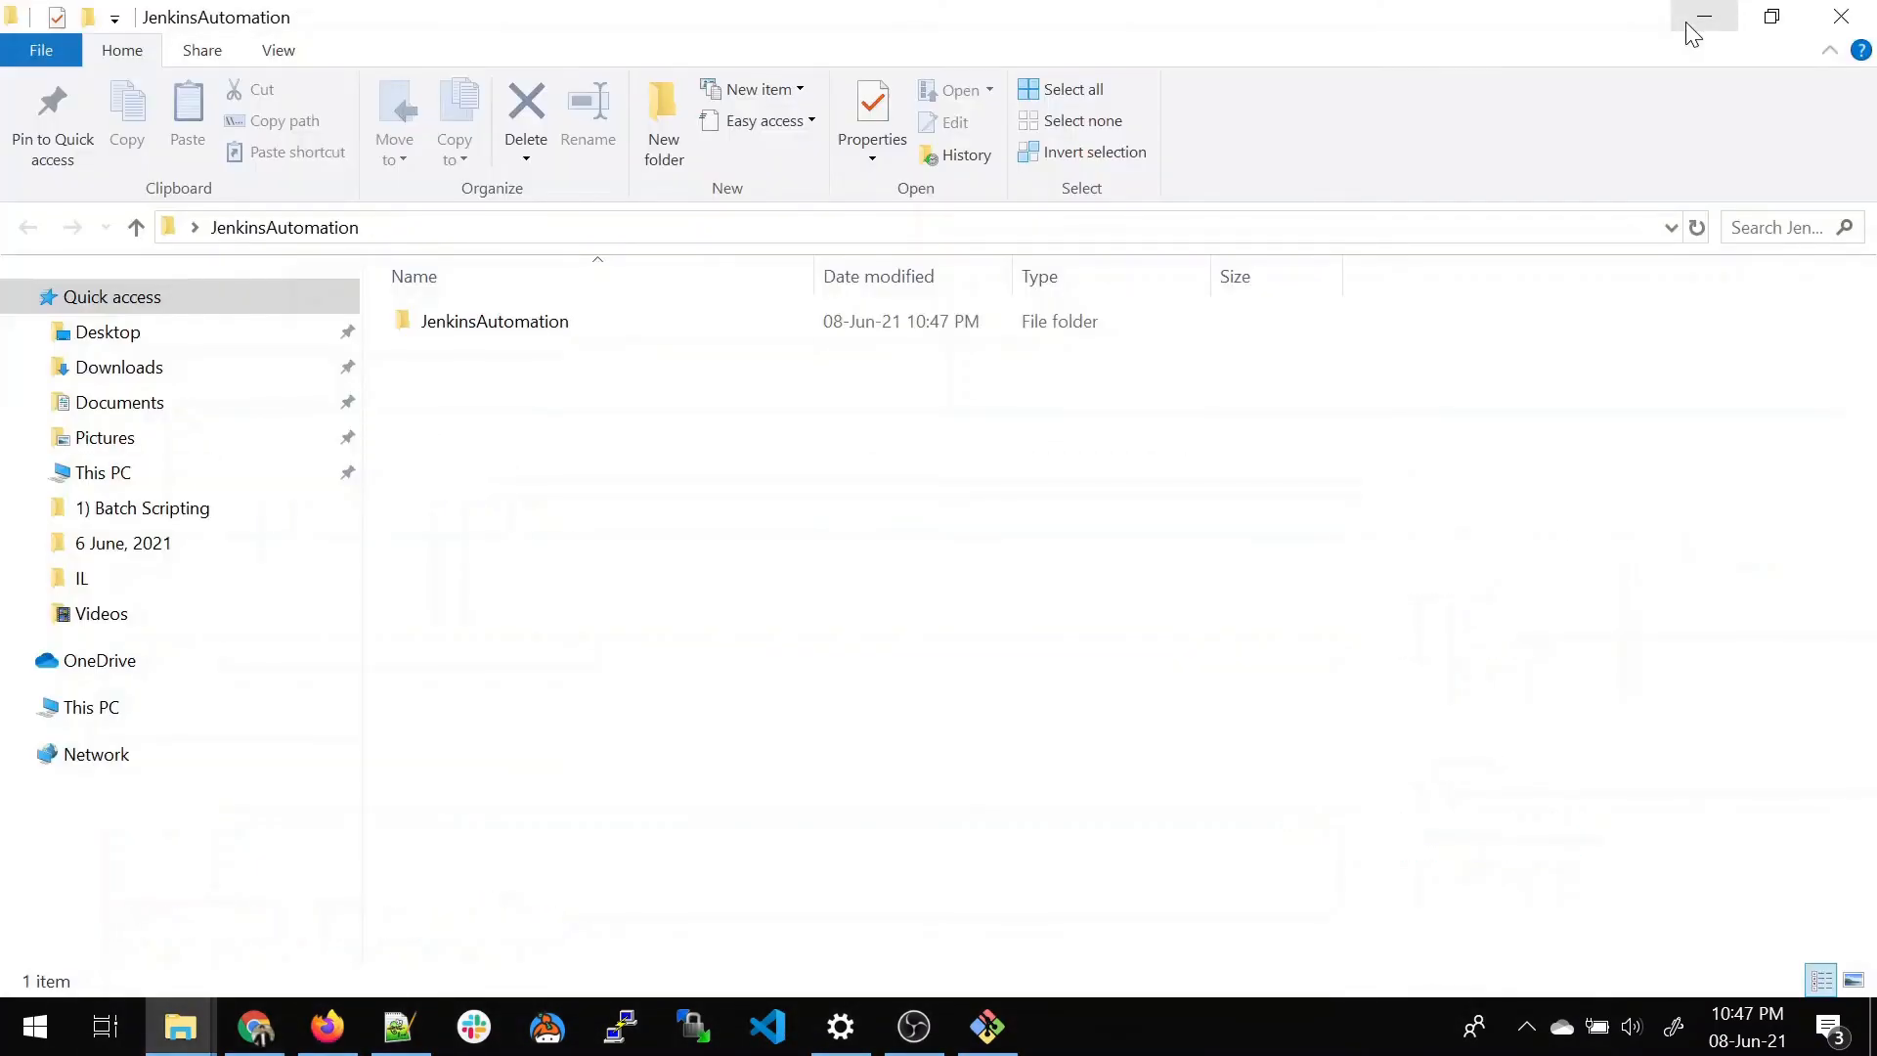
Duplicate First.bat in the inner JenkinsAutomation folder and rename the copy to Second.bat.
double_click(494, 321)
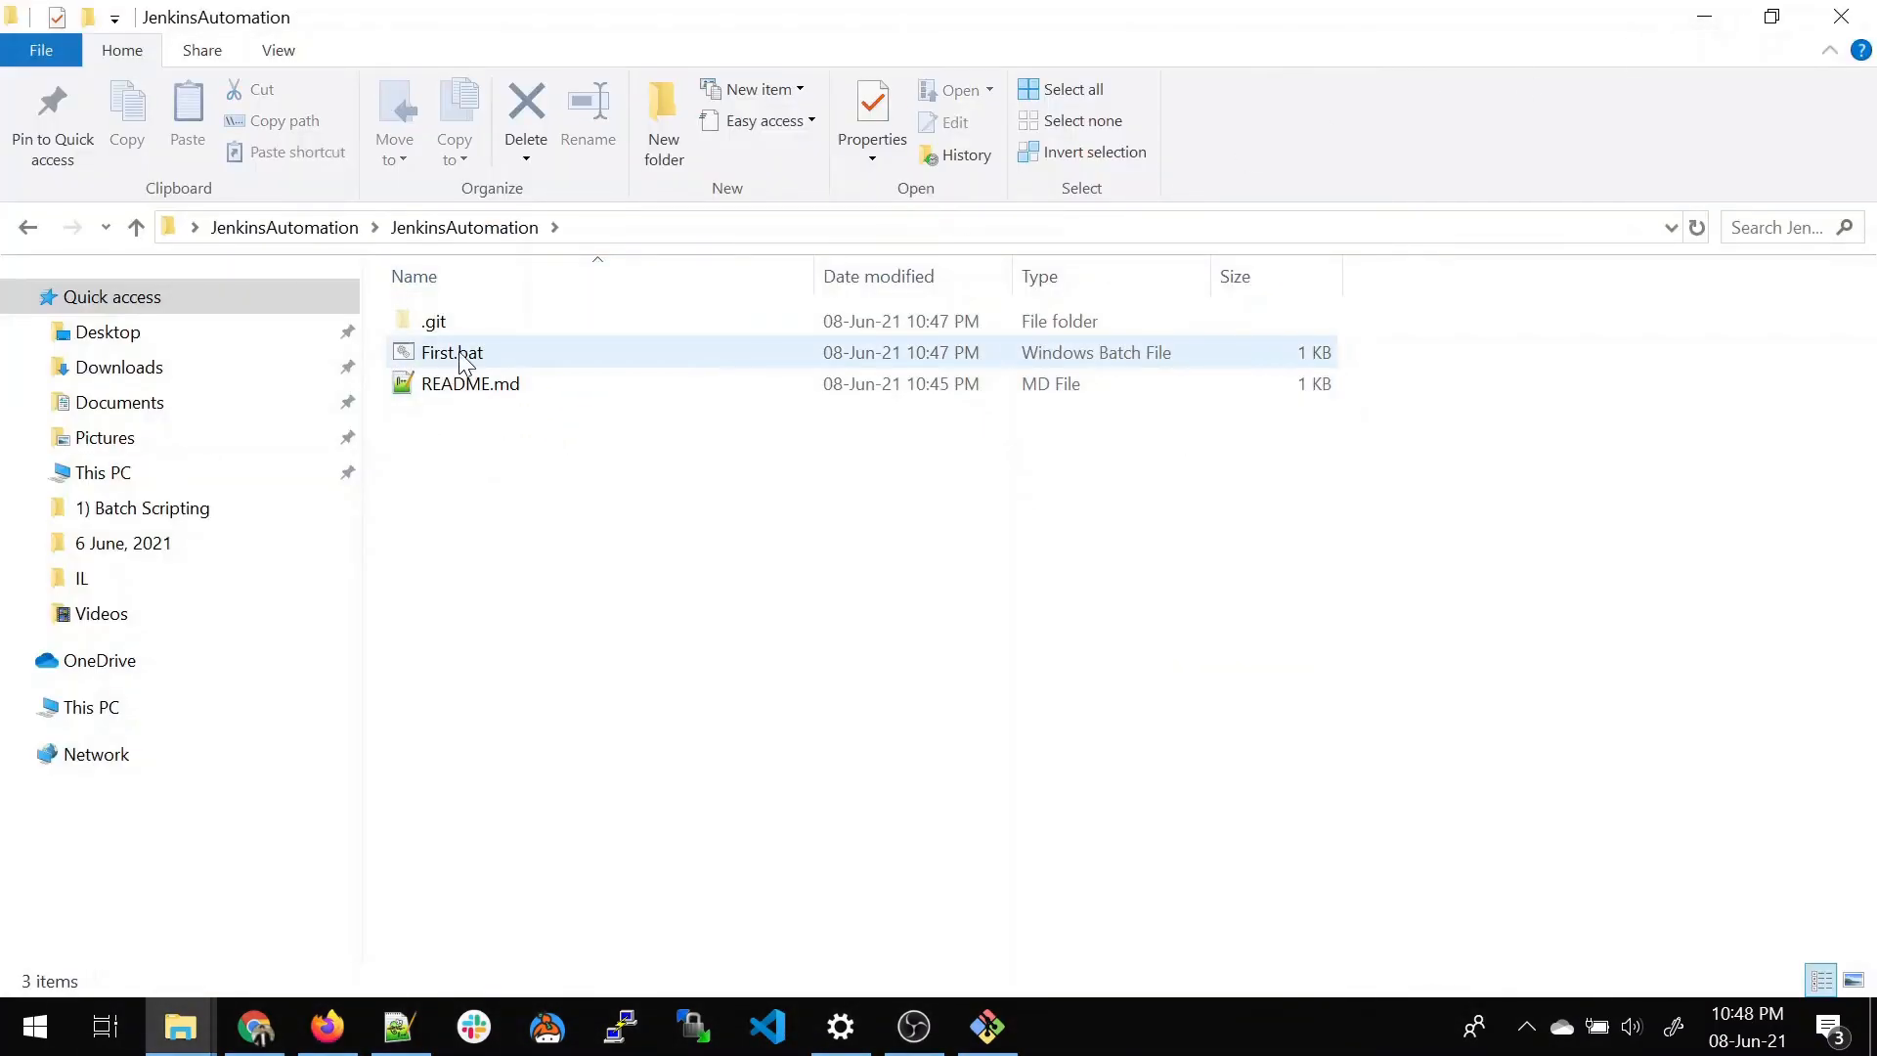
left_click(450, 352)
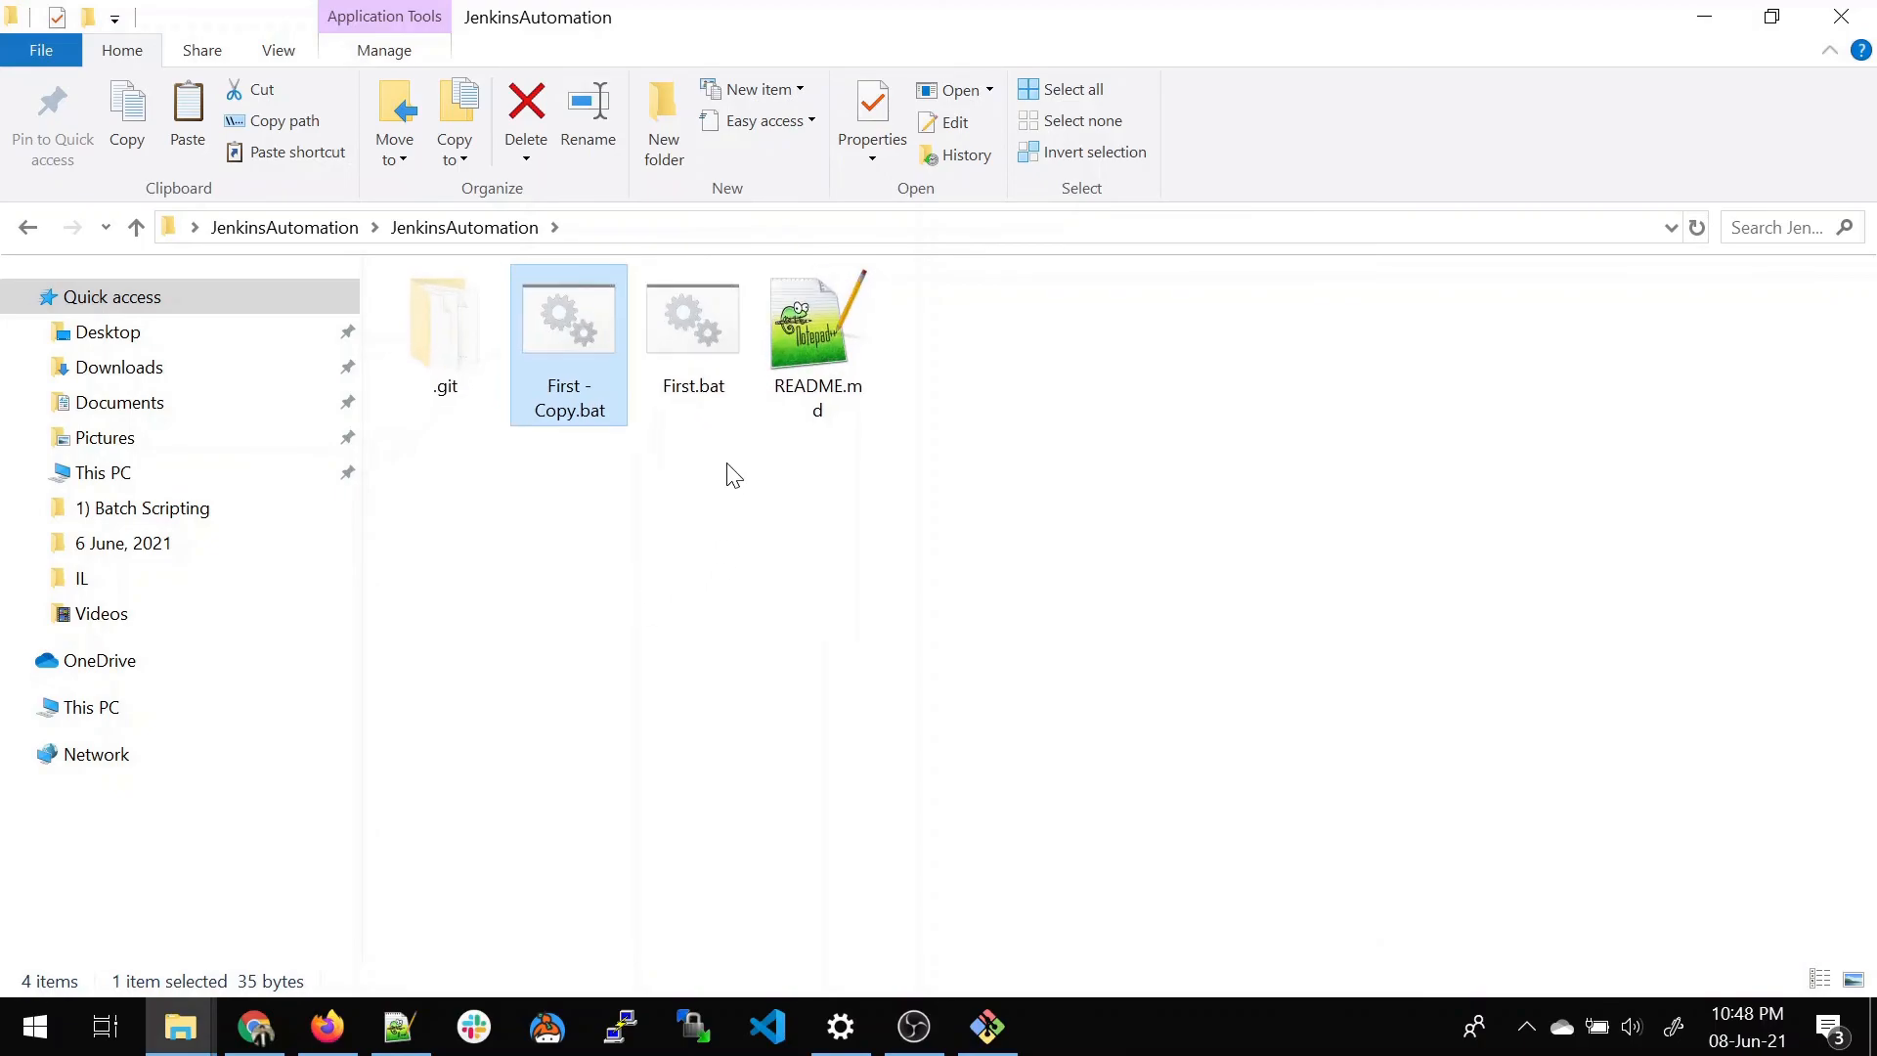
left_click(586, 110)
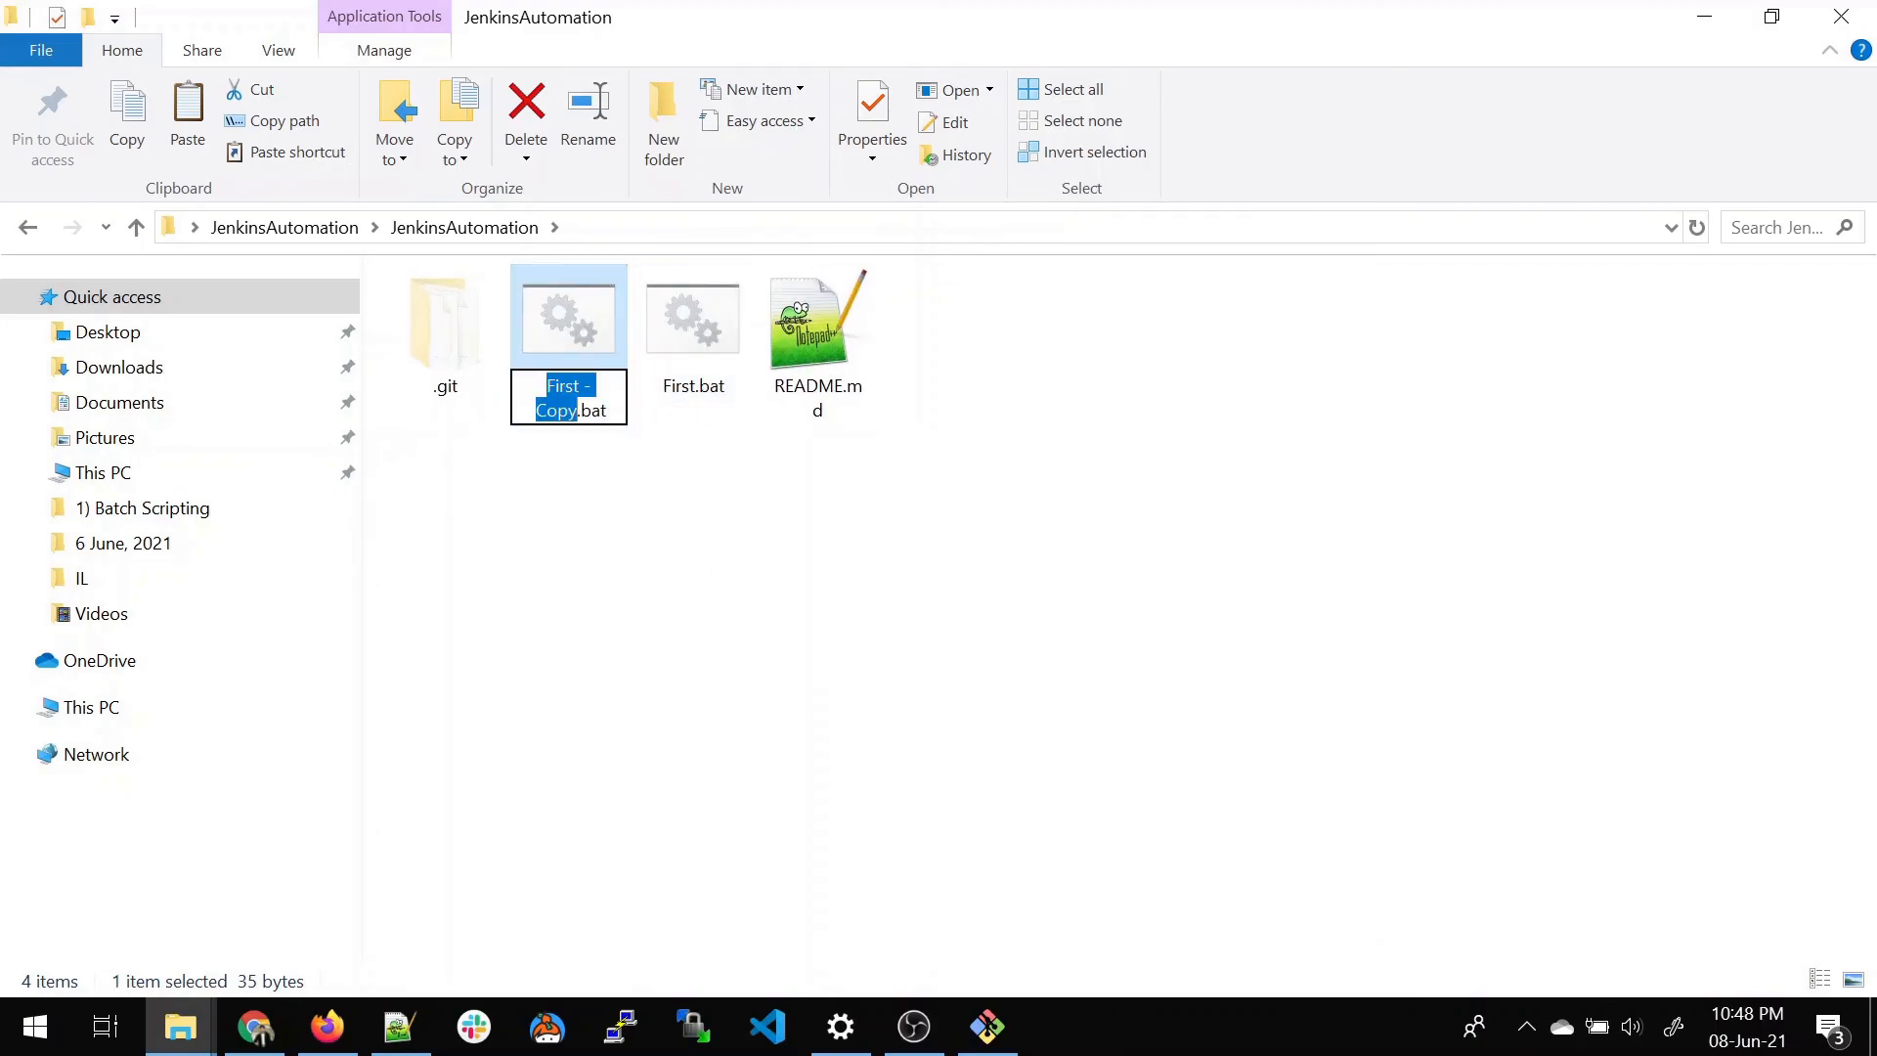
type("Secon.bat")
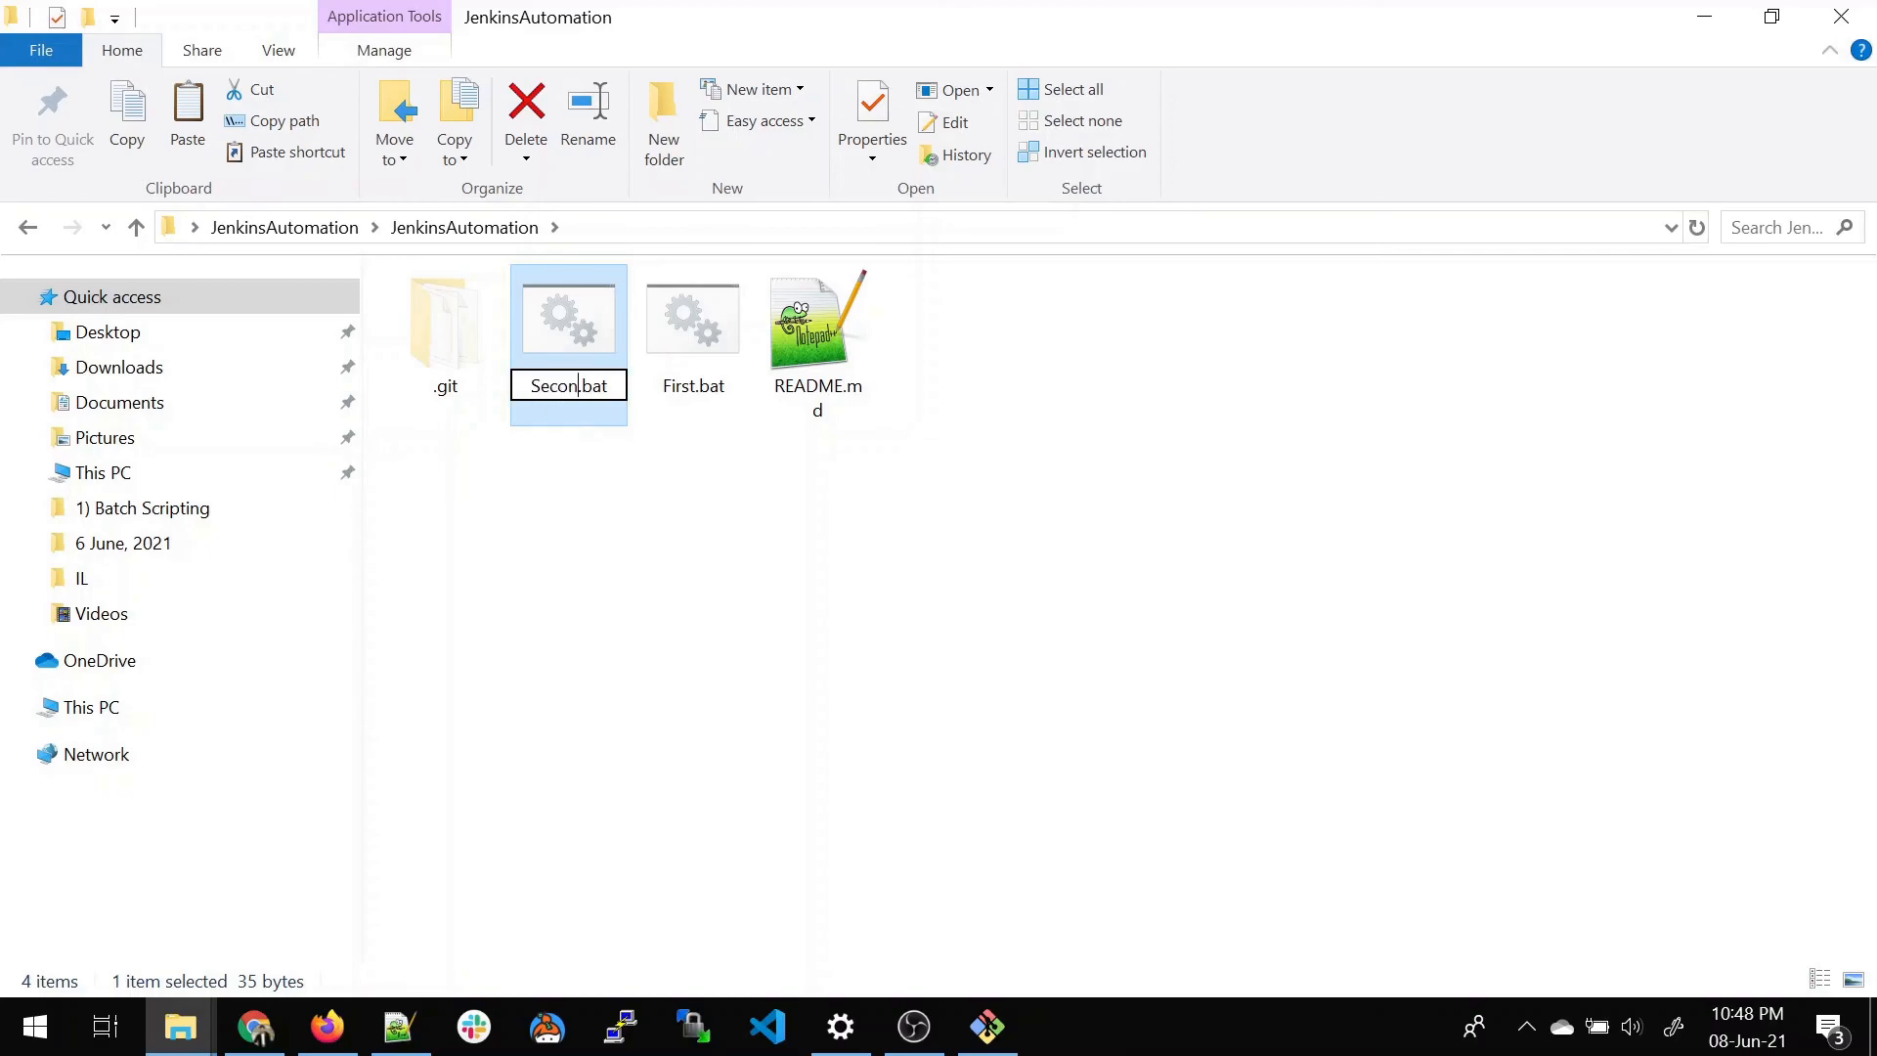
type("d")
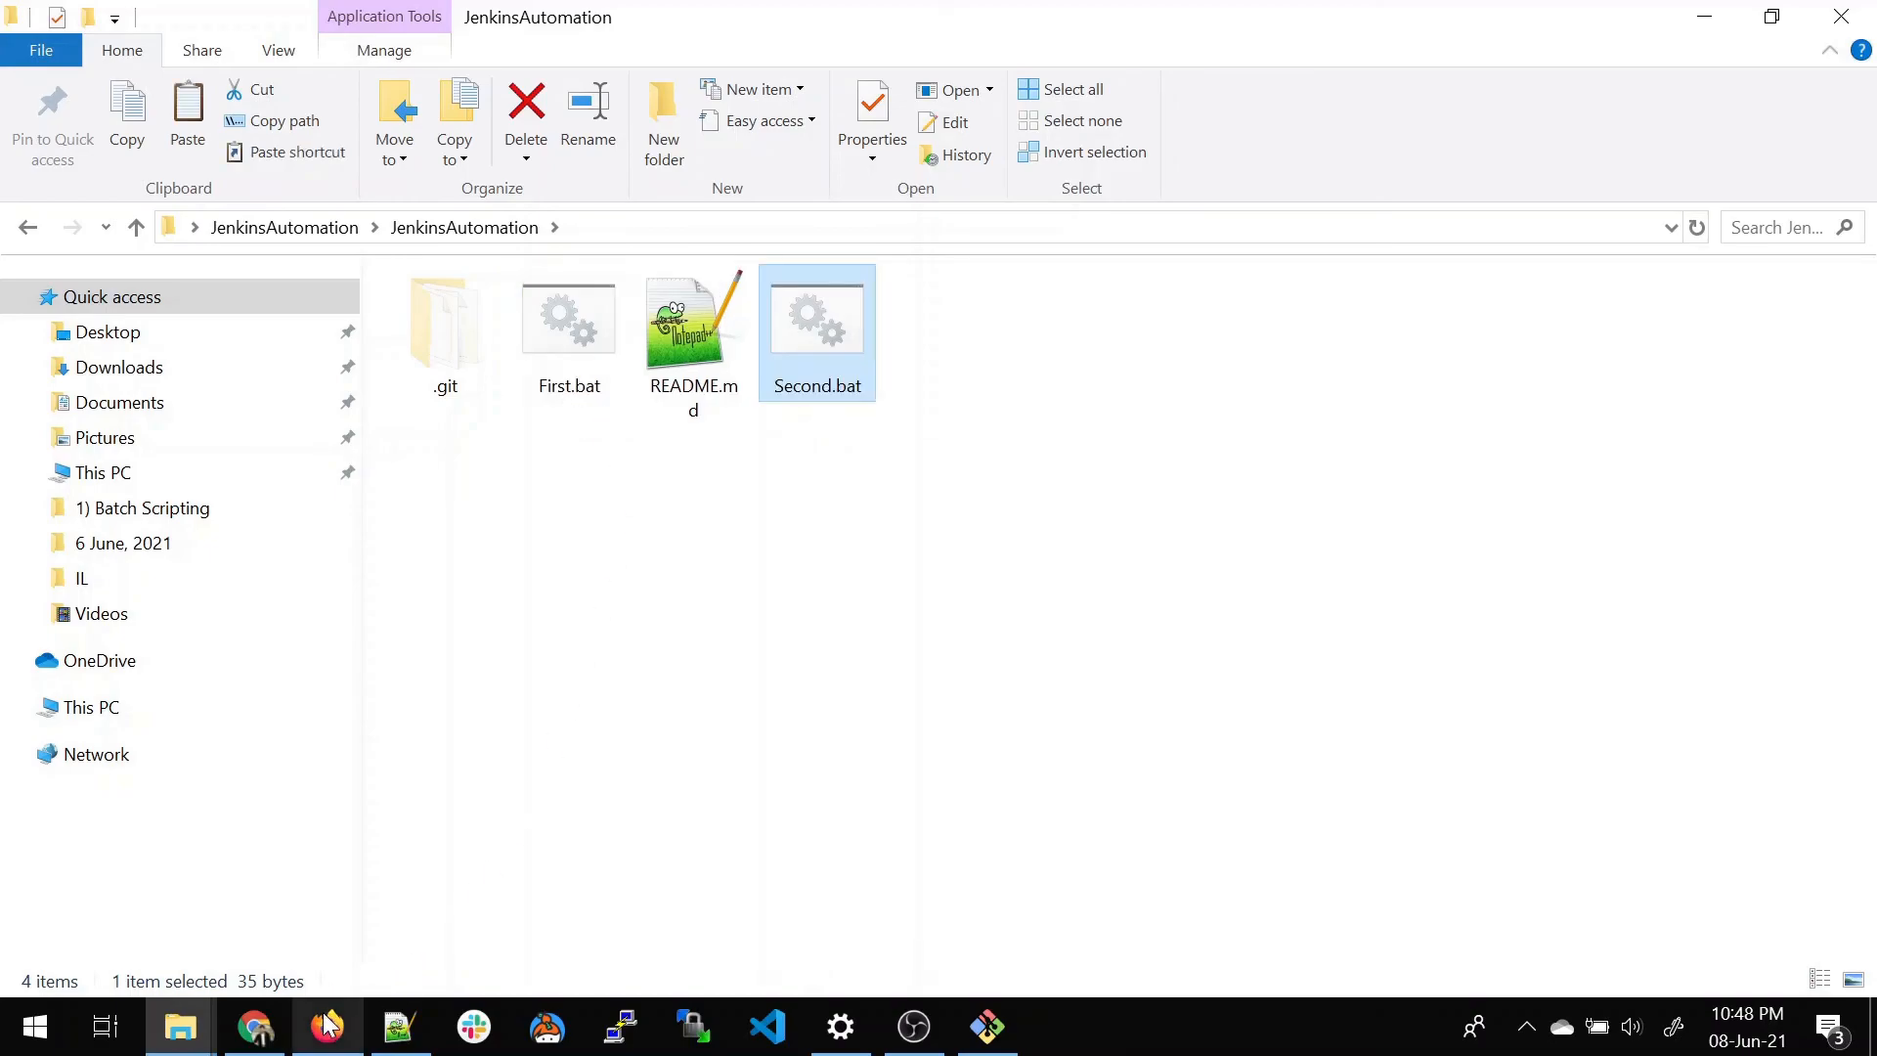
left_click(327, 1025)
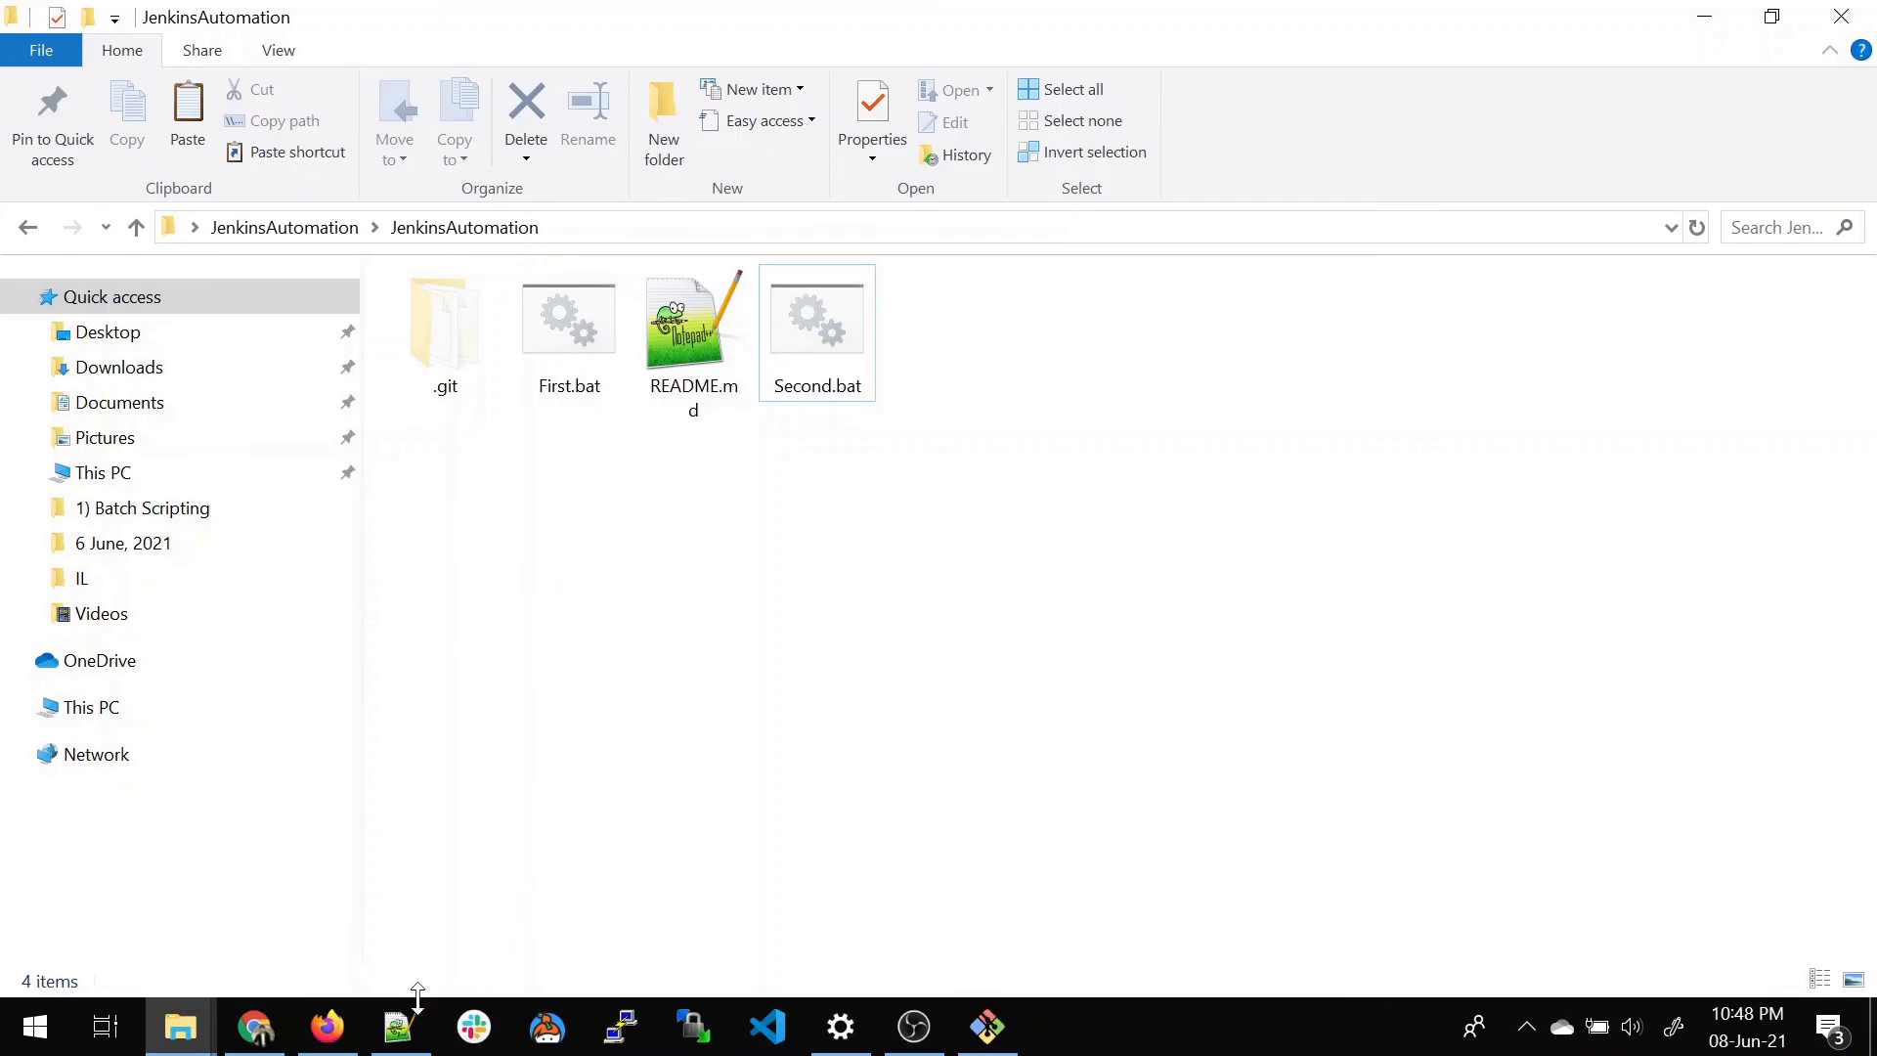
left_click(985, 1025)
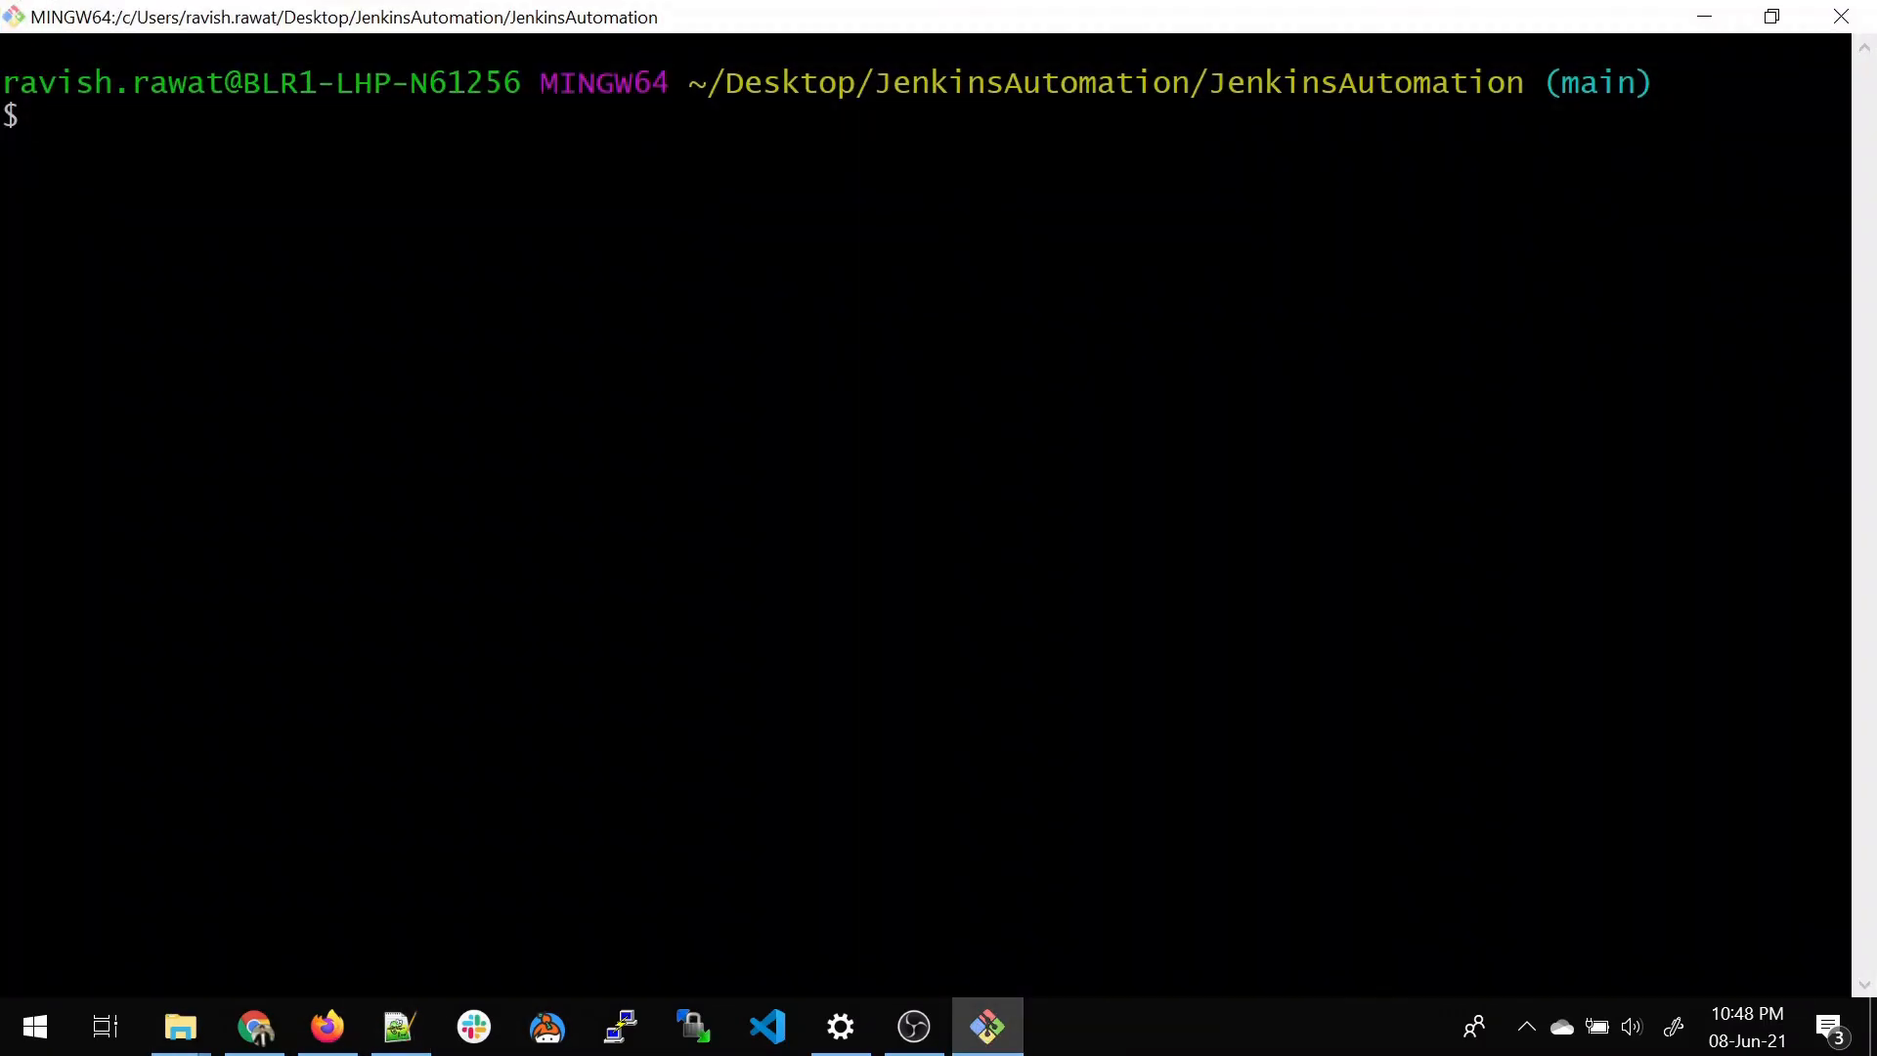
Stage with git add ., commit -m "From local to web", and begin git push.
type("git")
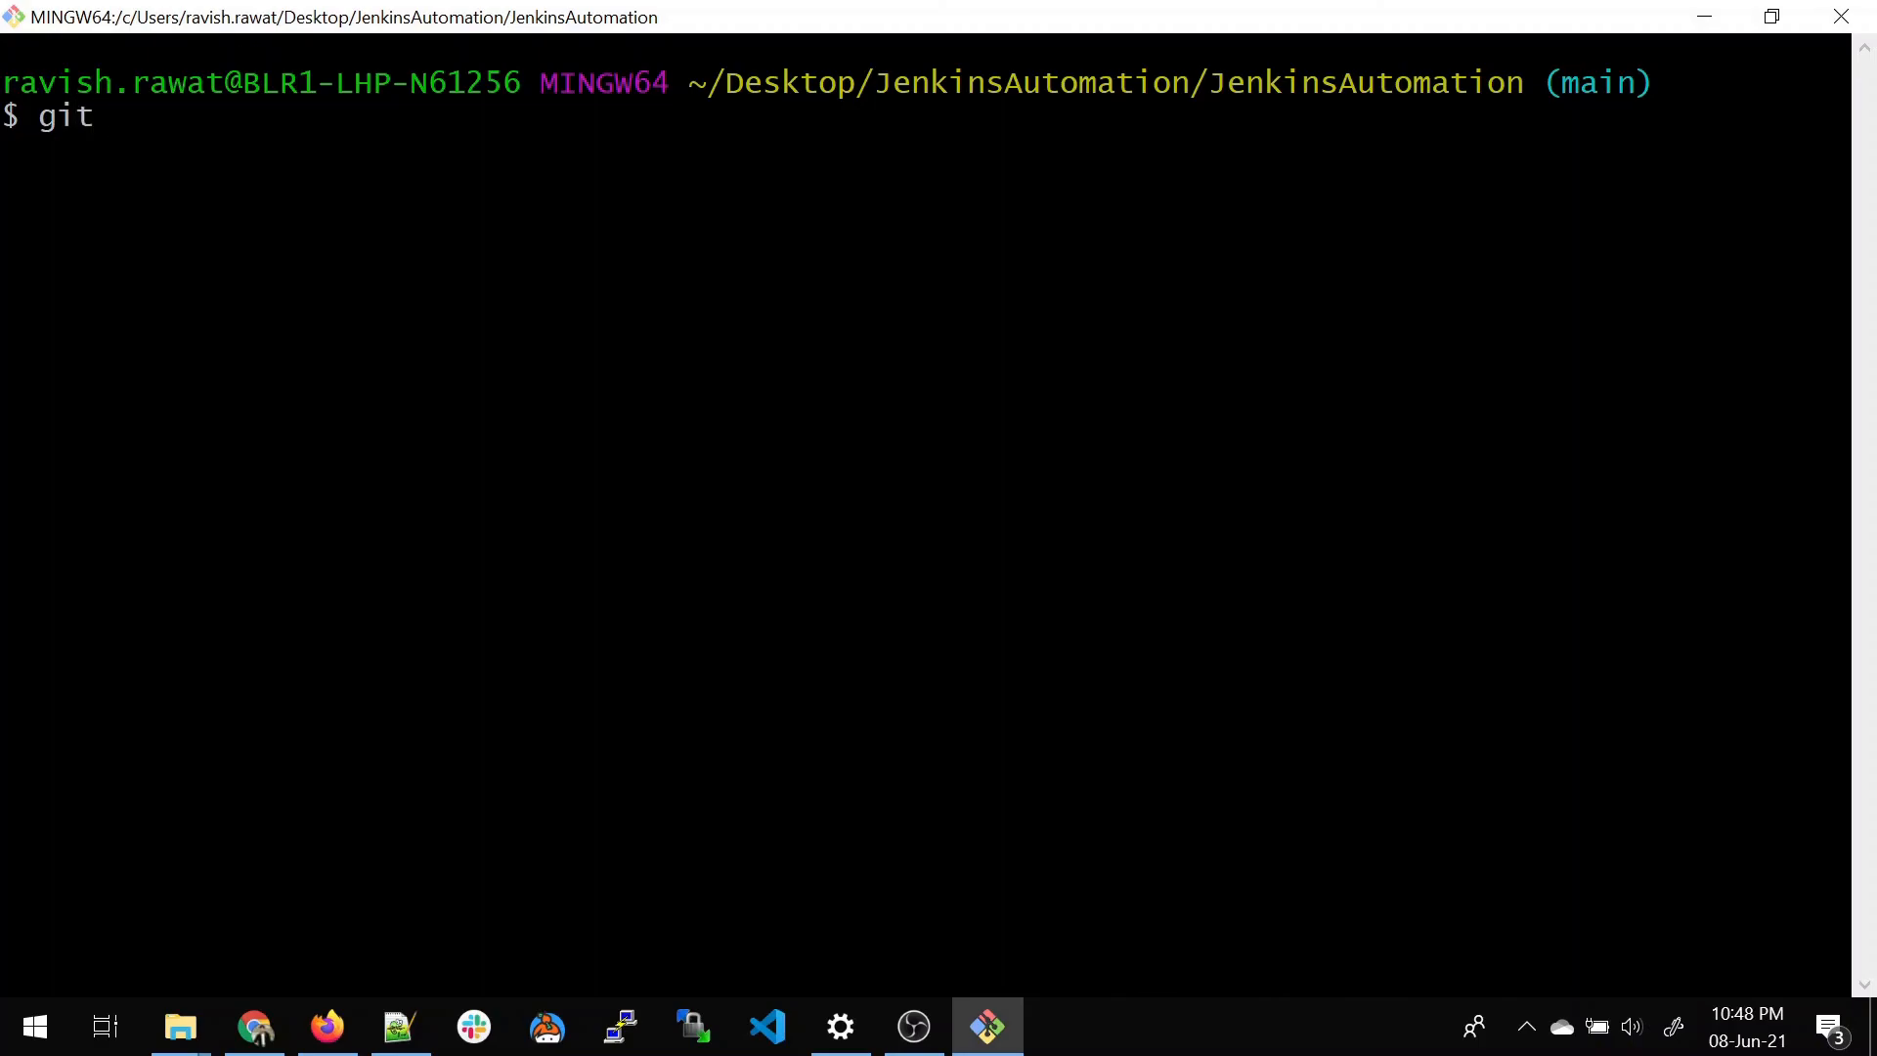
type("add .")
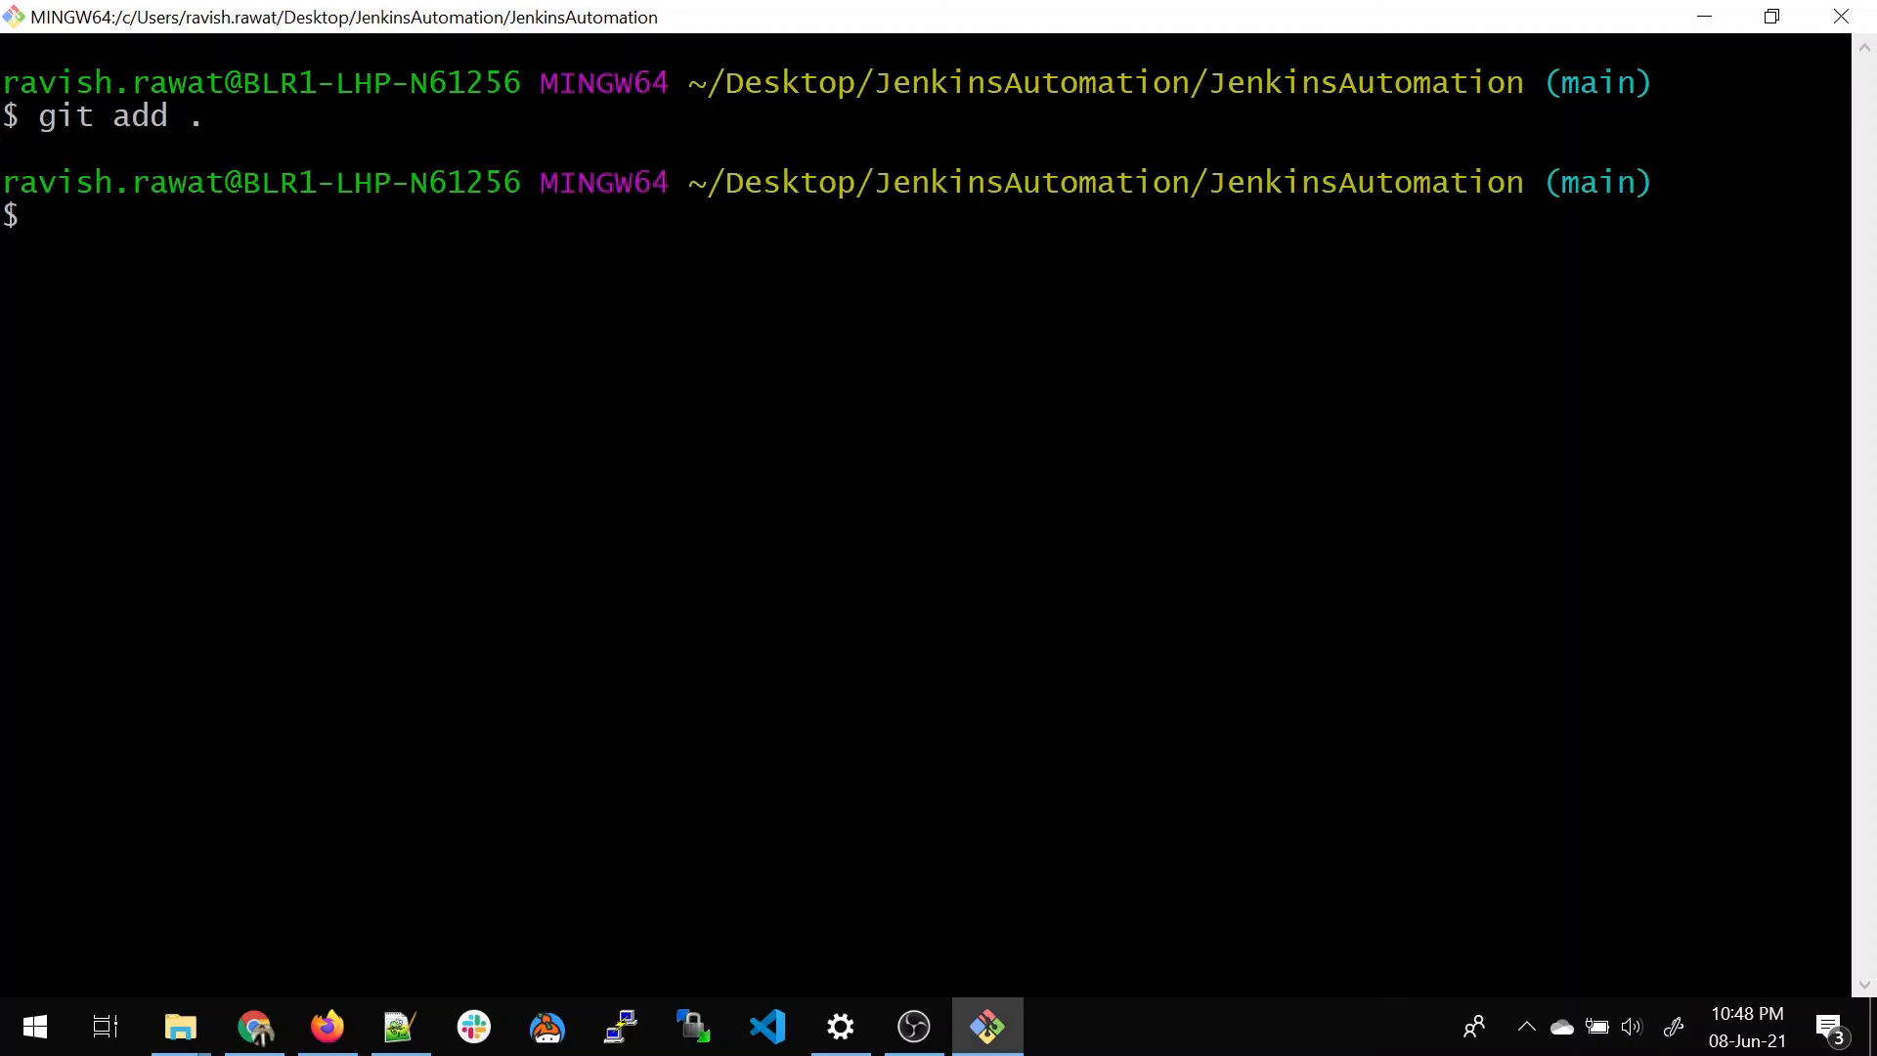
type("gi")
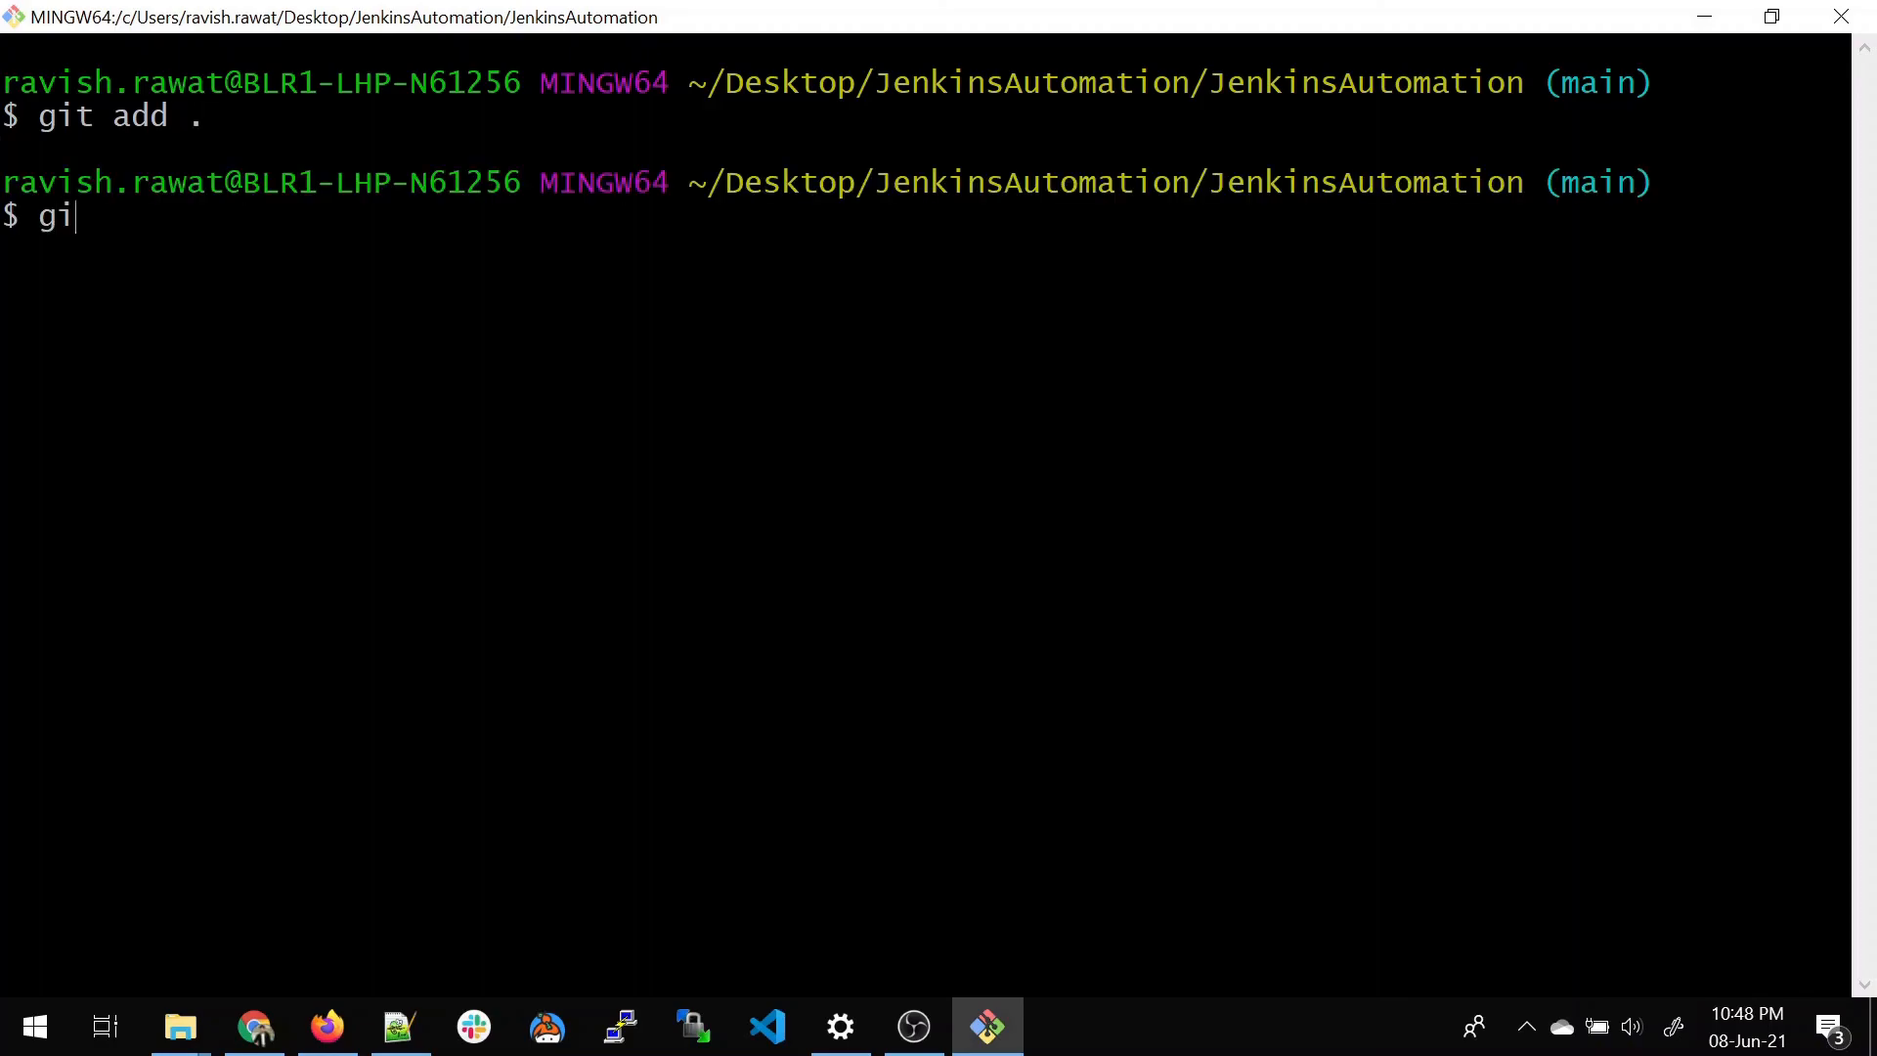
type("t")
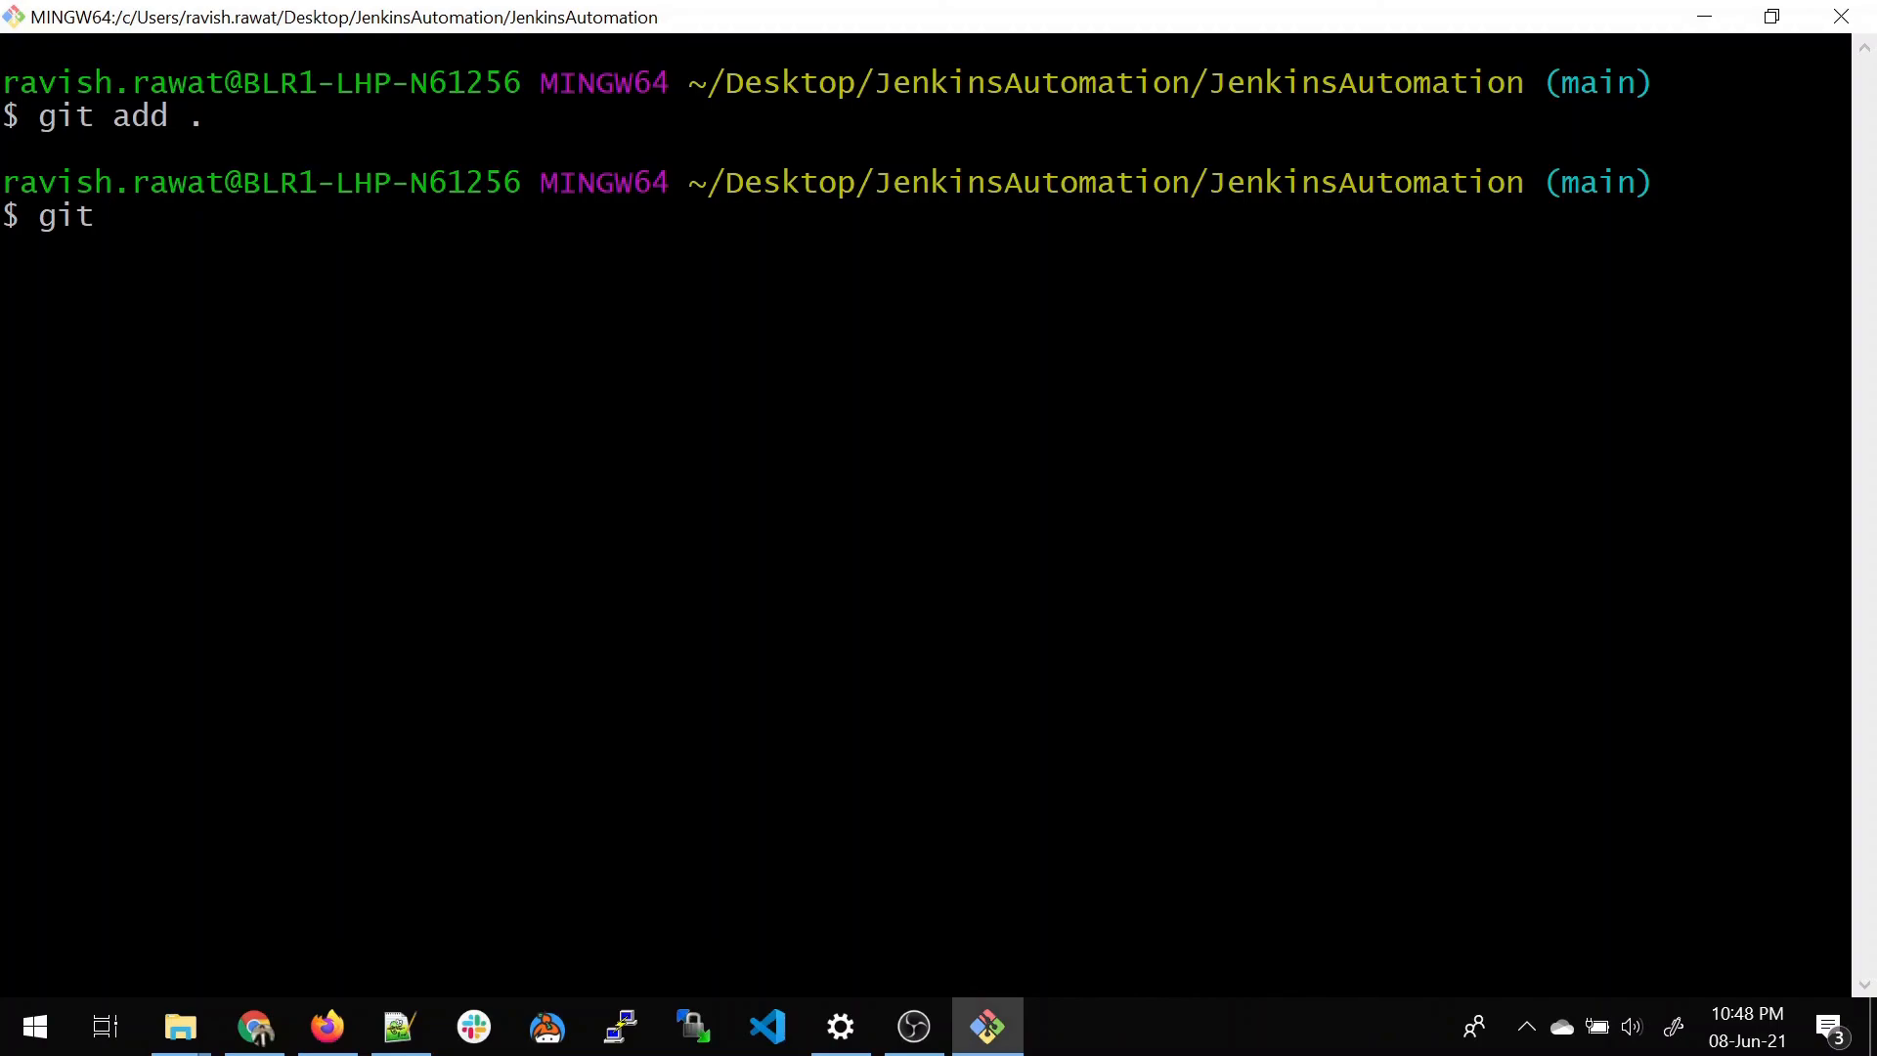
type("commit")
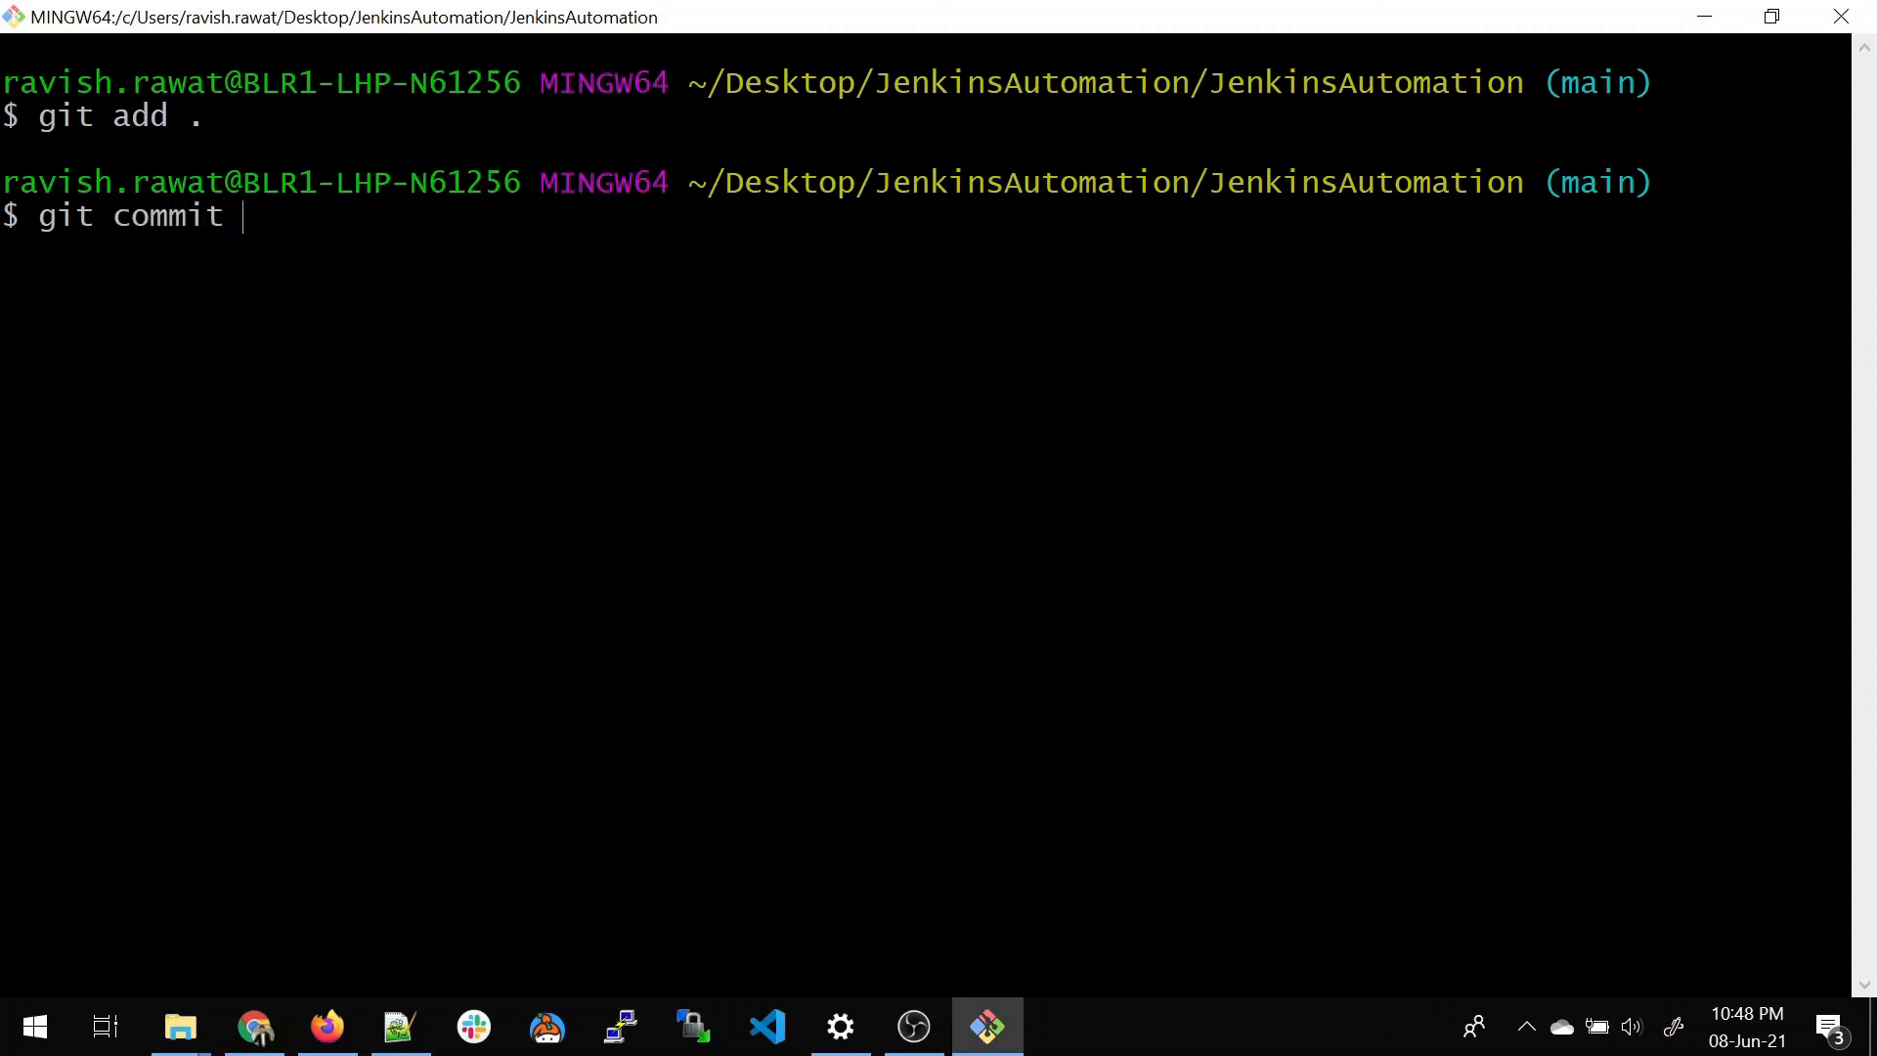
type("-m")
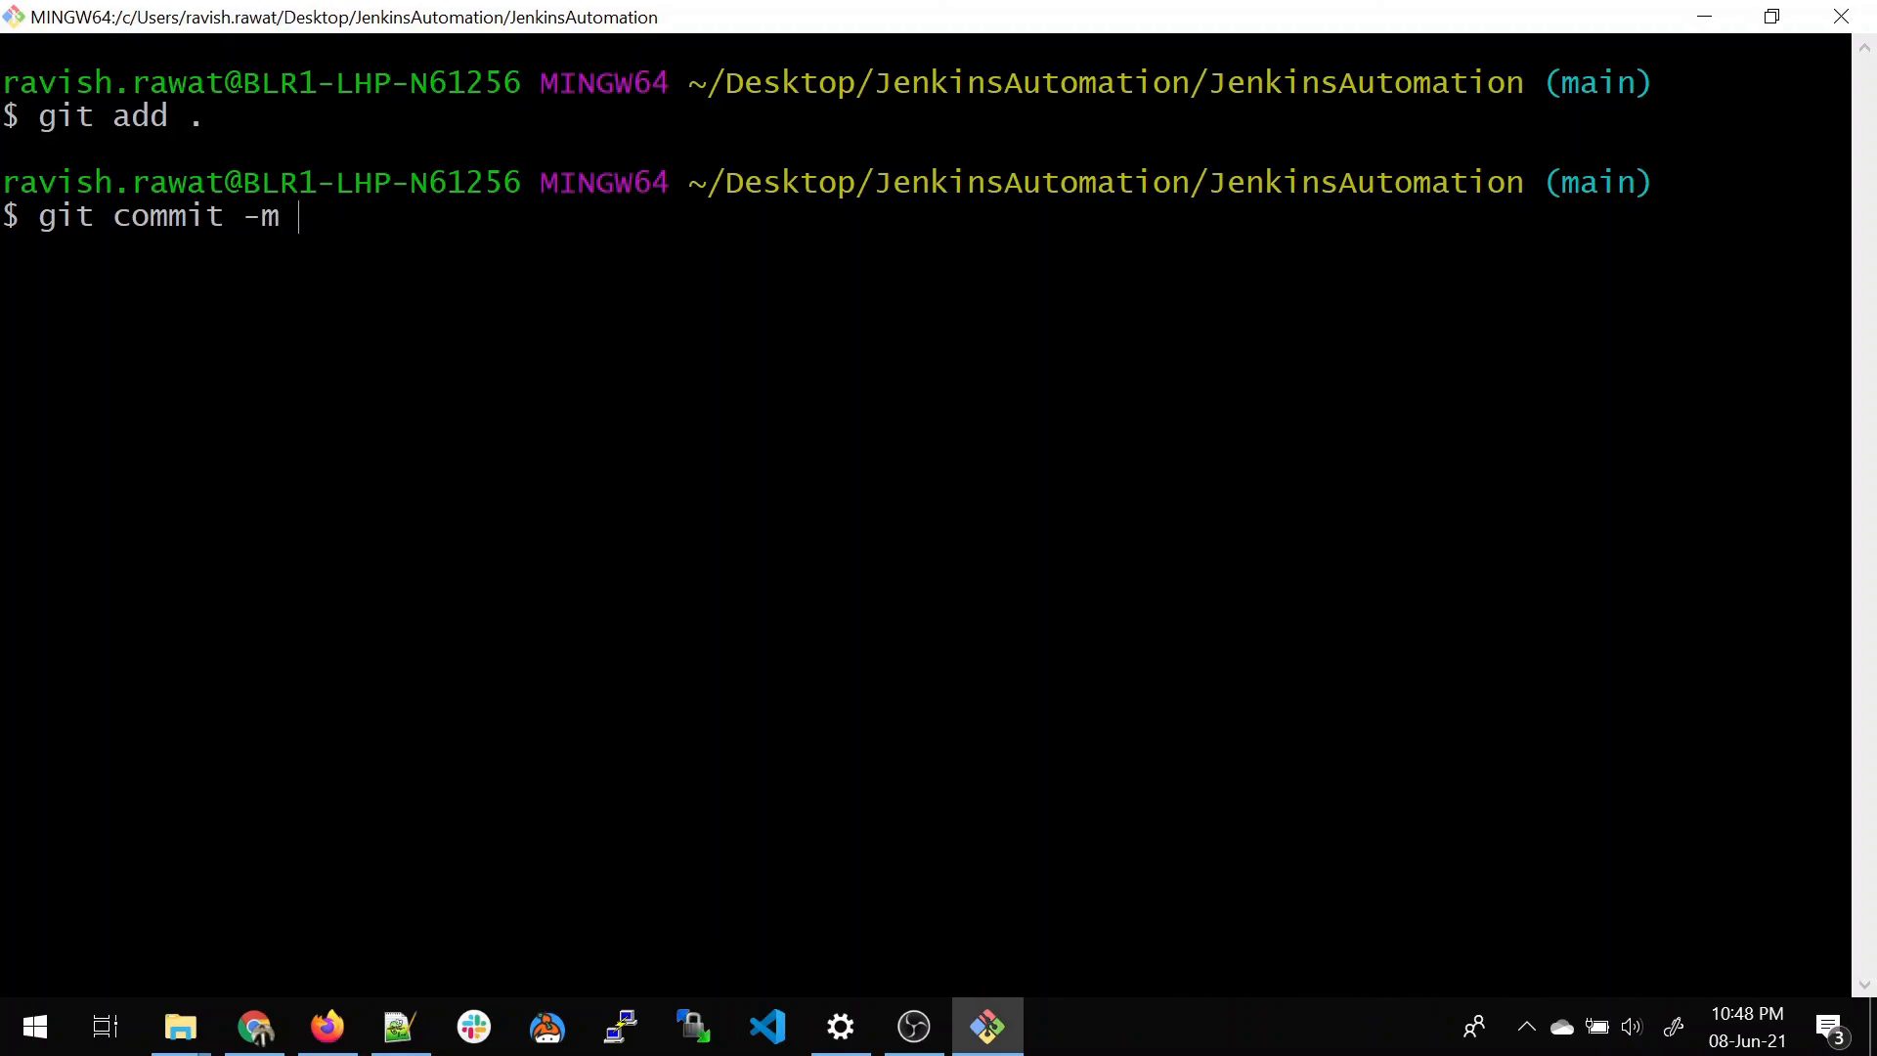
type("\"\"")
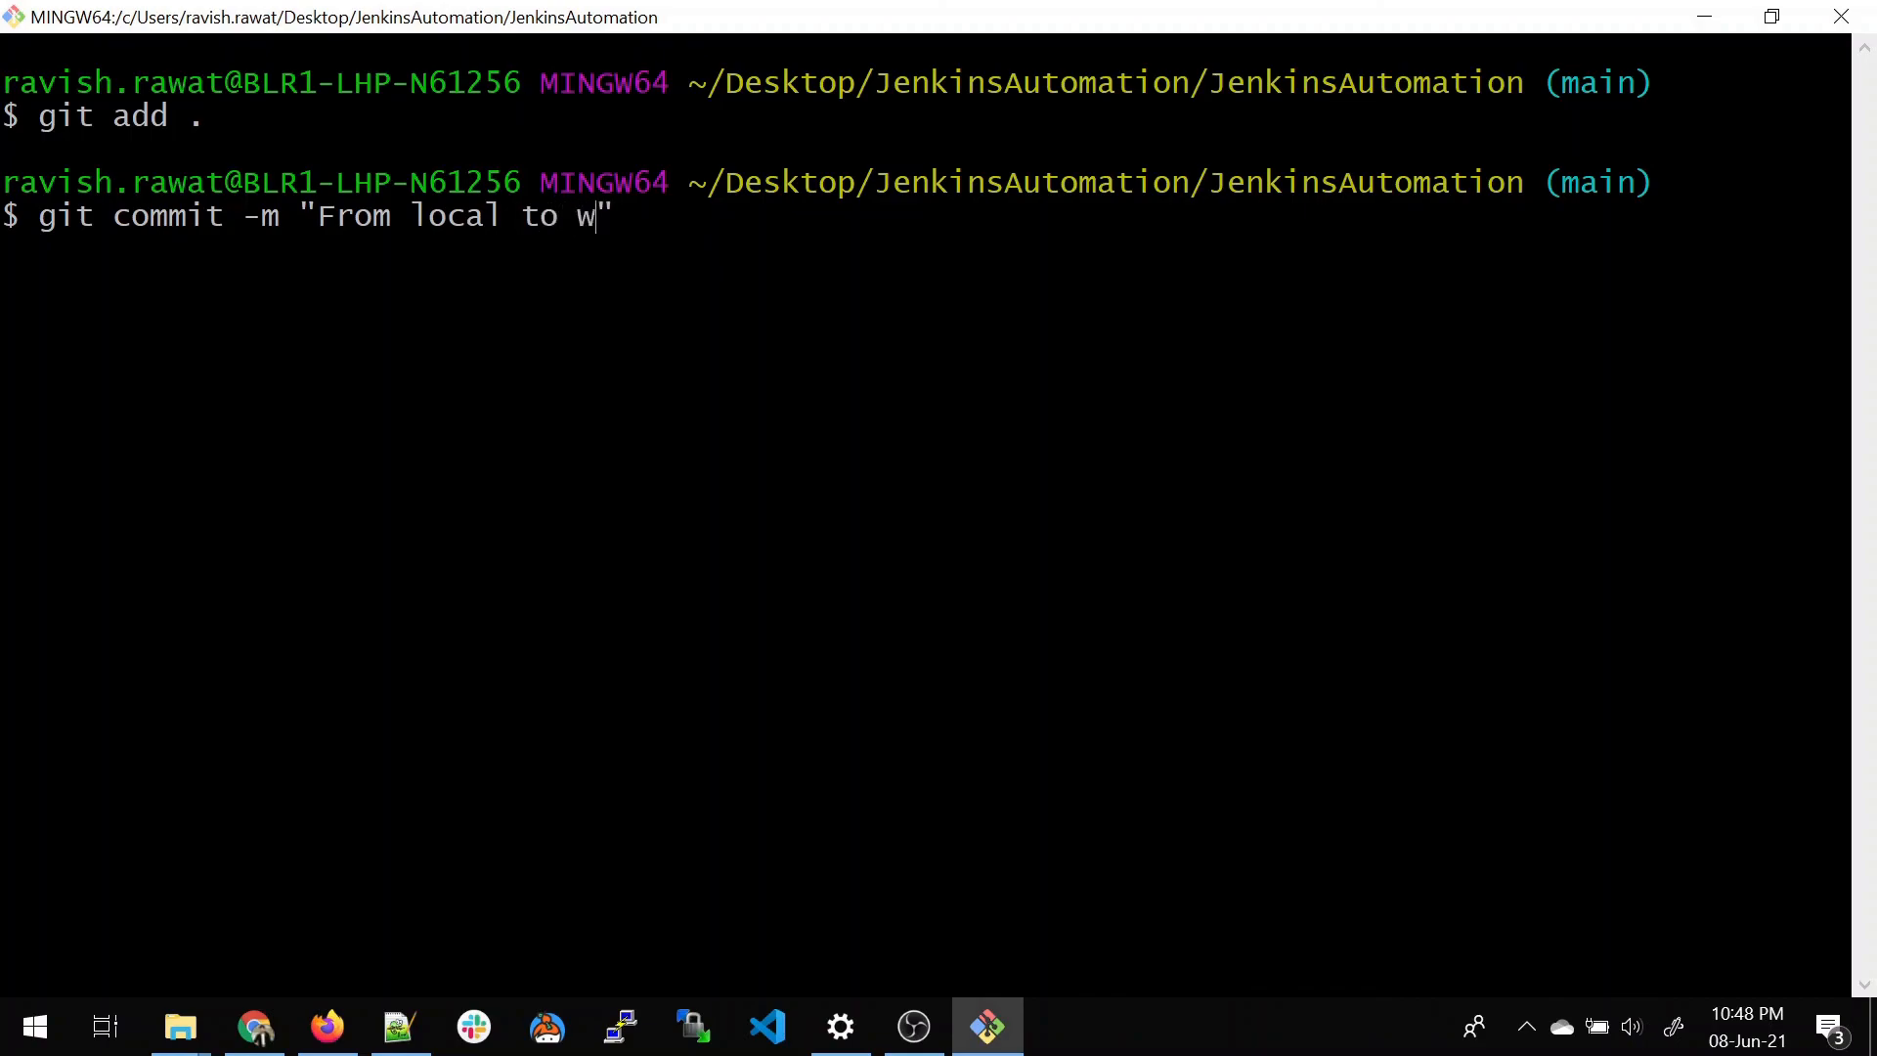
type("eb")
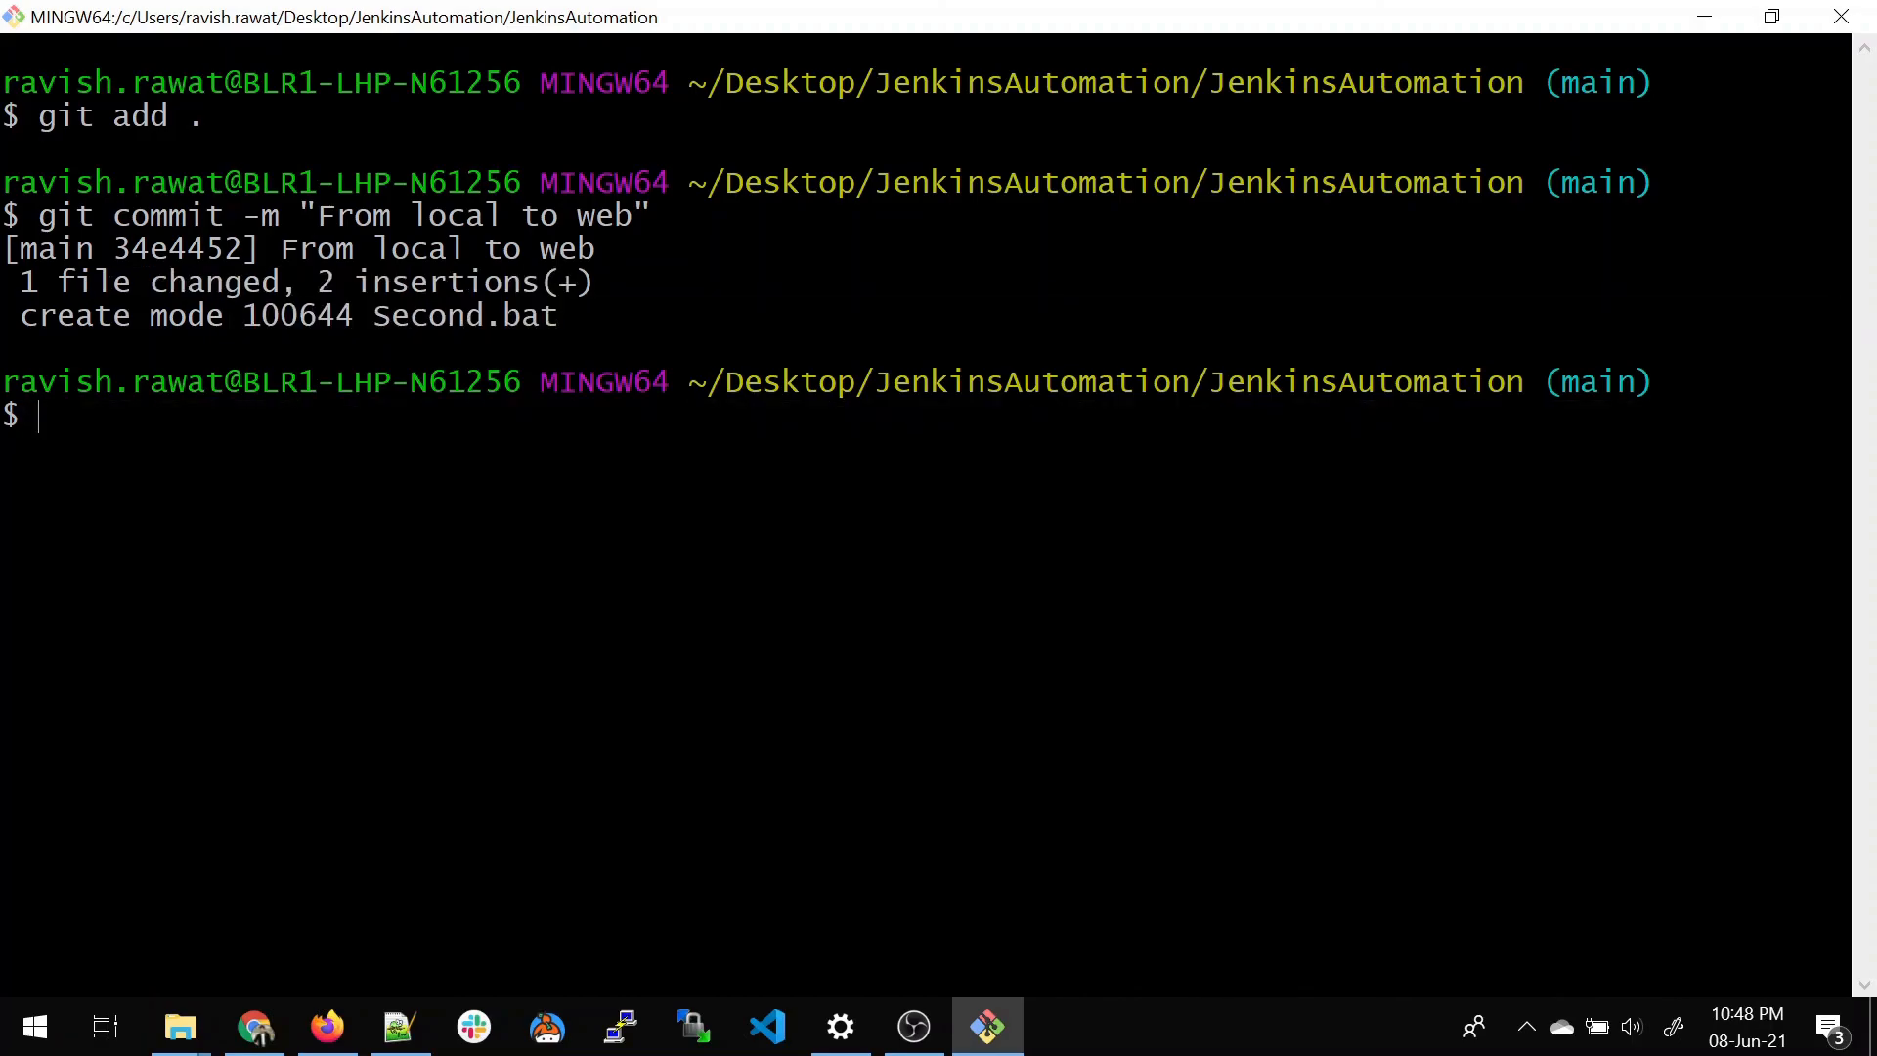
type("git pu")
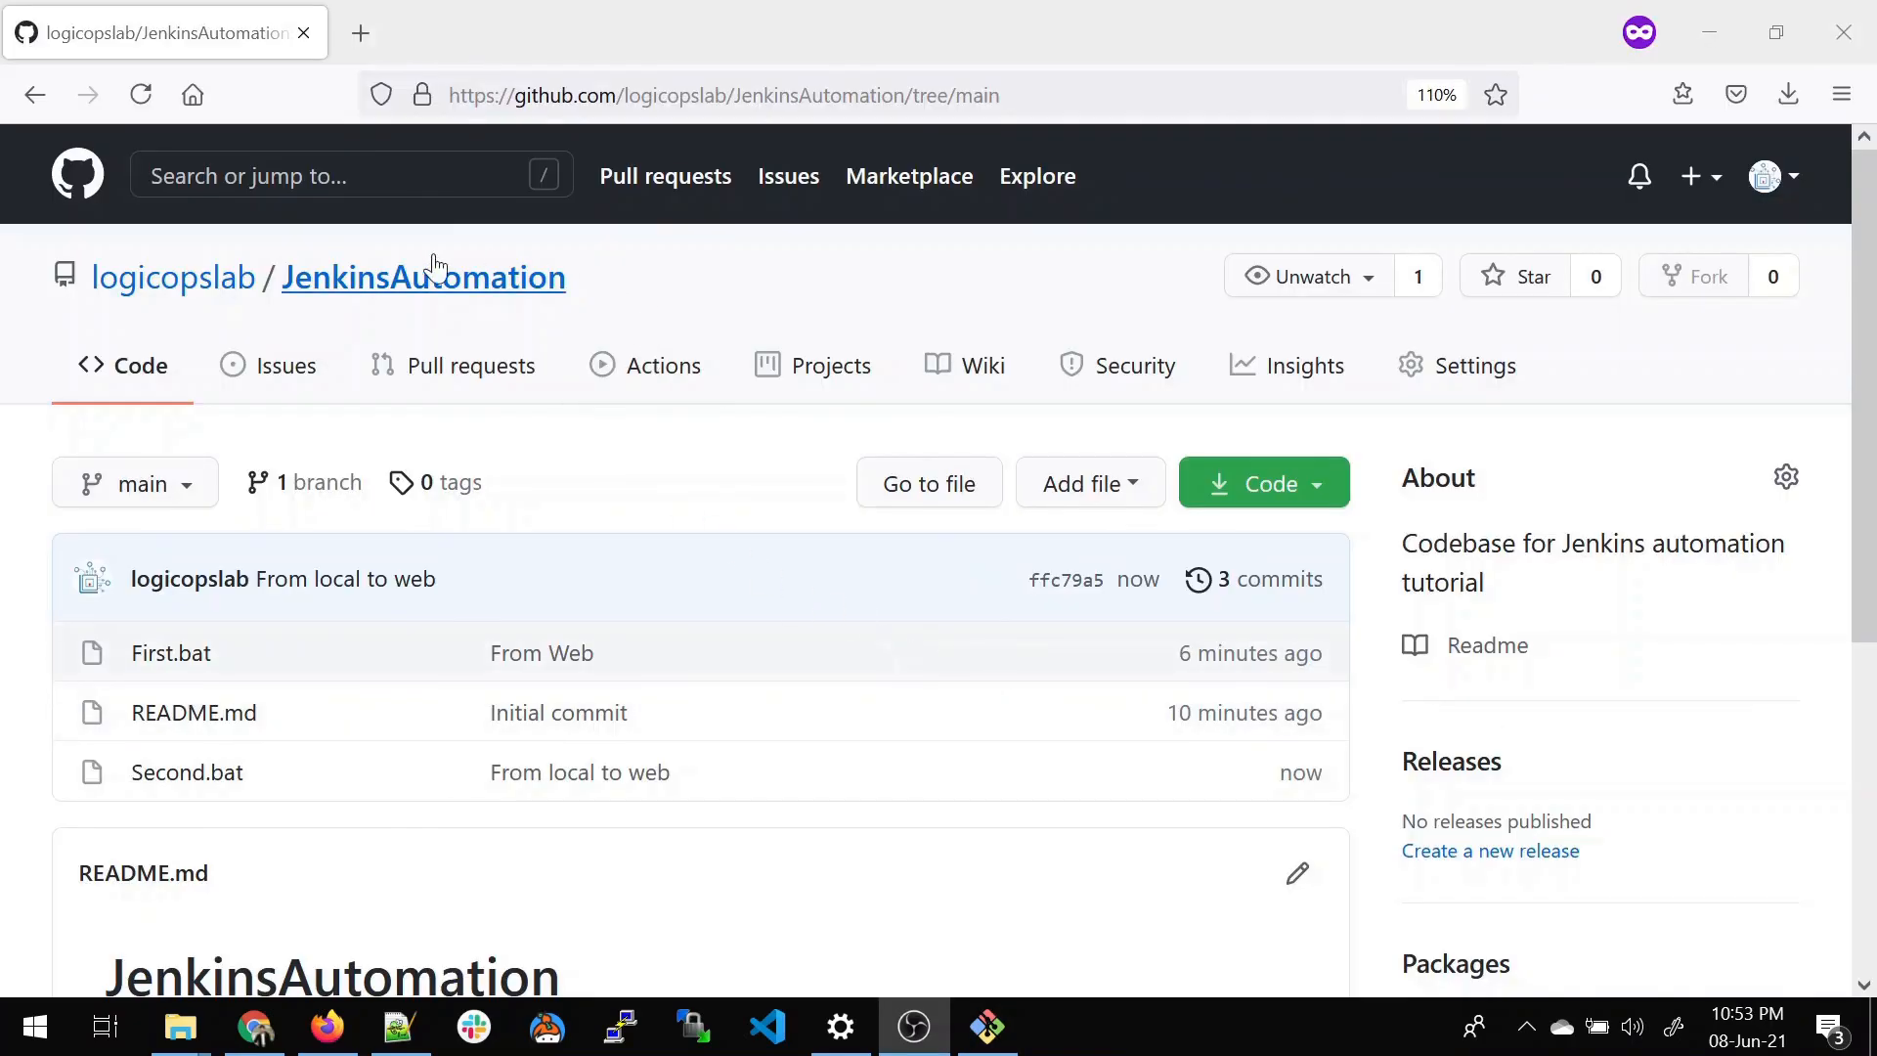
mouse_move(264, 786)
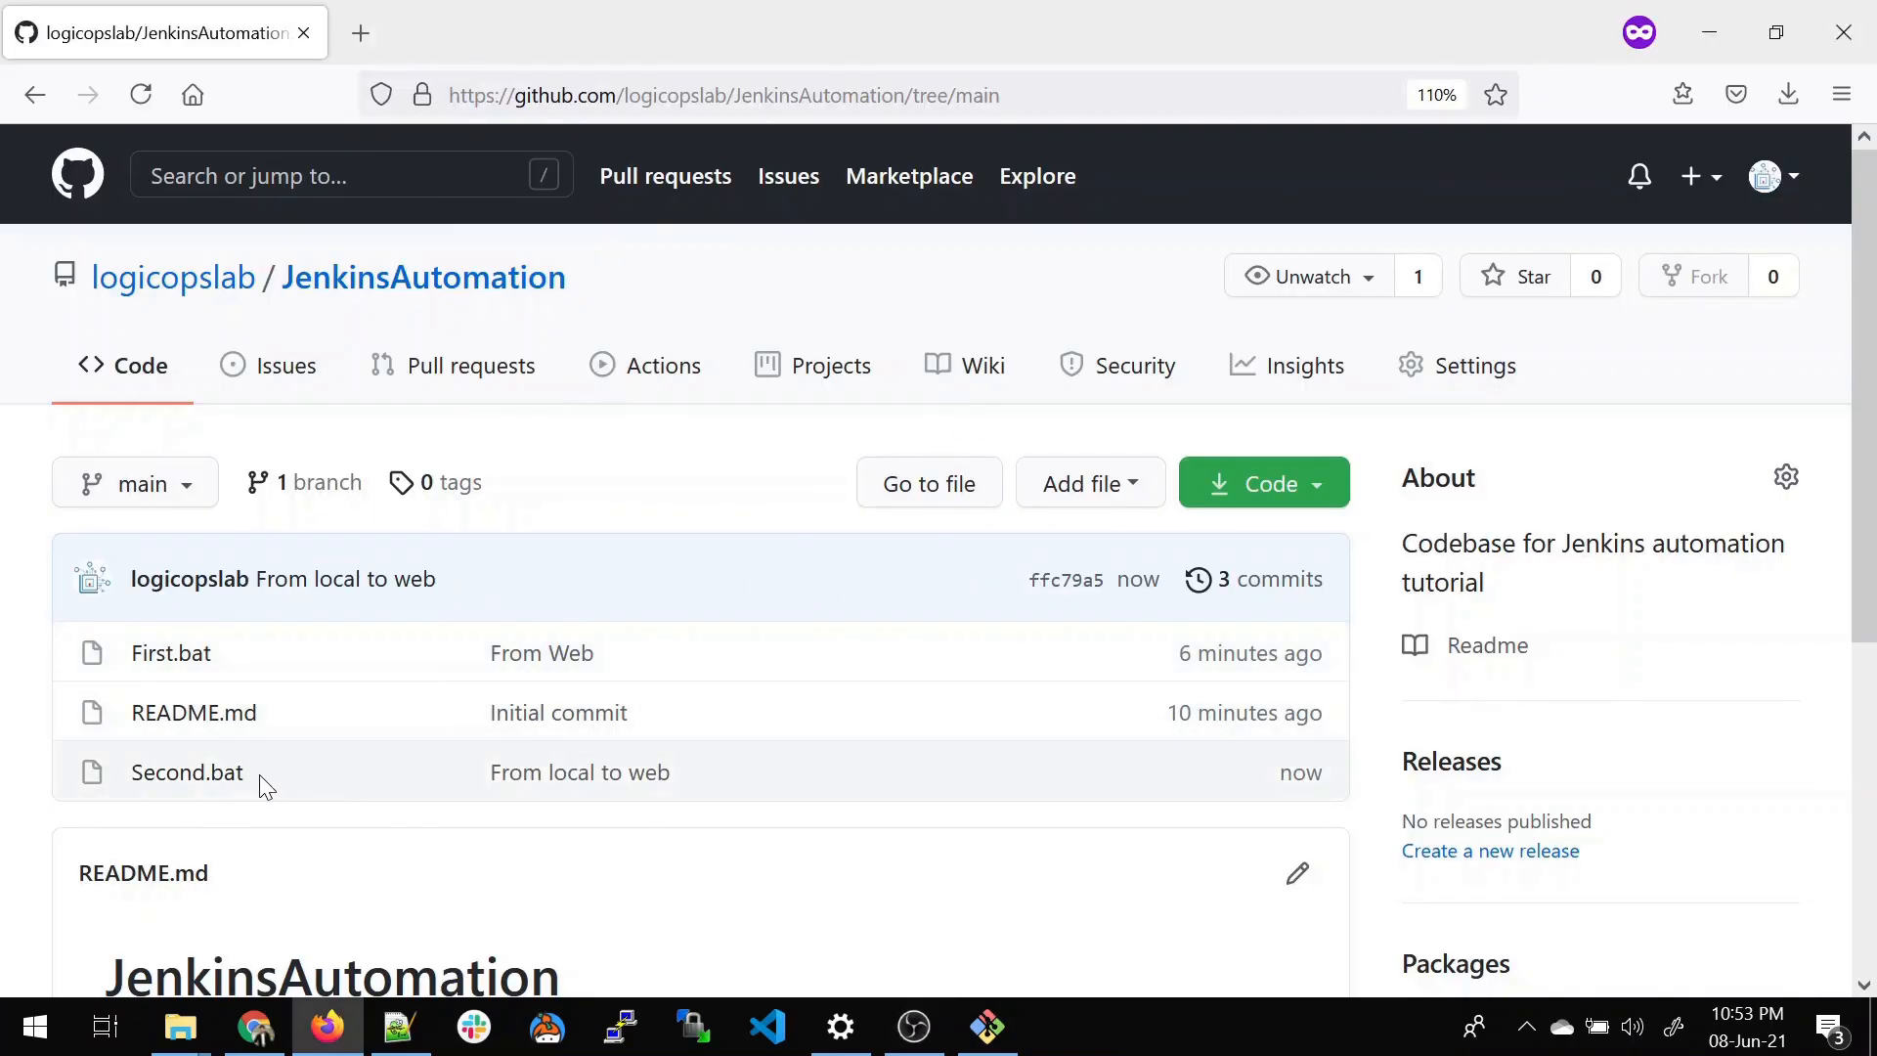
Highlight the newly pushed Second.bat in the refreshed repository listing beside First.bat and README.md.
double_click(187, 772)
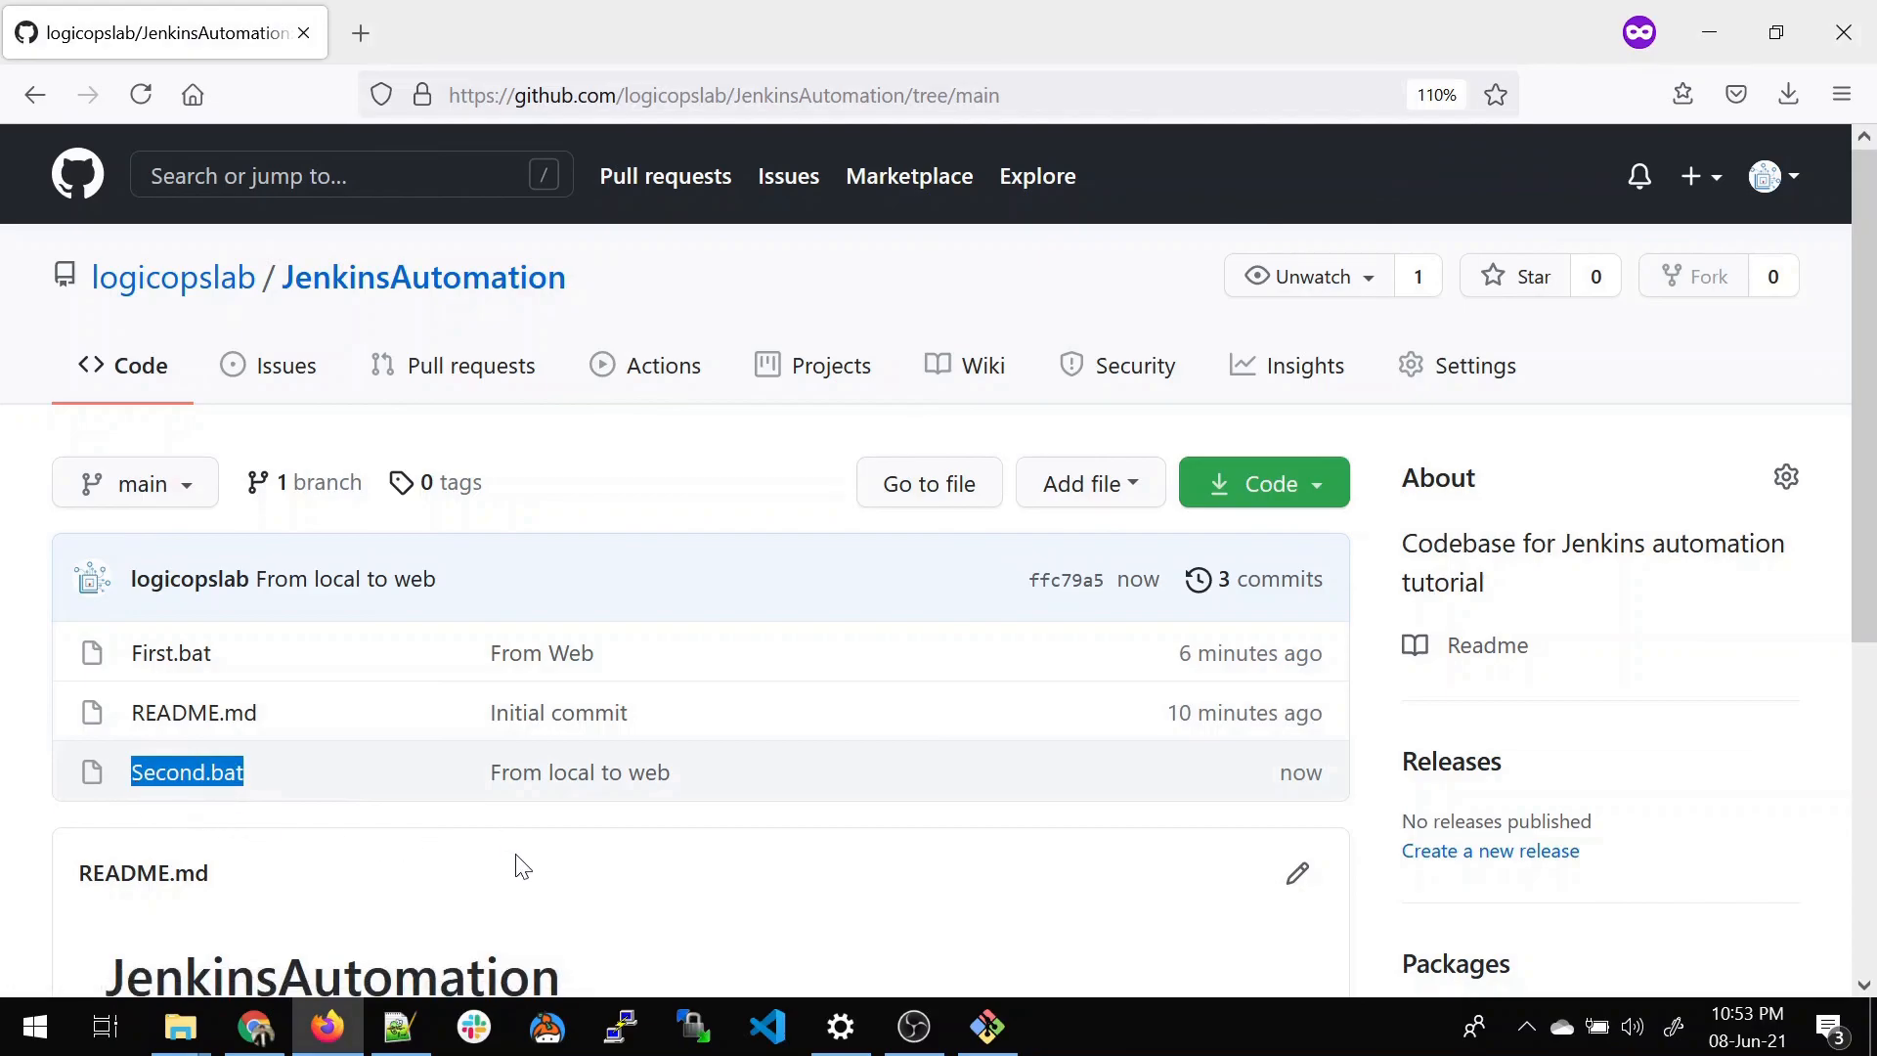
mouse_move(534, 864)
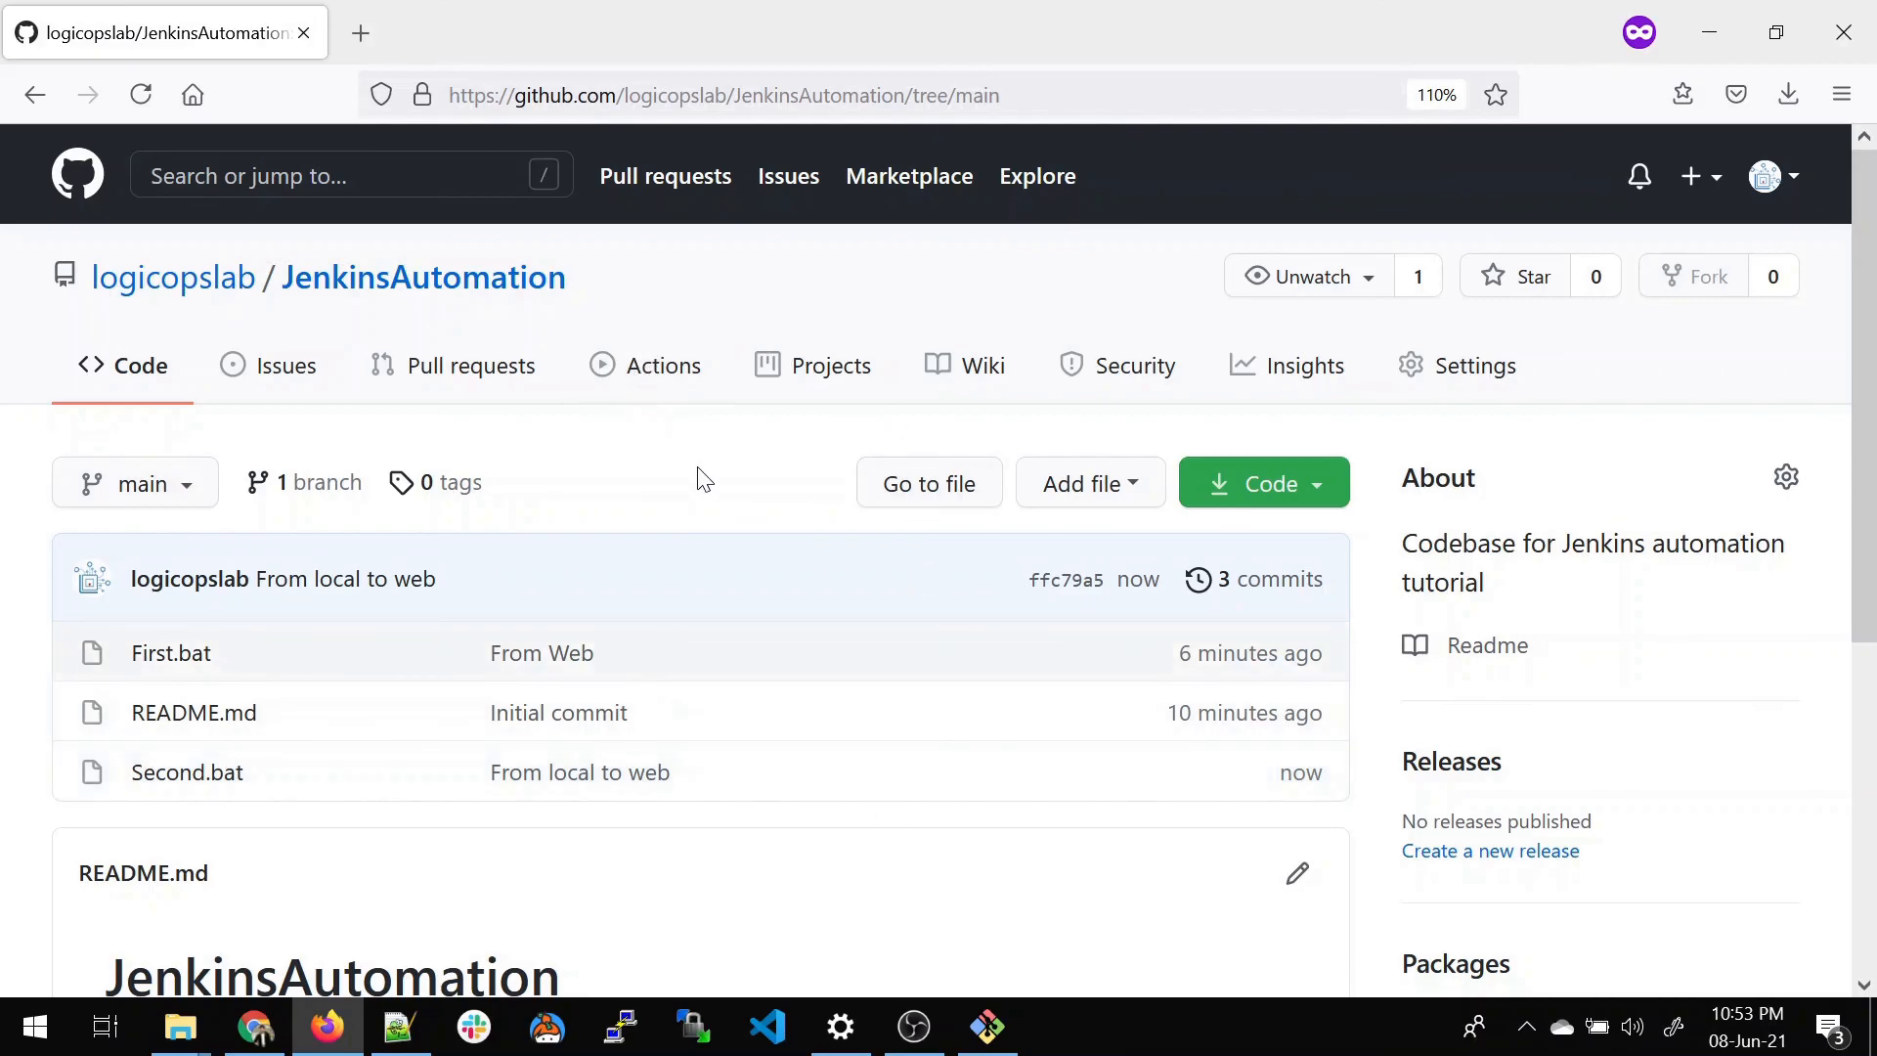
mouse_move(732, 476)
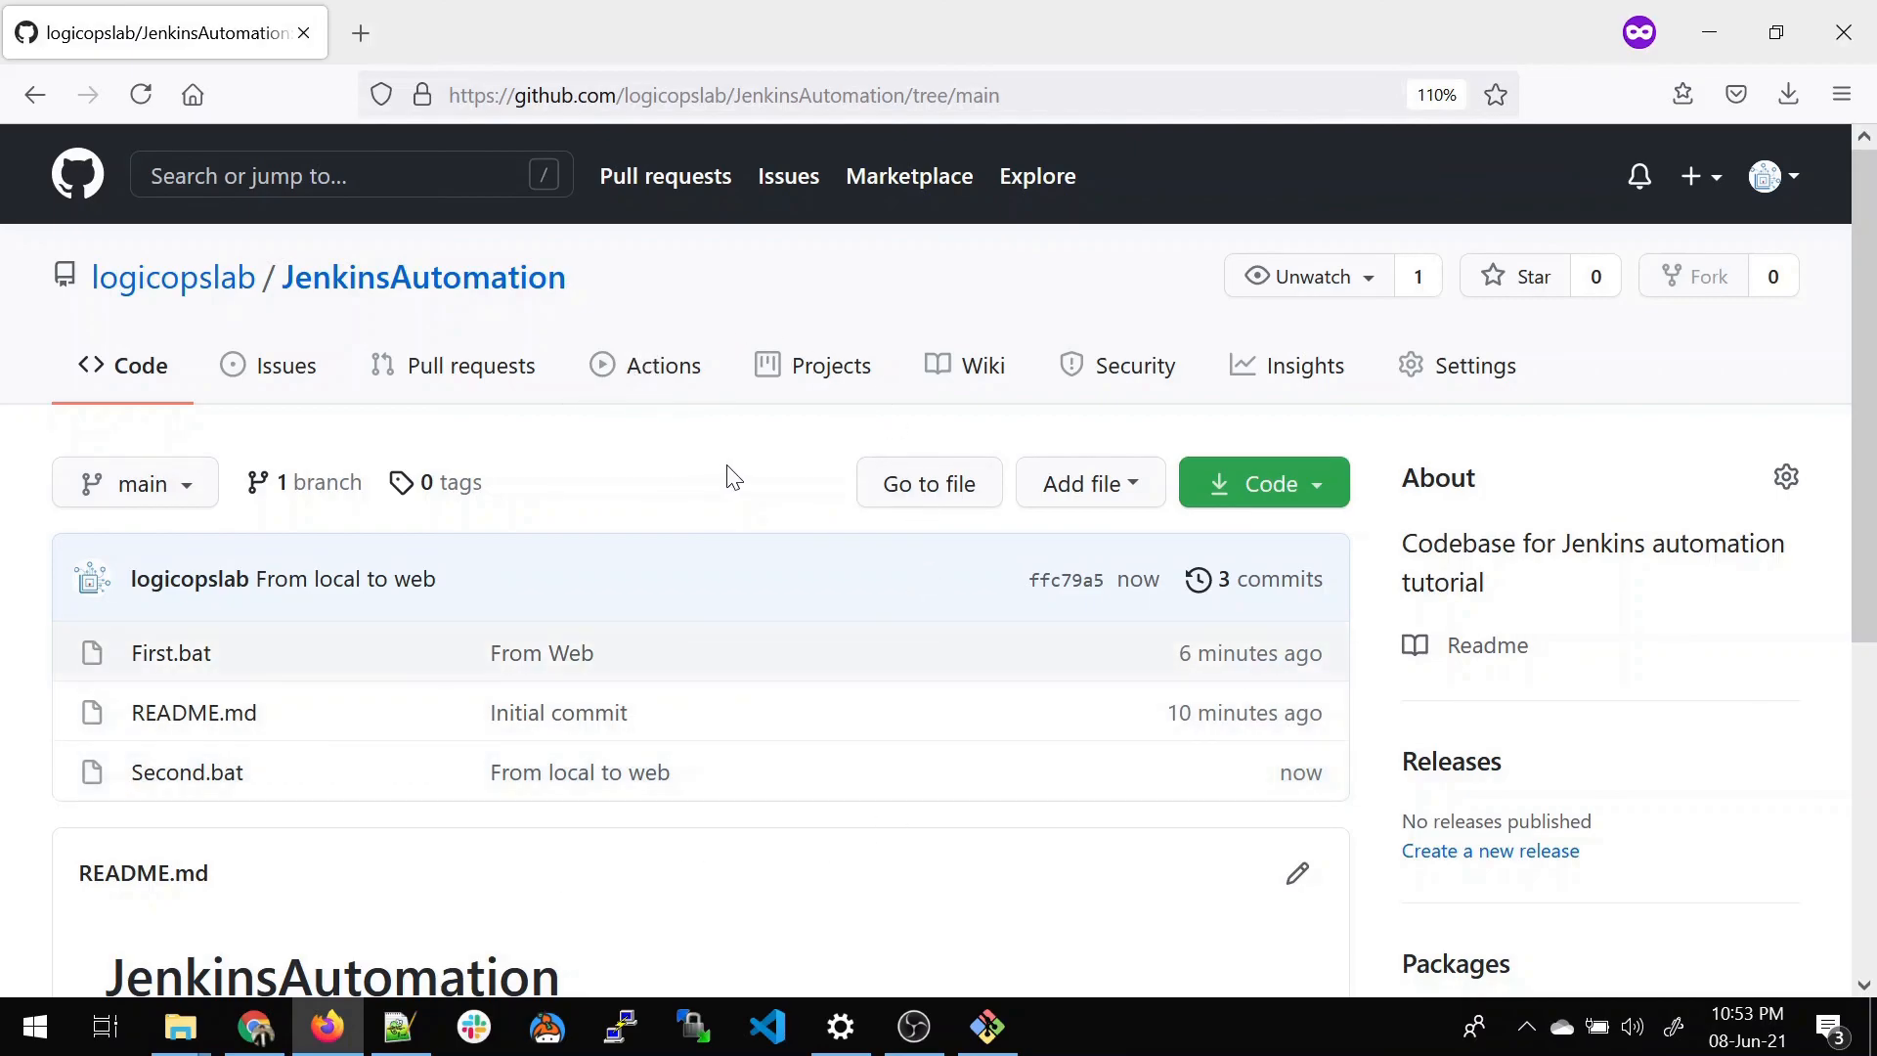